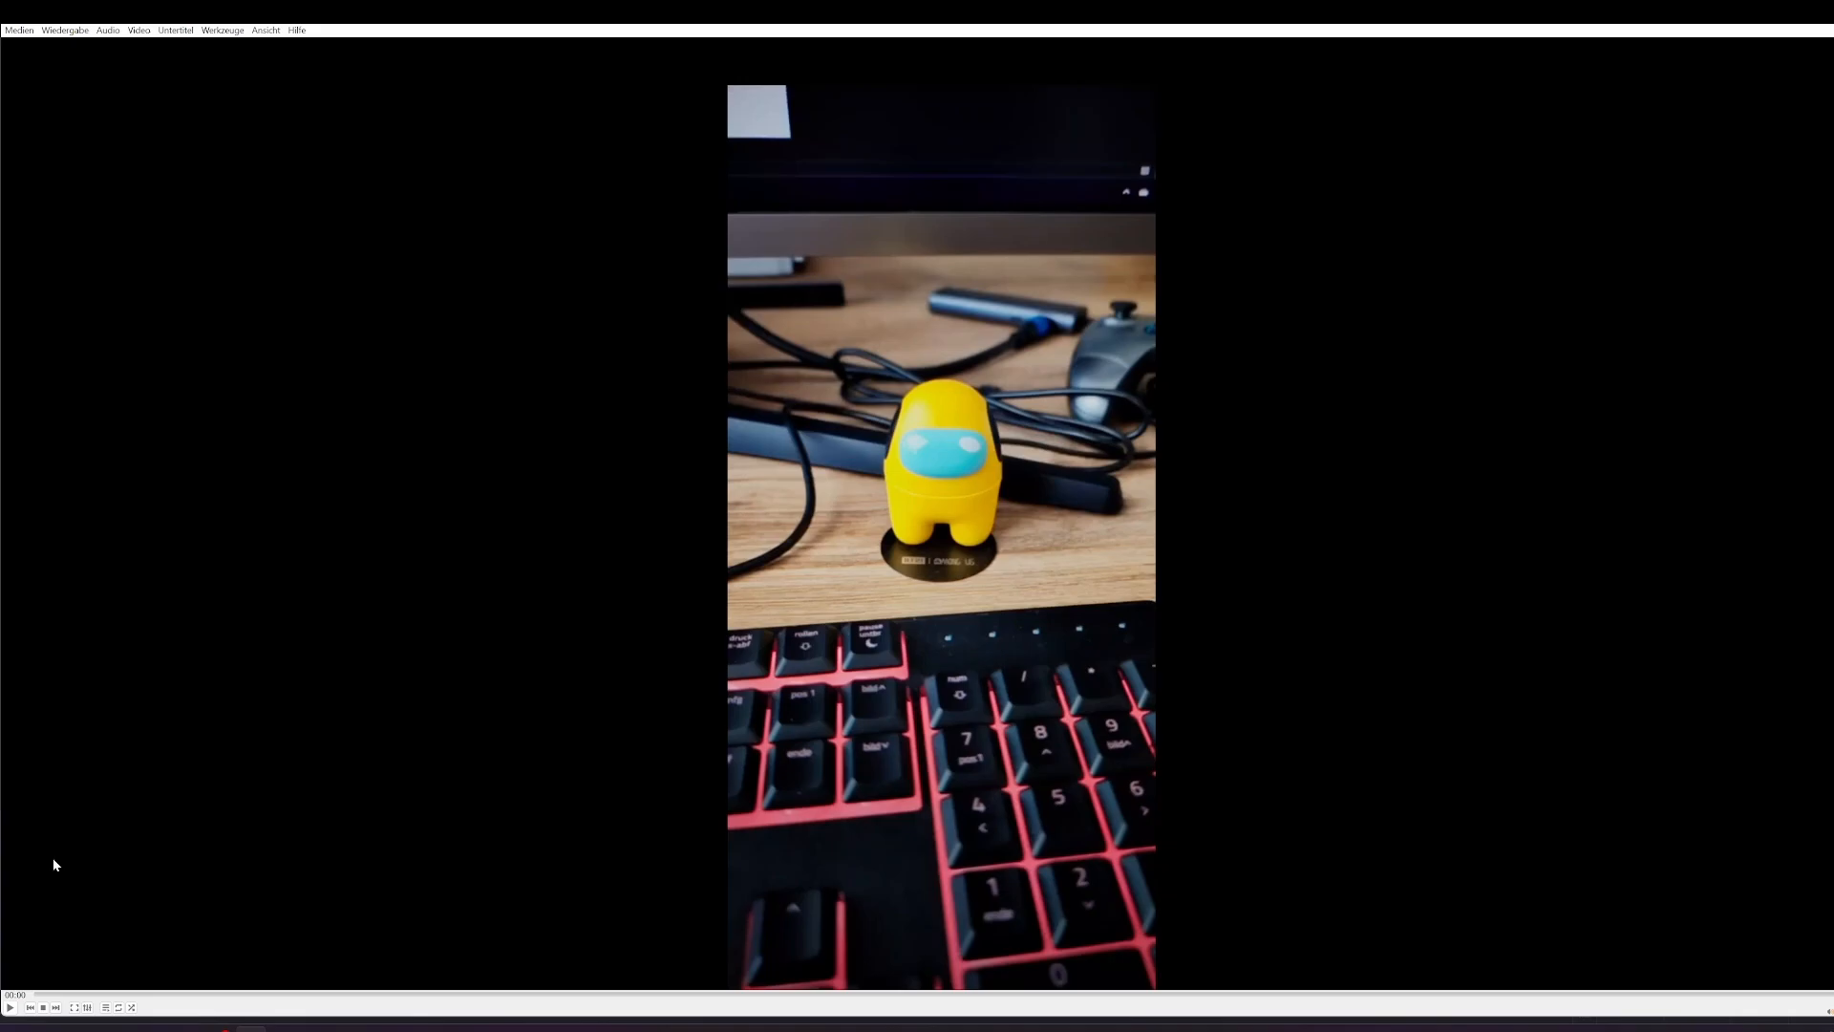
Play the VLC demo clip of the yellow figure standing on the desk.
{"action": "left_click", "coordinate": [9, 1007]}
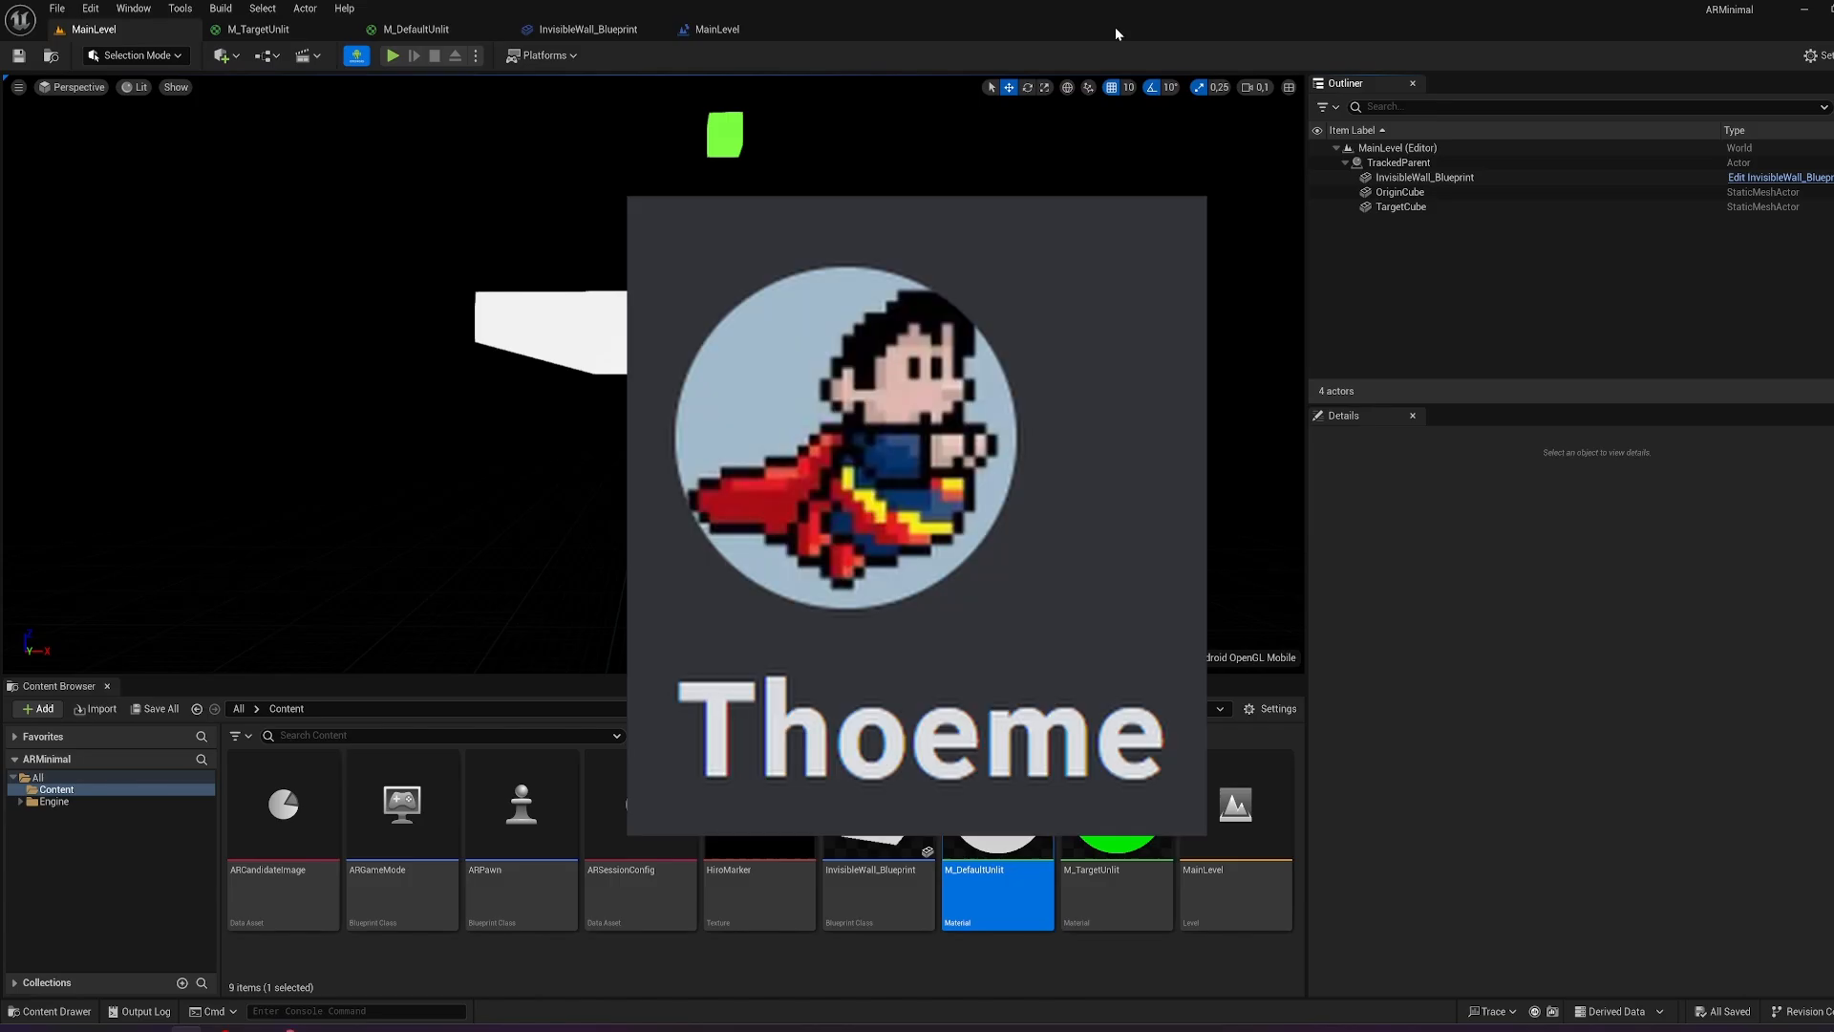
Select InvisibleWall_Blueprint to view its scaled cube mesh, unlit material and movable physics.
{"action": "left_click", "coordinate": [1423, 176]}
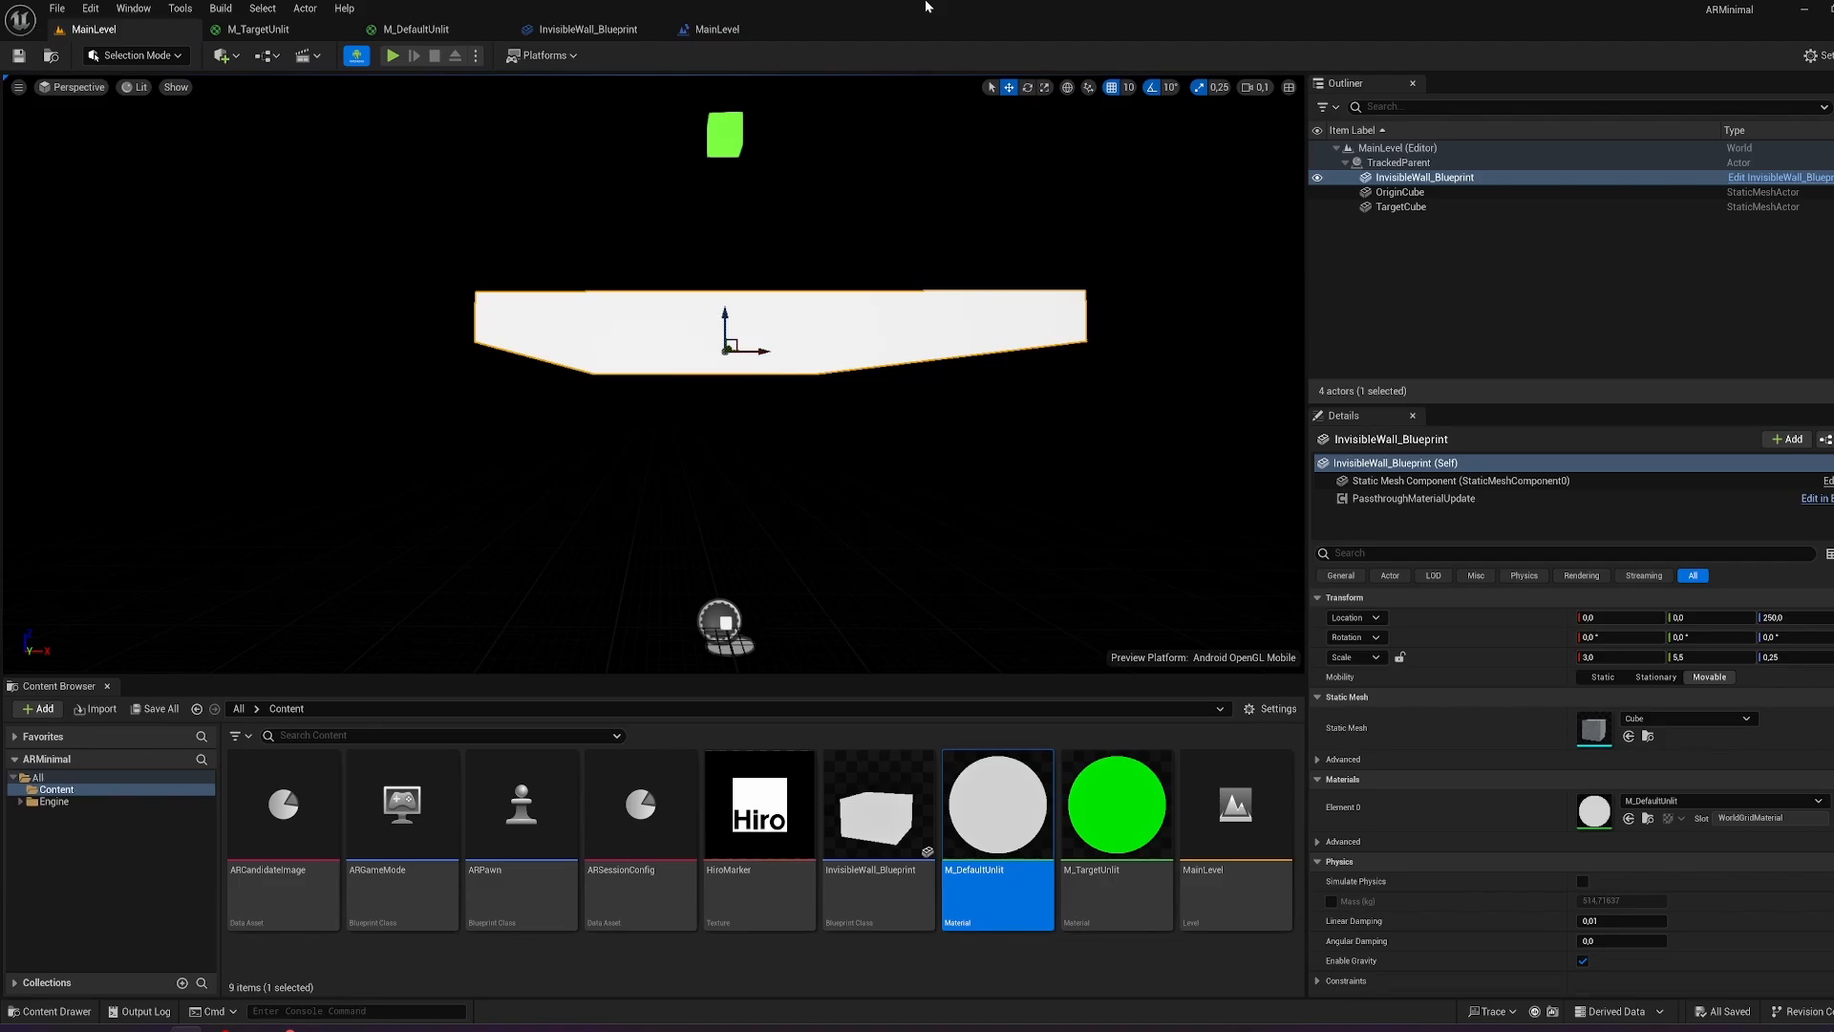
{"action": "mouse_move", "coordinate": [1140, 552]}
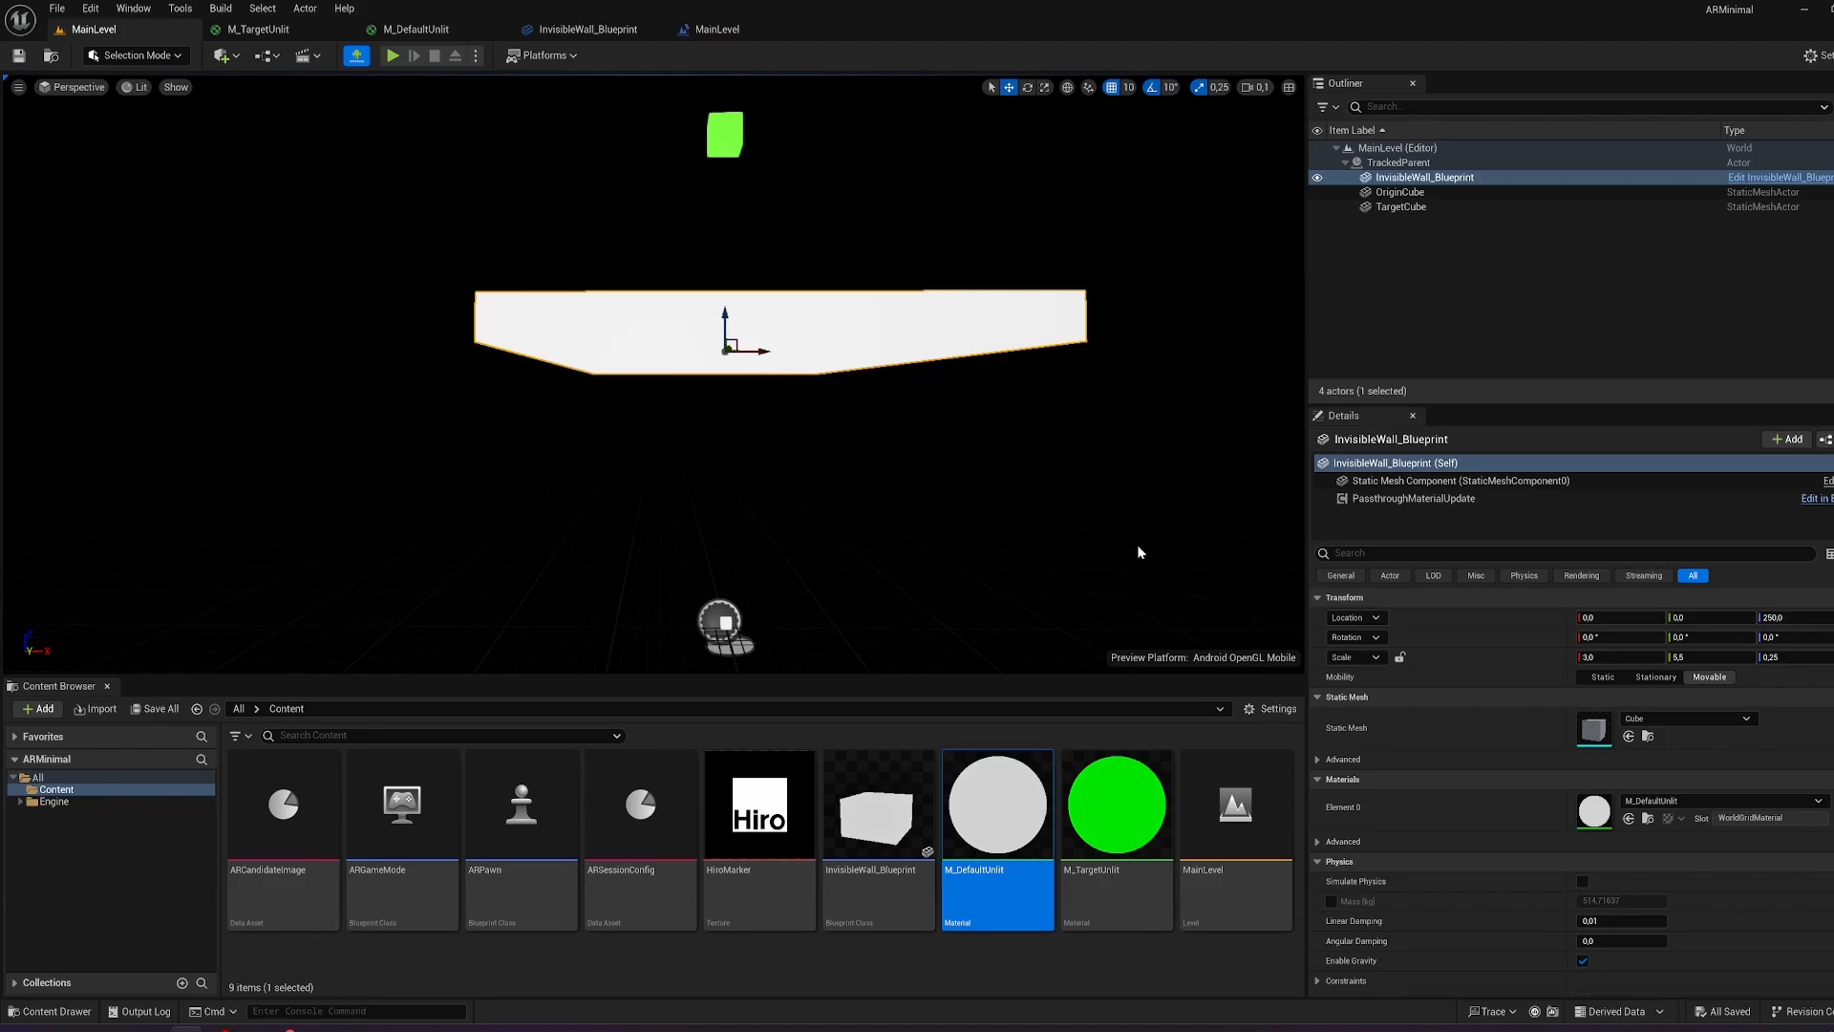
{"action": "mouse_move", "coordinate": [401, 803]}
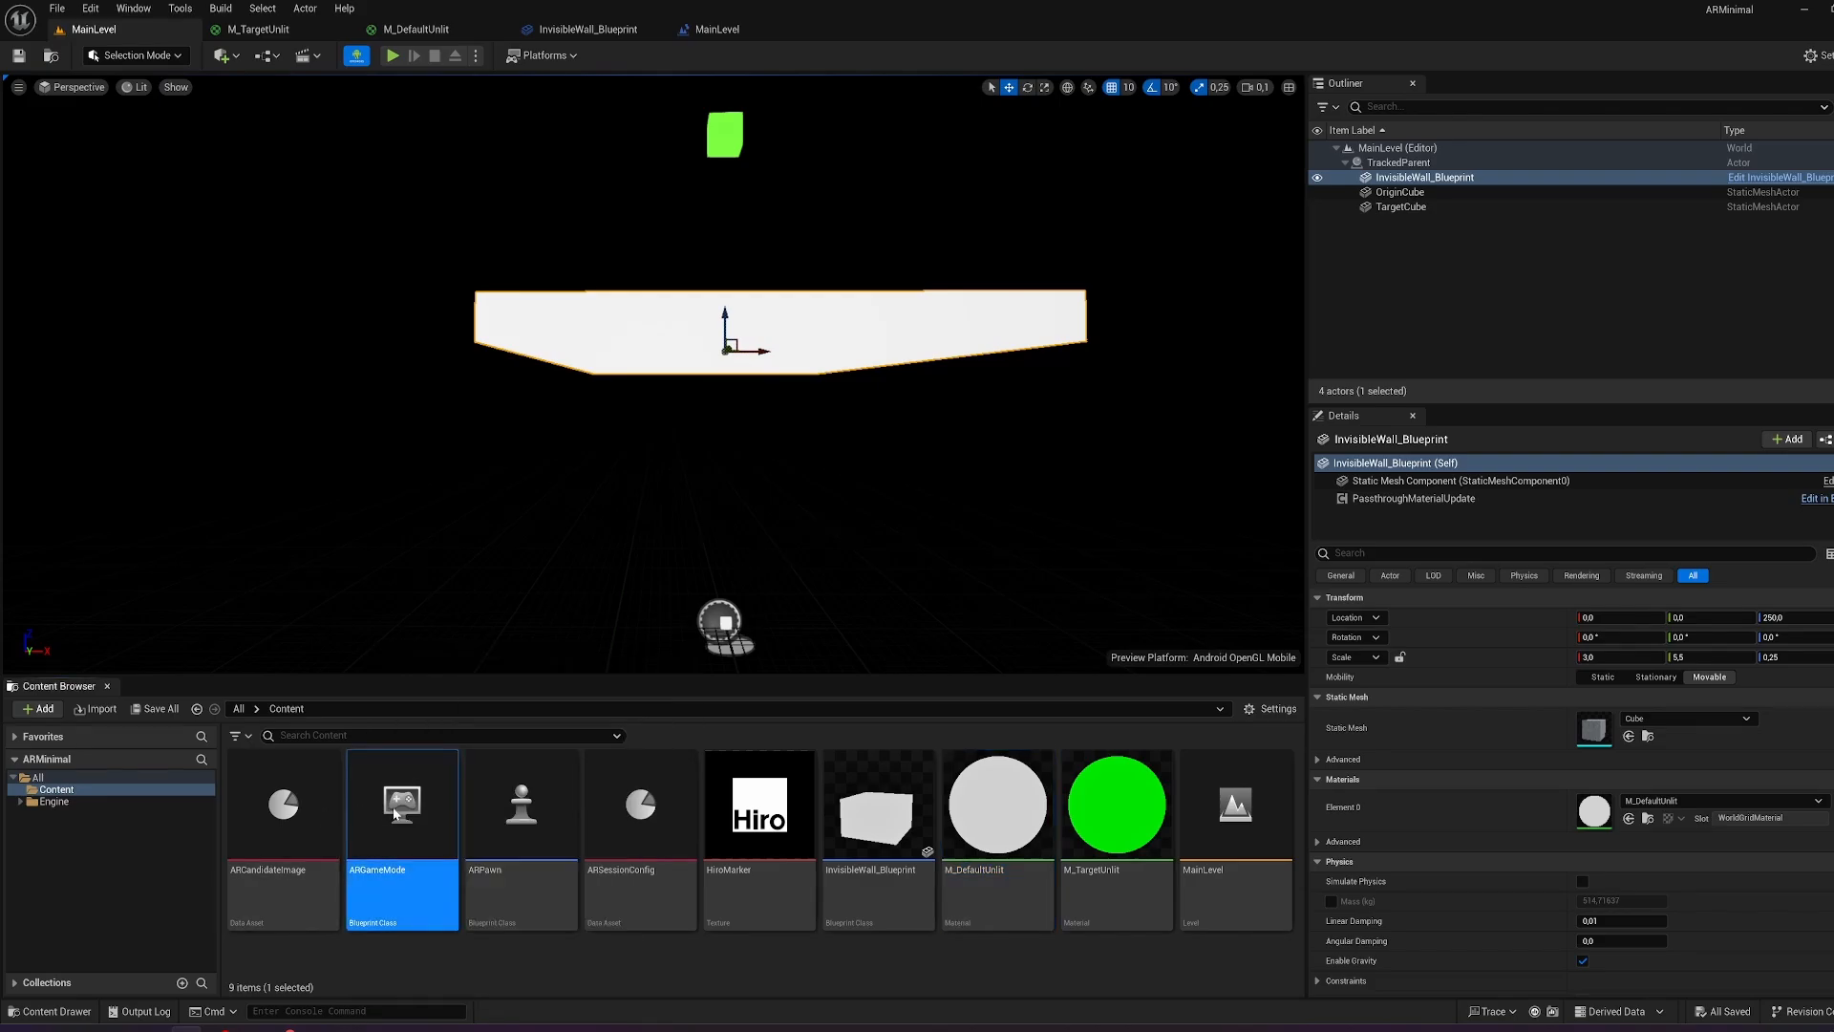
Review ARGameMode's pawn setting and the ARPawn blueprint's Camera component.
{"action": "double_click", "coordinate": [401, 803]}
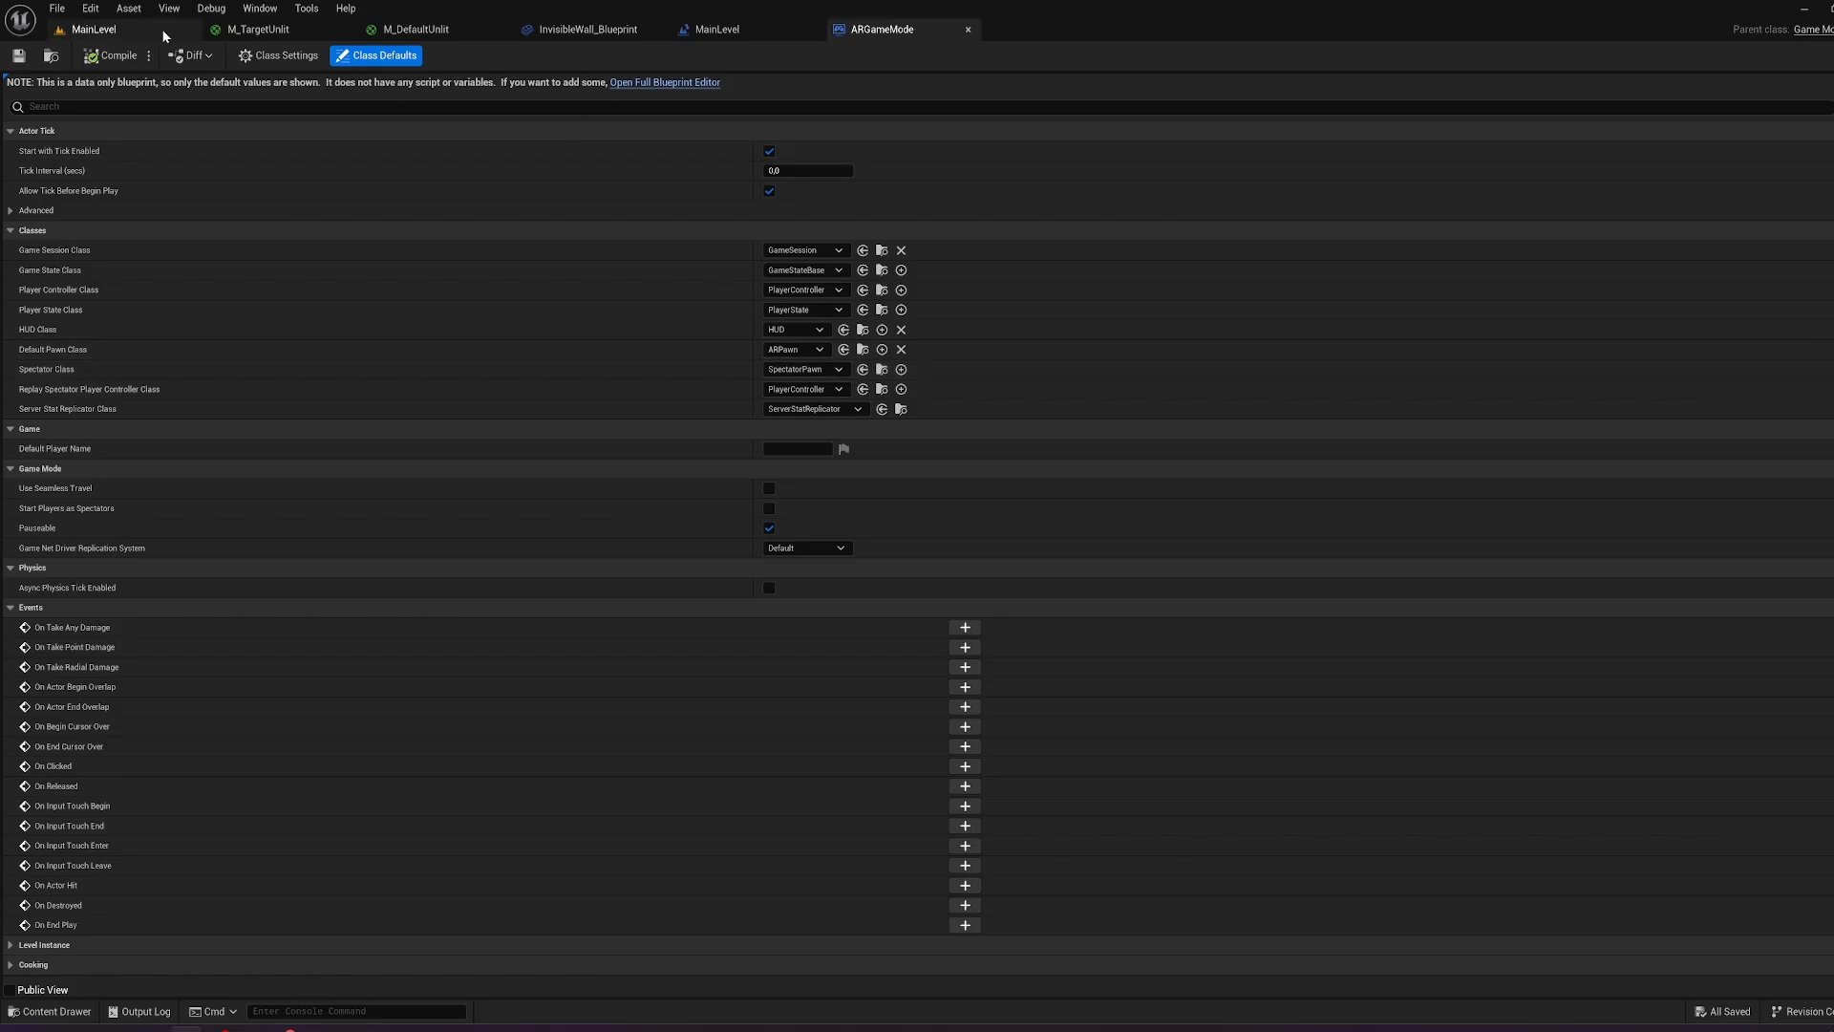
{"action": "left_click", "coordinate": [49, 1010]}
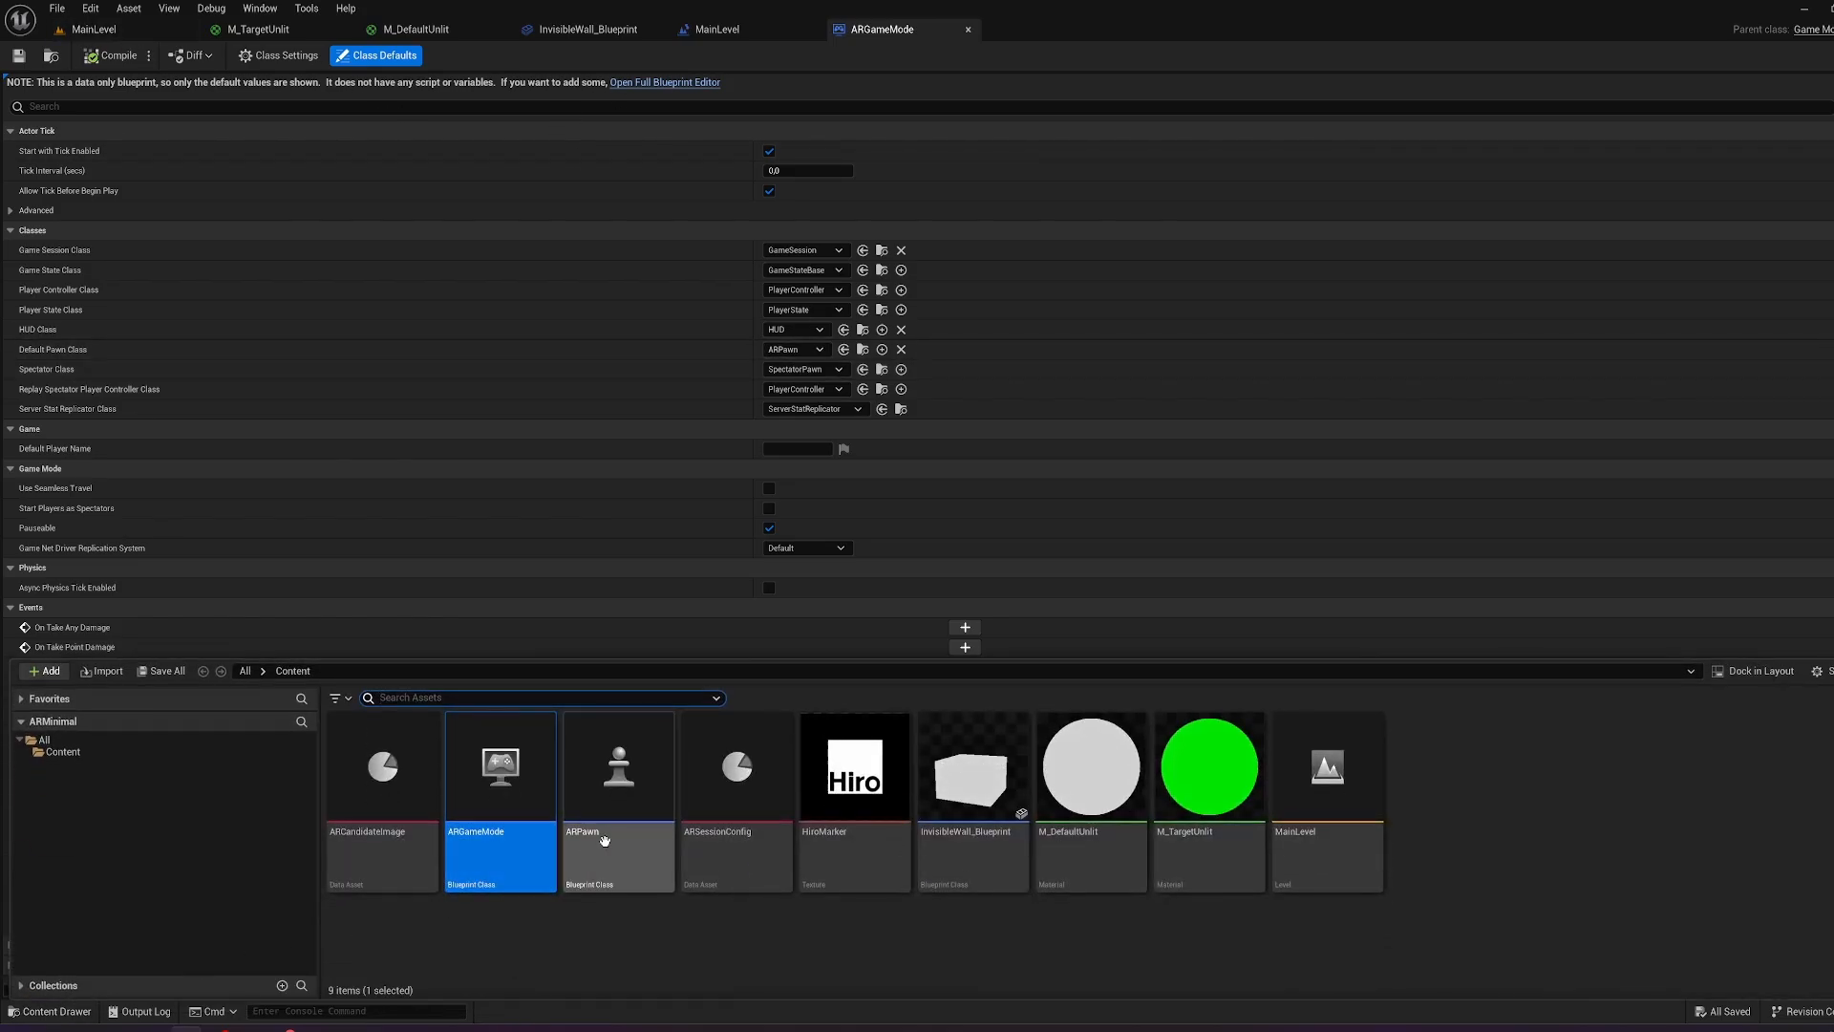
{"action": "double_click", "coordinate": [618, 766]}
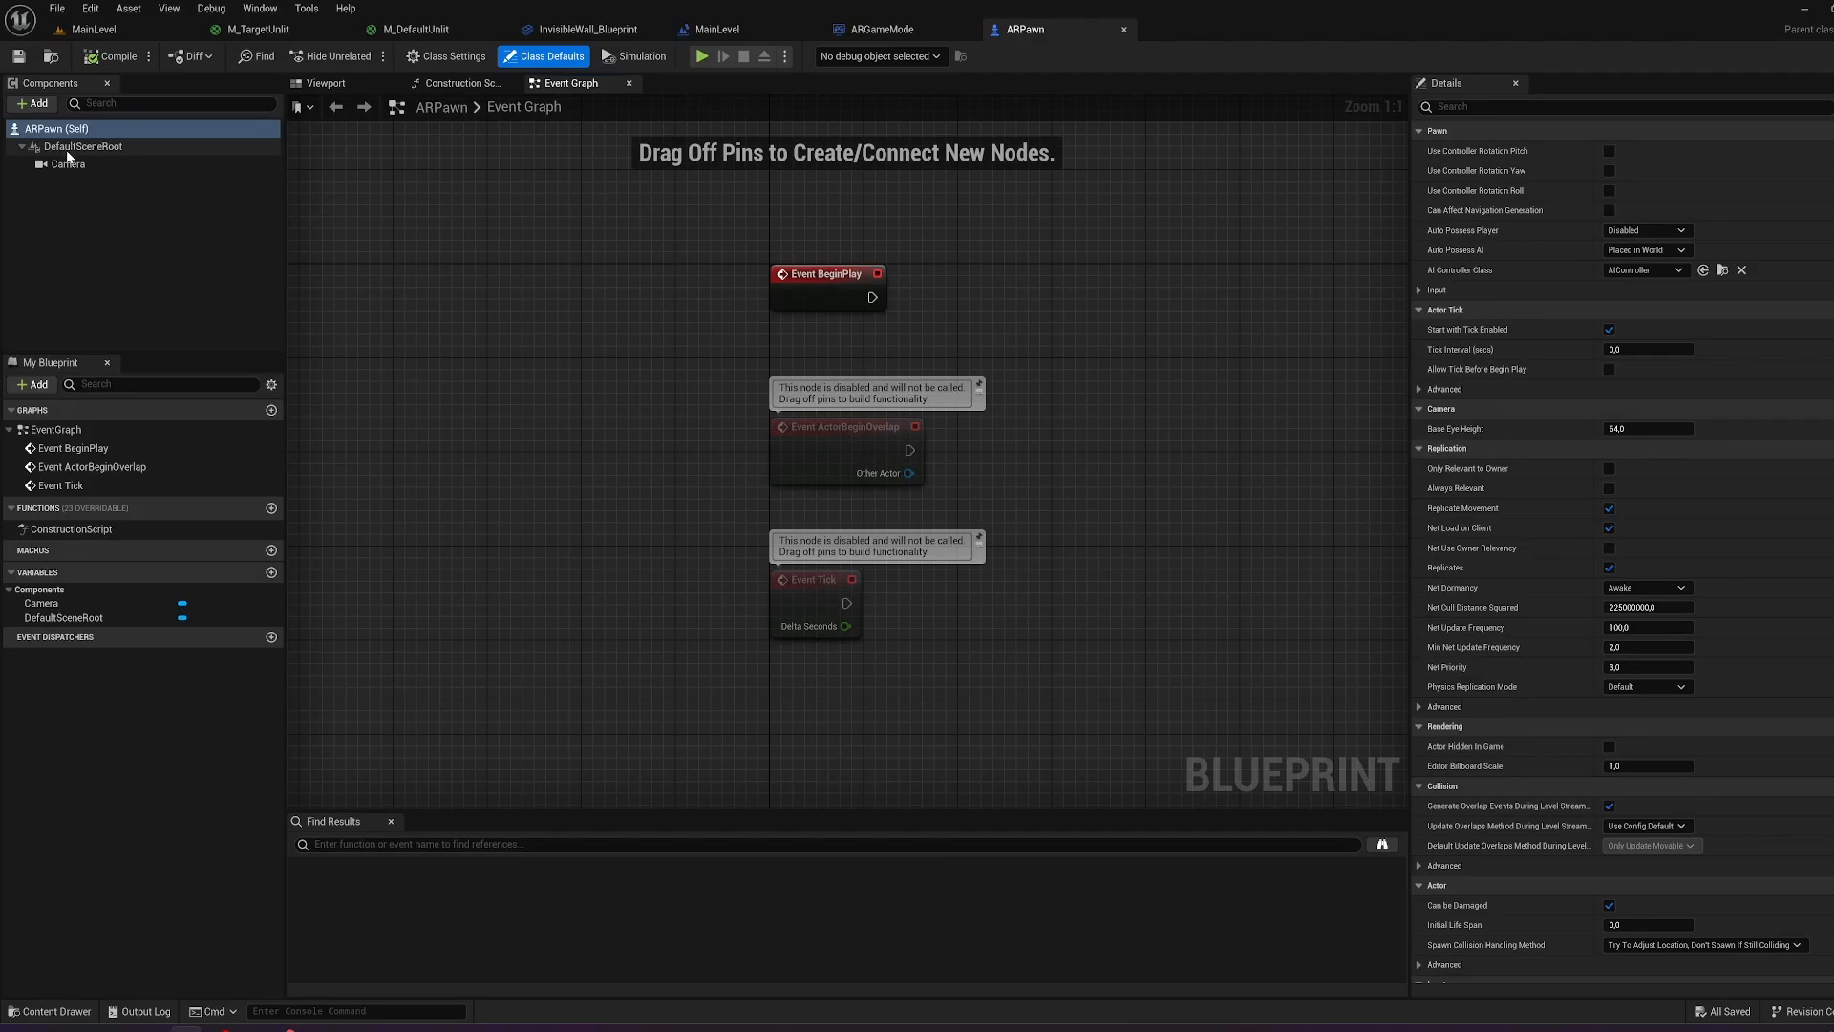
{"action": "left_click", "coordinate": [67, 163]}
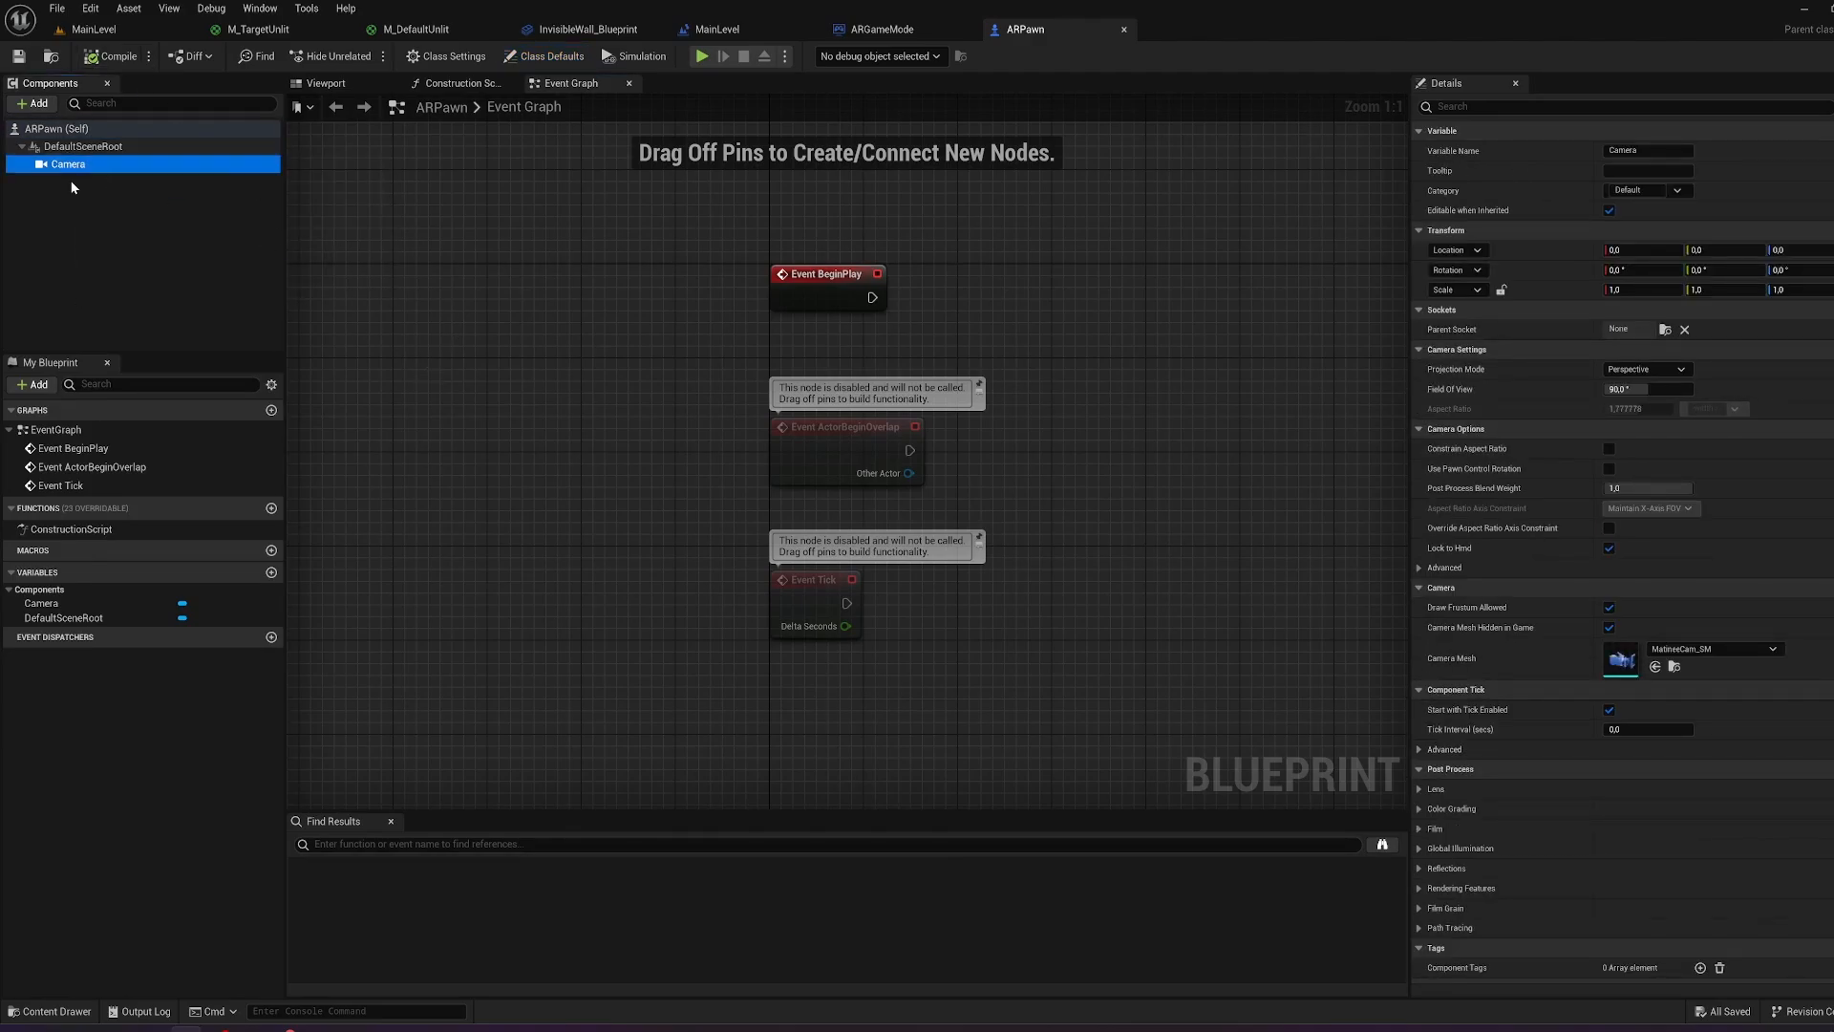
Check the M_DefaultUnlit and green M_TargetUnlit emissive colors, then return to MainLevel.
{"action": "left_click", "coordinate": [48, 1011]}
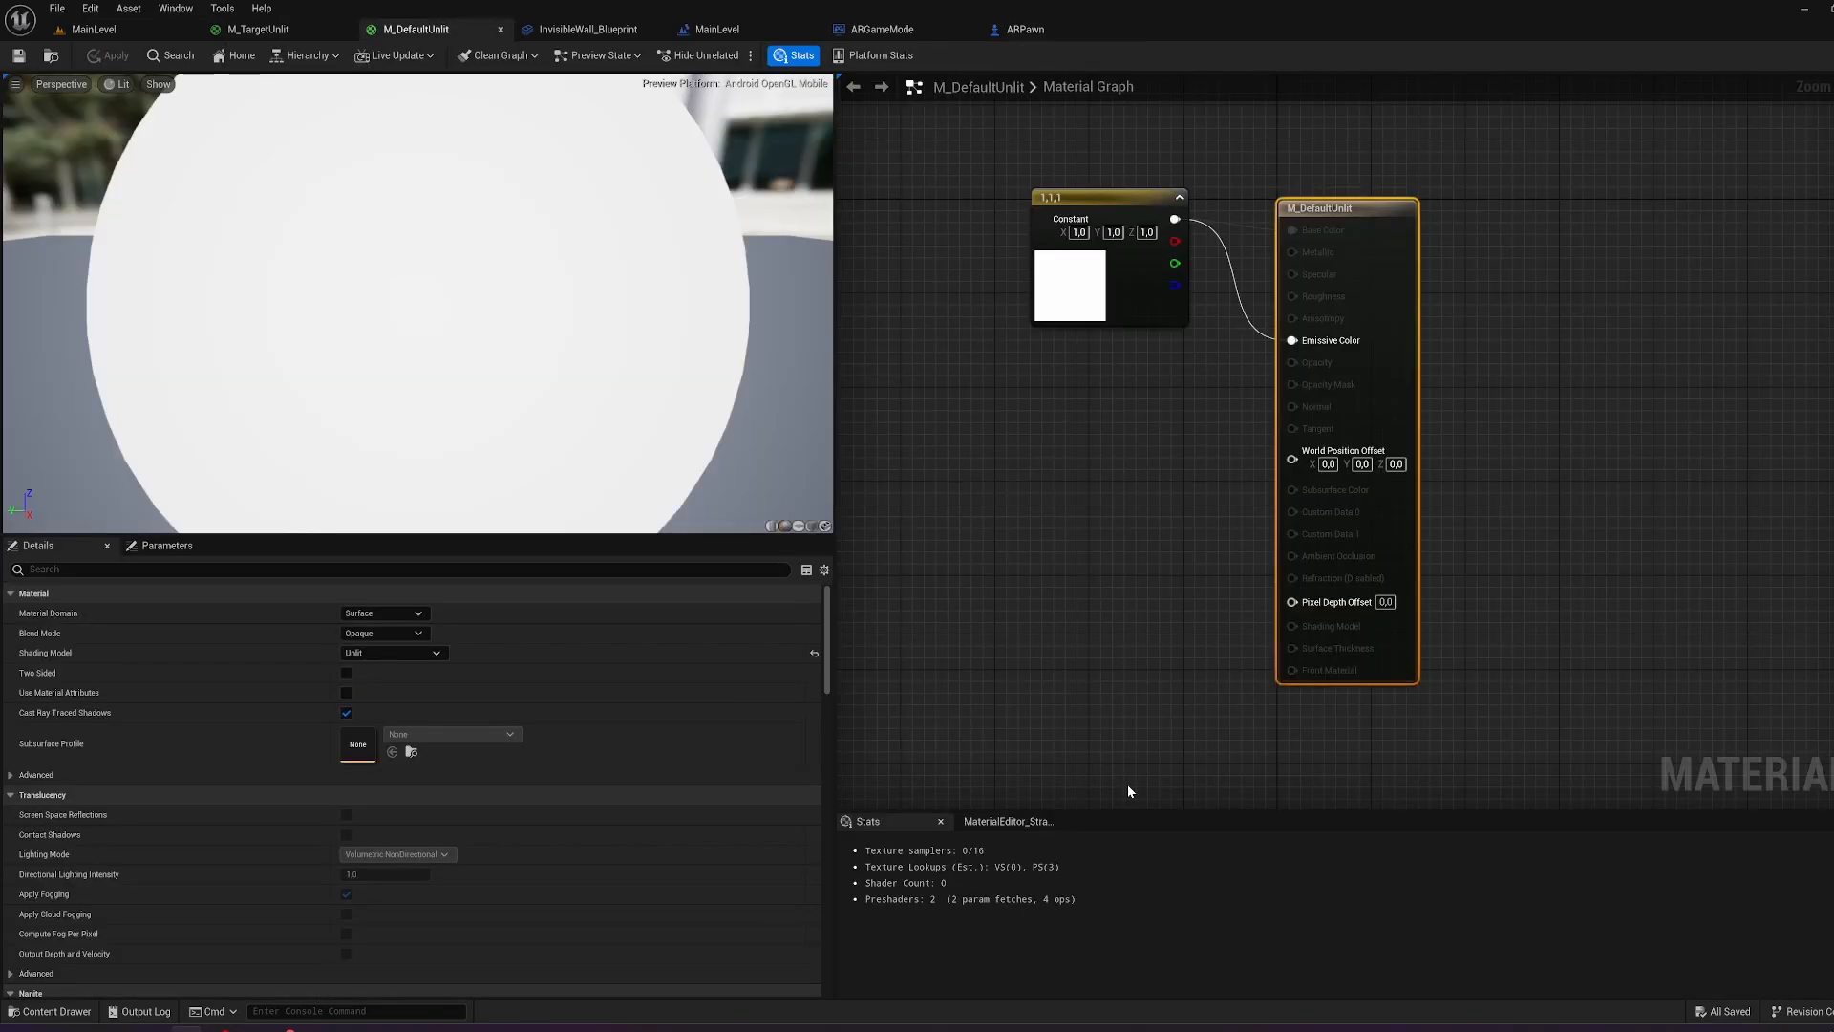
{"action": "mouse_move", "coordinate": [1003, 619]}
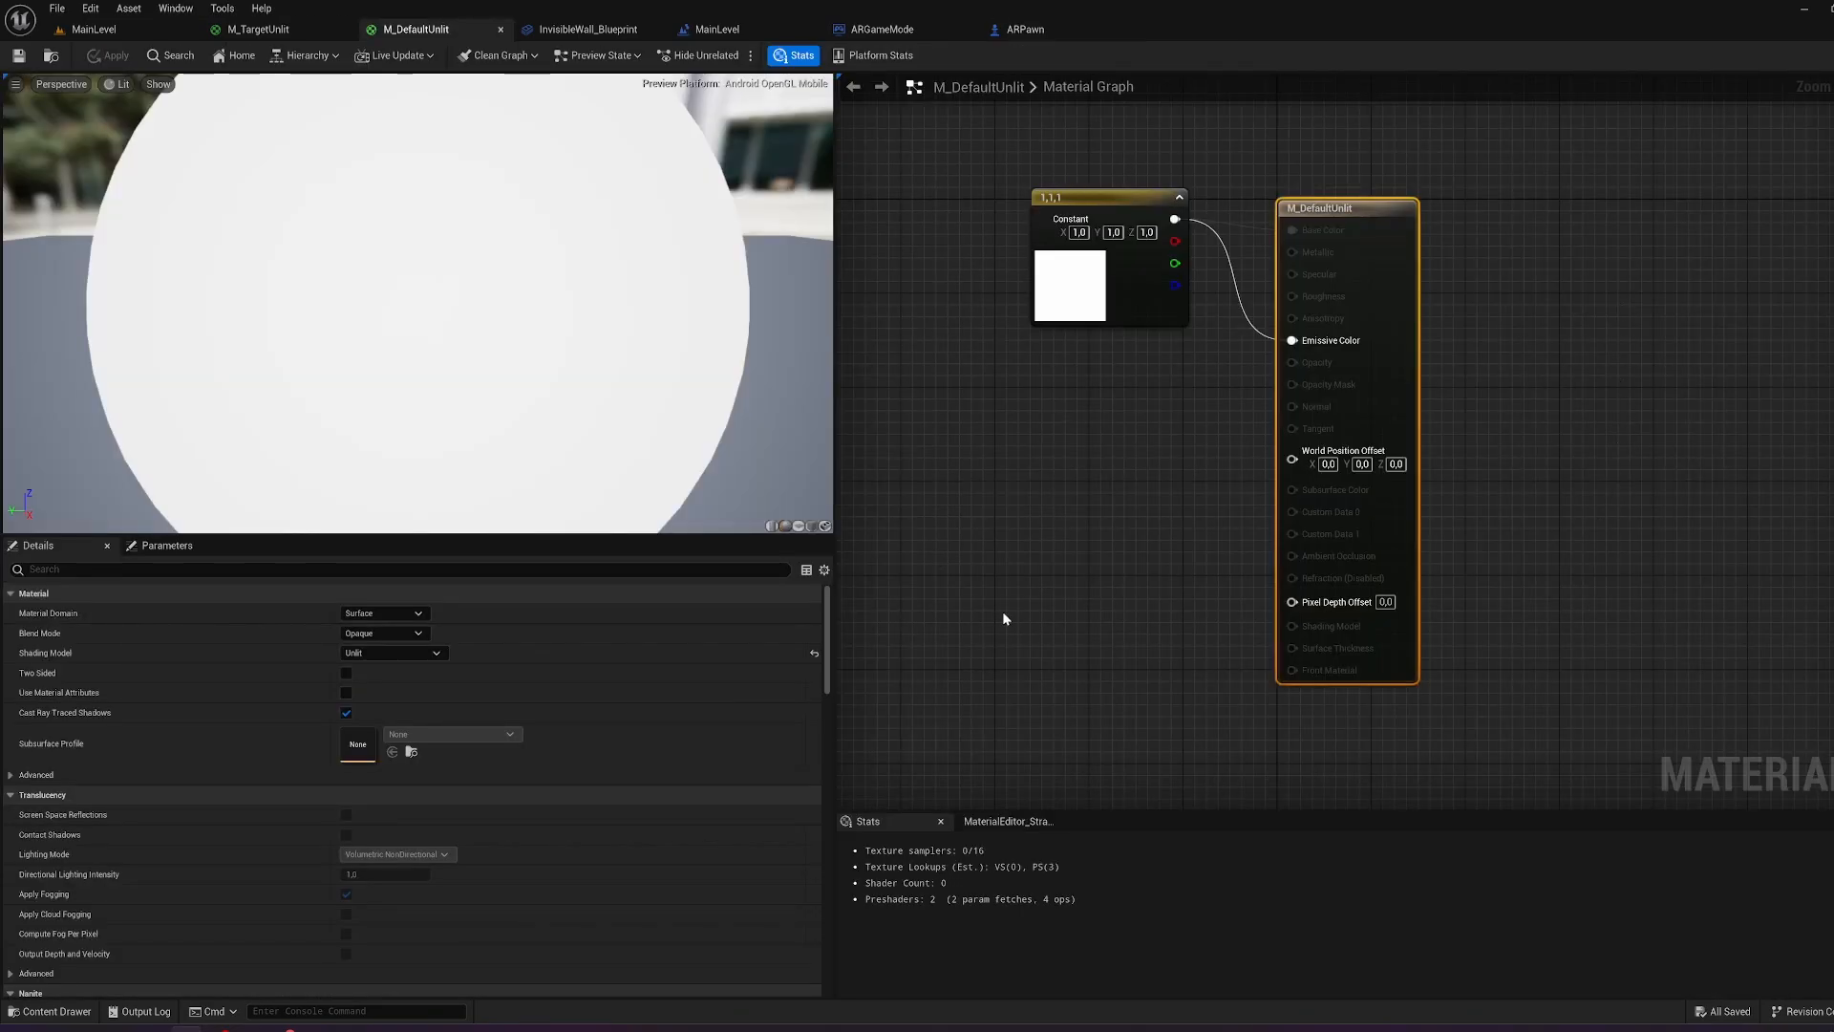
{"action": "mouse_move", "coordinate": [1233, 663]}
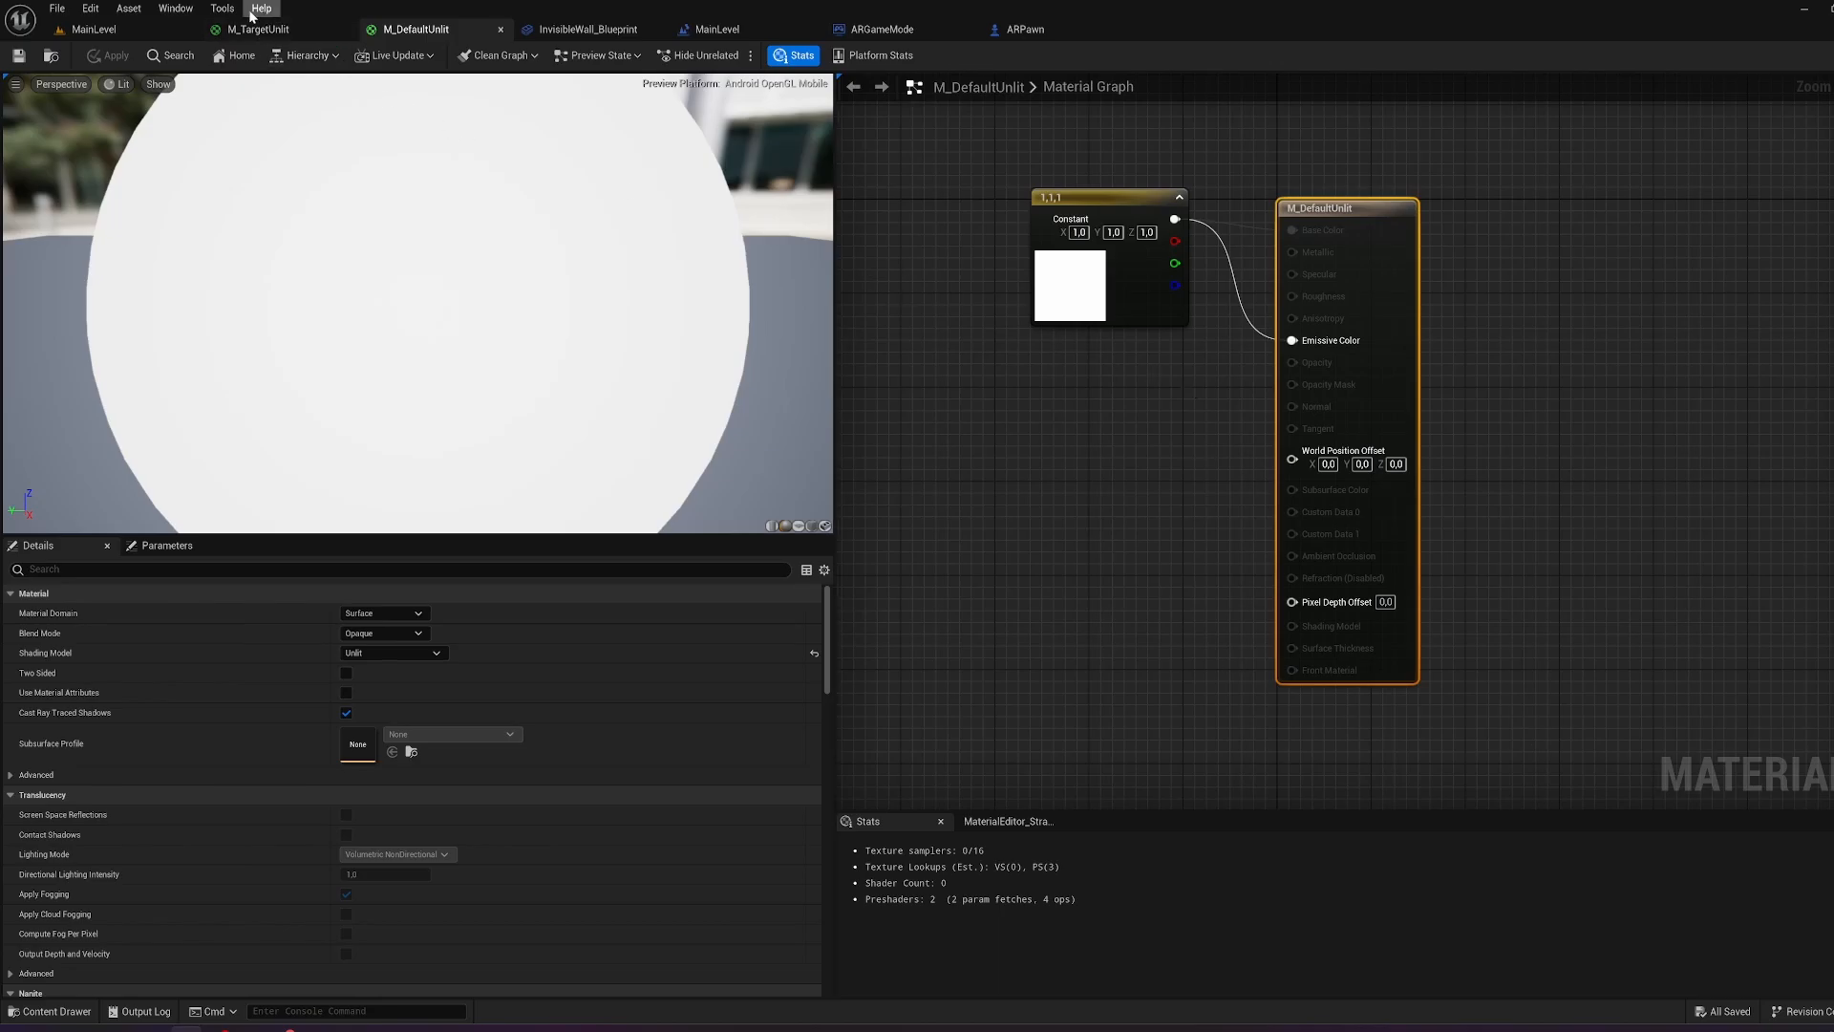
{"action": "left_click", "coordinate": [255, 28]}
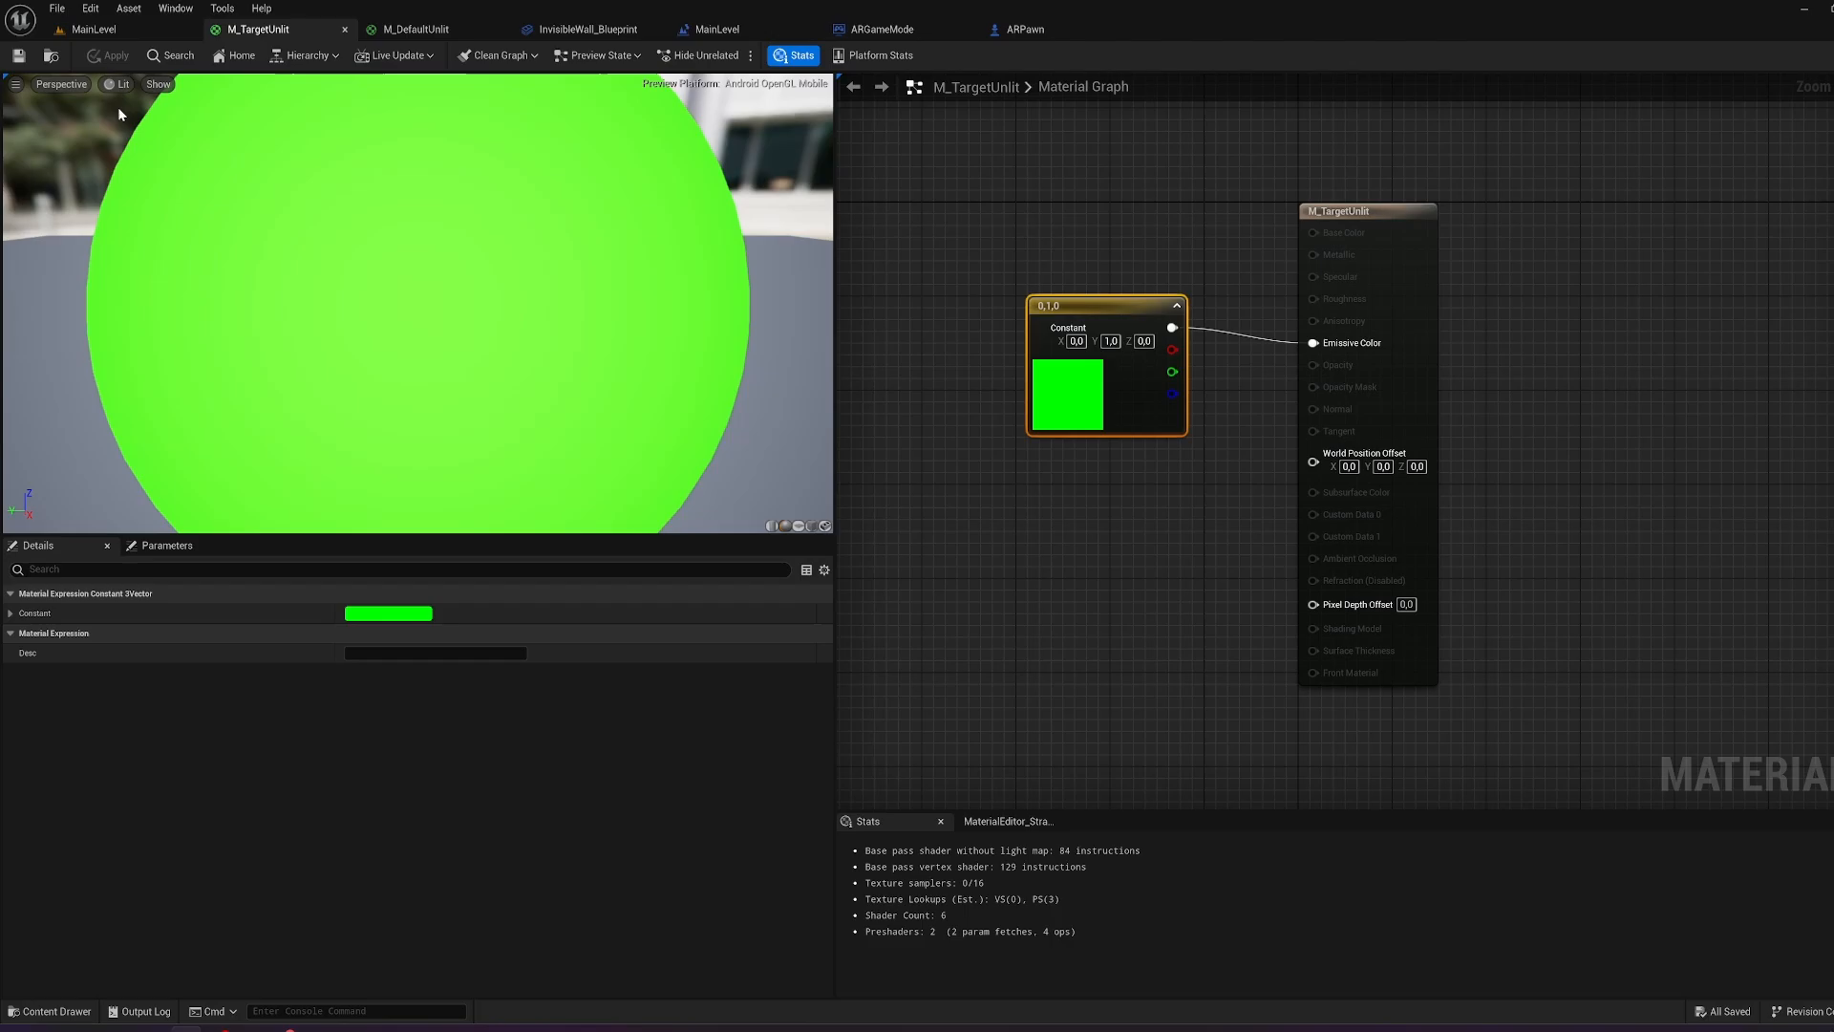
{"action": "left_click", "coordinate": [93, 27]}
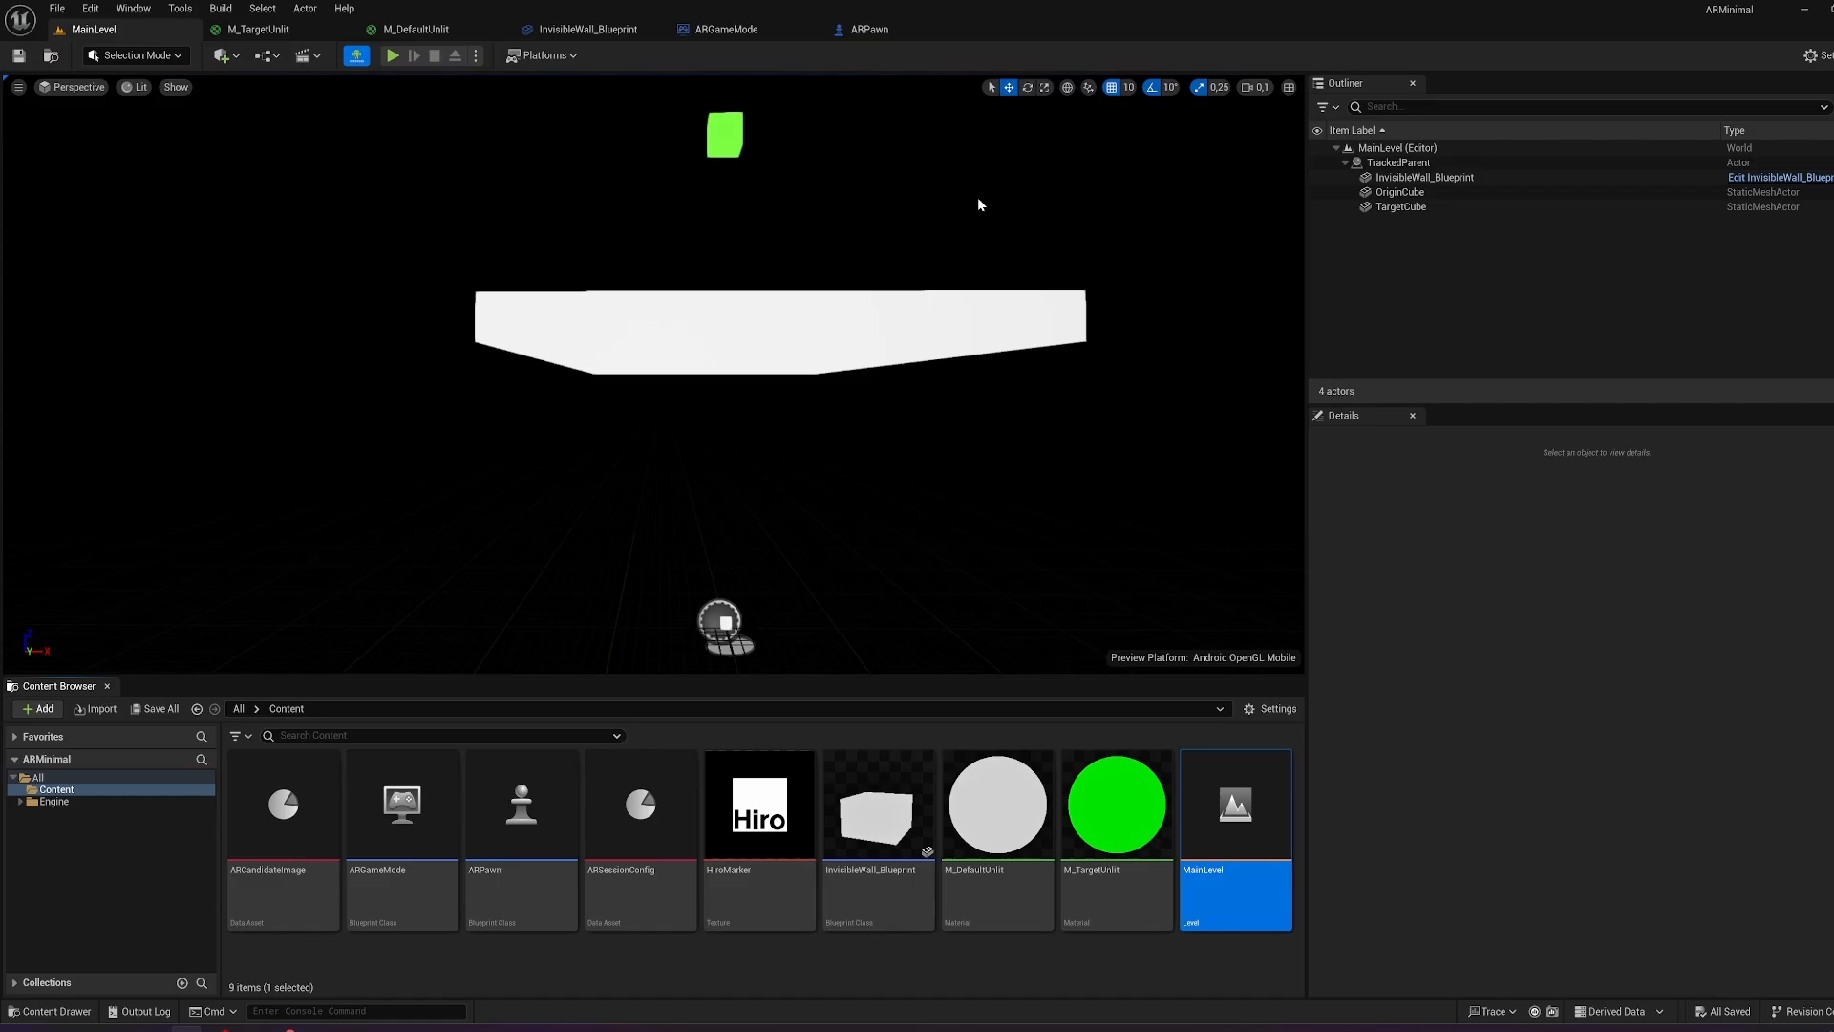
{"action": "mouse_move", "coordinate": [833, 193]}
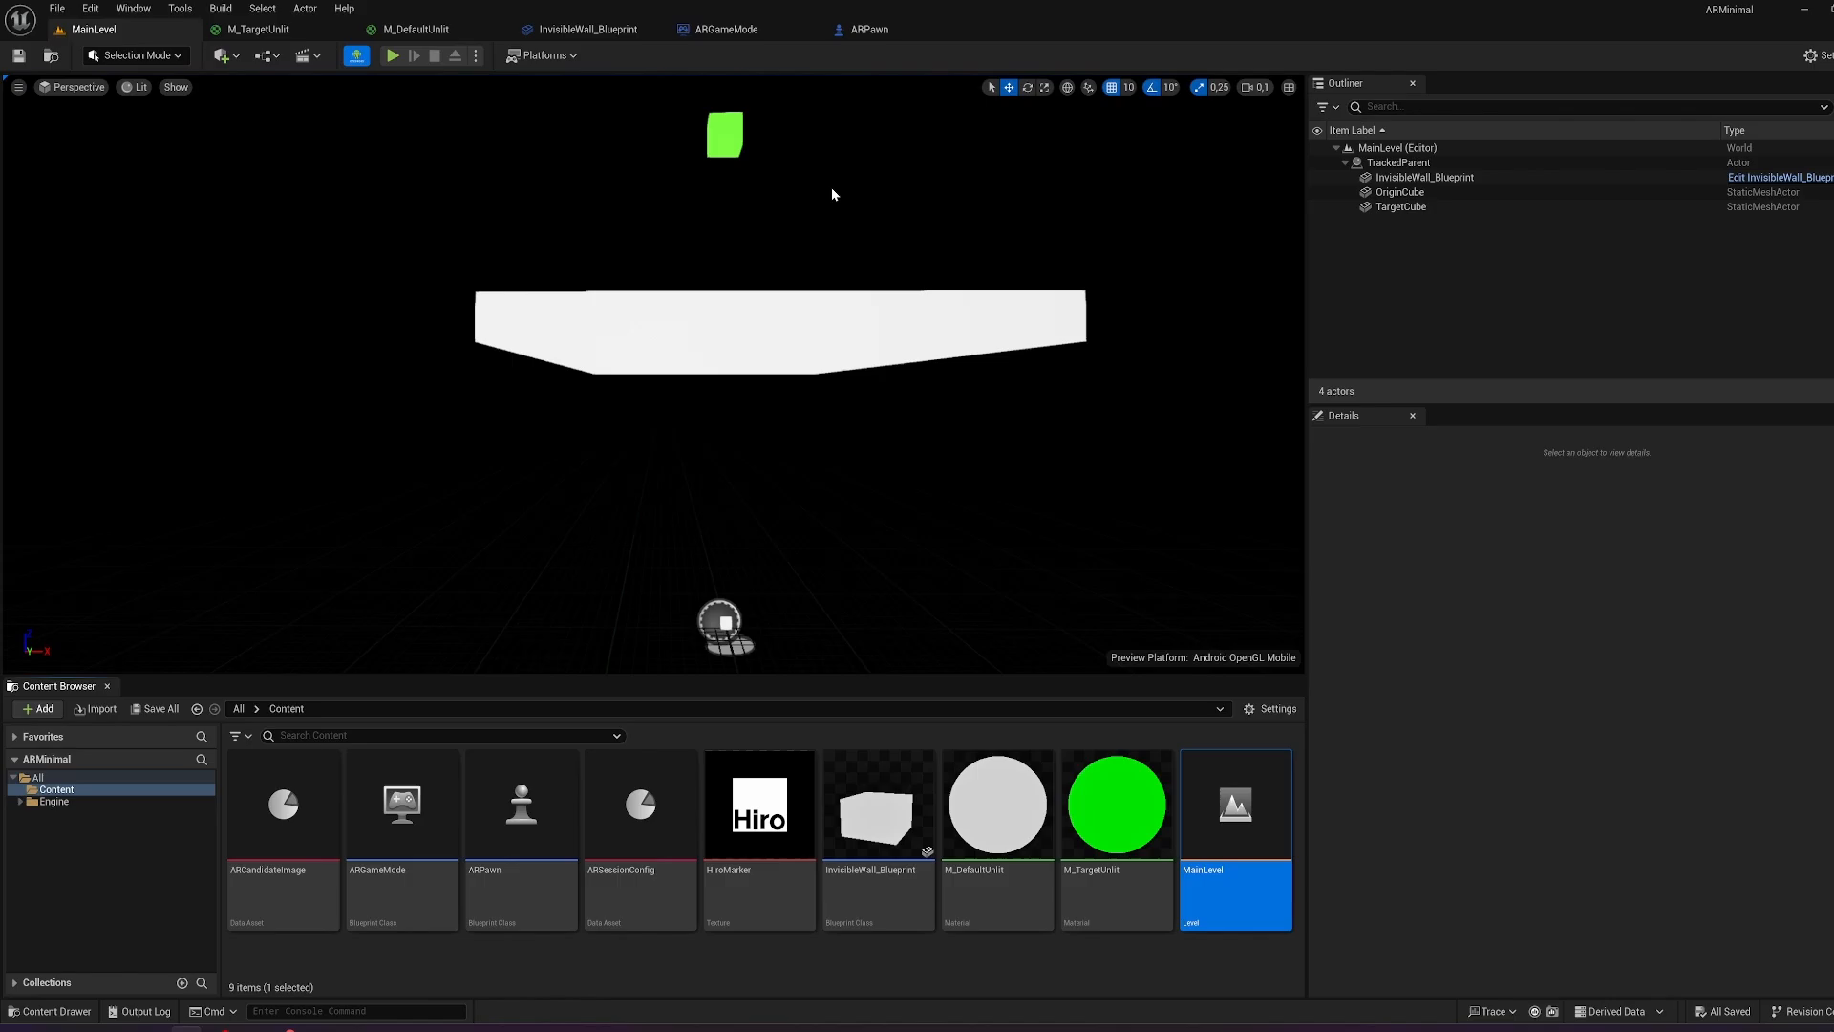
{"action": "mouse_move", "coordinate": [251, 104]}
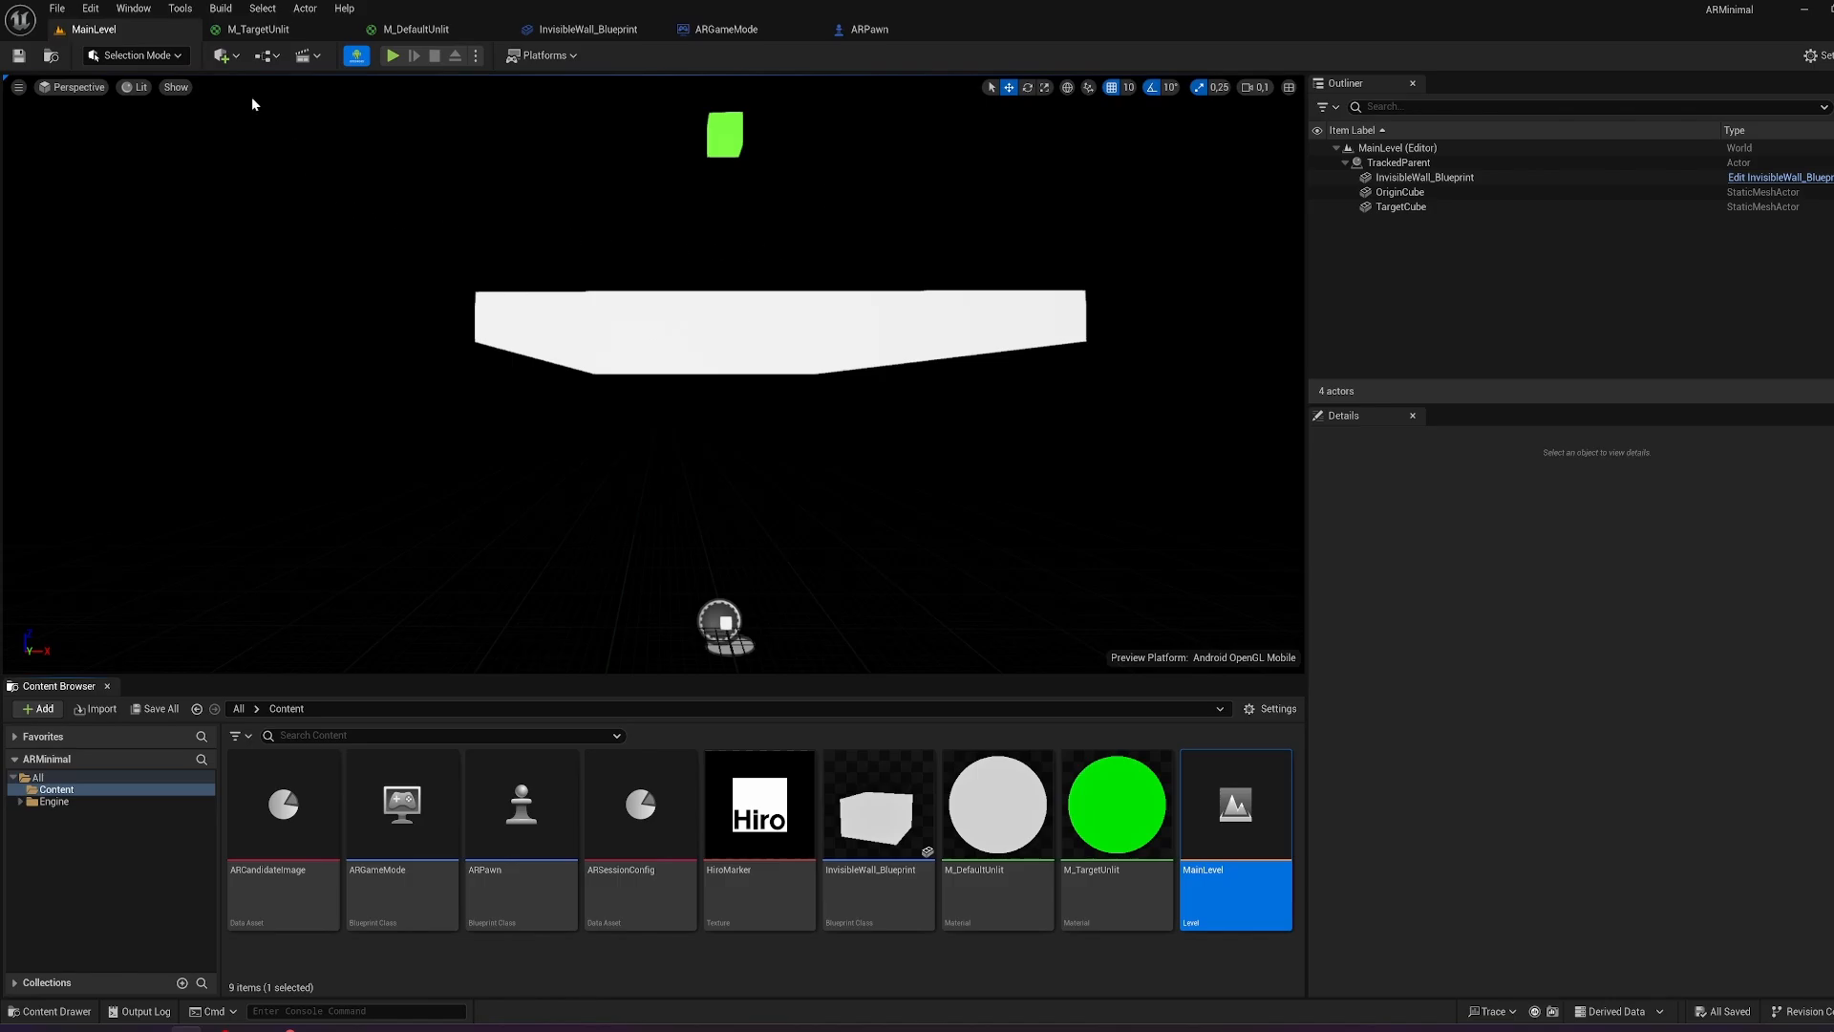
{"action": "left_click", "coordinate": [89, 9]}
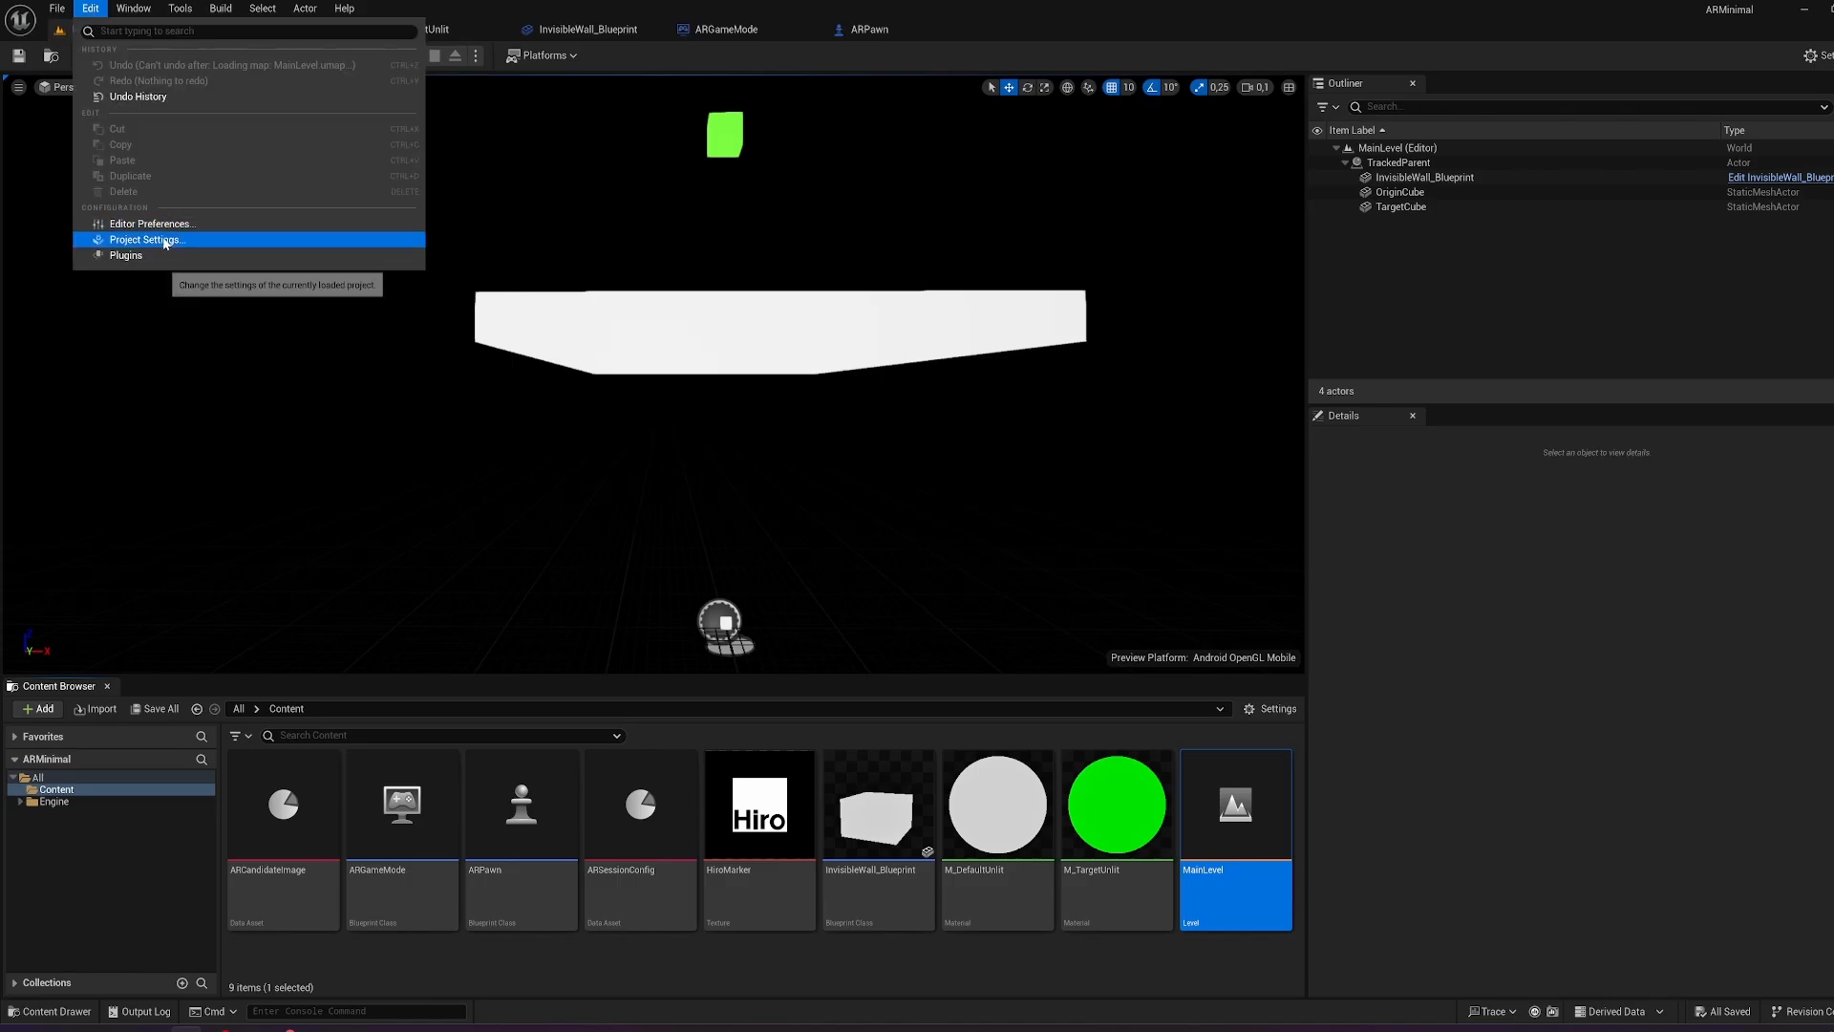
{"action": "left_click", "coordinate": [146, 239]}
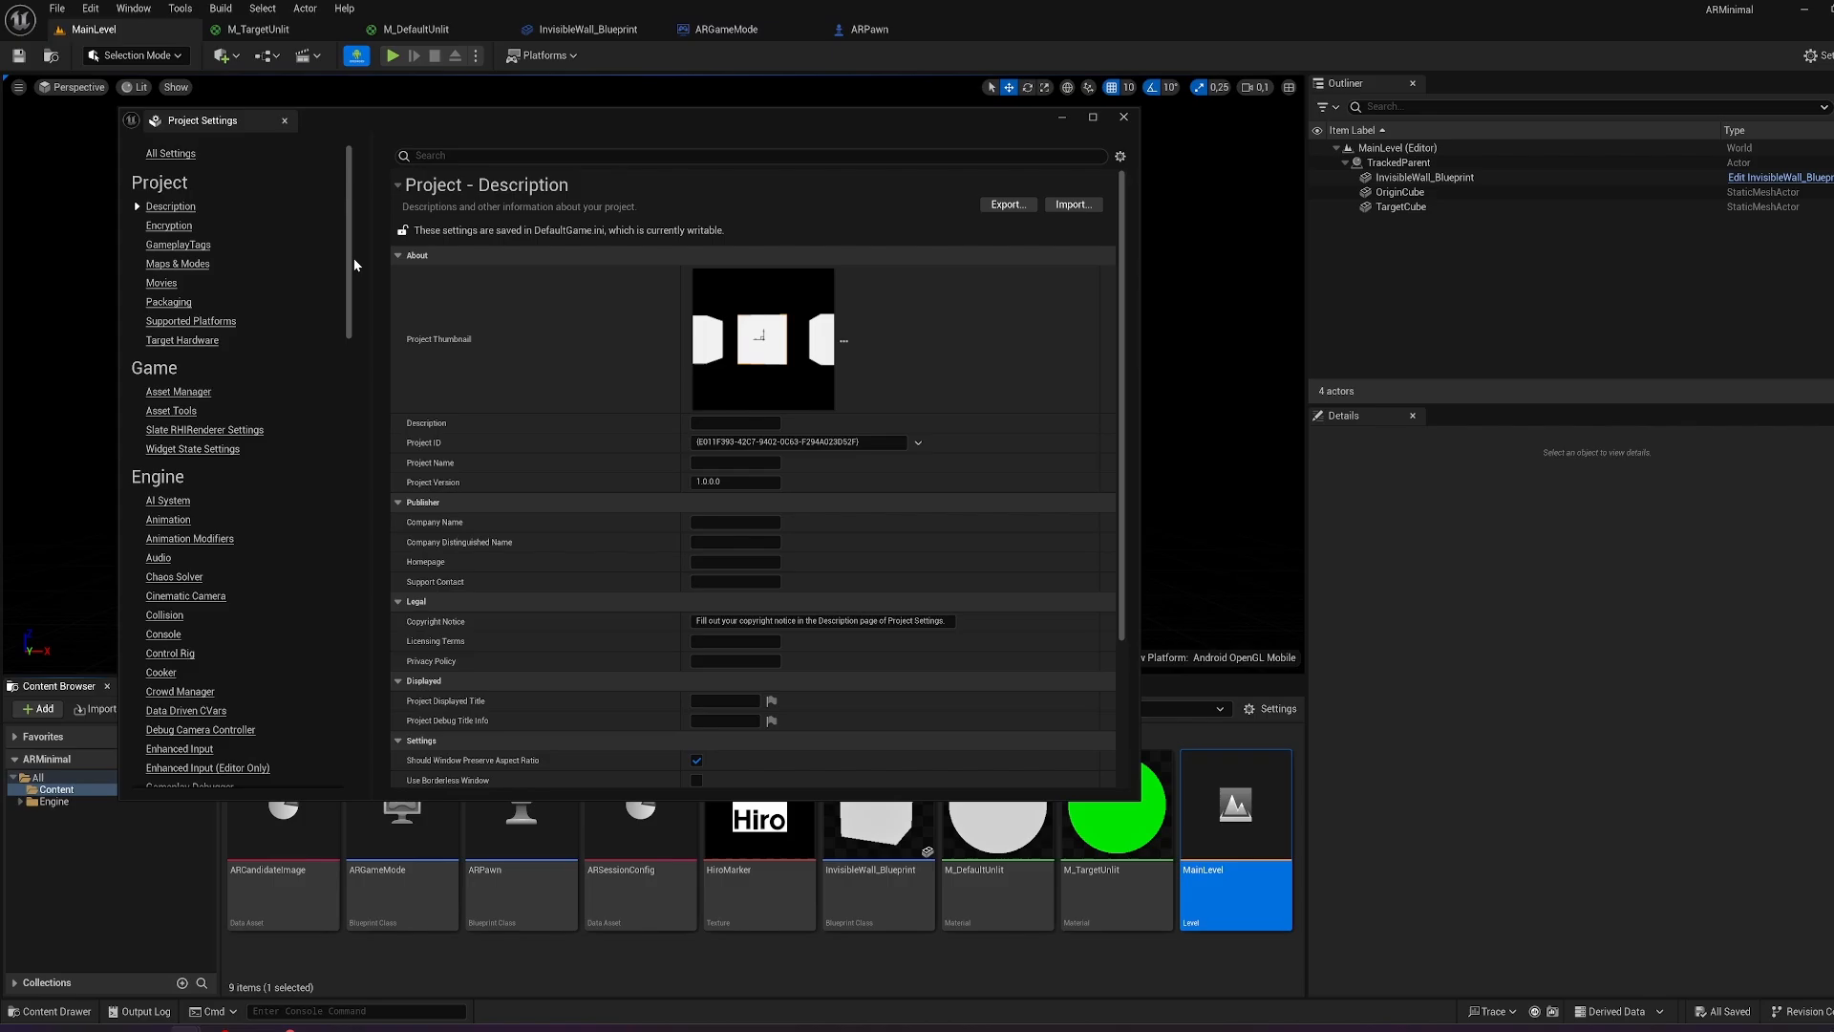
{"action": "scroll", "scroll_direction": "down", "scroll_amount": 3}
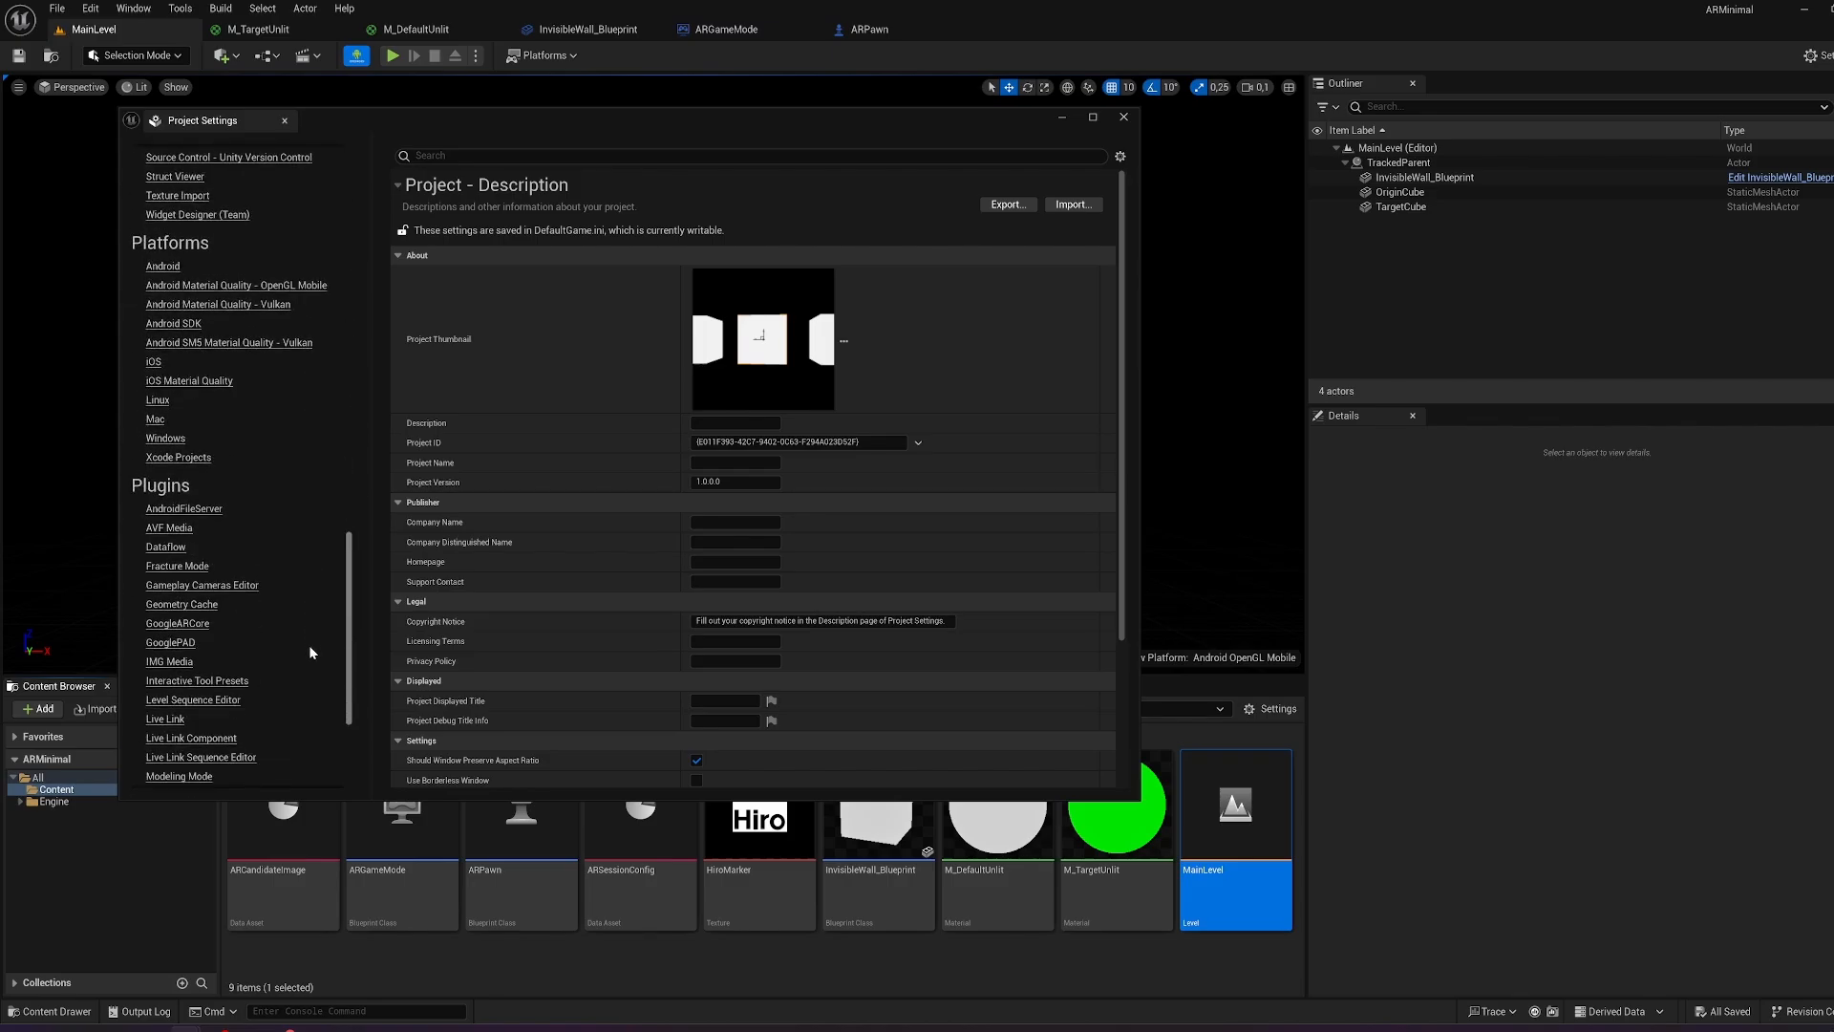
{"action": "left_click", "coordinate": [161, 265]}
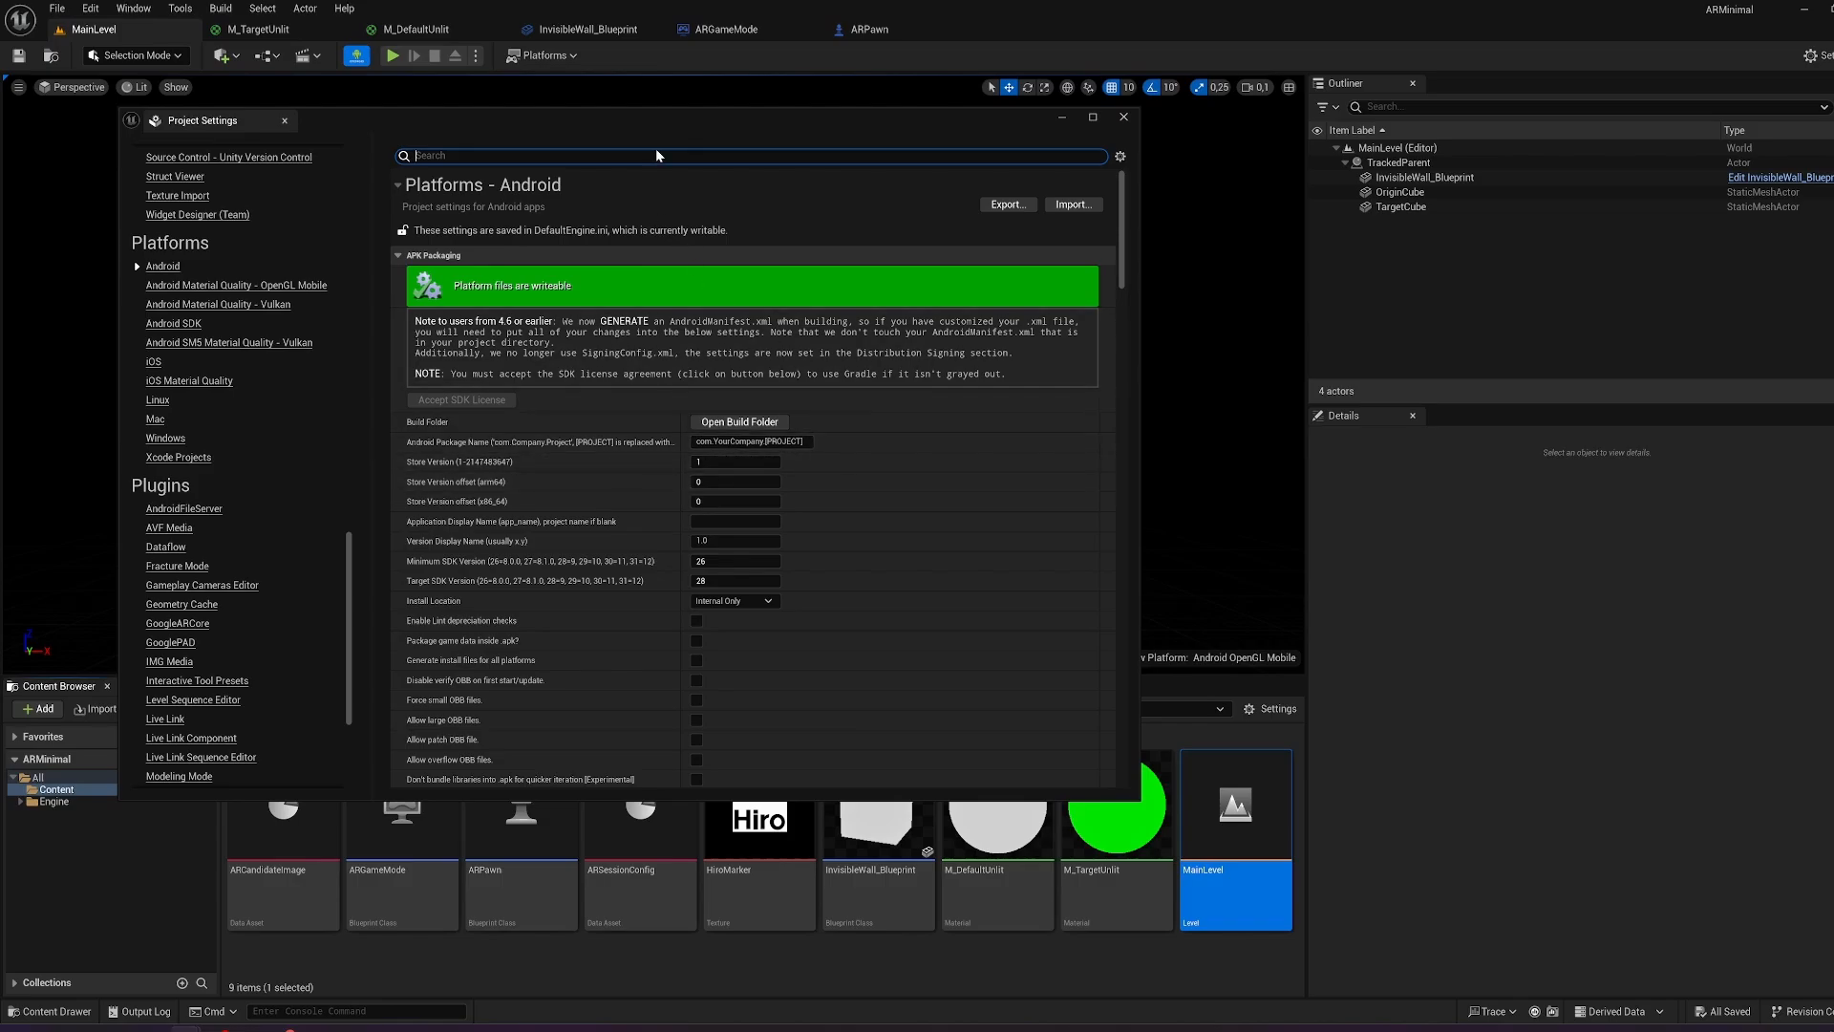
{"action": "type", "text": "touch"}
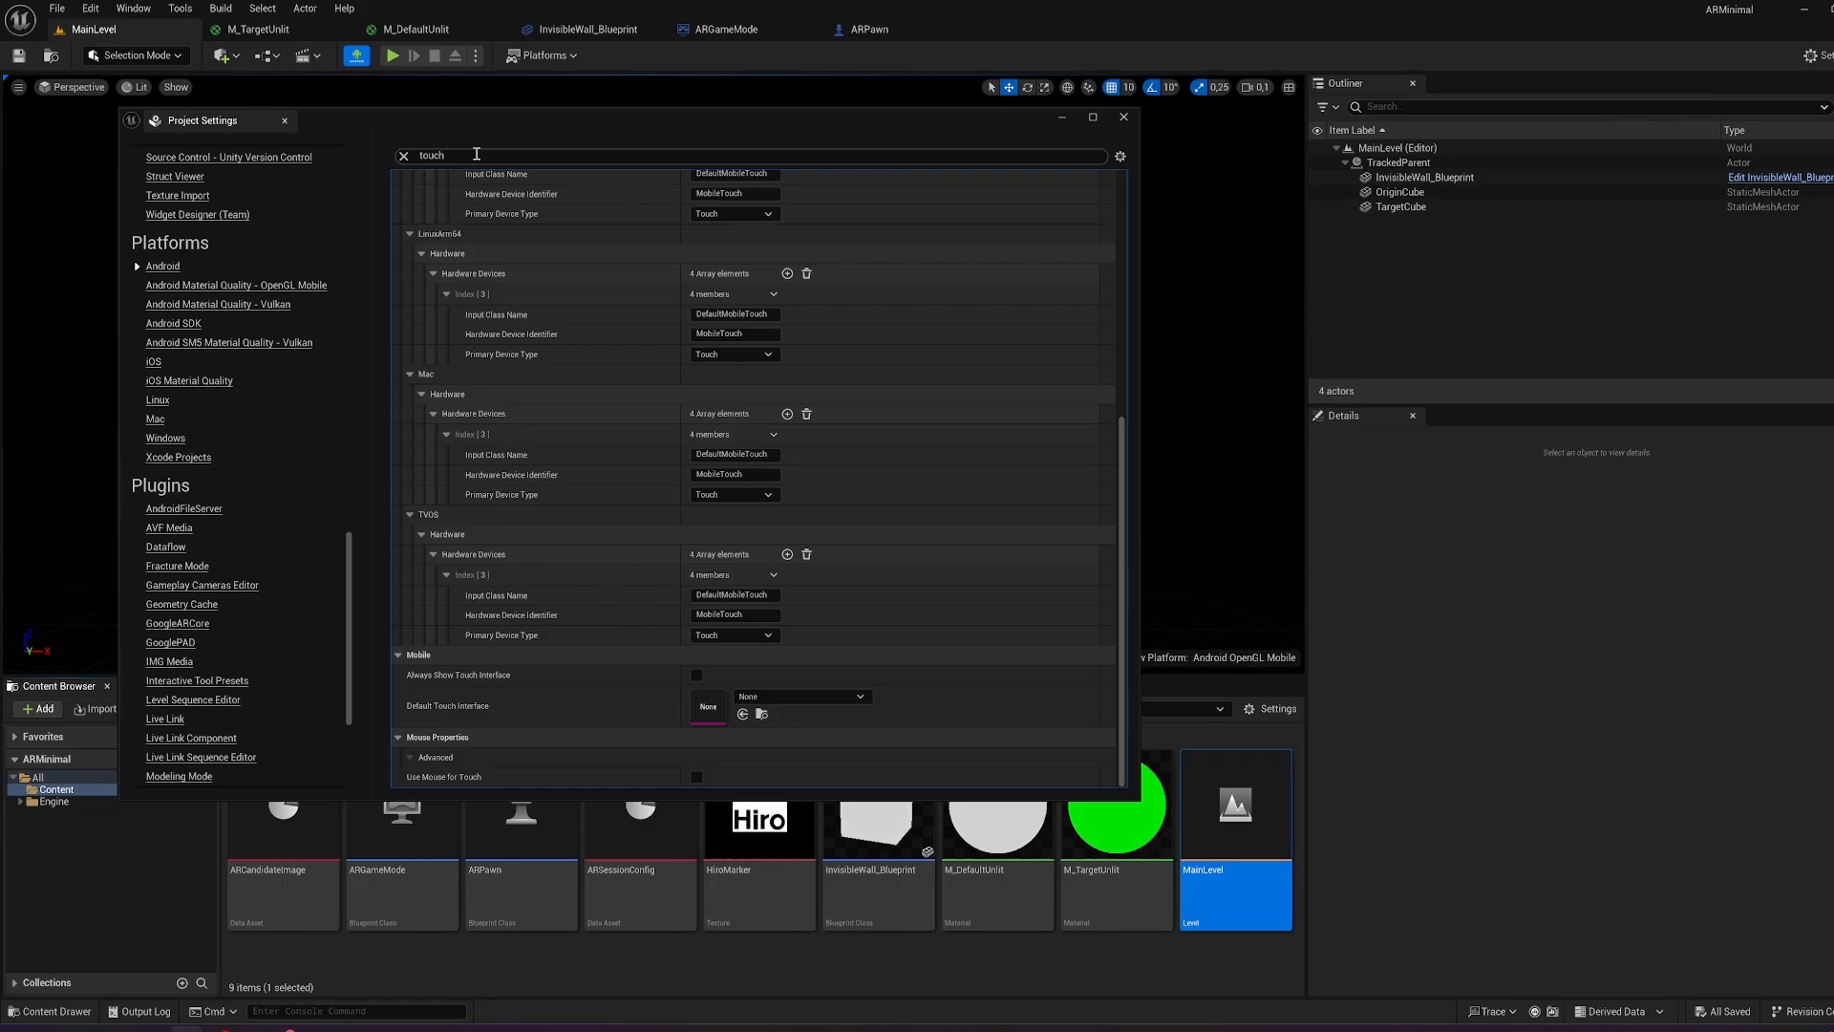
{"action": "type", "text": "vulkan"}
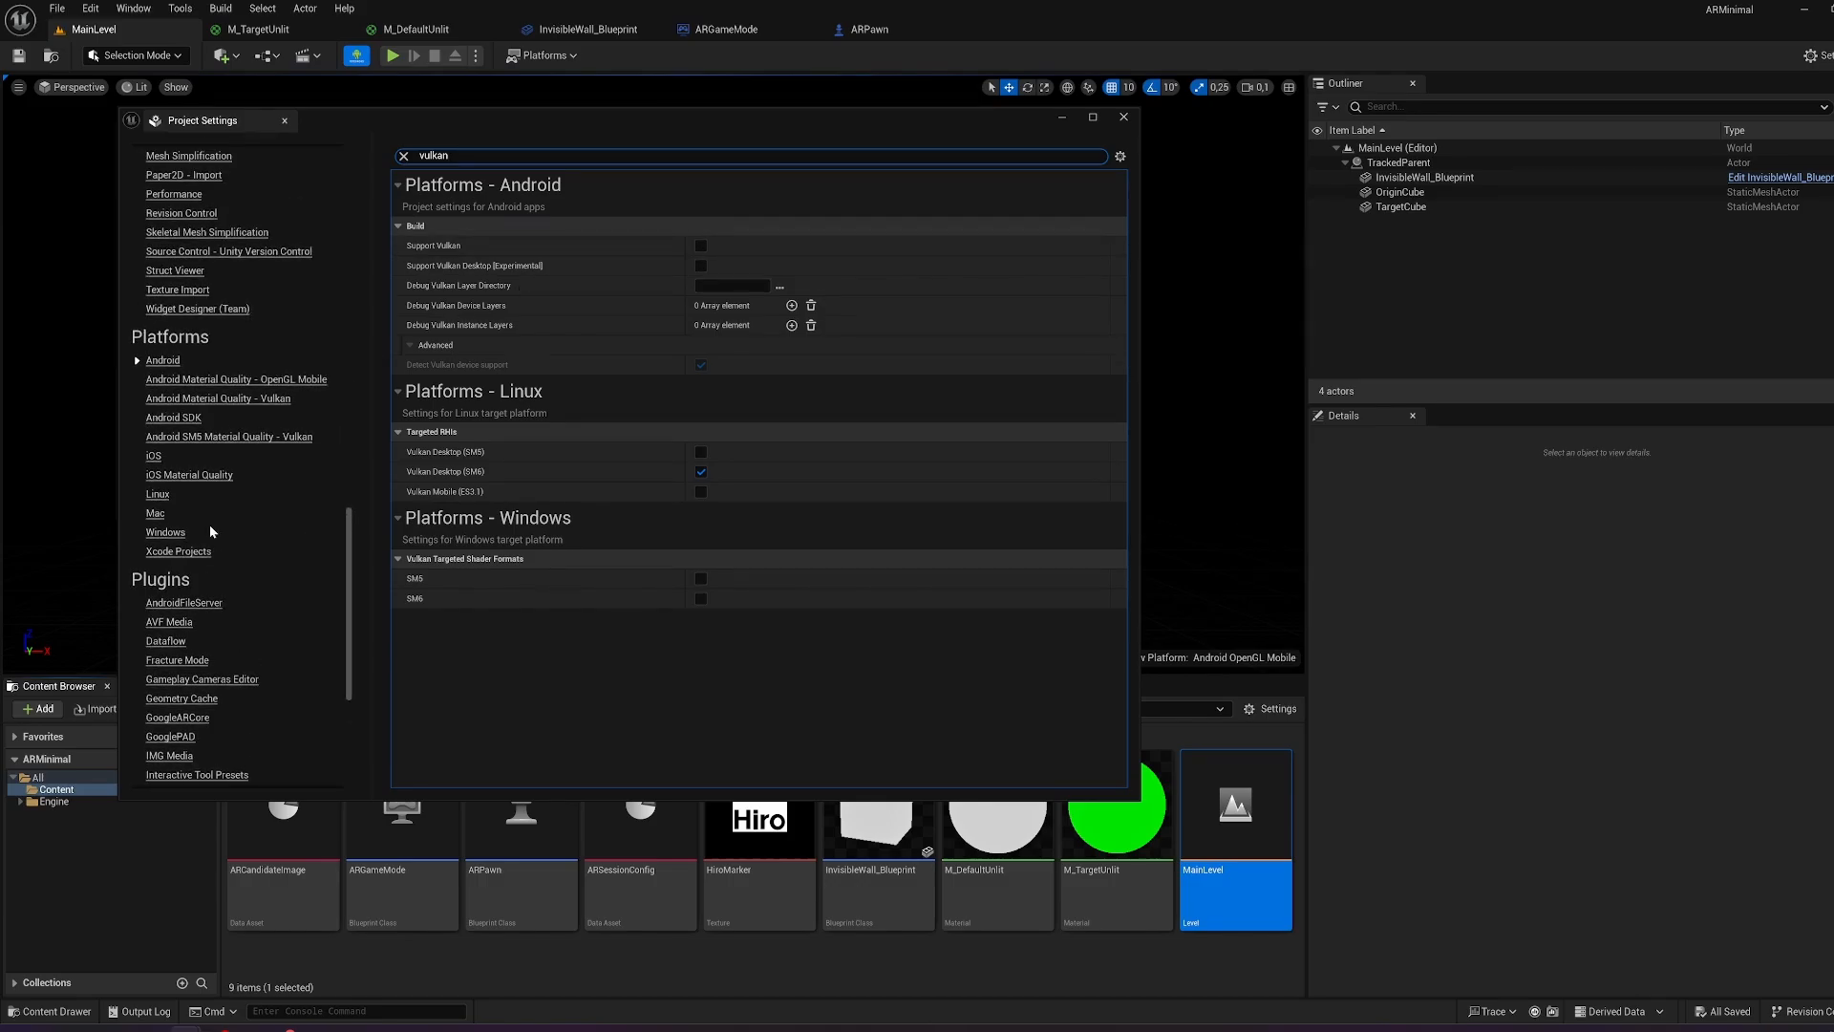
{"action": "scroll", "scroll_direction": "down", "scroll_amount": 3}
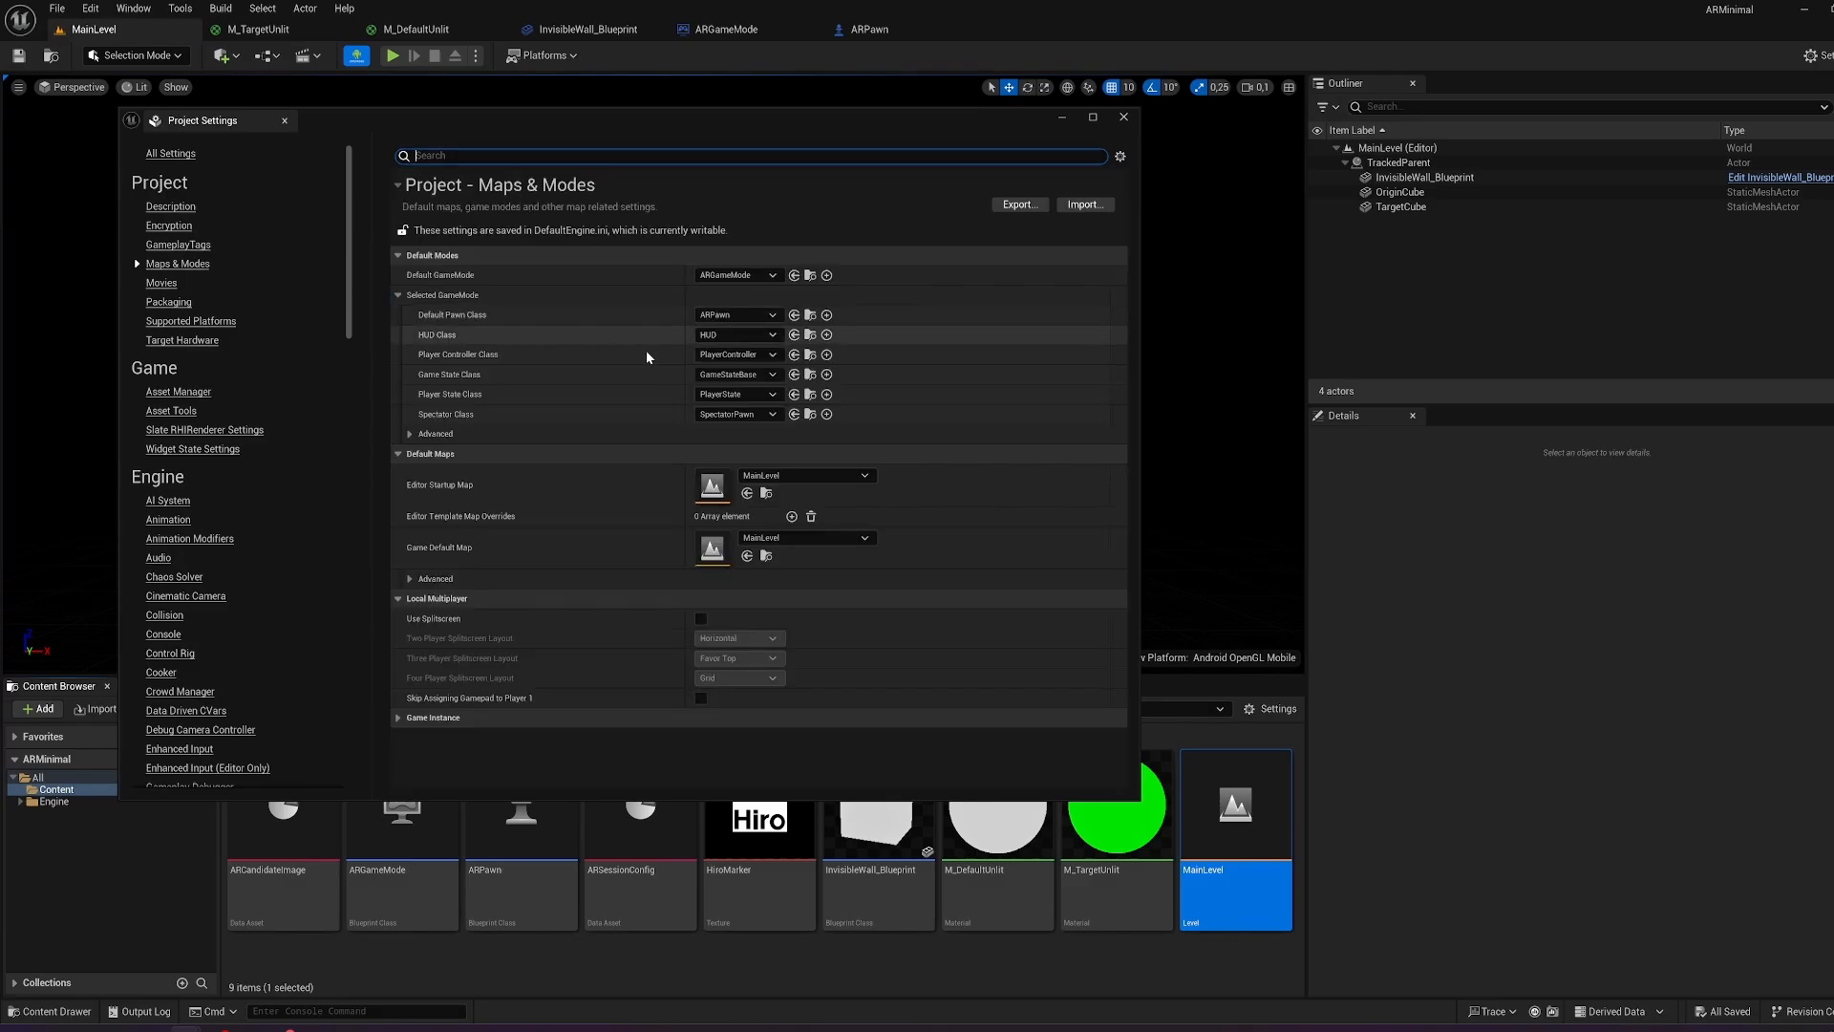
{"action": "mouse_move", "coordinate": [897, 447]}
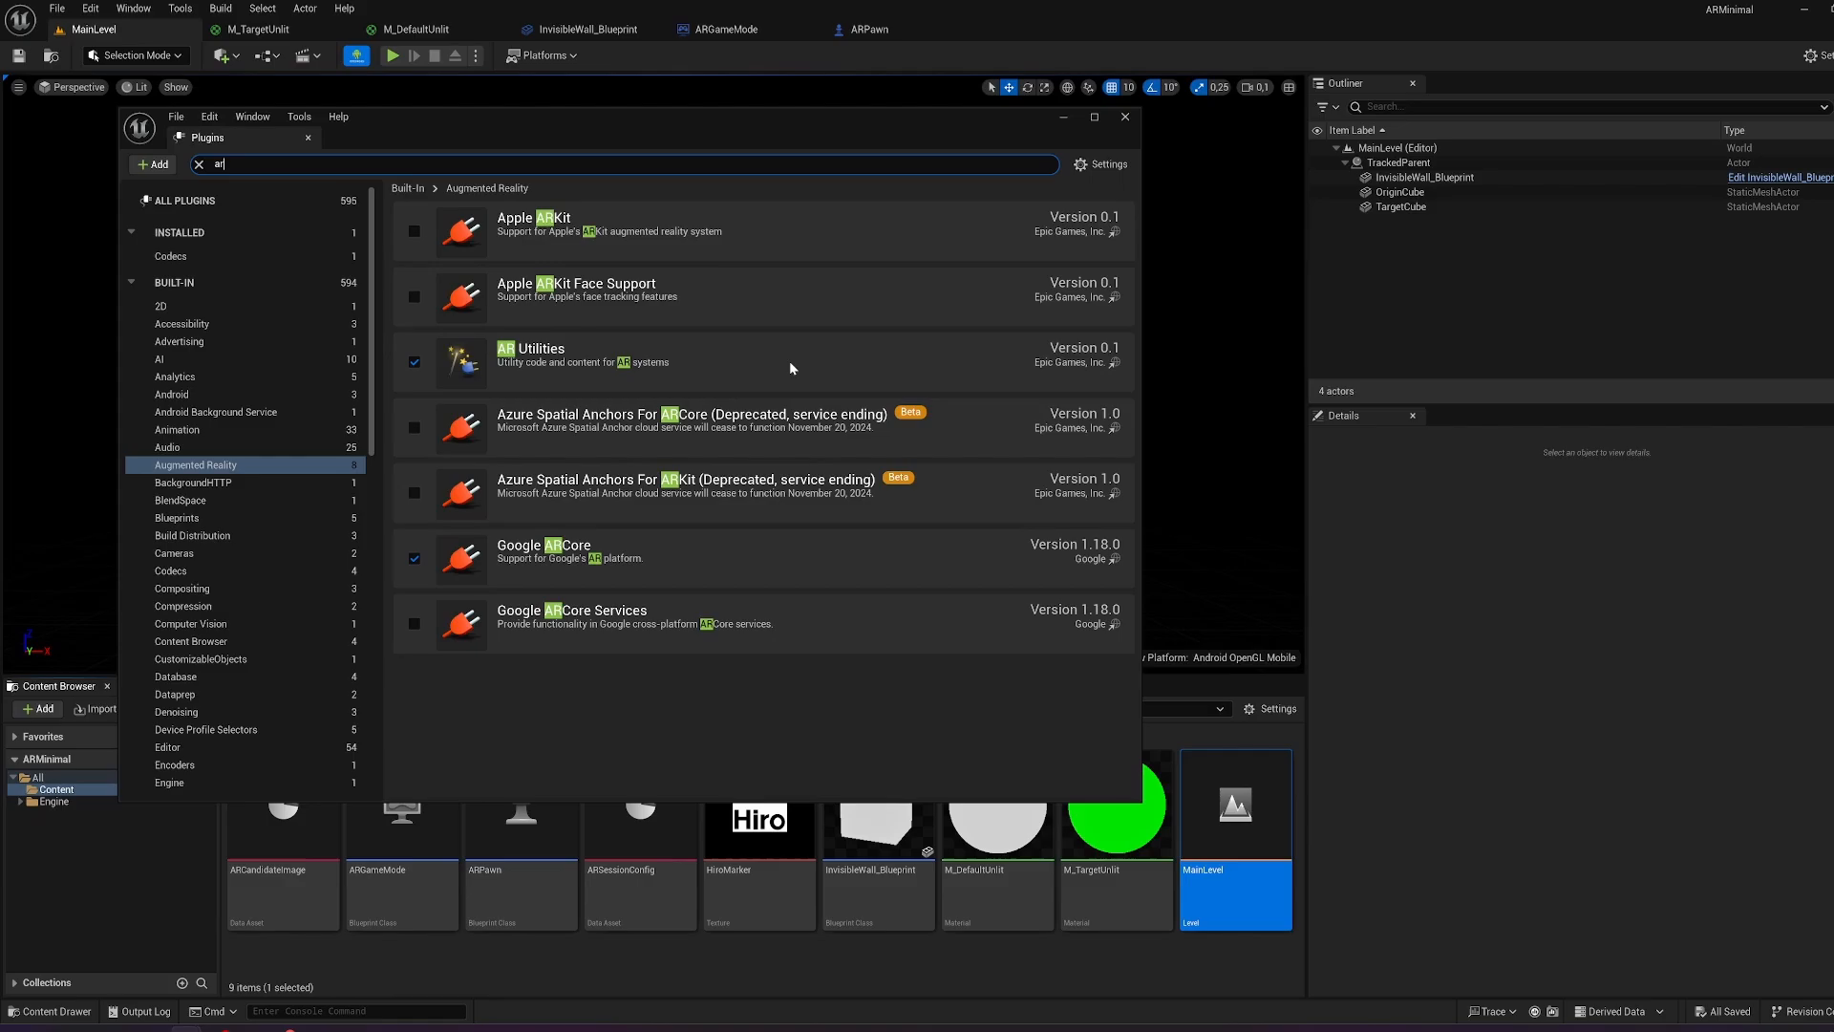
{"action": "mouse_move", "coordinate": [459, 376]}
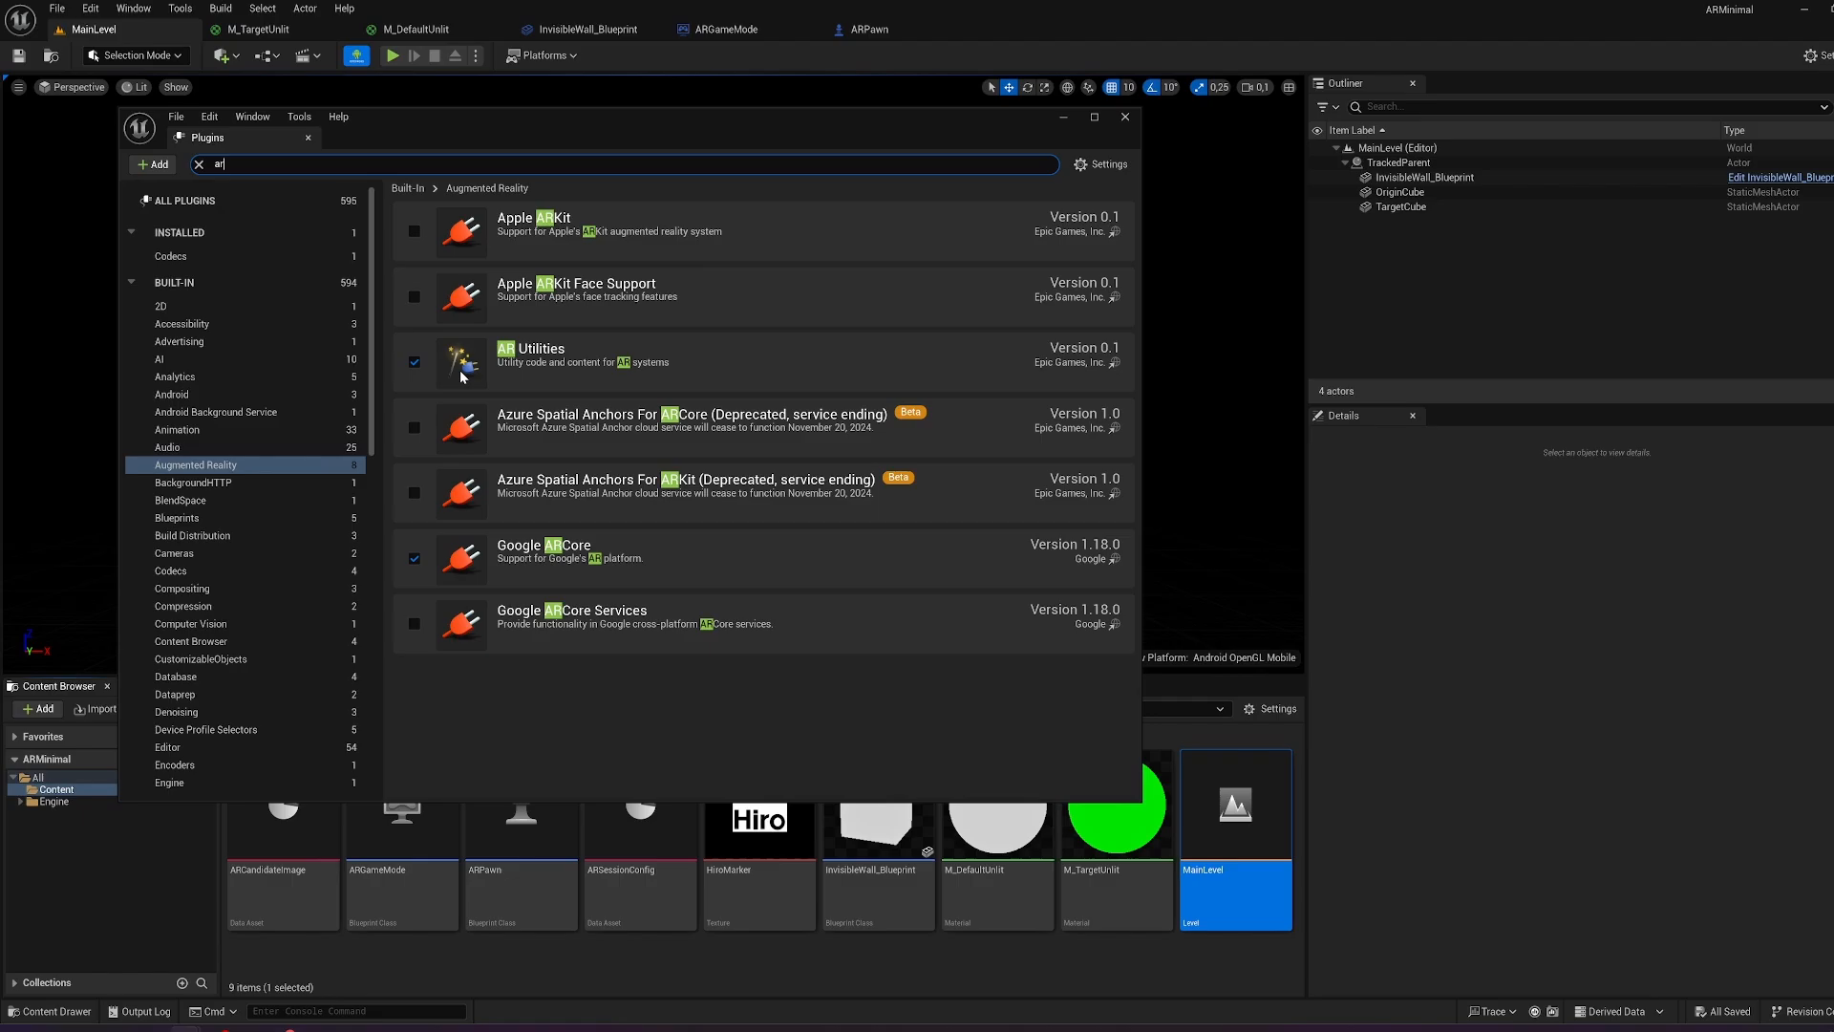
{"action": "mouse_move", "coordinate": [661, 580]}
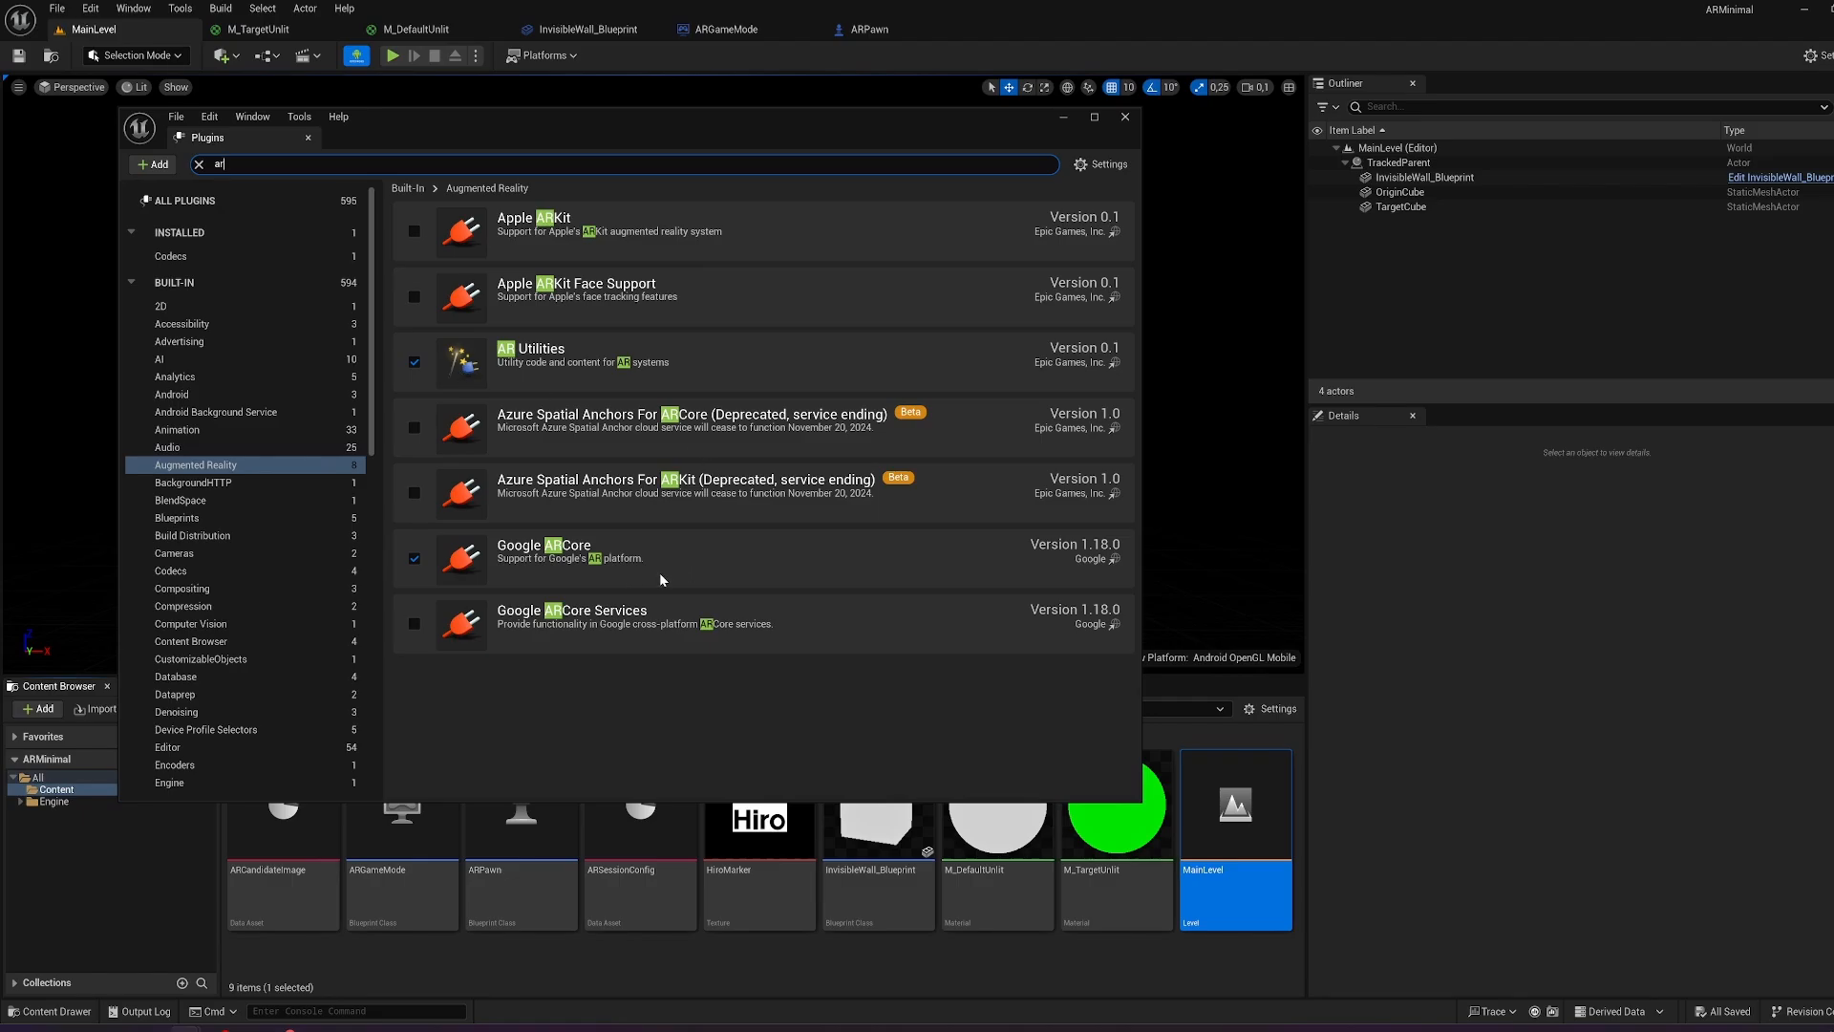
{"action": "mouse_move", "coordinate": [1124, 117]}
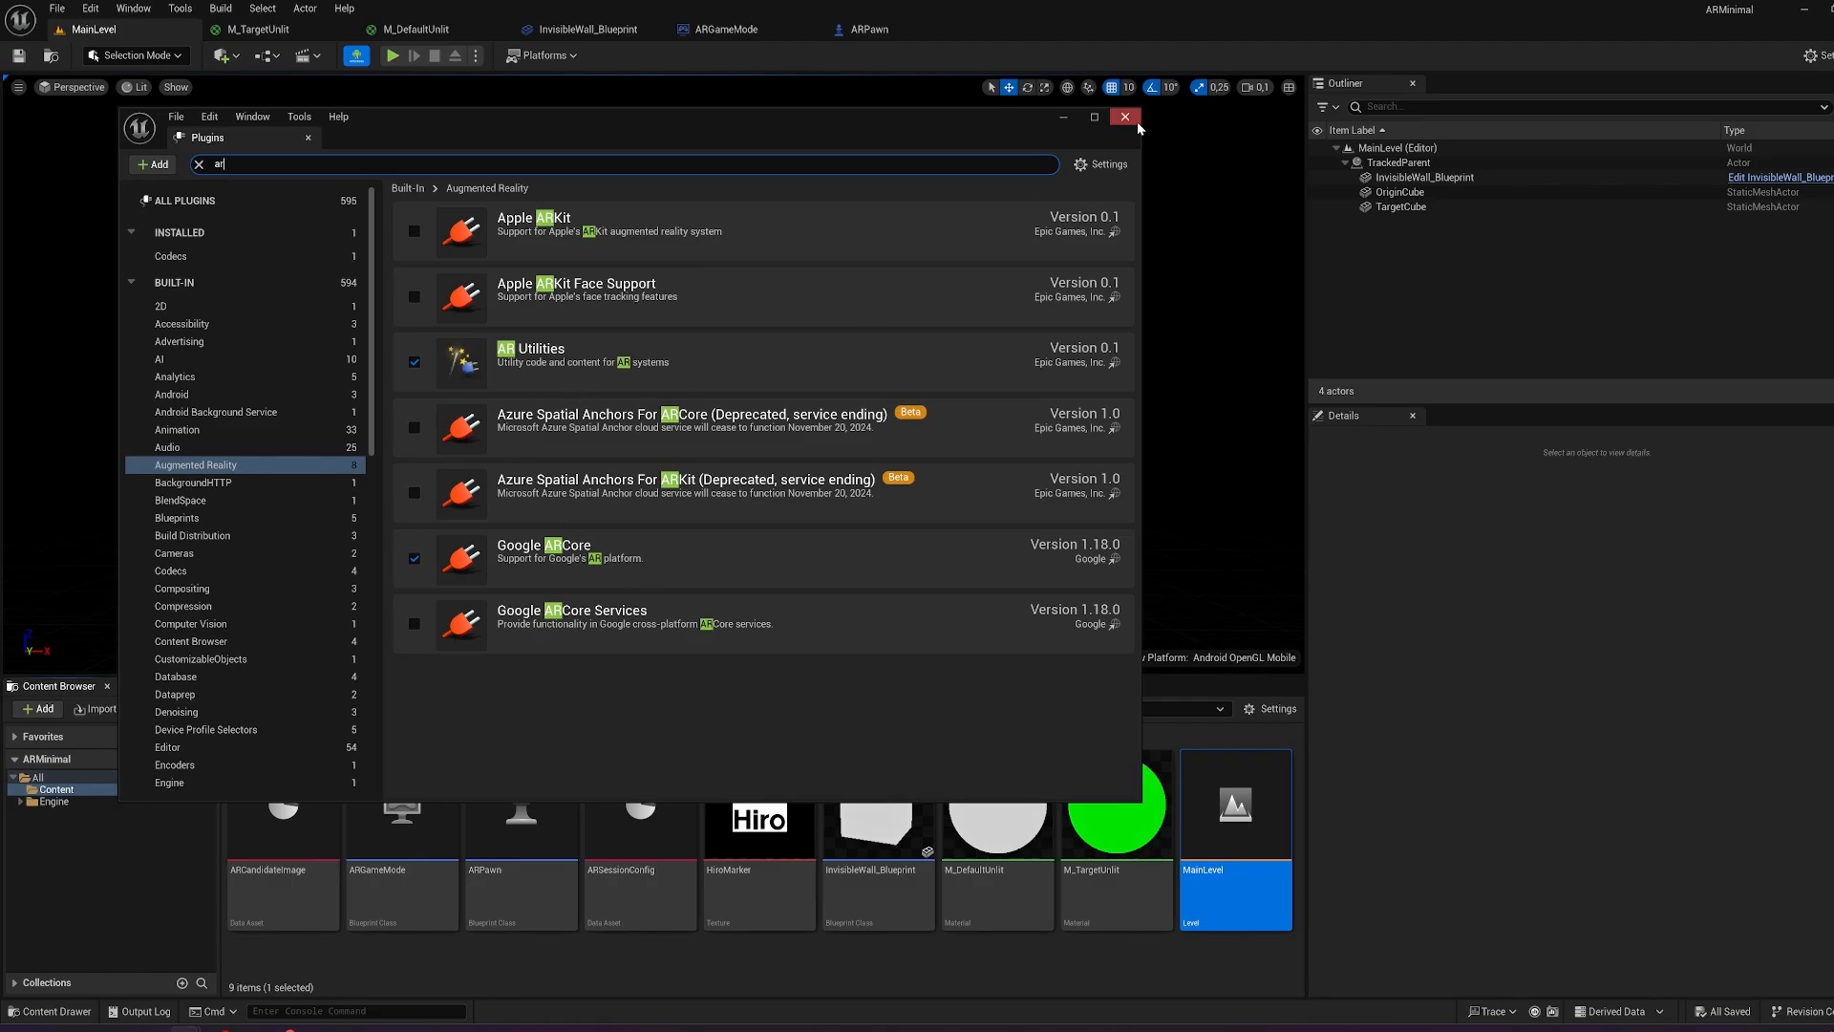
{"action": "left_click", "coordinate": [1123, 116]}
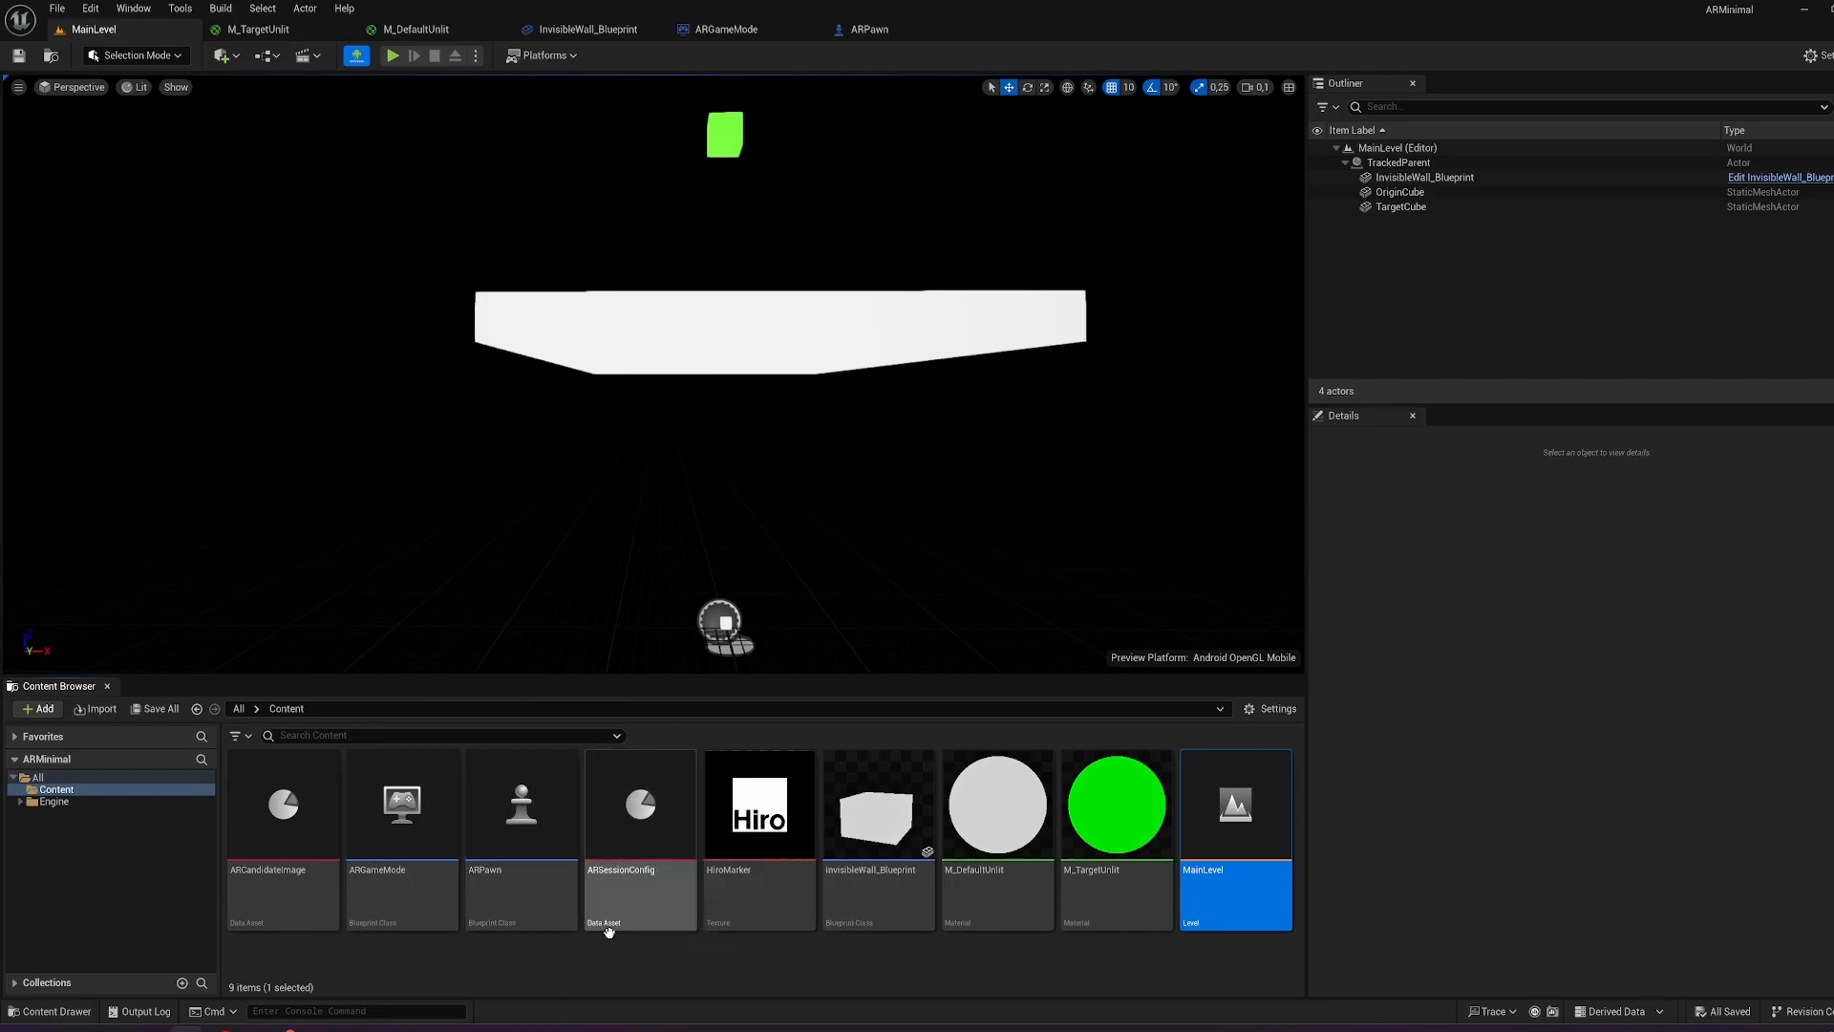
{"action": "mouse_move", "coordinate": [281, 803]}
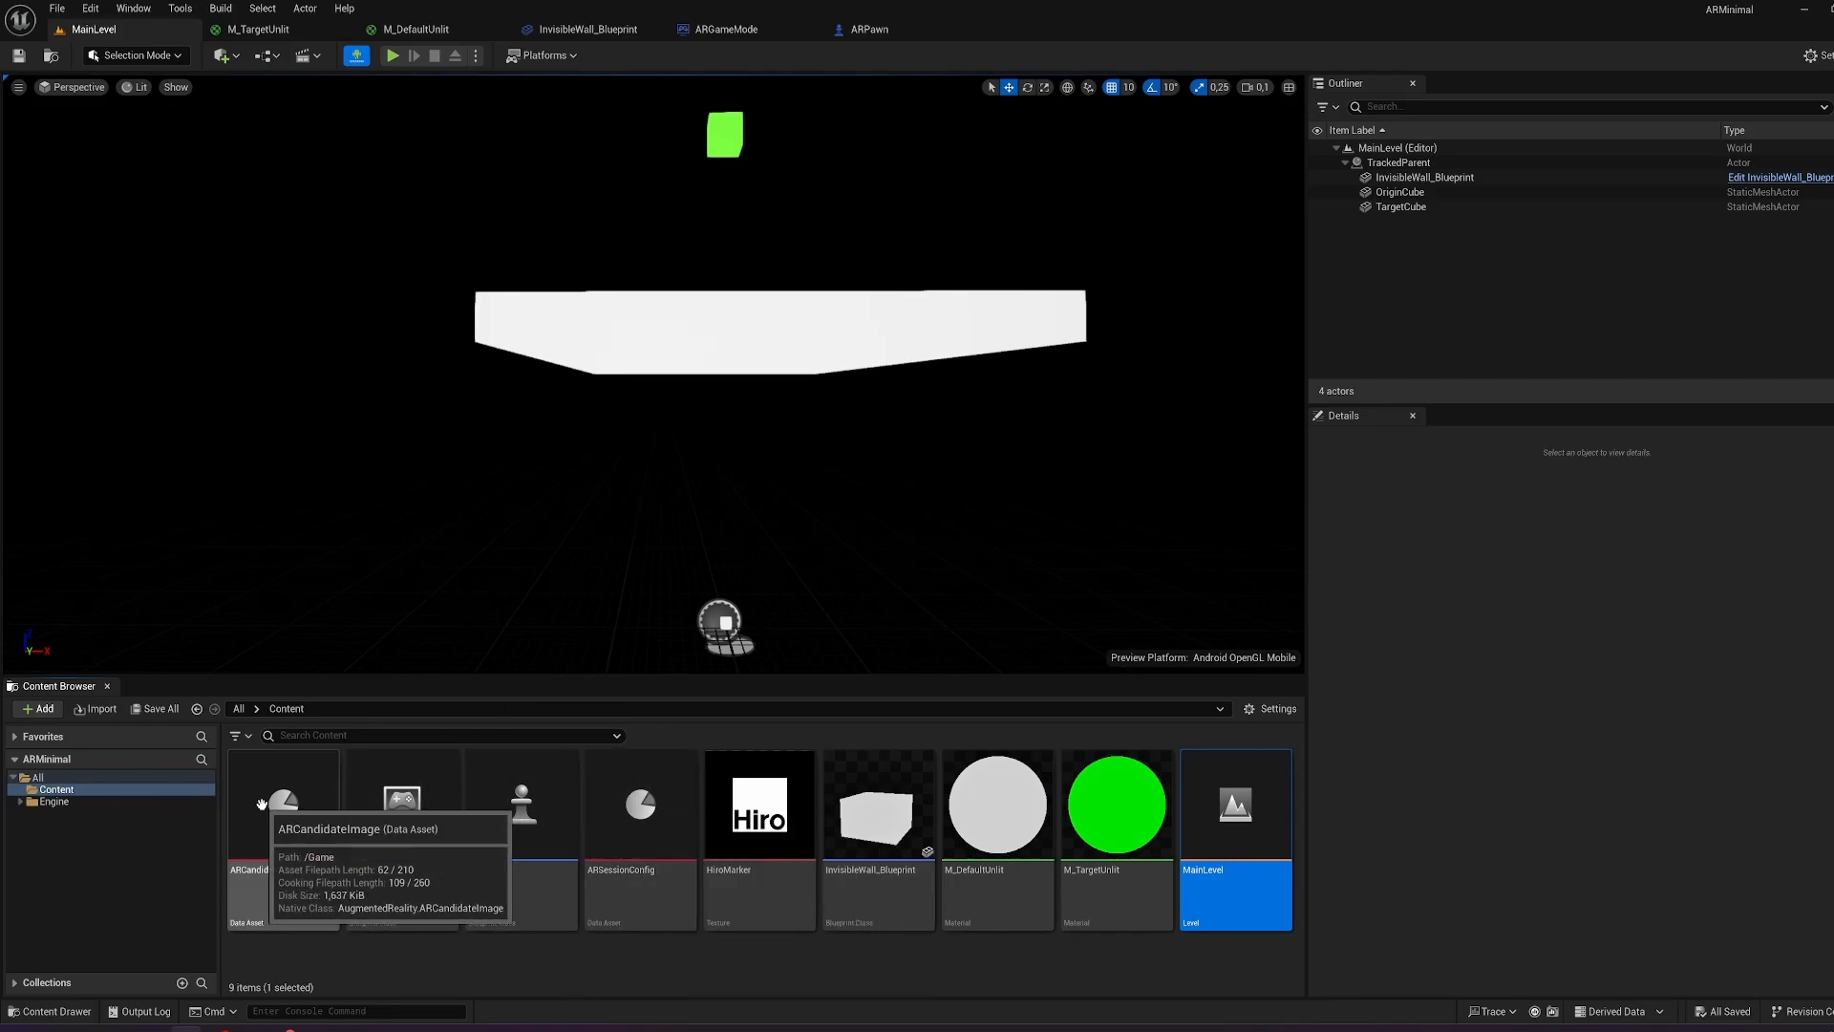
Inspect the ARCandidateImage asset and Hiro marker texture, then open ARSessionConfig.
{"action": "double_click", "coordinate": [285, 803]}
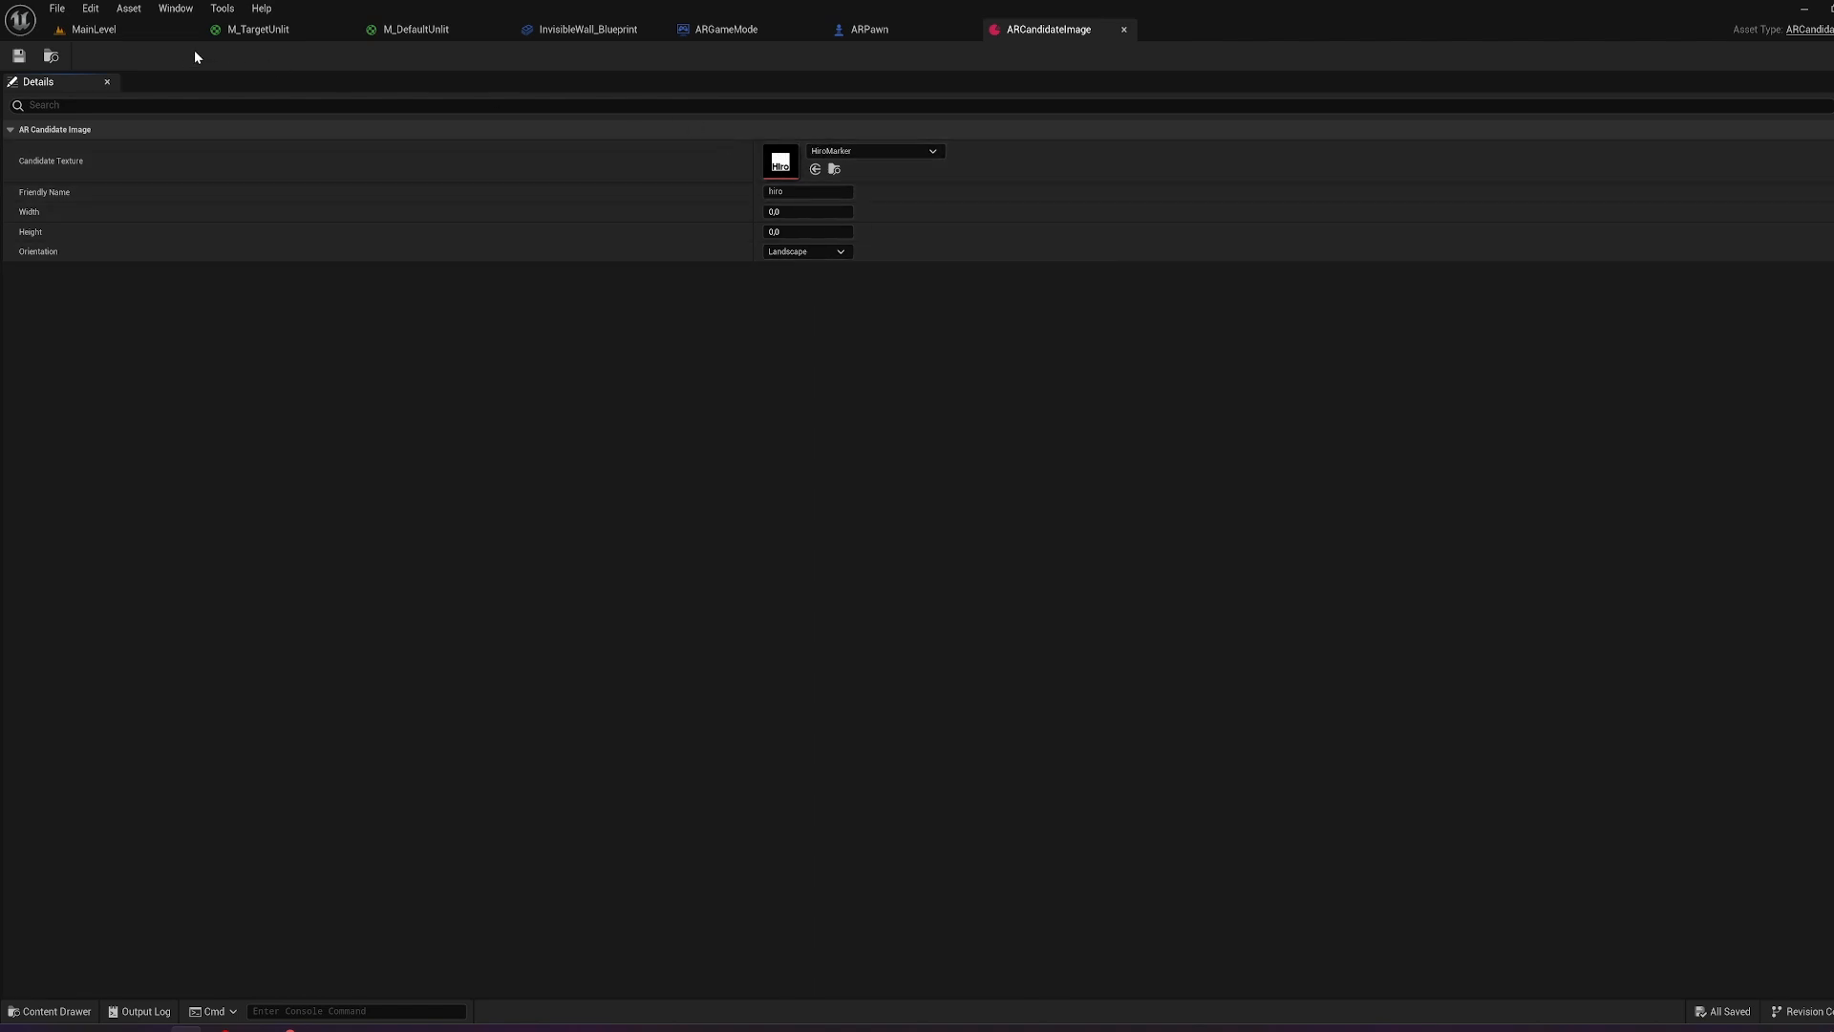
{"action": "left_click", "coordinate": [48, 1010]}
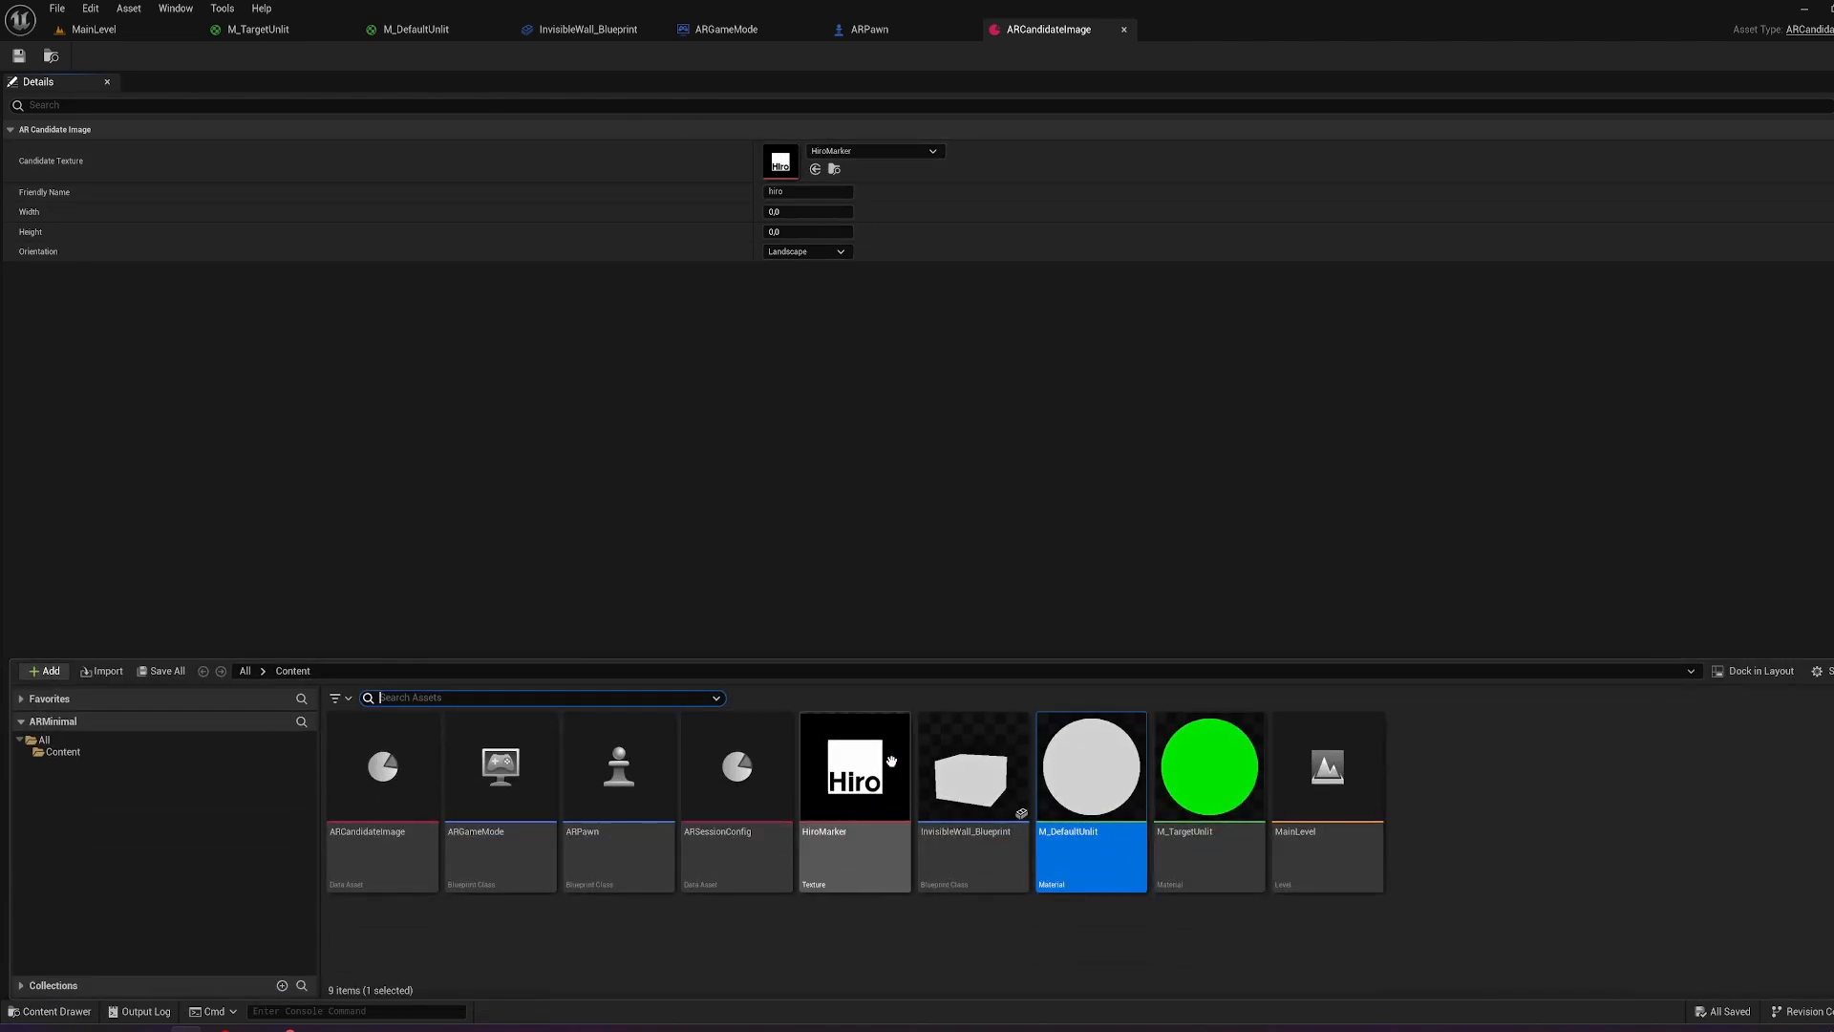
{"action": "double_click", "coordinate": [854, 766]}
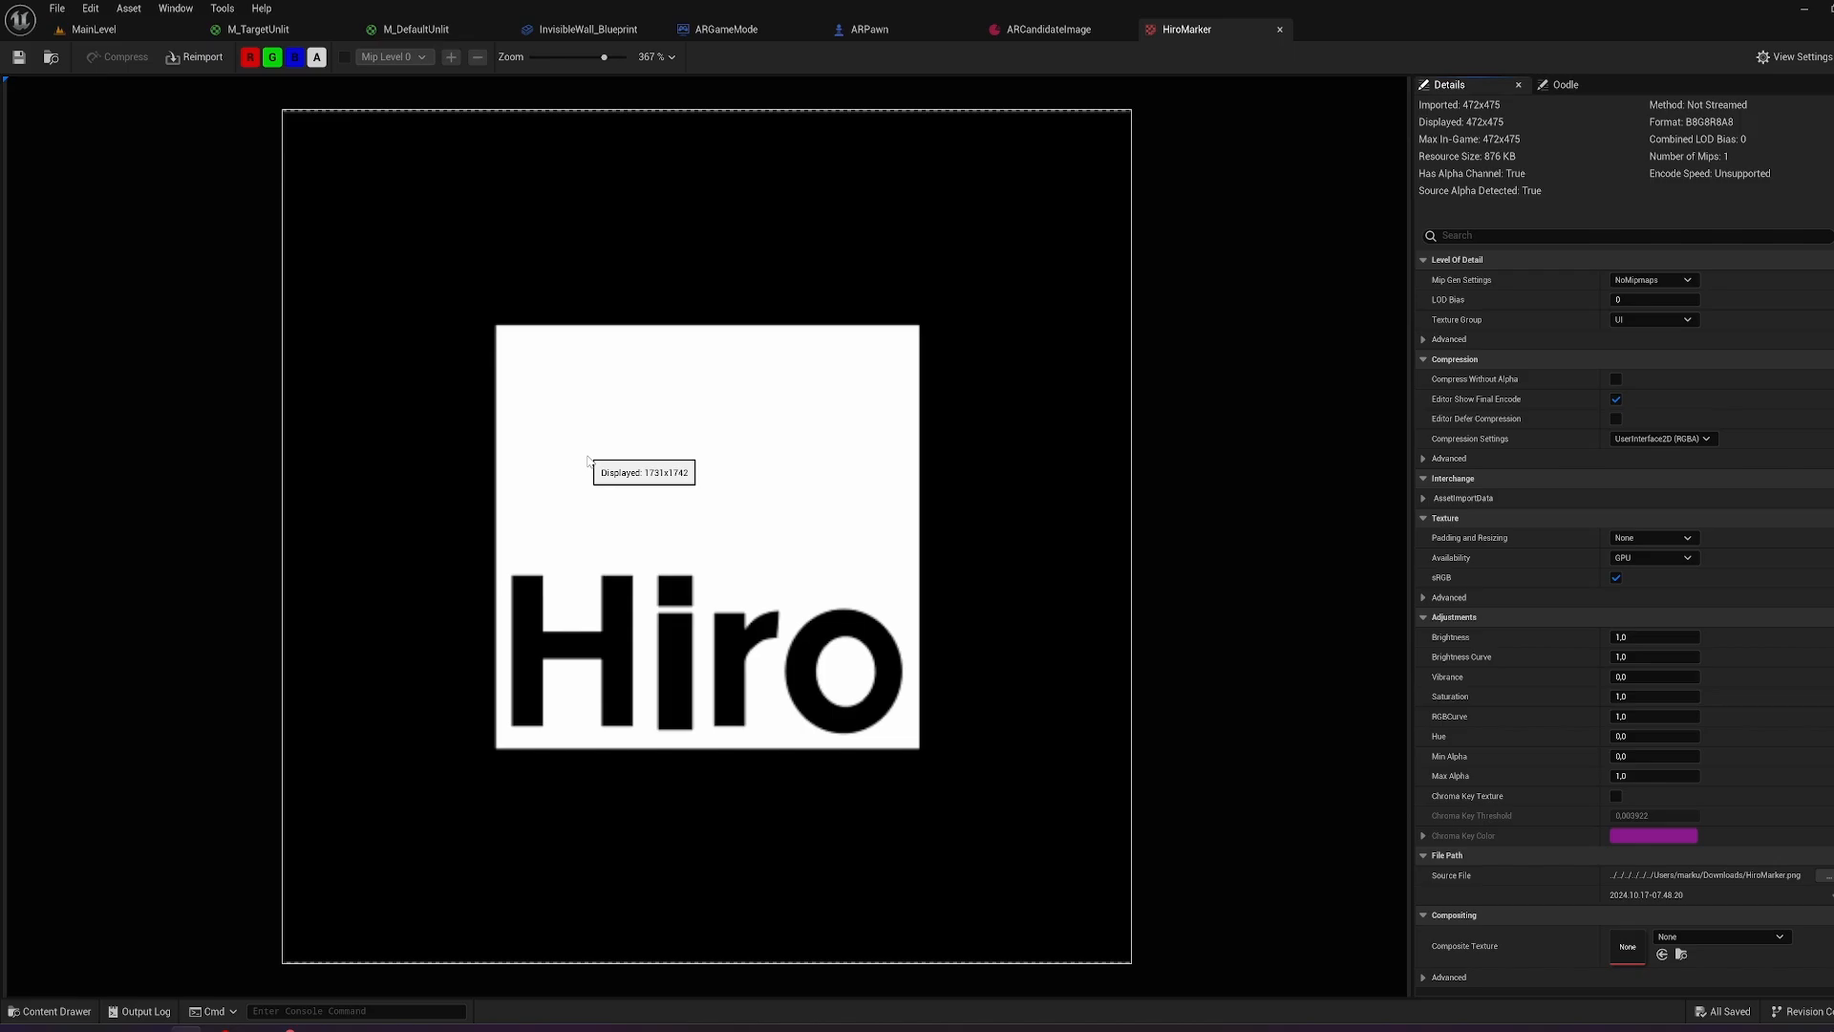
{"action": "mouse_move", "coordinate": [356, 116]}
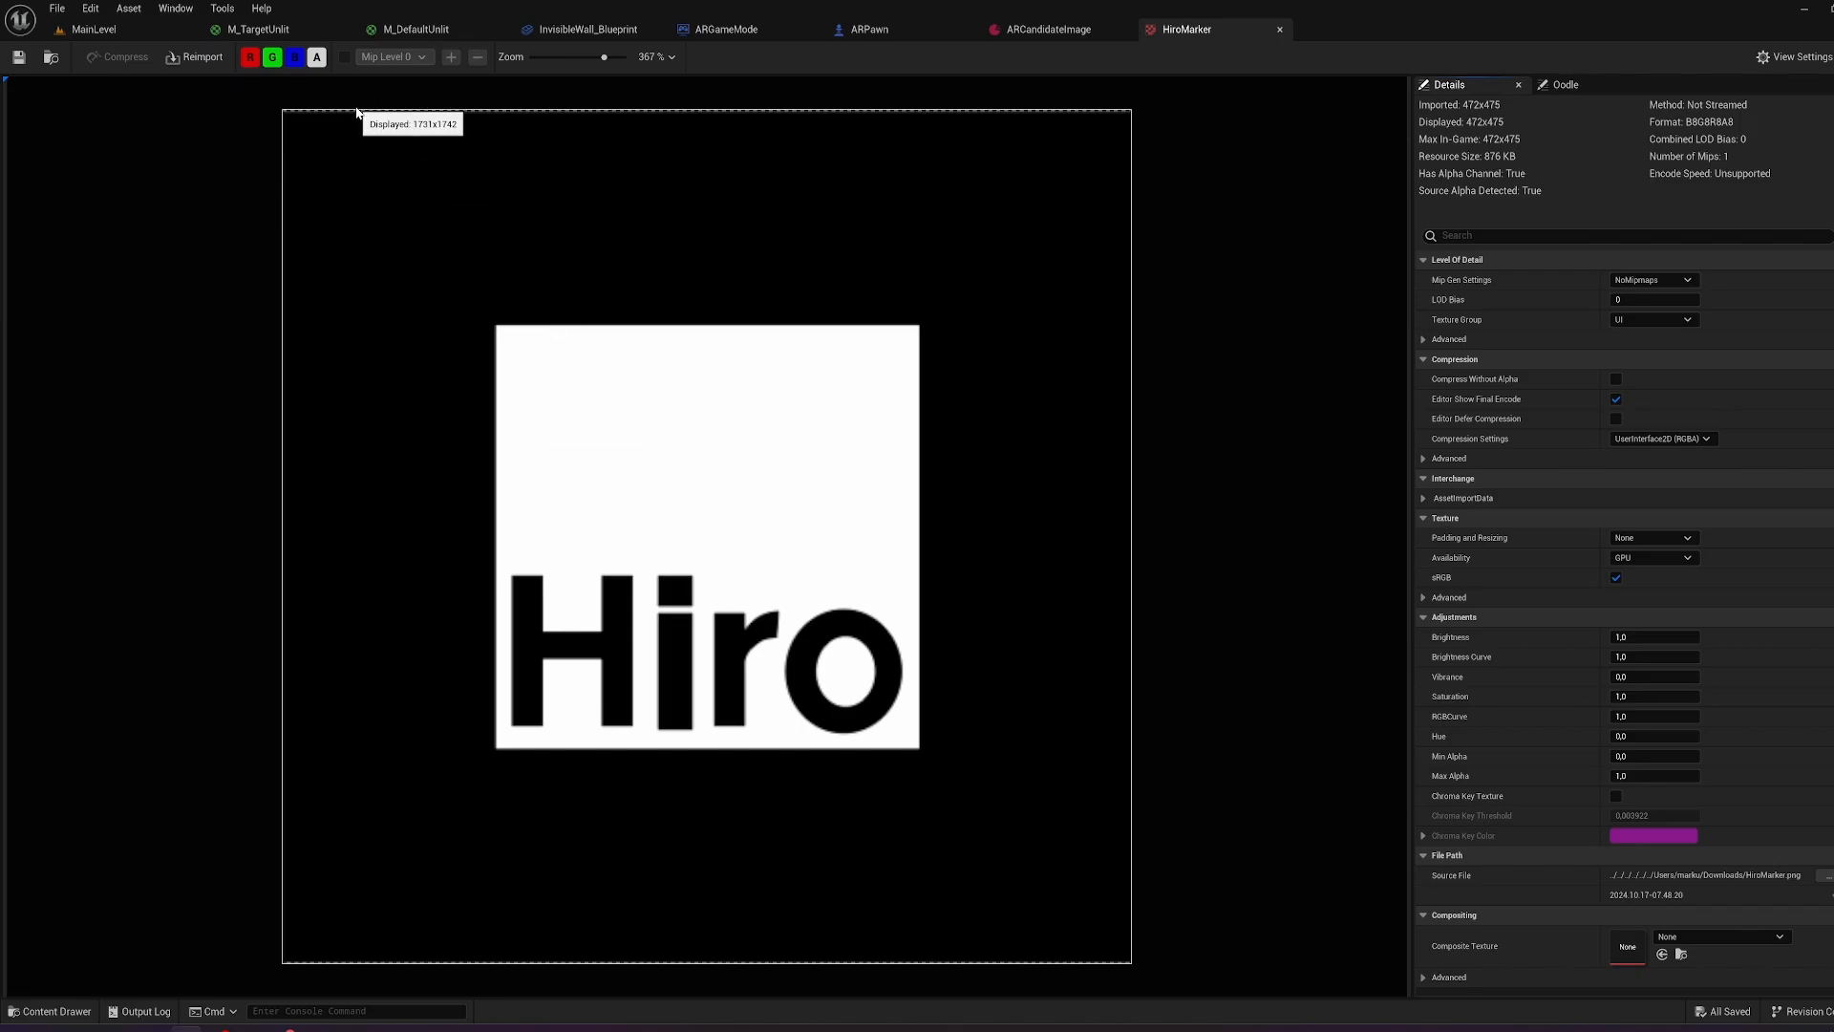
{"action": "mouse_move", "coordinate": [1516, 702]}
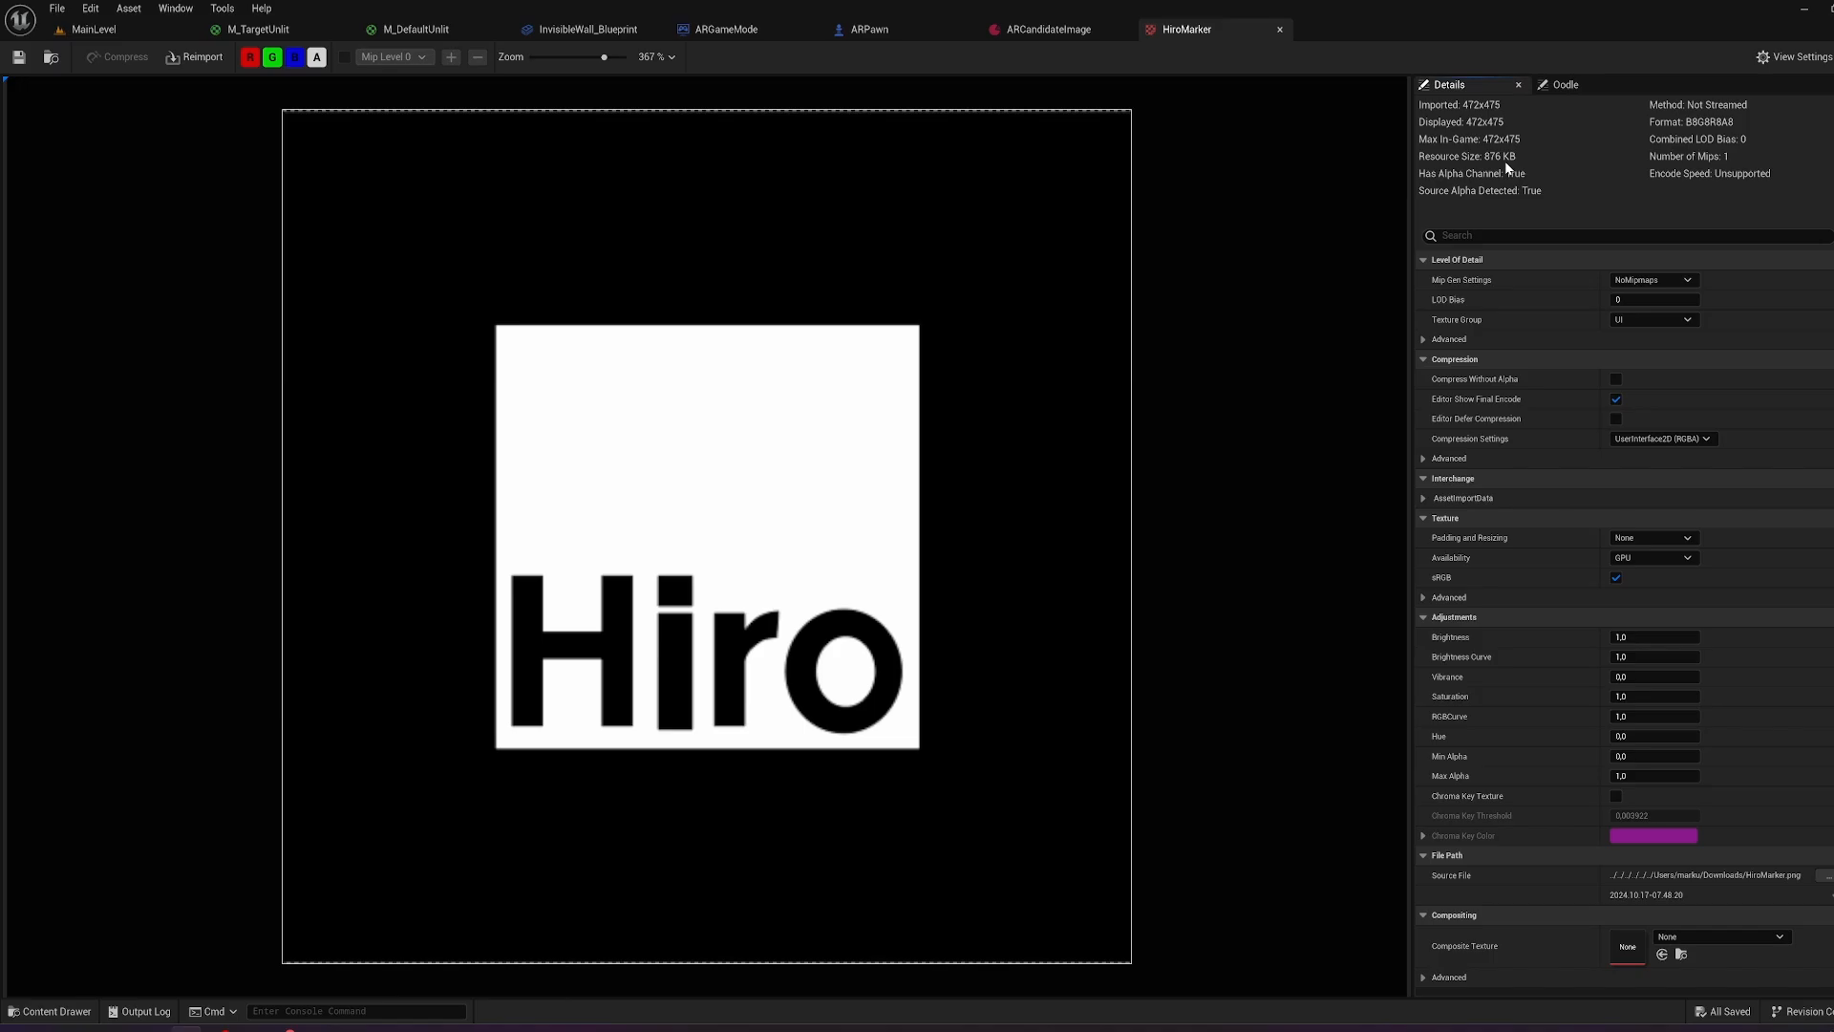
{"action": "left_click", "coordinate": [88, 30]}
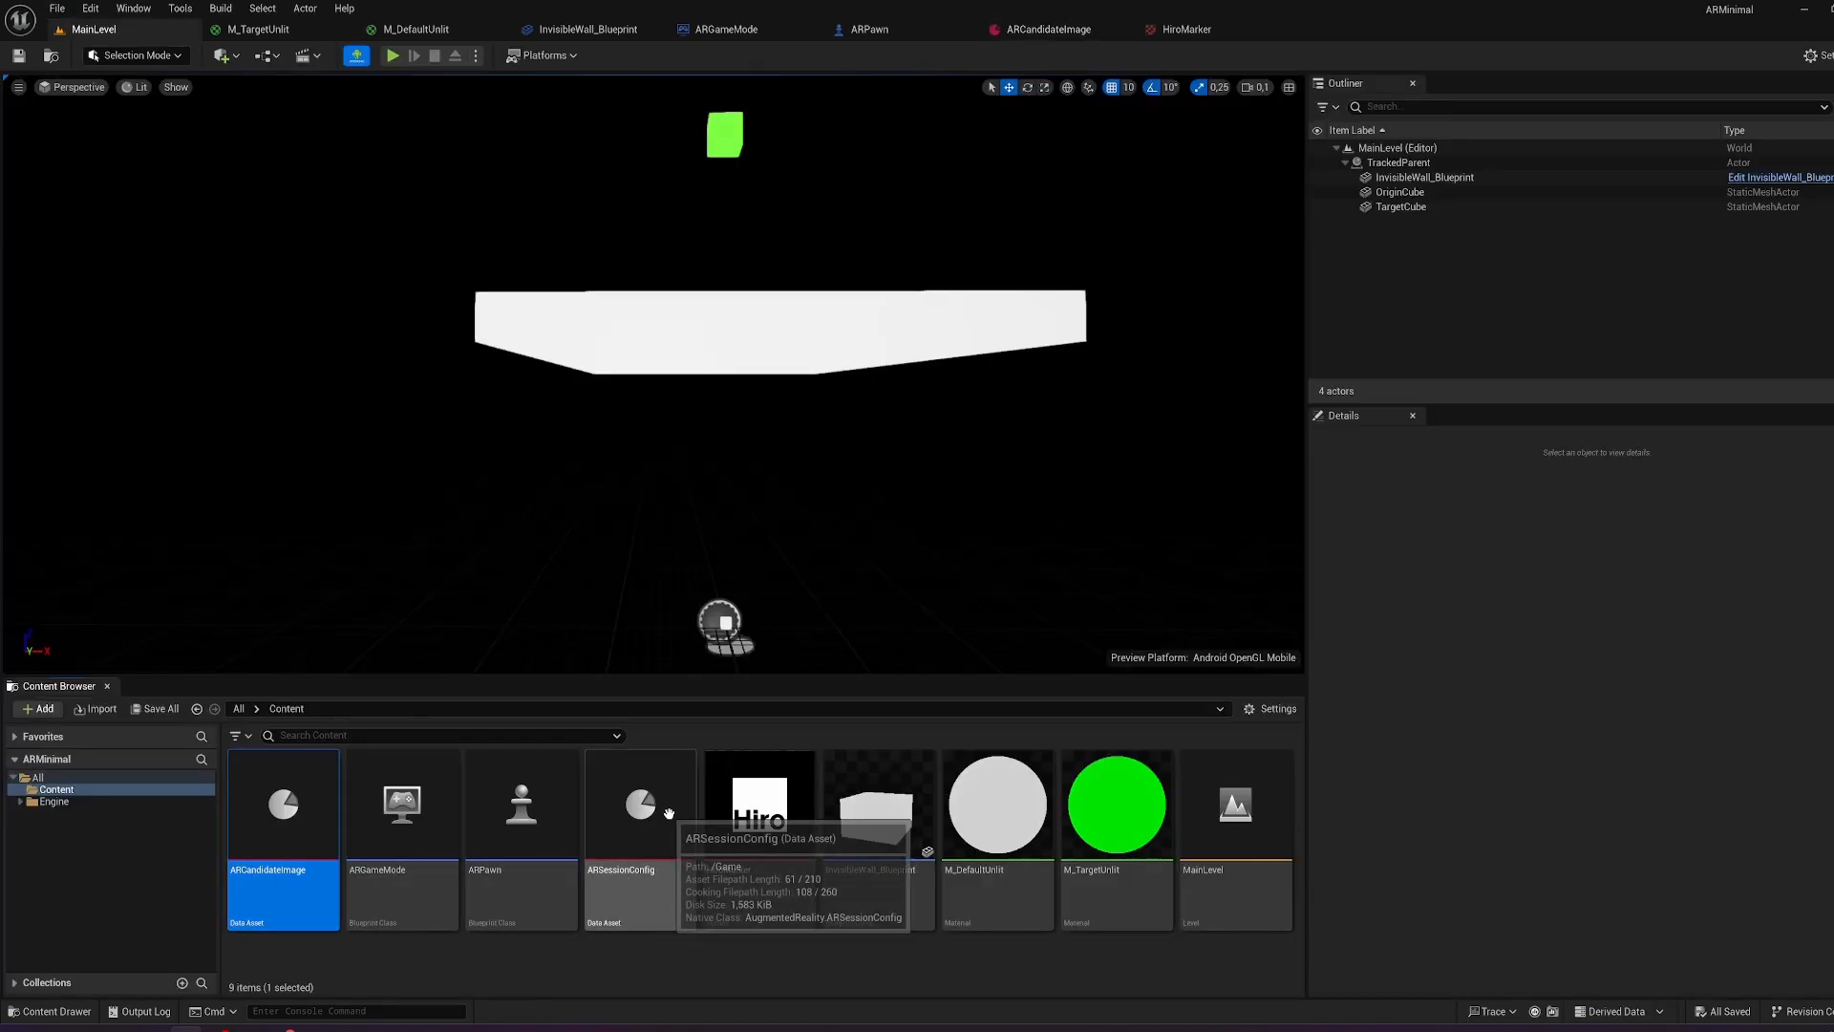
{"action": "double_click", "coordinate": [640, 803]}
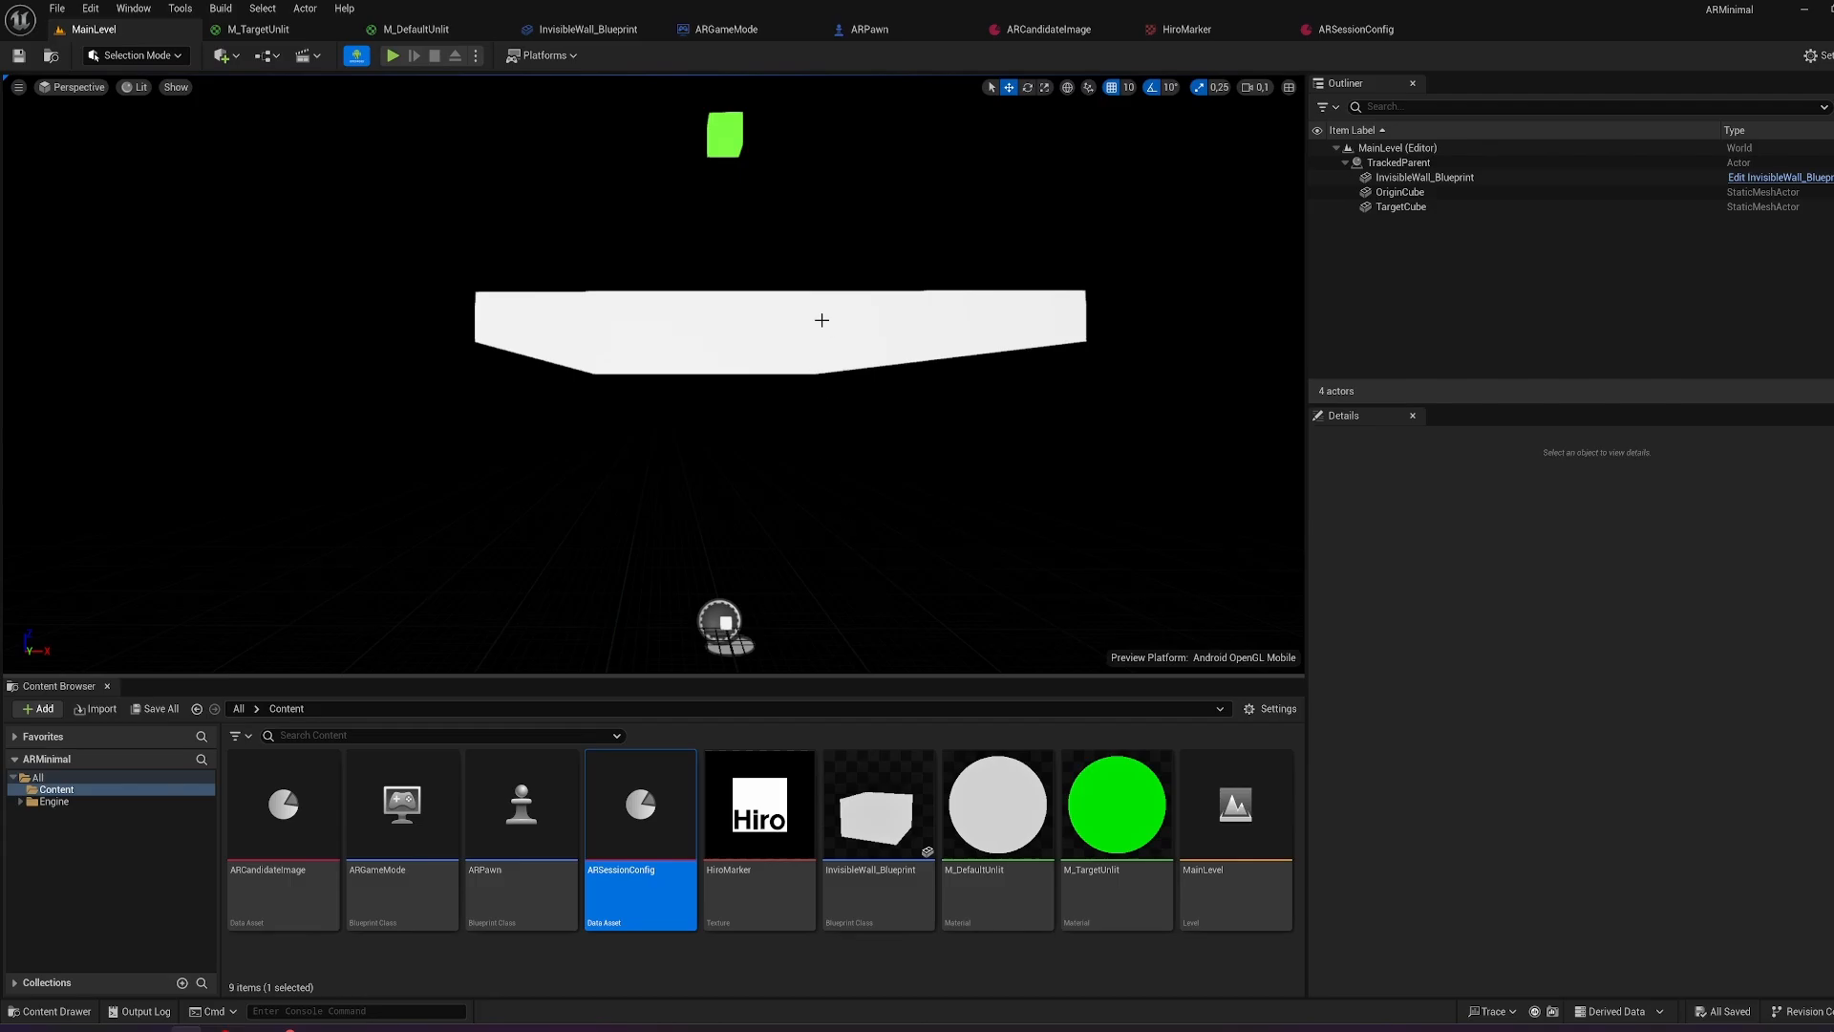
{"action": "mouse_move", "coordinate": [671, 19]}
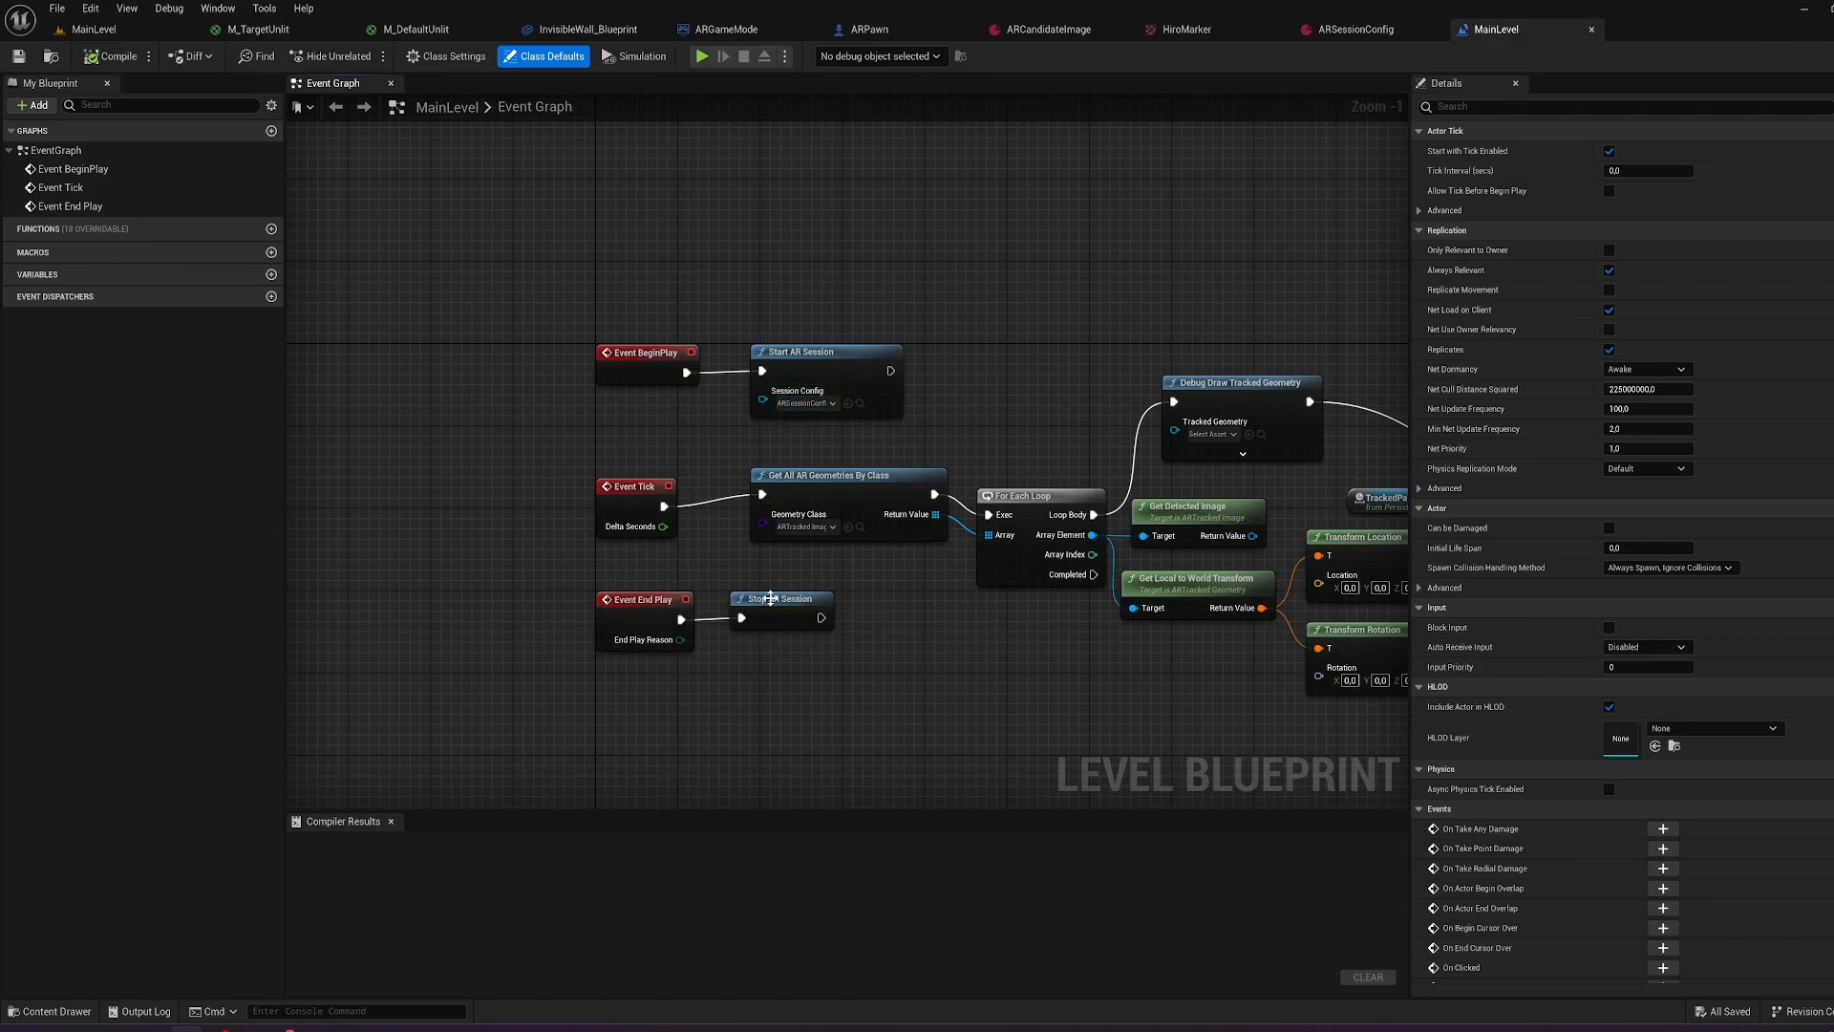
{"action": "mouse_move", "coordinate": [631, 492]}
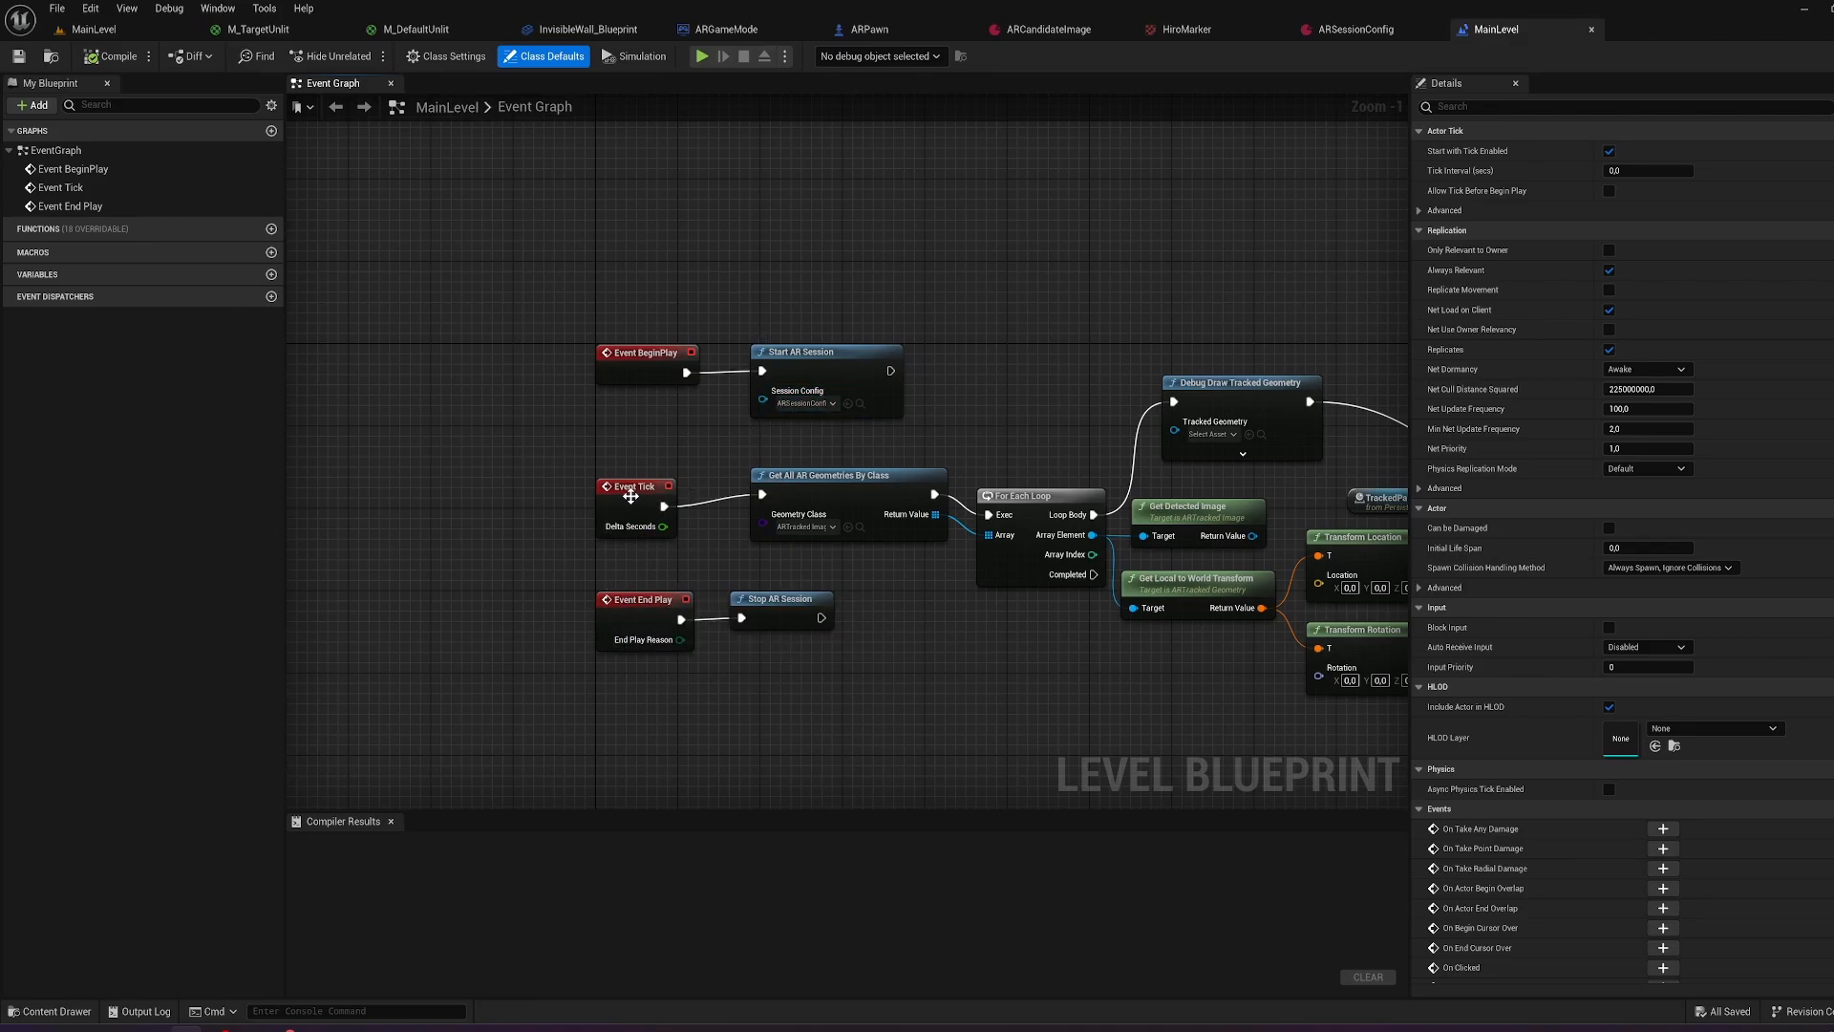
{"action": "mouse_move", "coordinate": [827, 488]}
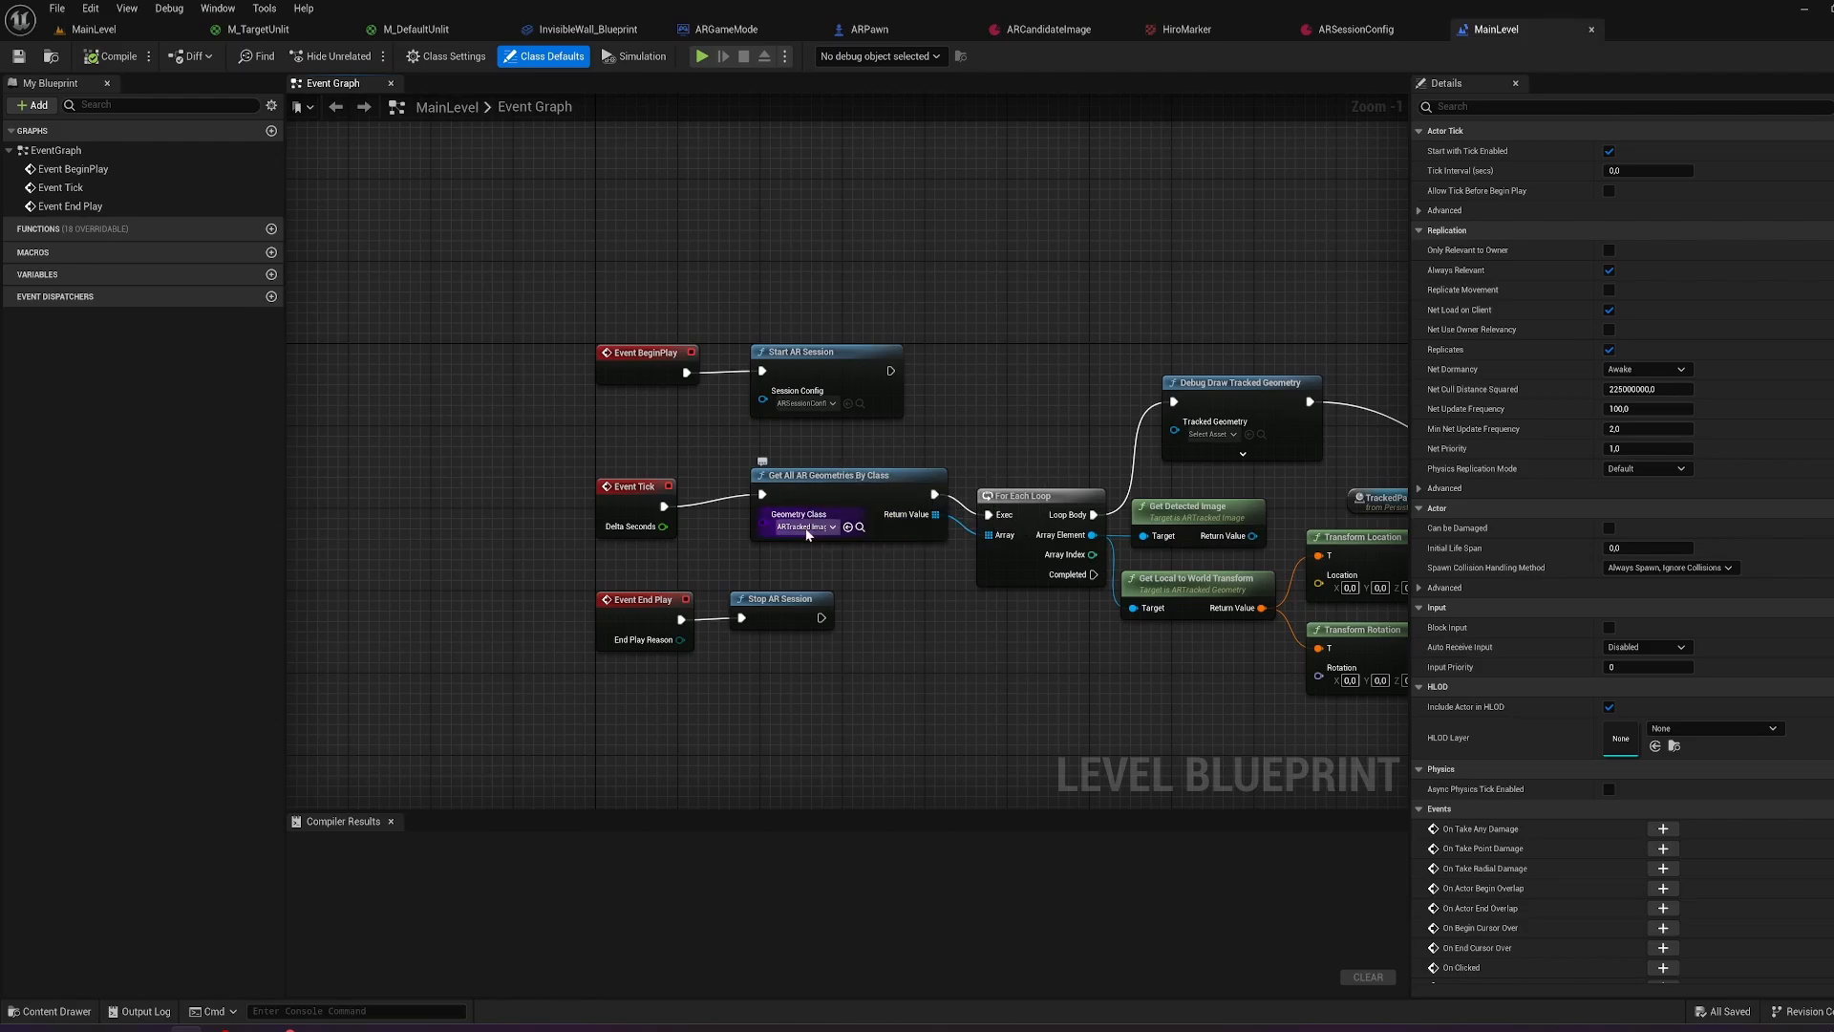
Review the Event Tick graph moving TrackedParent to detected AR image transforms, then return.
{"action": "left_click", "coordinate": [801, 527]}
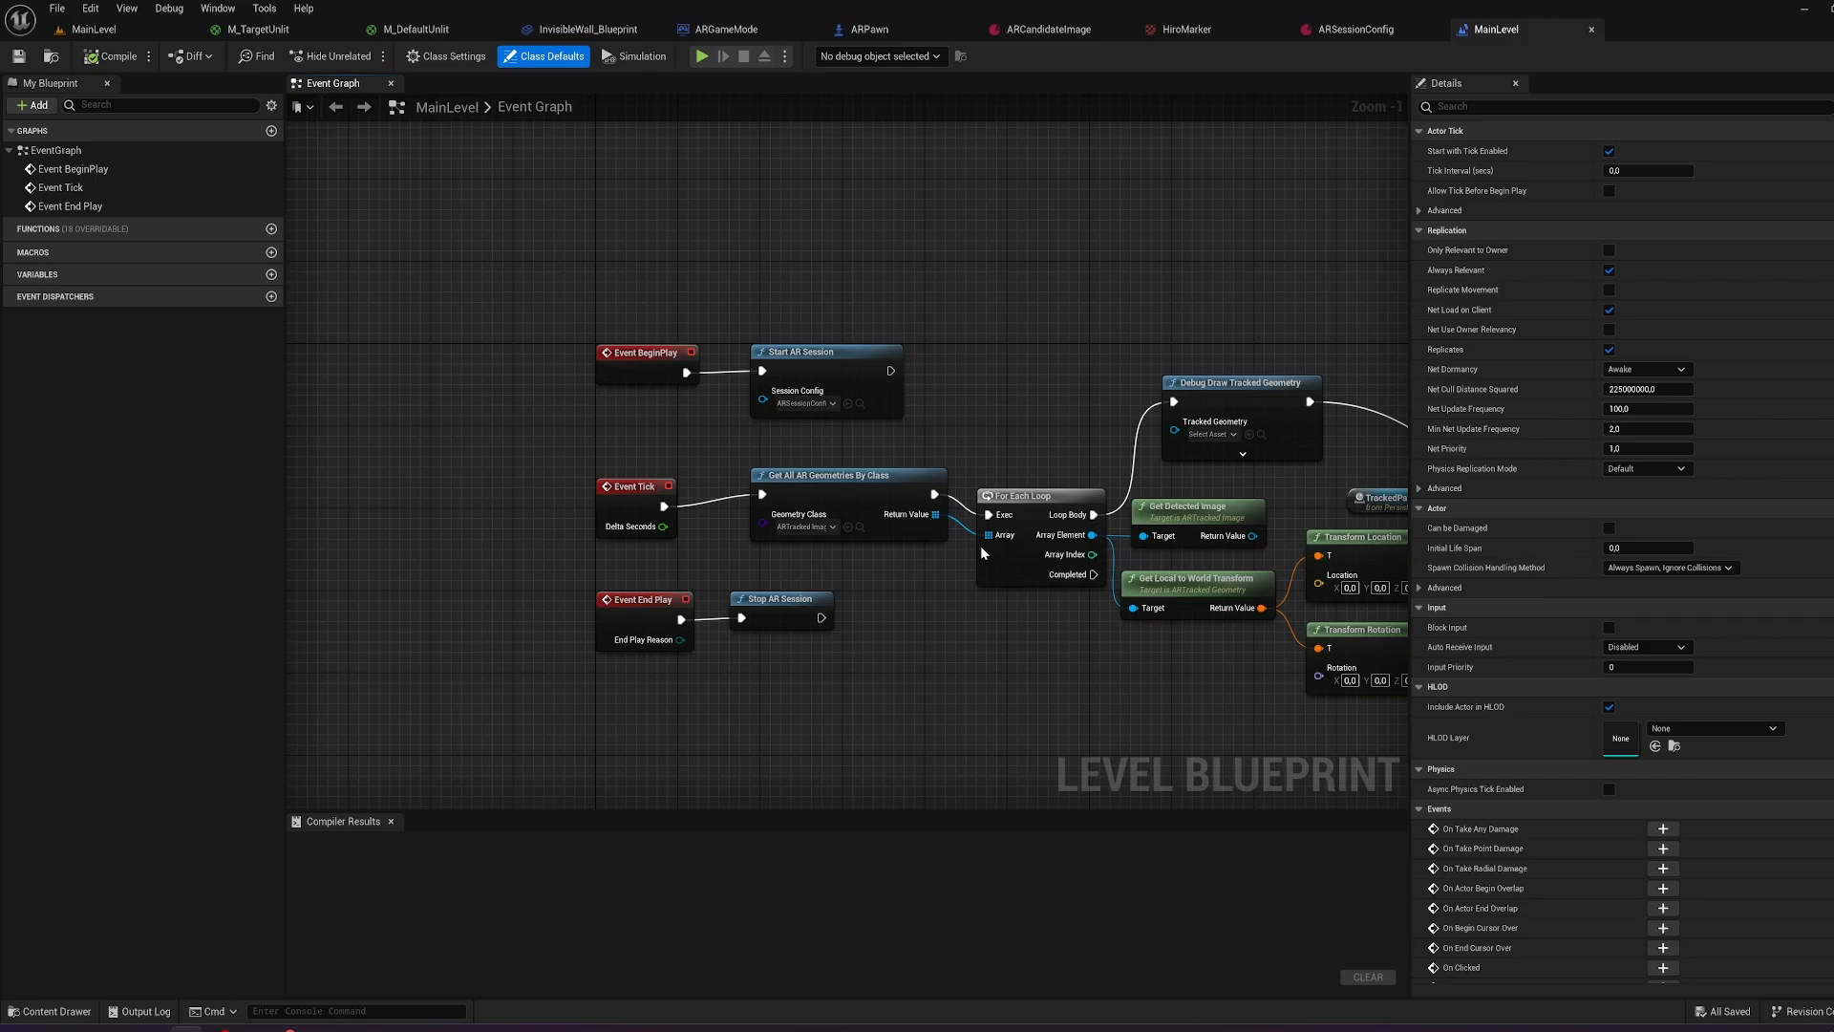
{"action": "mouse_move", "coordinate": [1027, 494]}
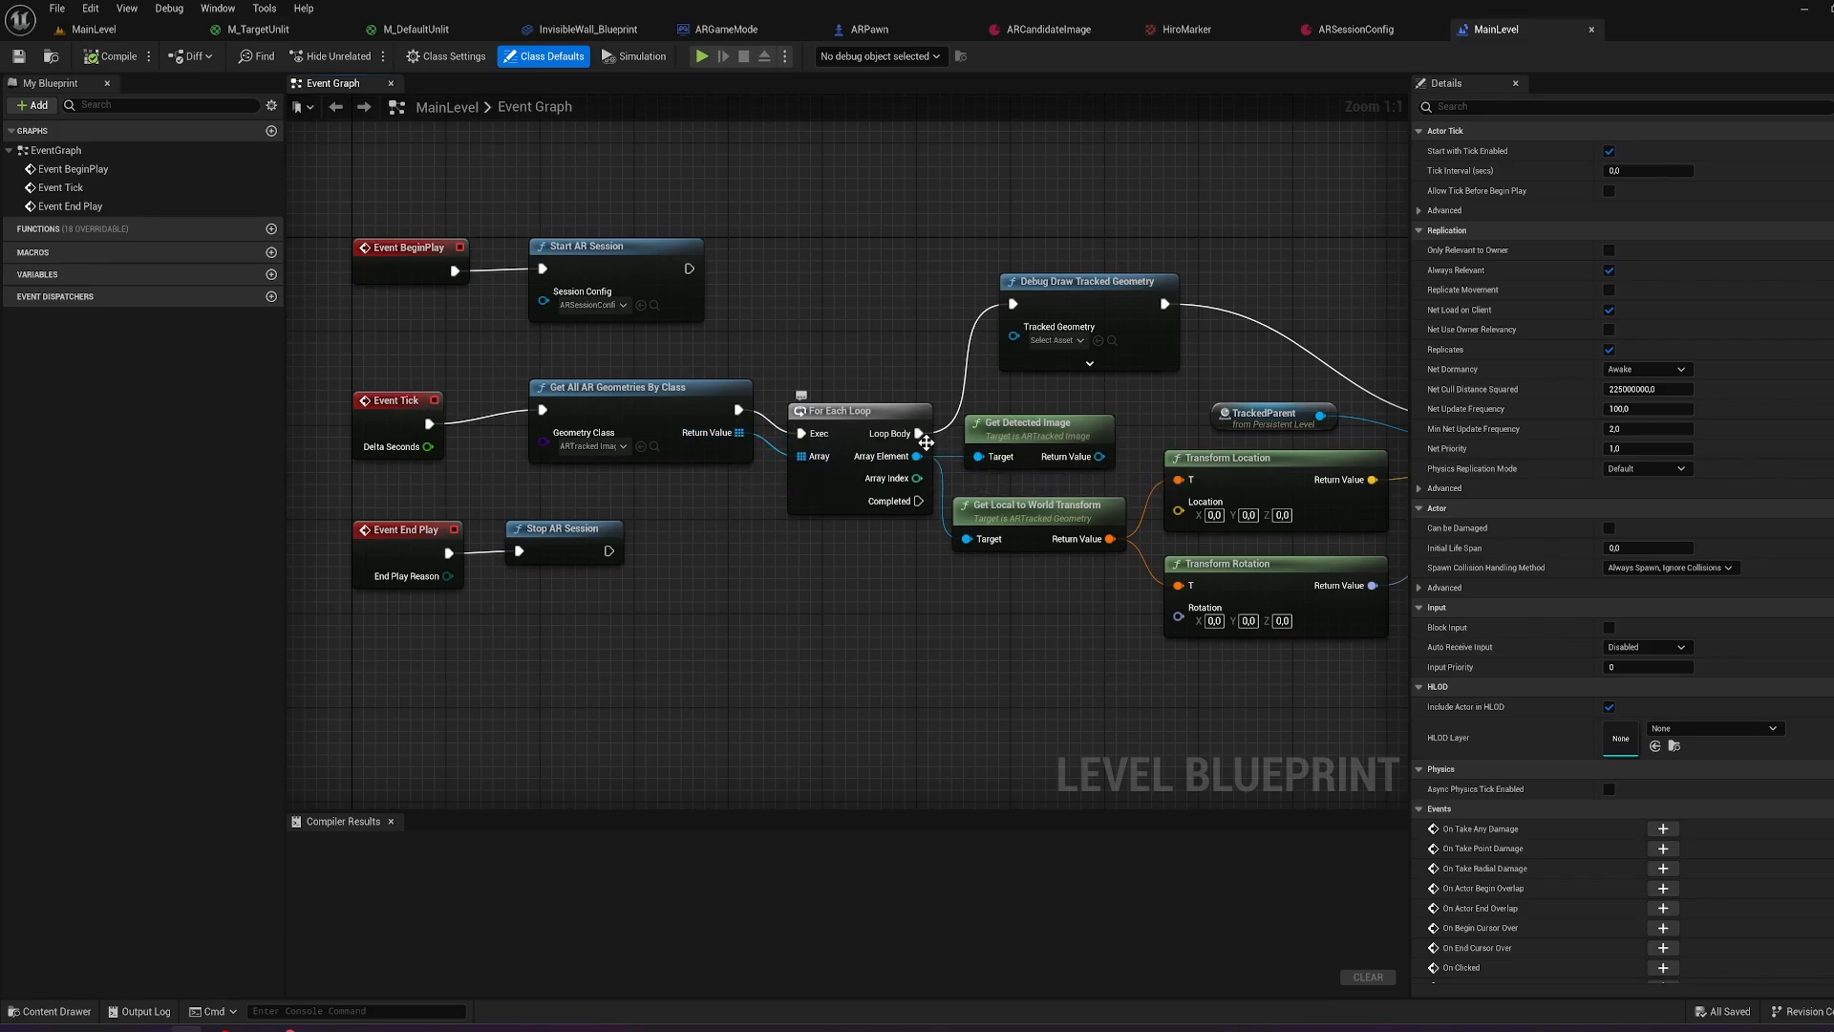
{"action": "mouse_move", "coordinate": [1114, 270]}
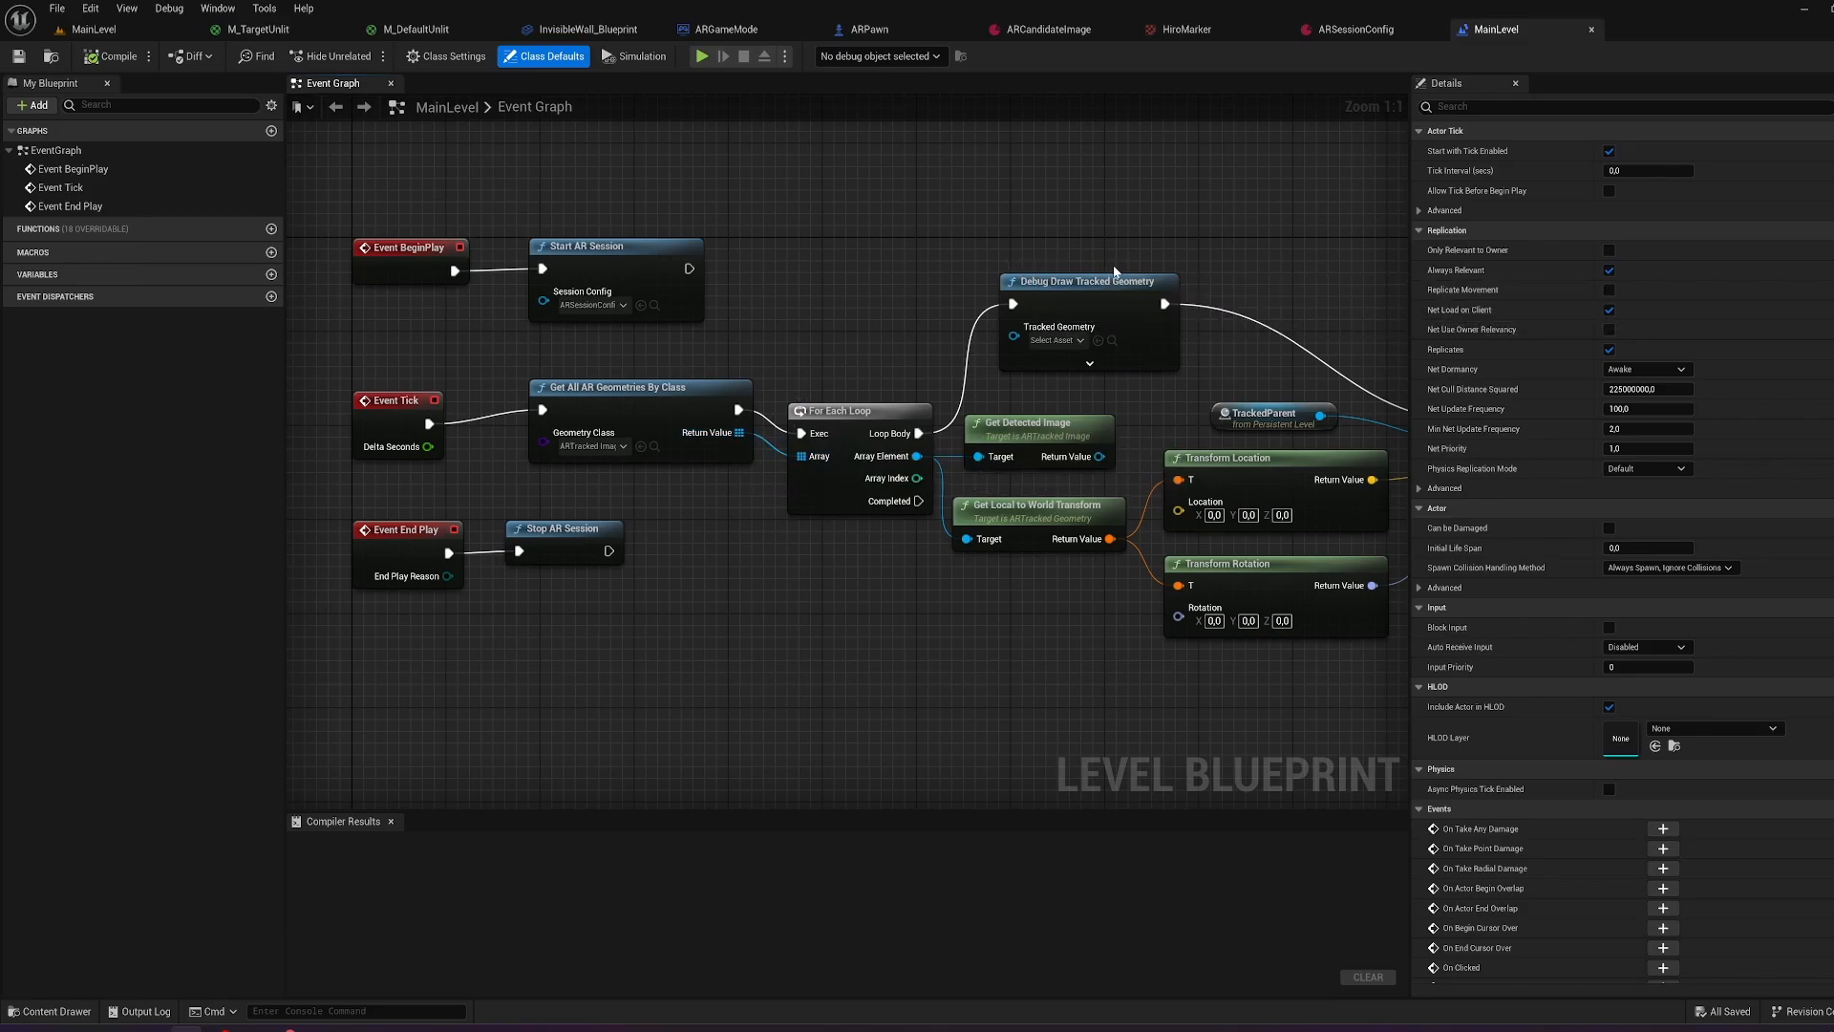
{"action": "mouse_move", "coordinate": [1058, 339]}
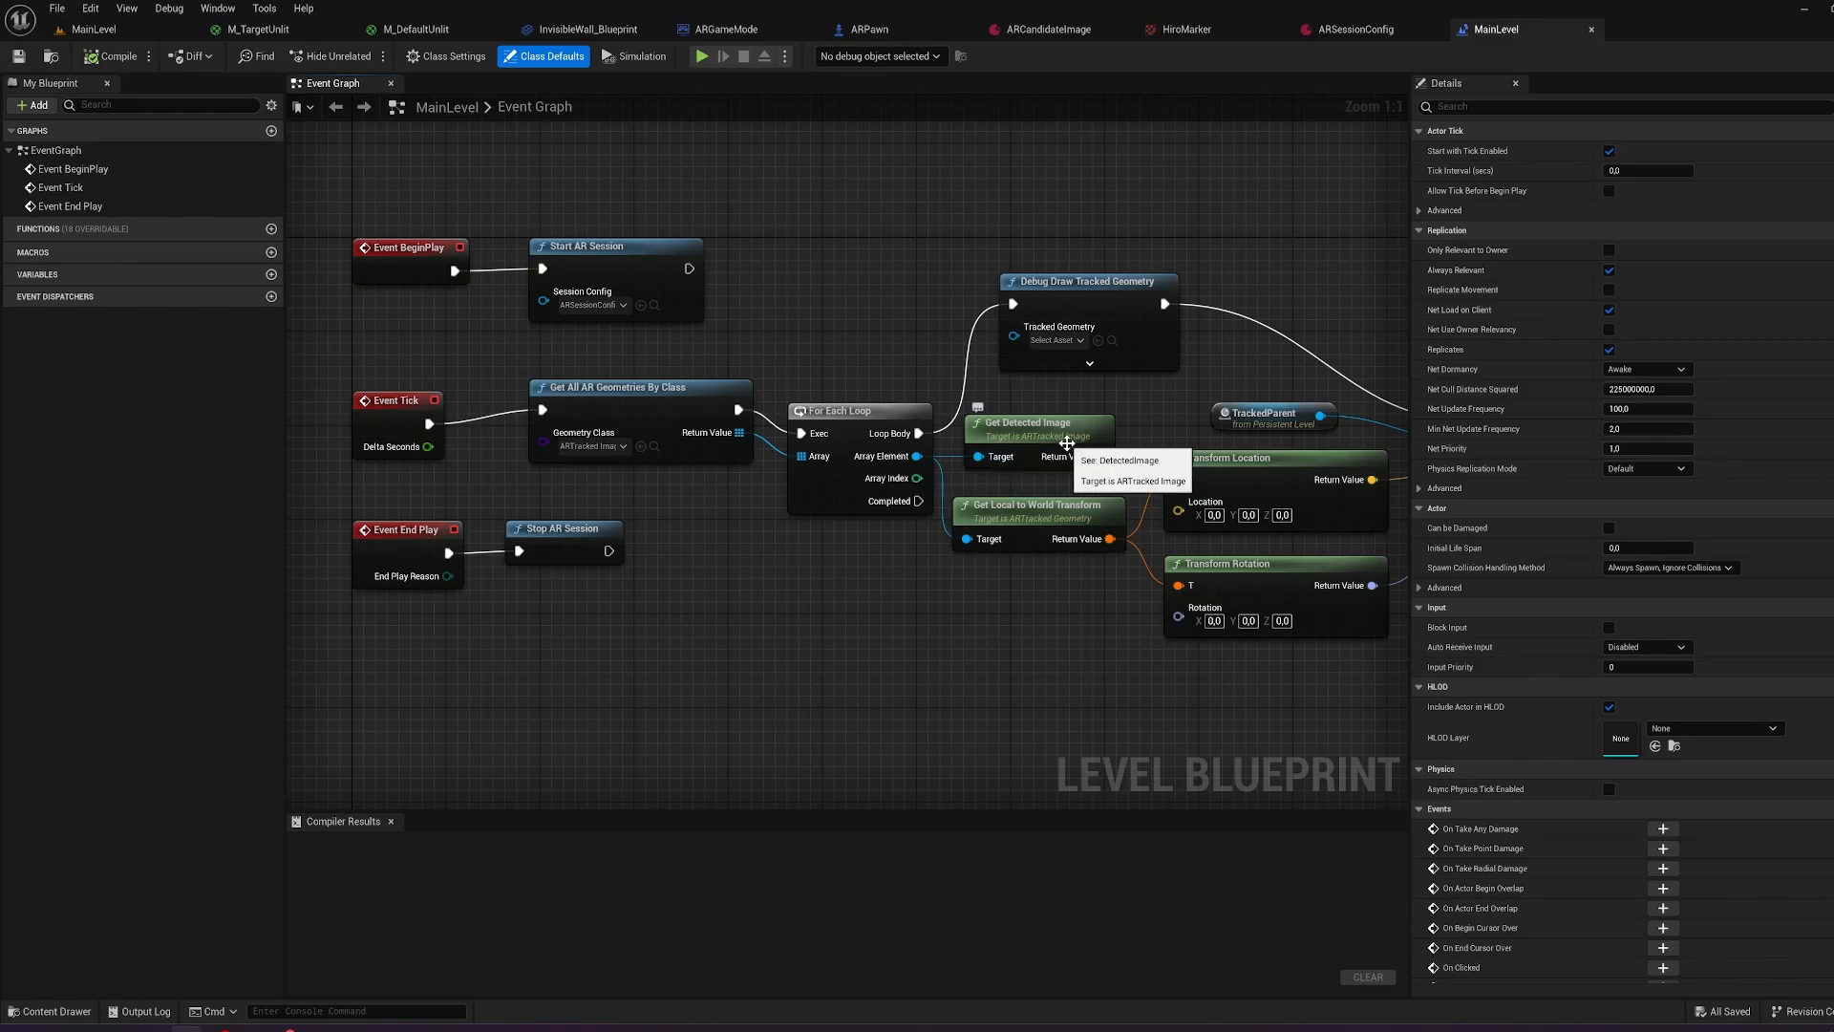
{"action": "mouse_move", "coordinate": [1043, 621]}
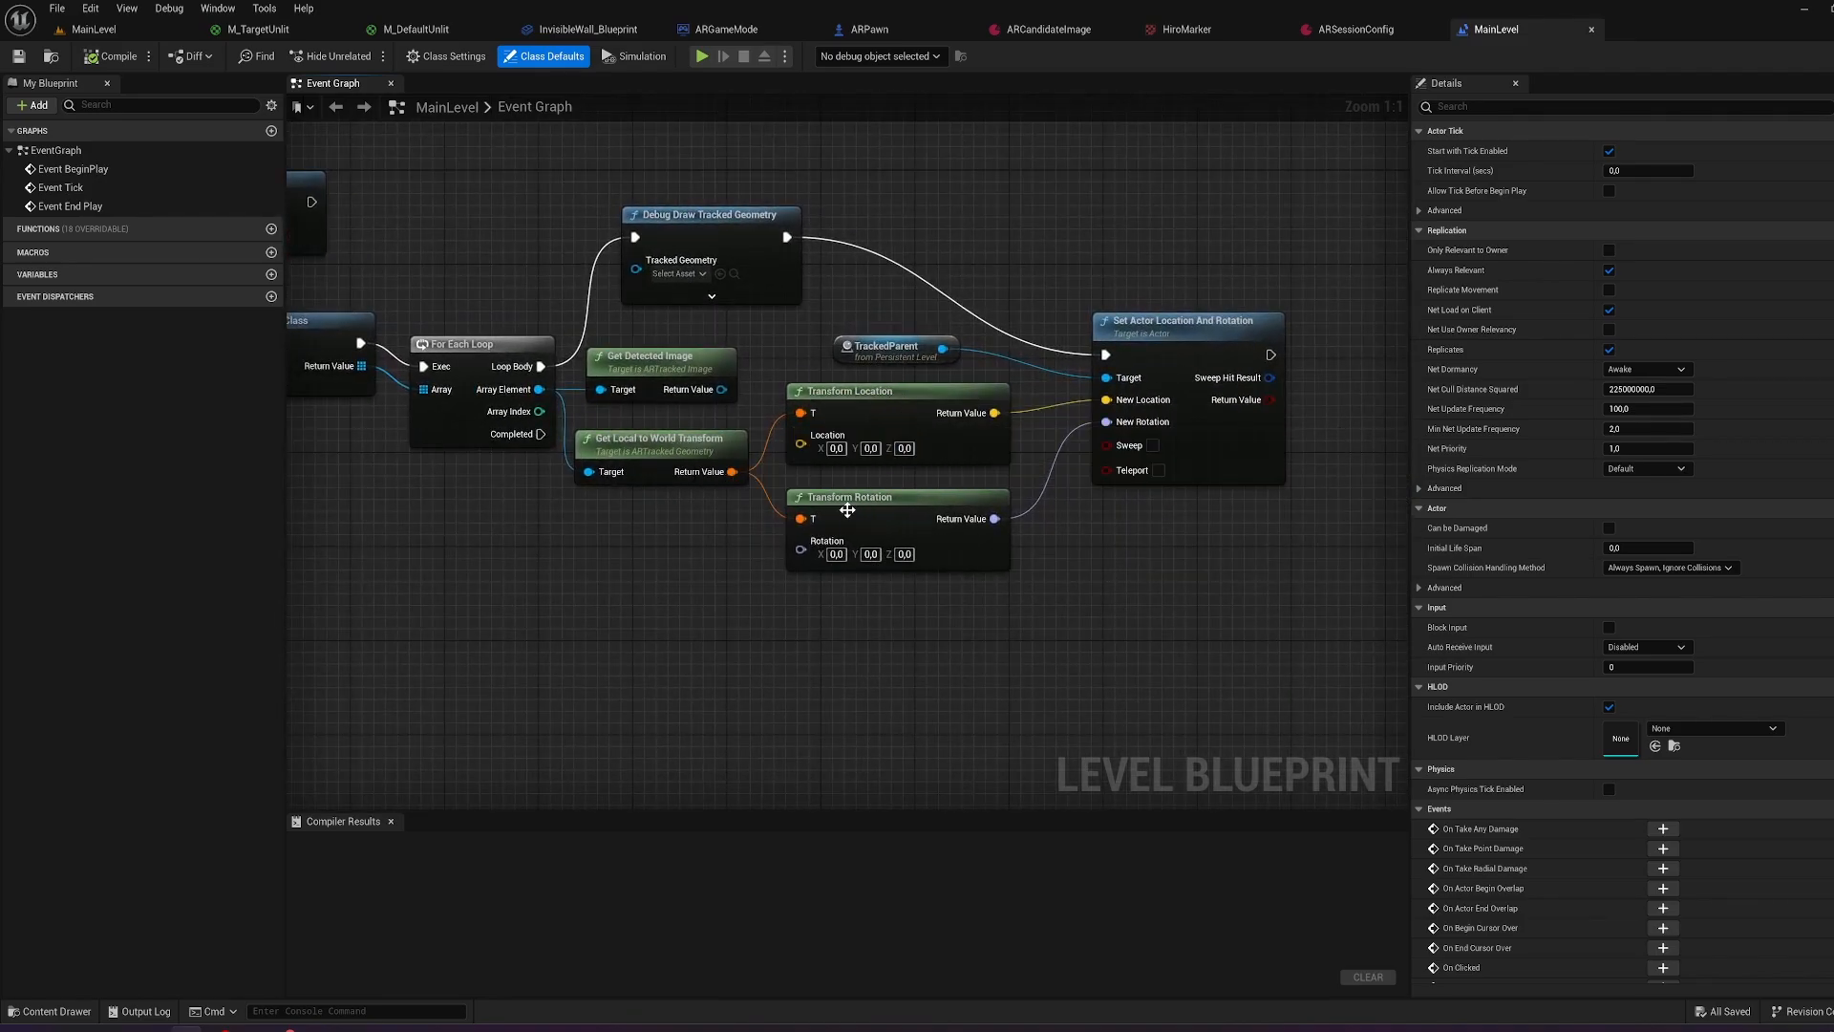
{"action": "mouse_move", "coordinate": [838, 518]}
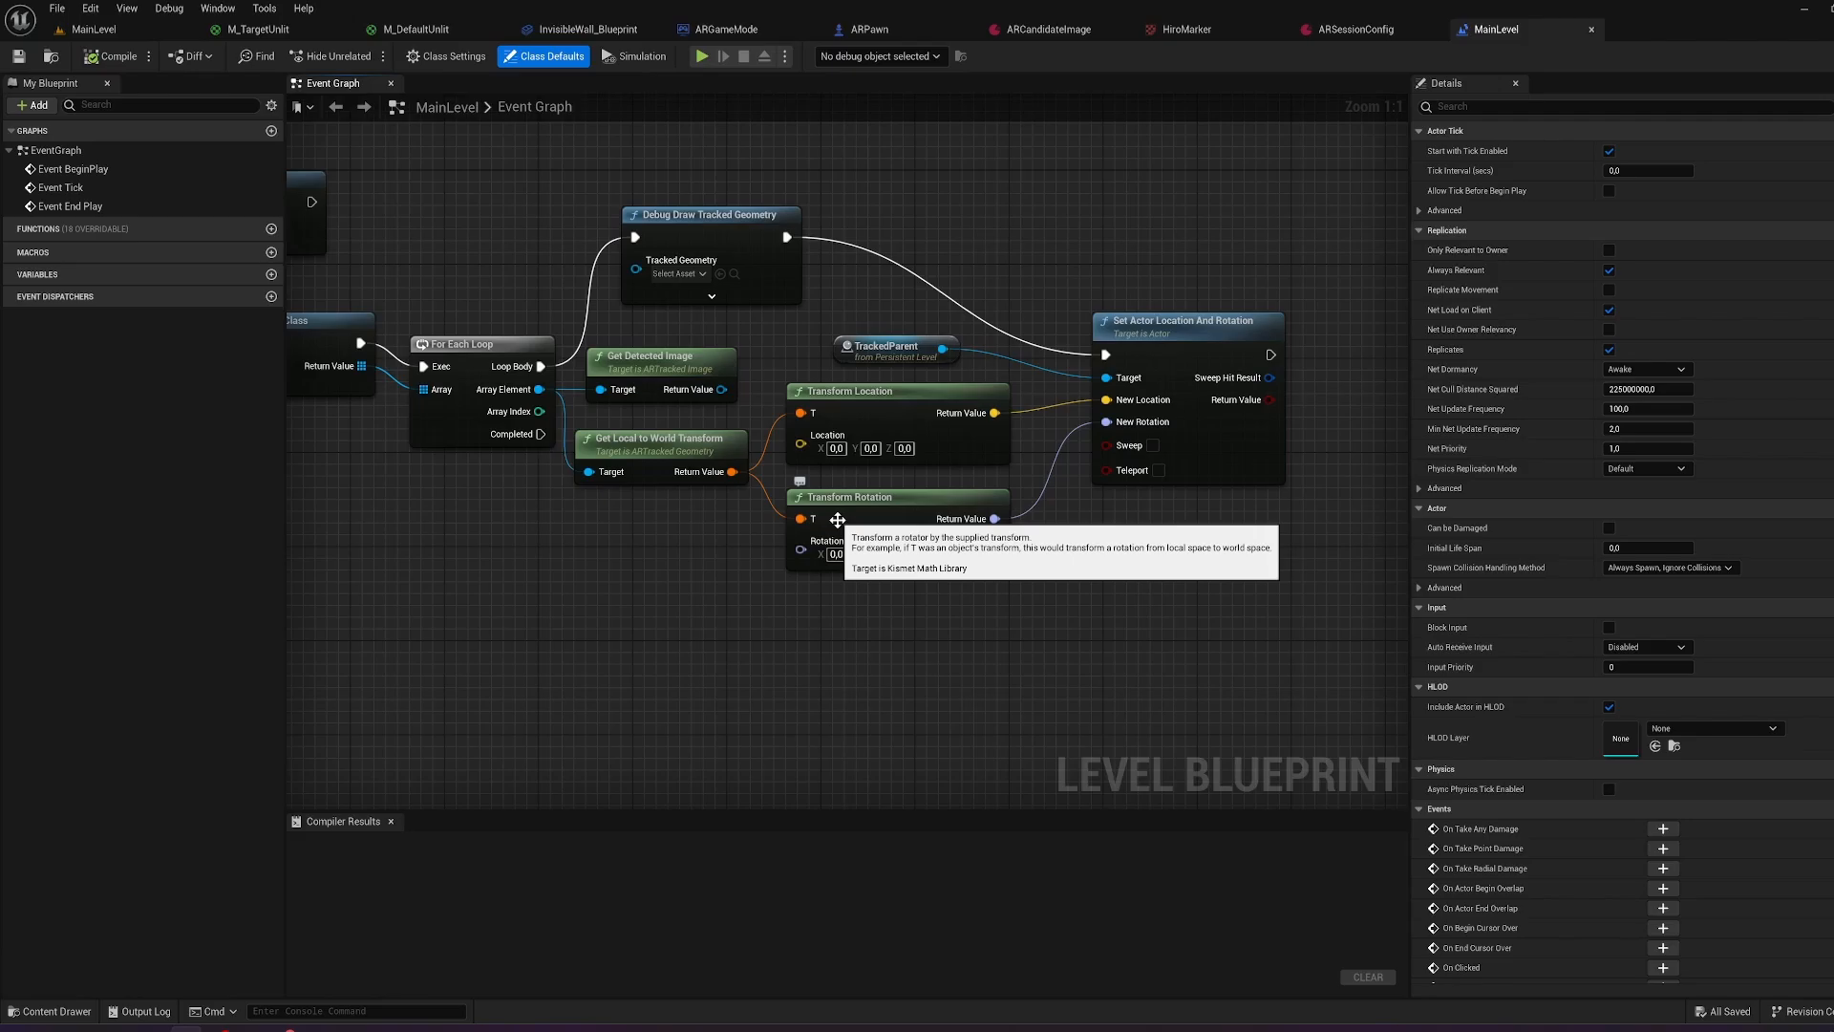
{"action": "mouse_move", "coordinate": [1089, 346]}
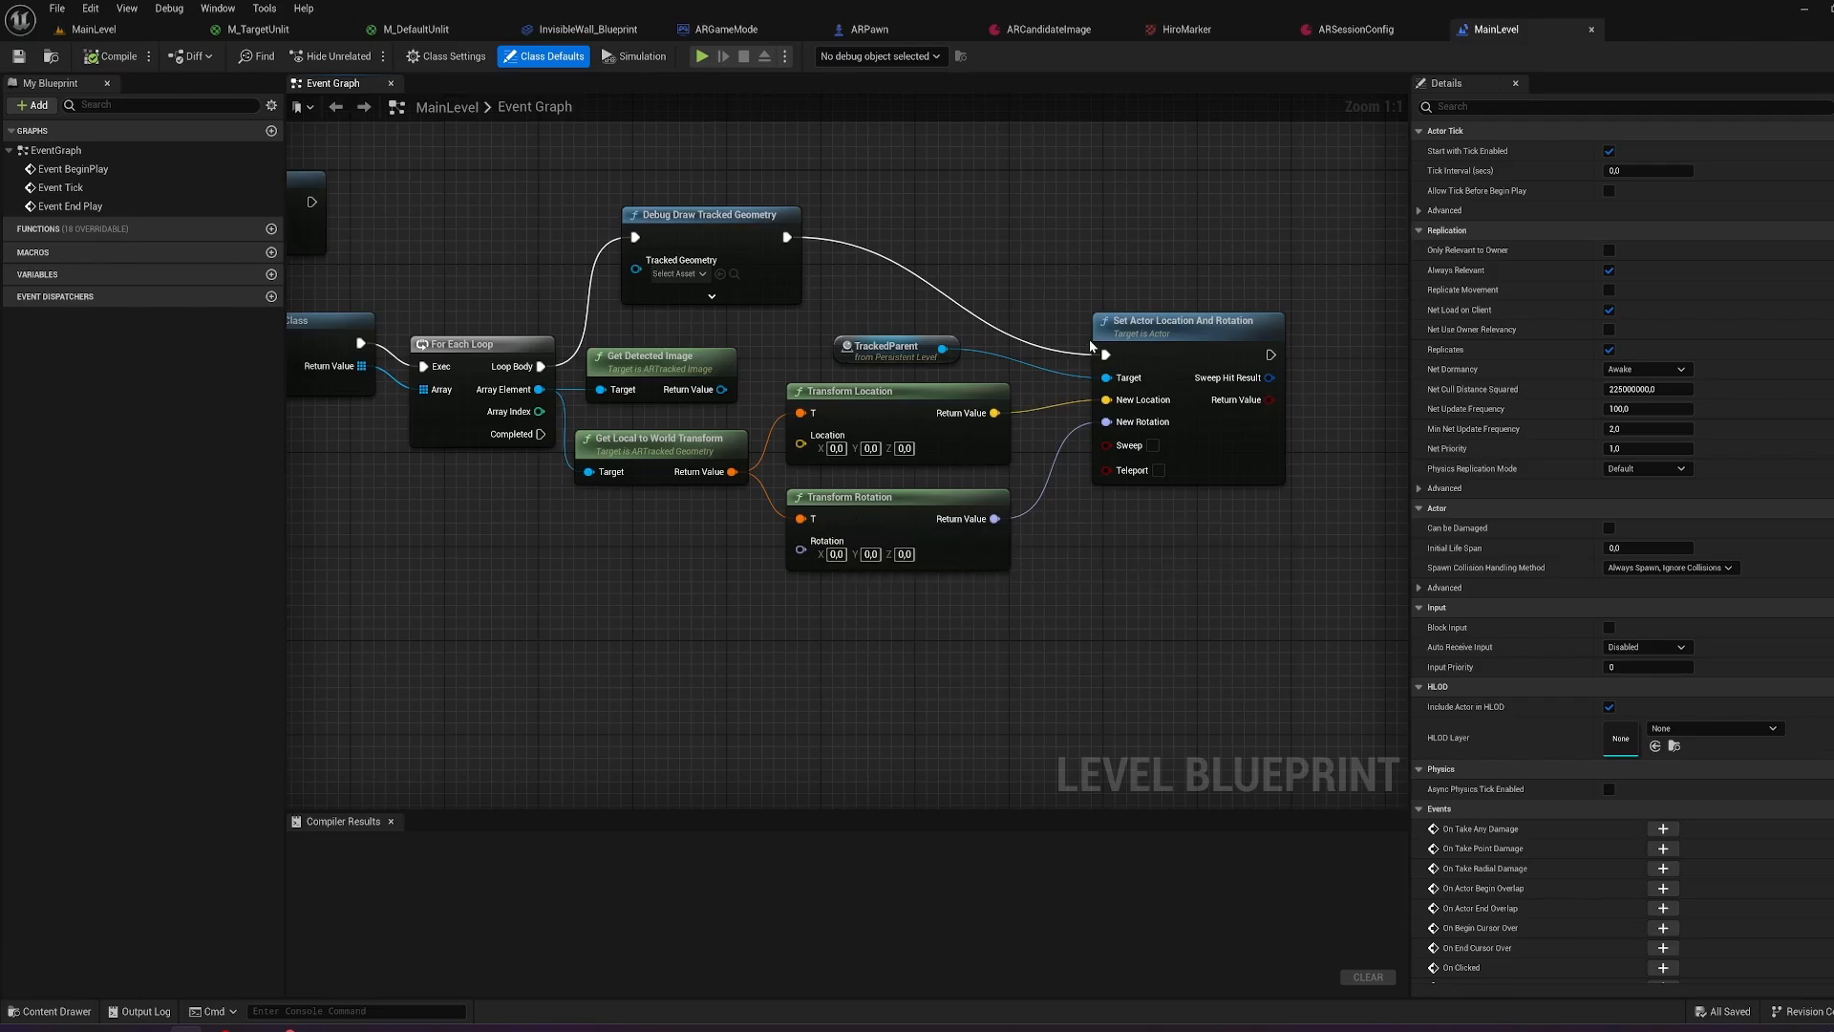
{"action": "mouse_move", "coordinate": [1249, 345]}
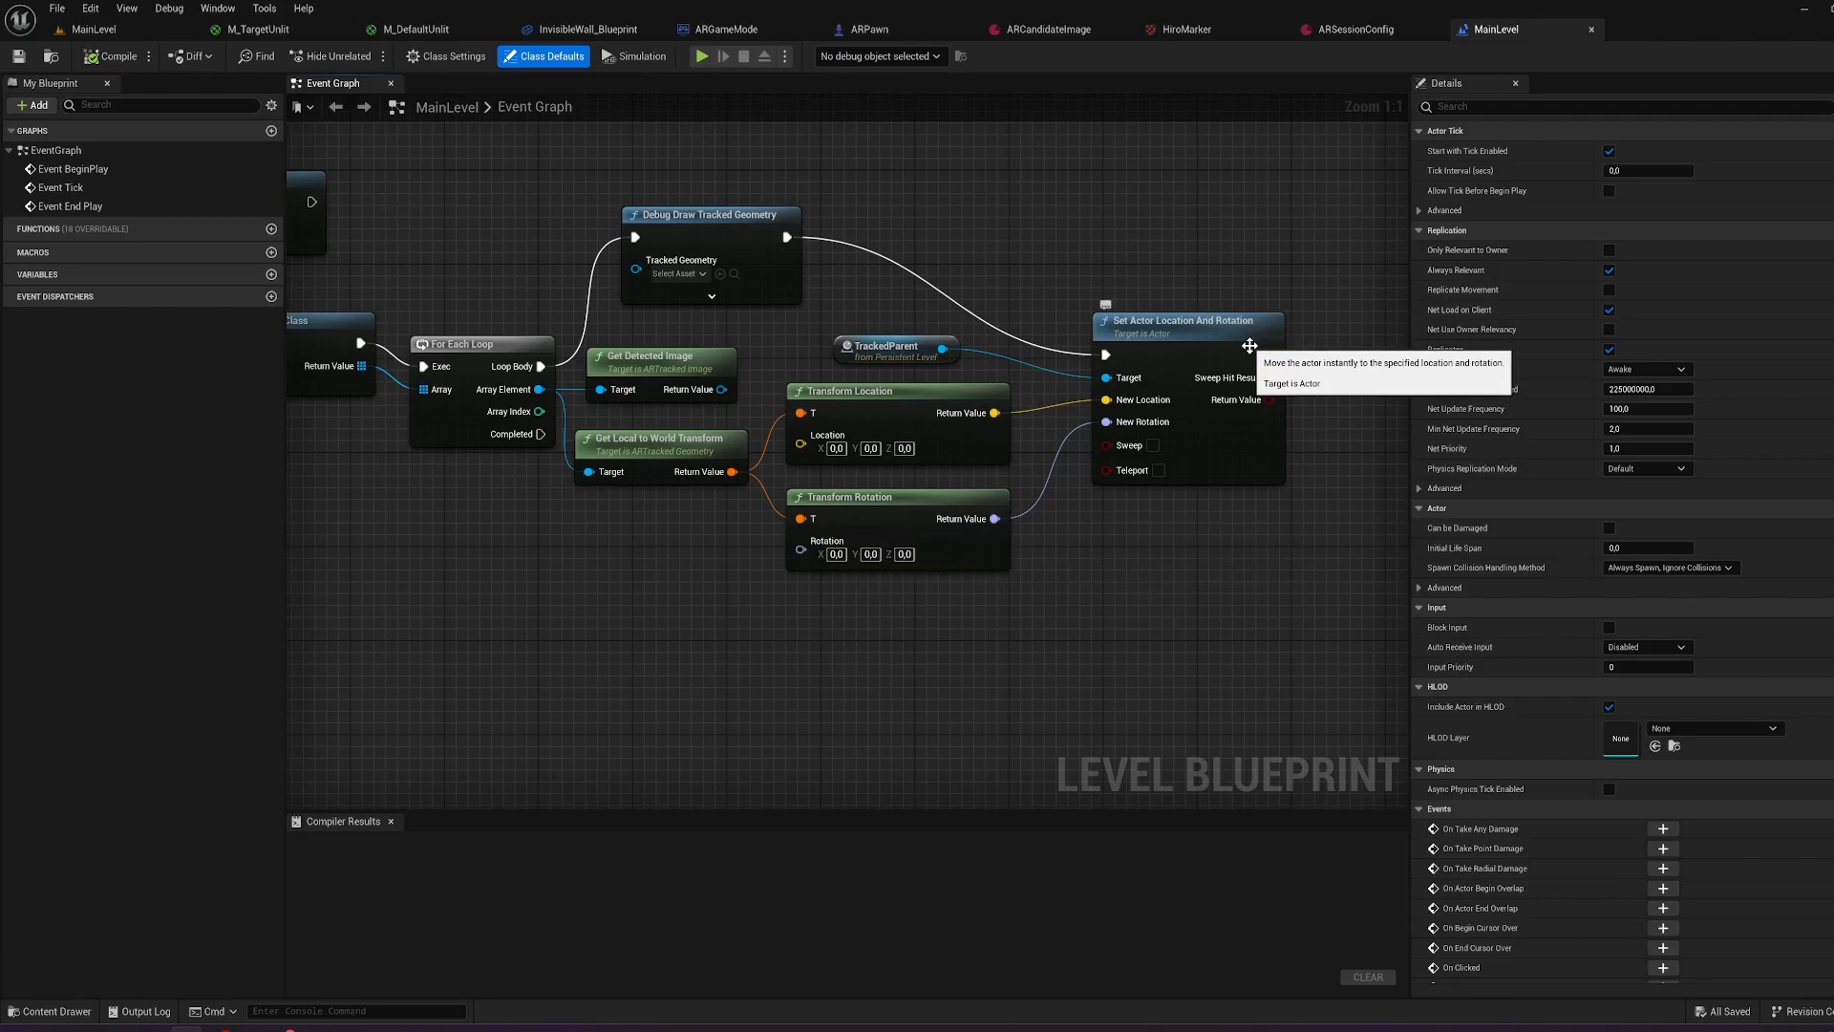
{"action": "mouse_move", "coordinate": [662, 230]}
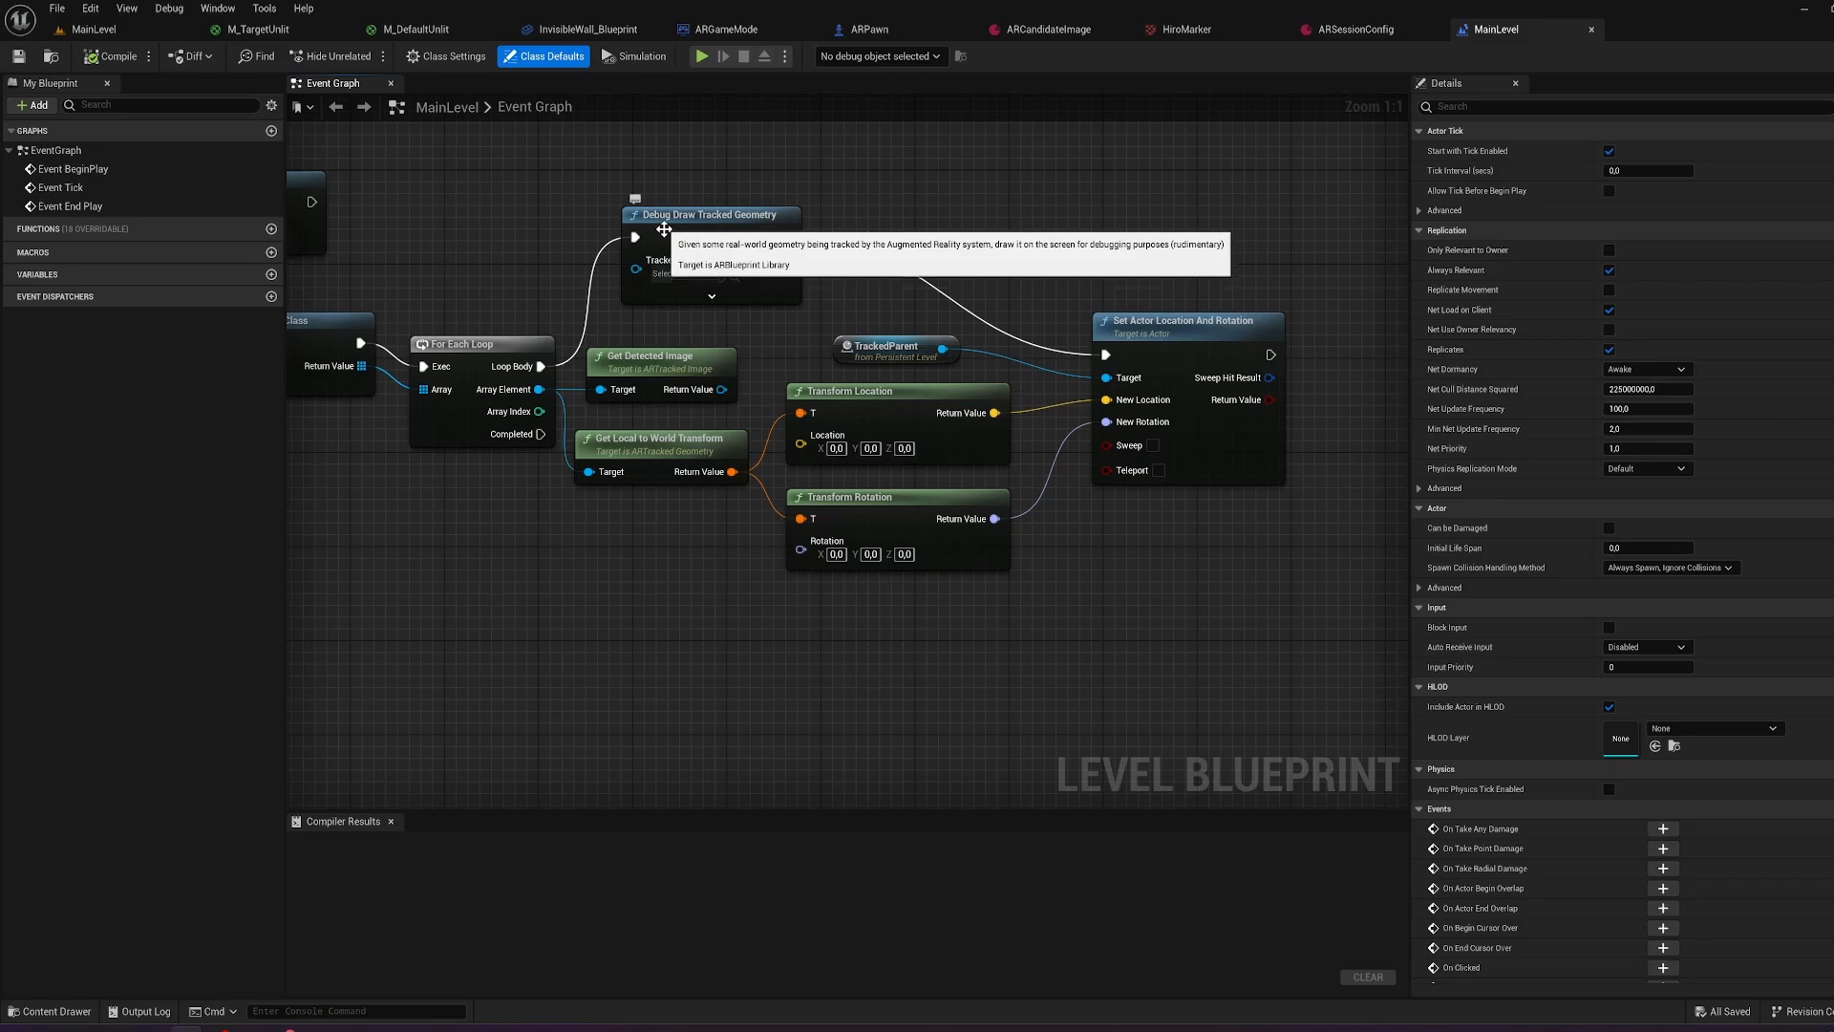
{"action": "mouse_move", "coordinate": [1187, 395]}
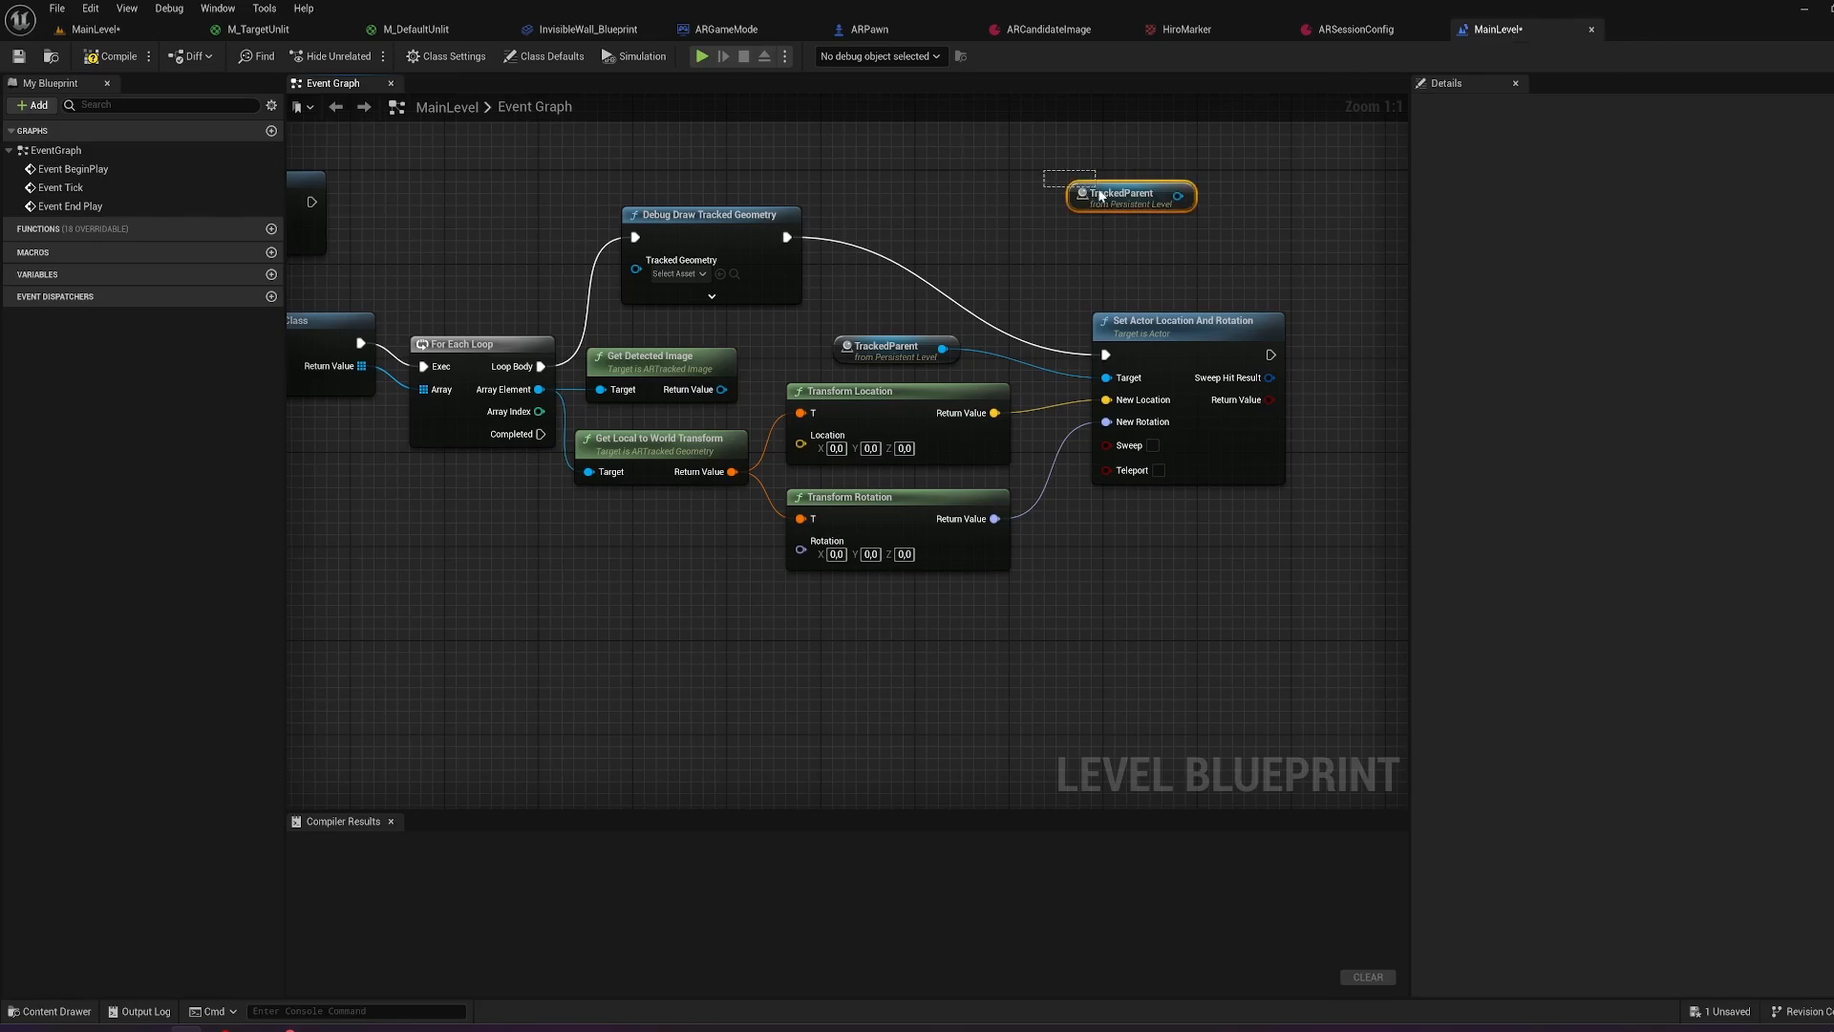
{"action": "mouse_move", "coordinate": [896, 348]}
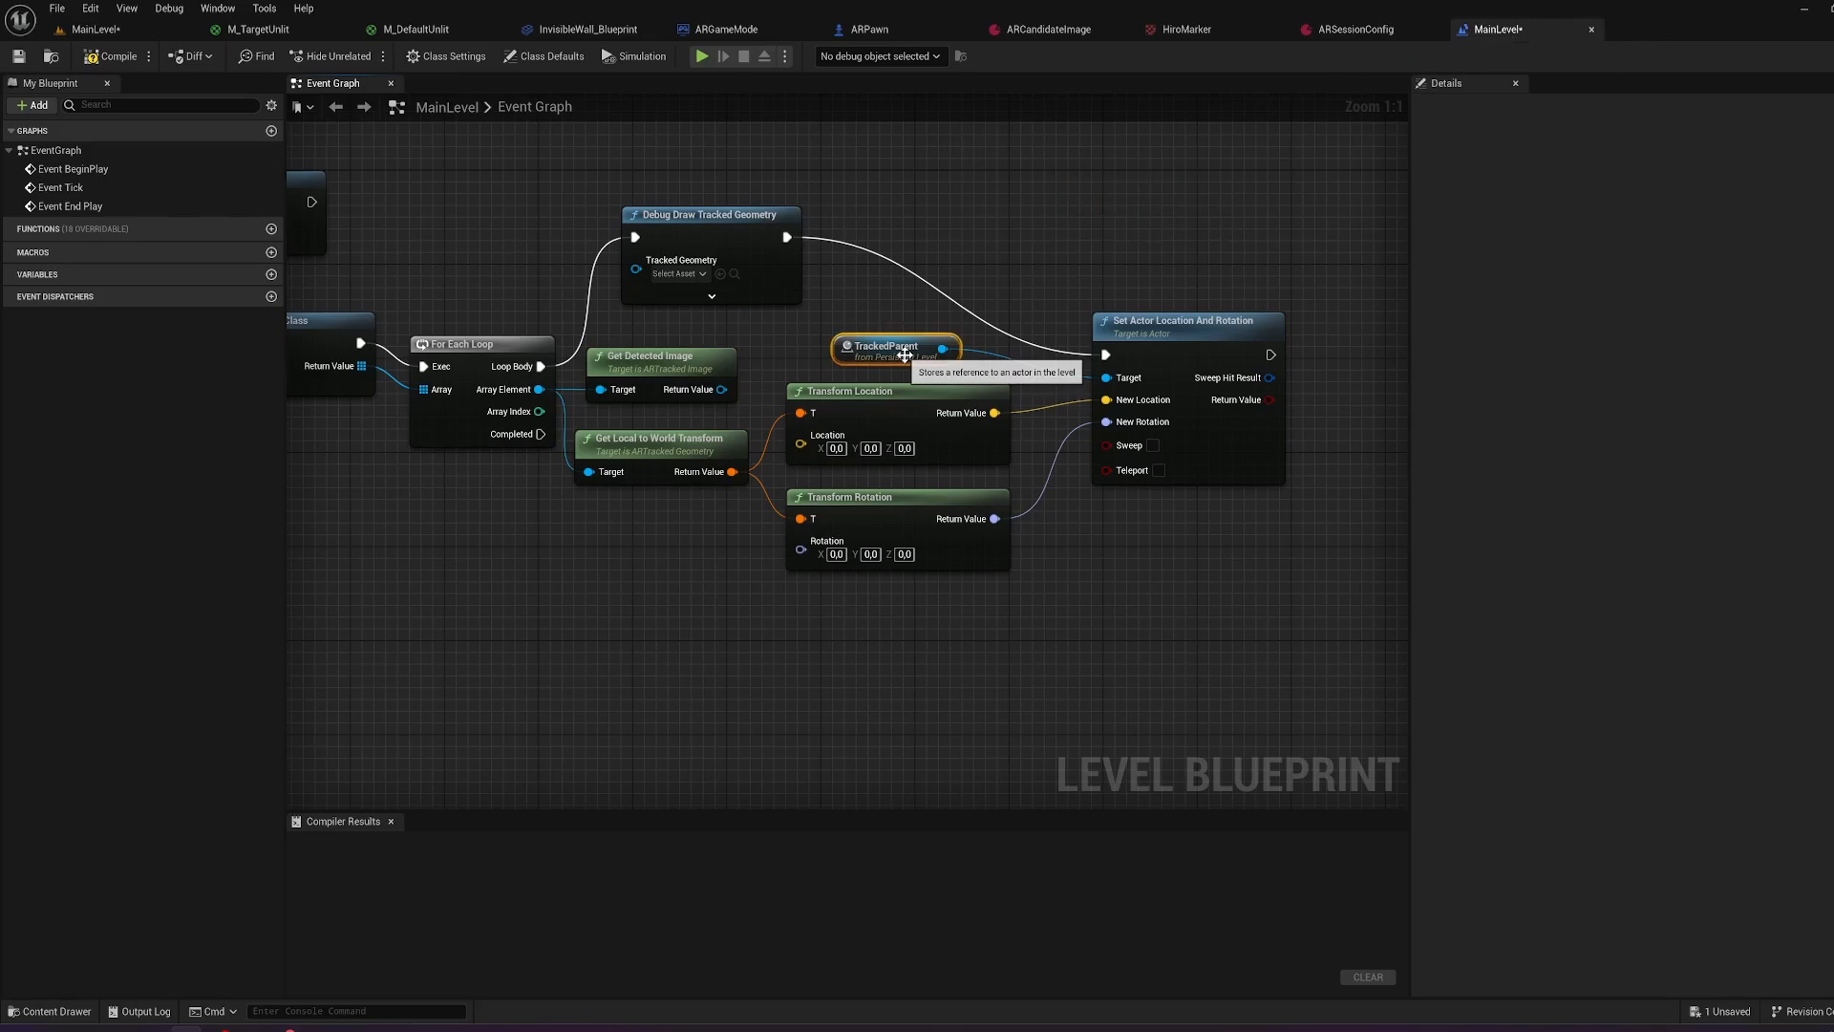
{"action": "left_click", "coordinate": [114, 56]}
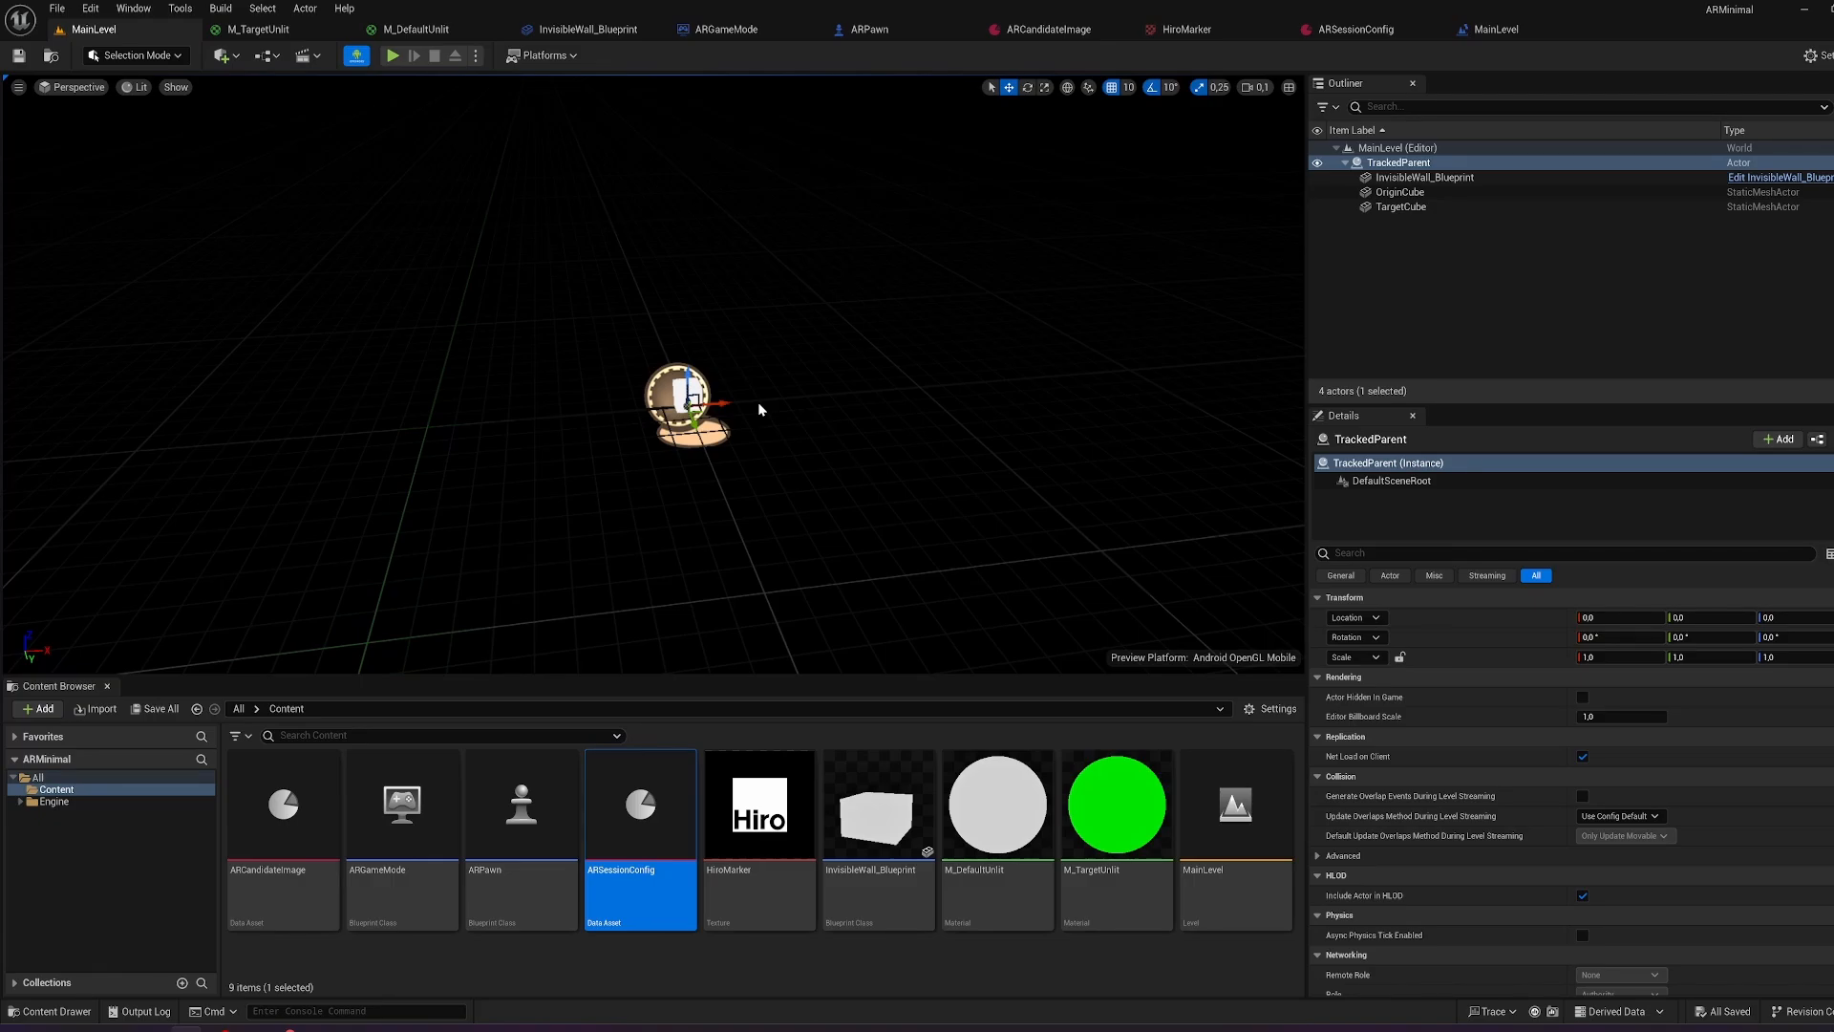
{"action": "mouse_move", "coordinate": [797, 486]}
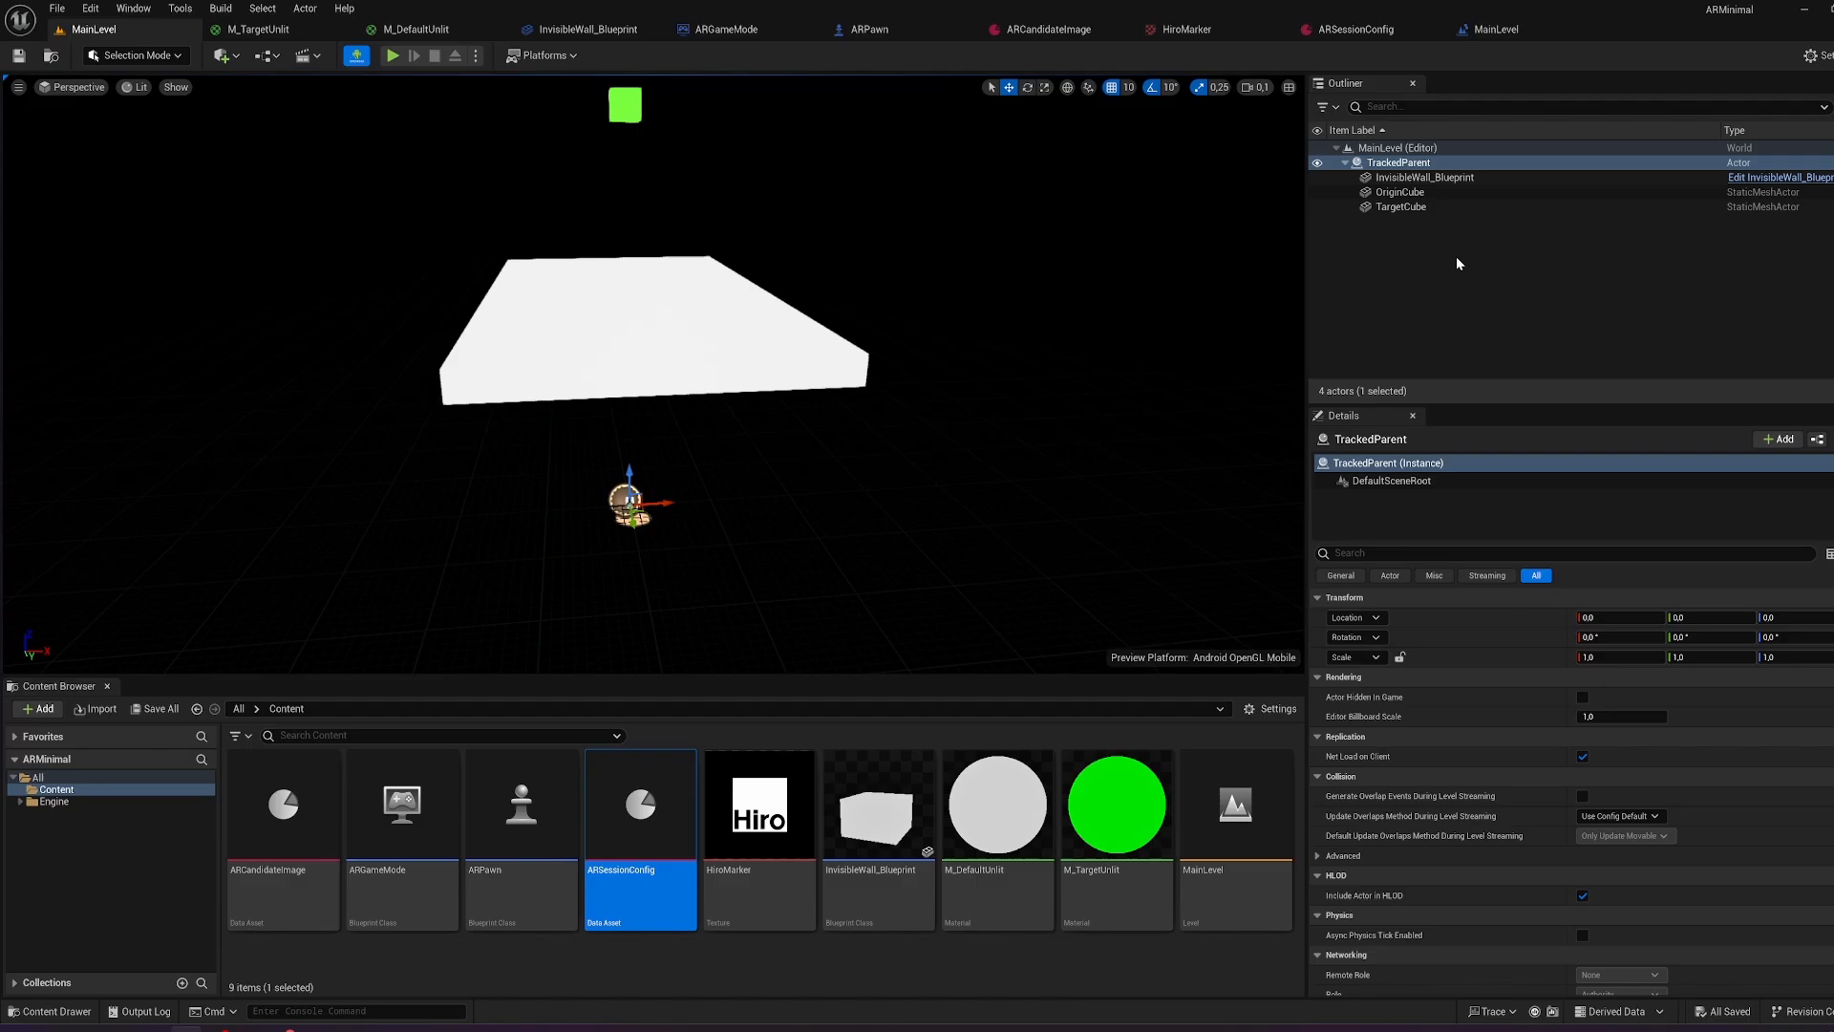
{"action": "mouse_move", "coordinate": [1044, 460]}
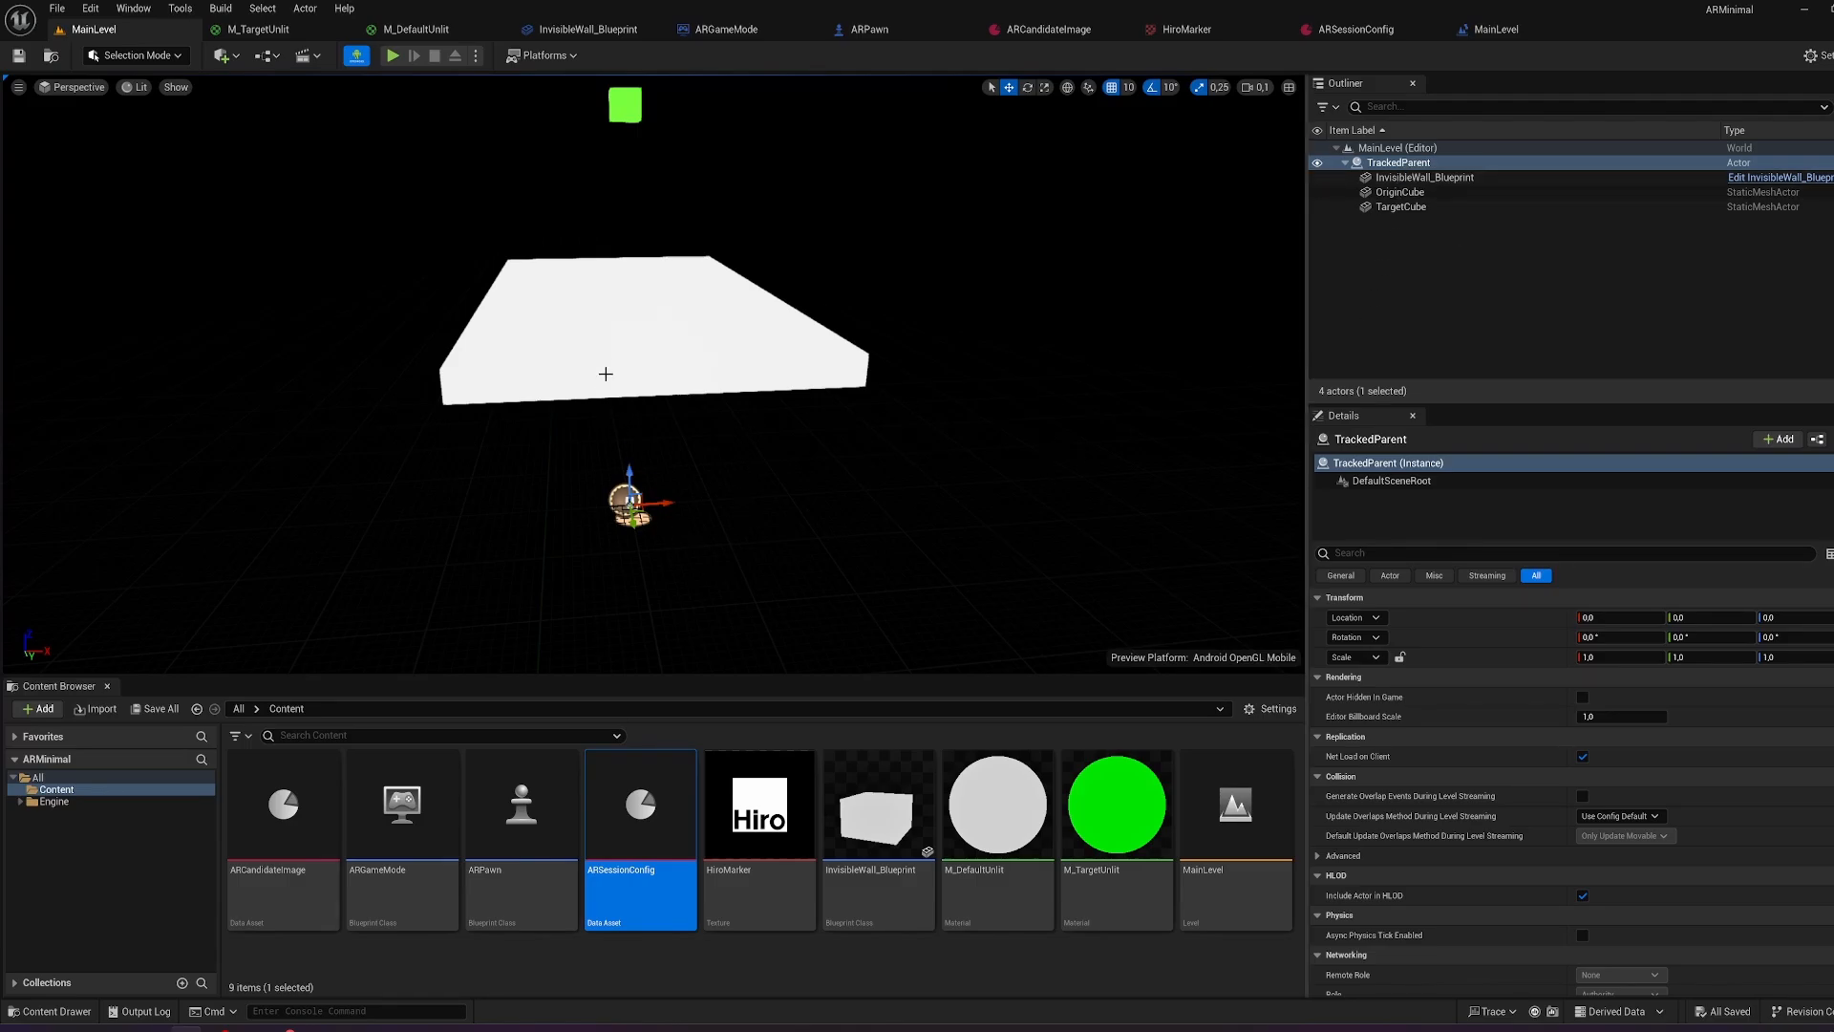
{"action": "mouse_move", "coordinate": [635, 477]}
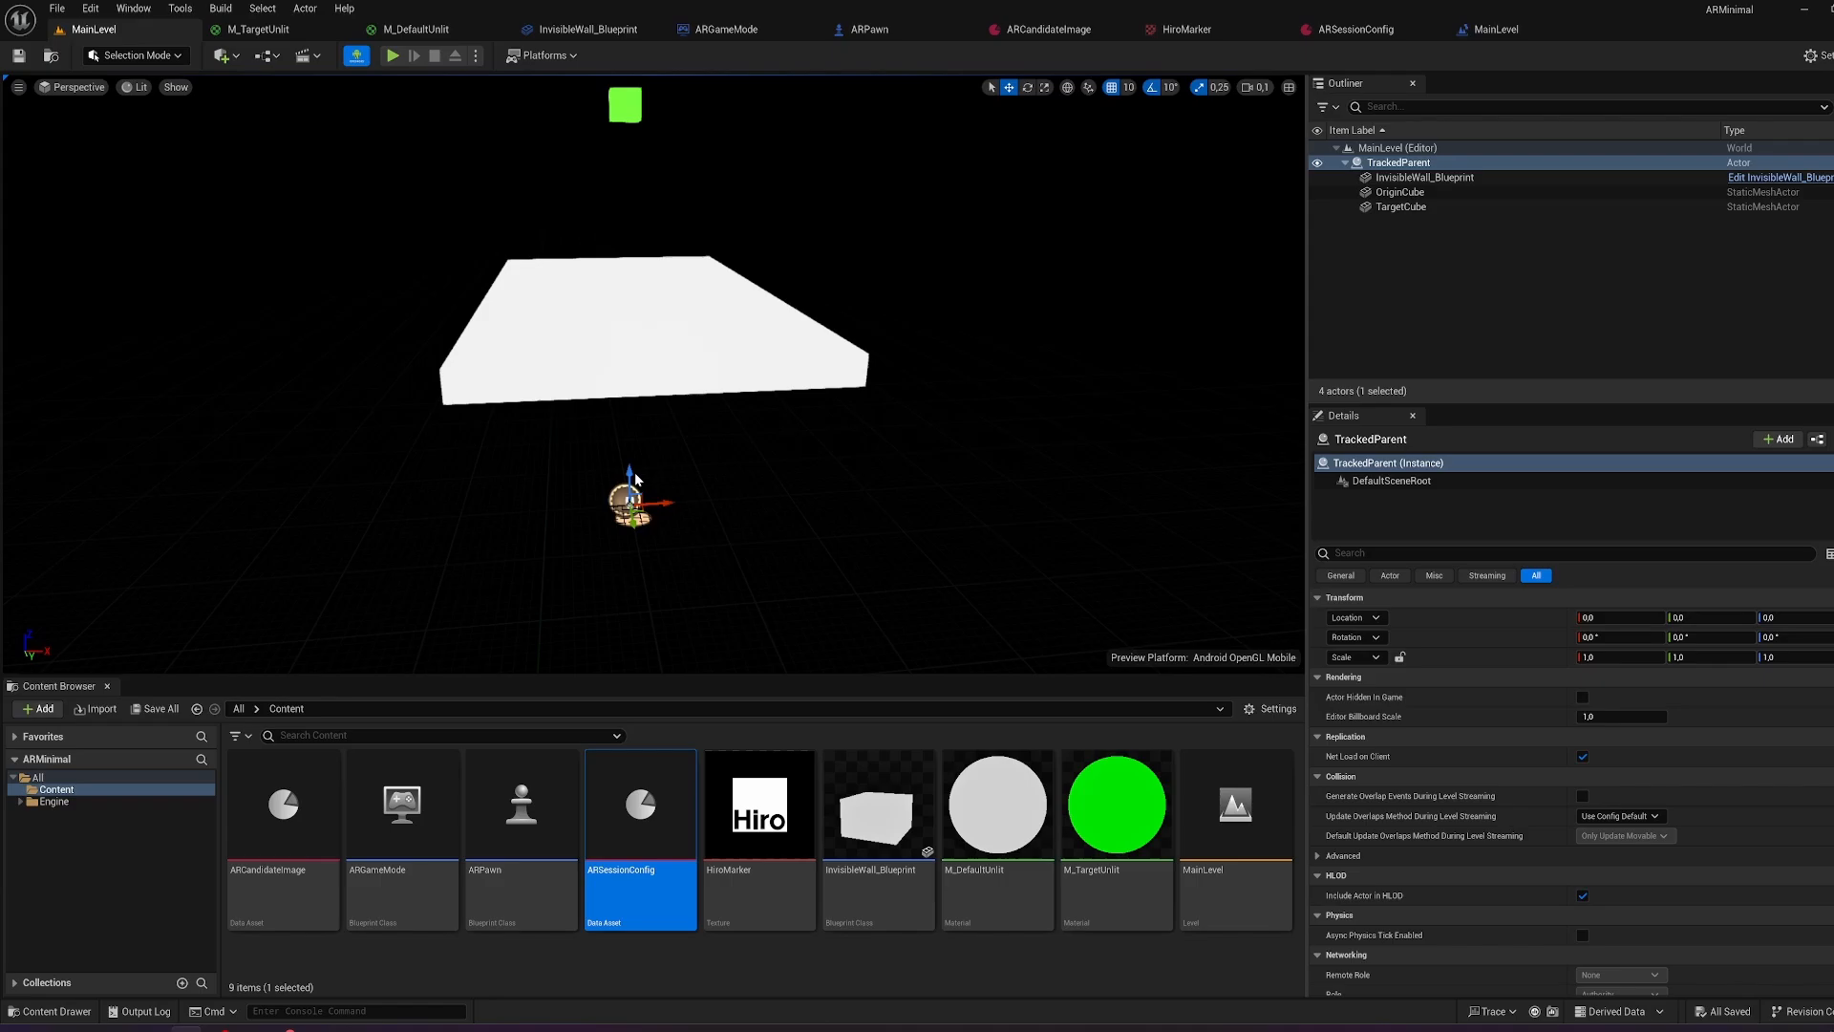
{"action": "mouse_move", "coordinate": [671, 167]}
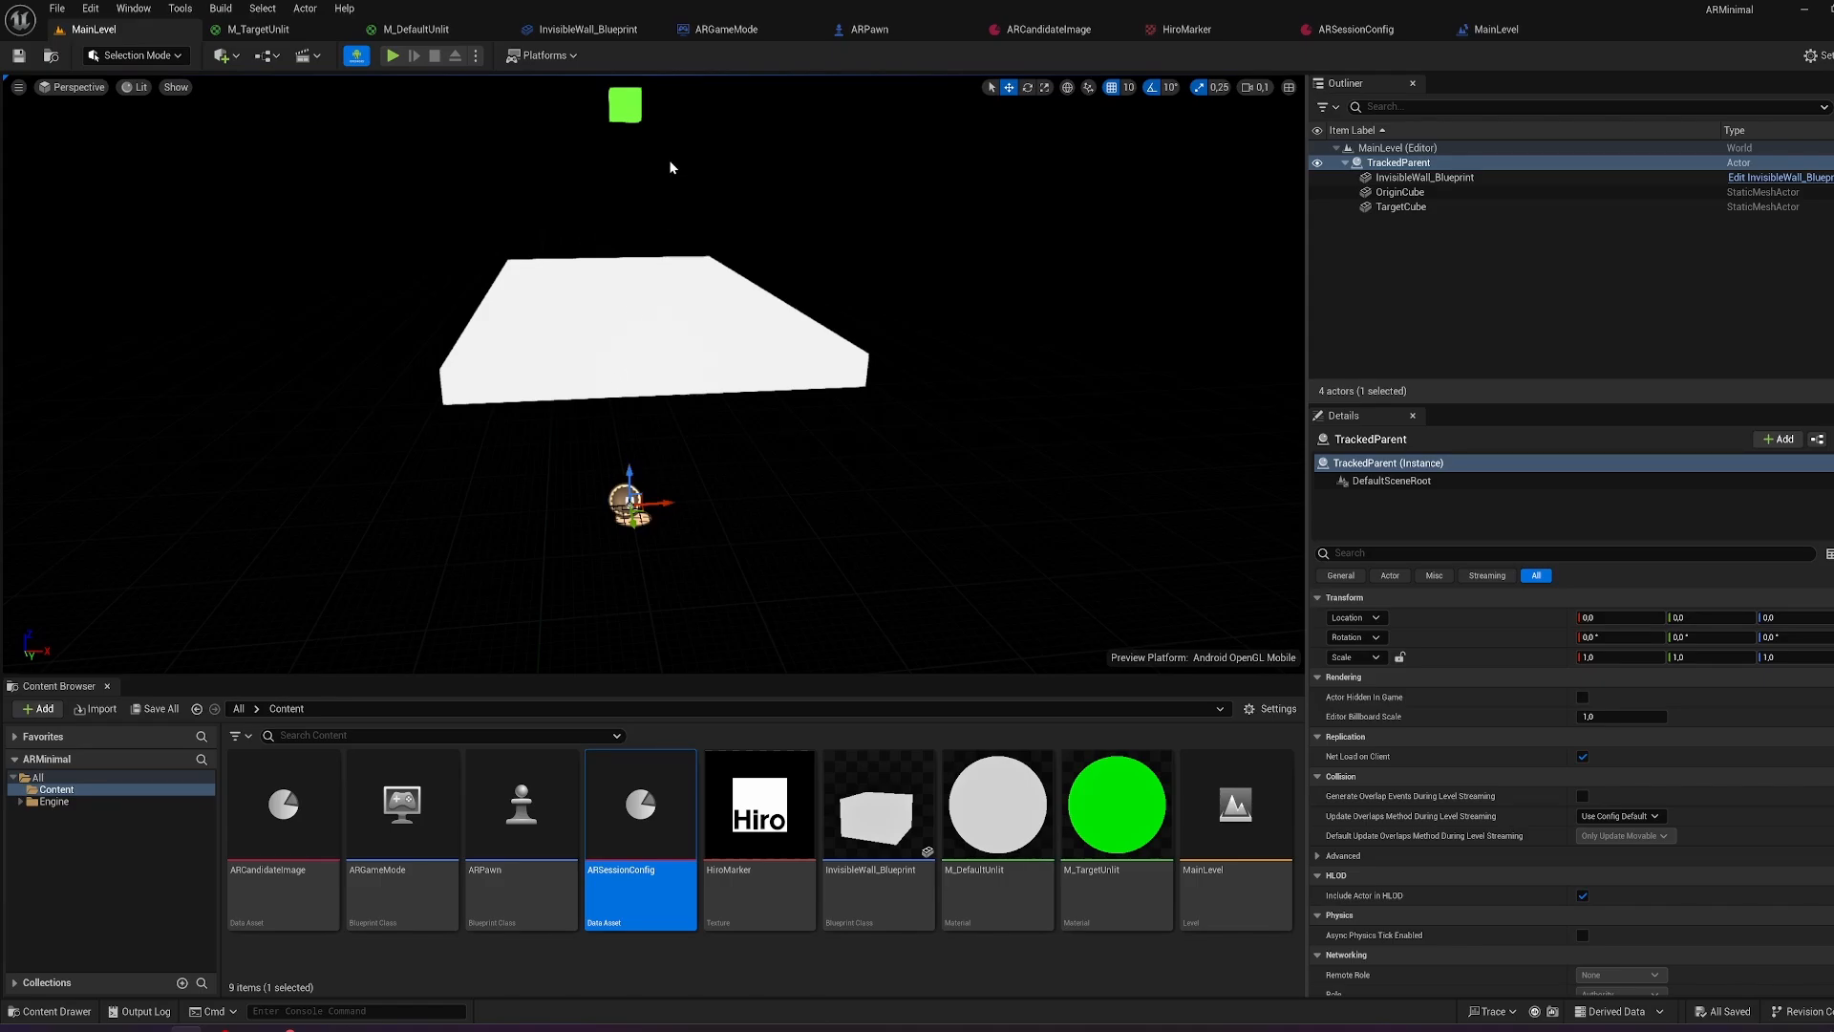
{"action": "mouse_move", "coordinate": [1082, 173]}
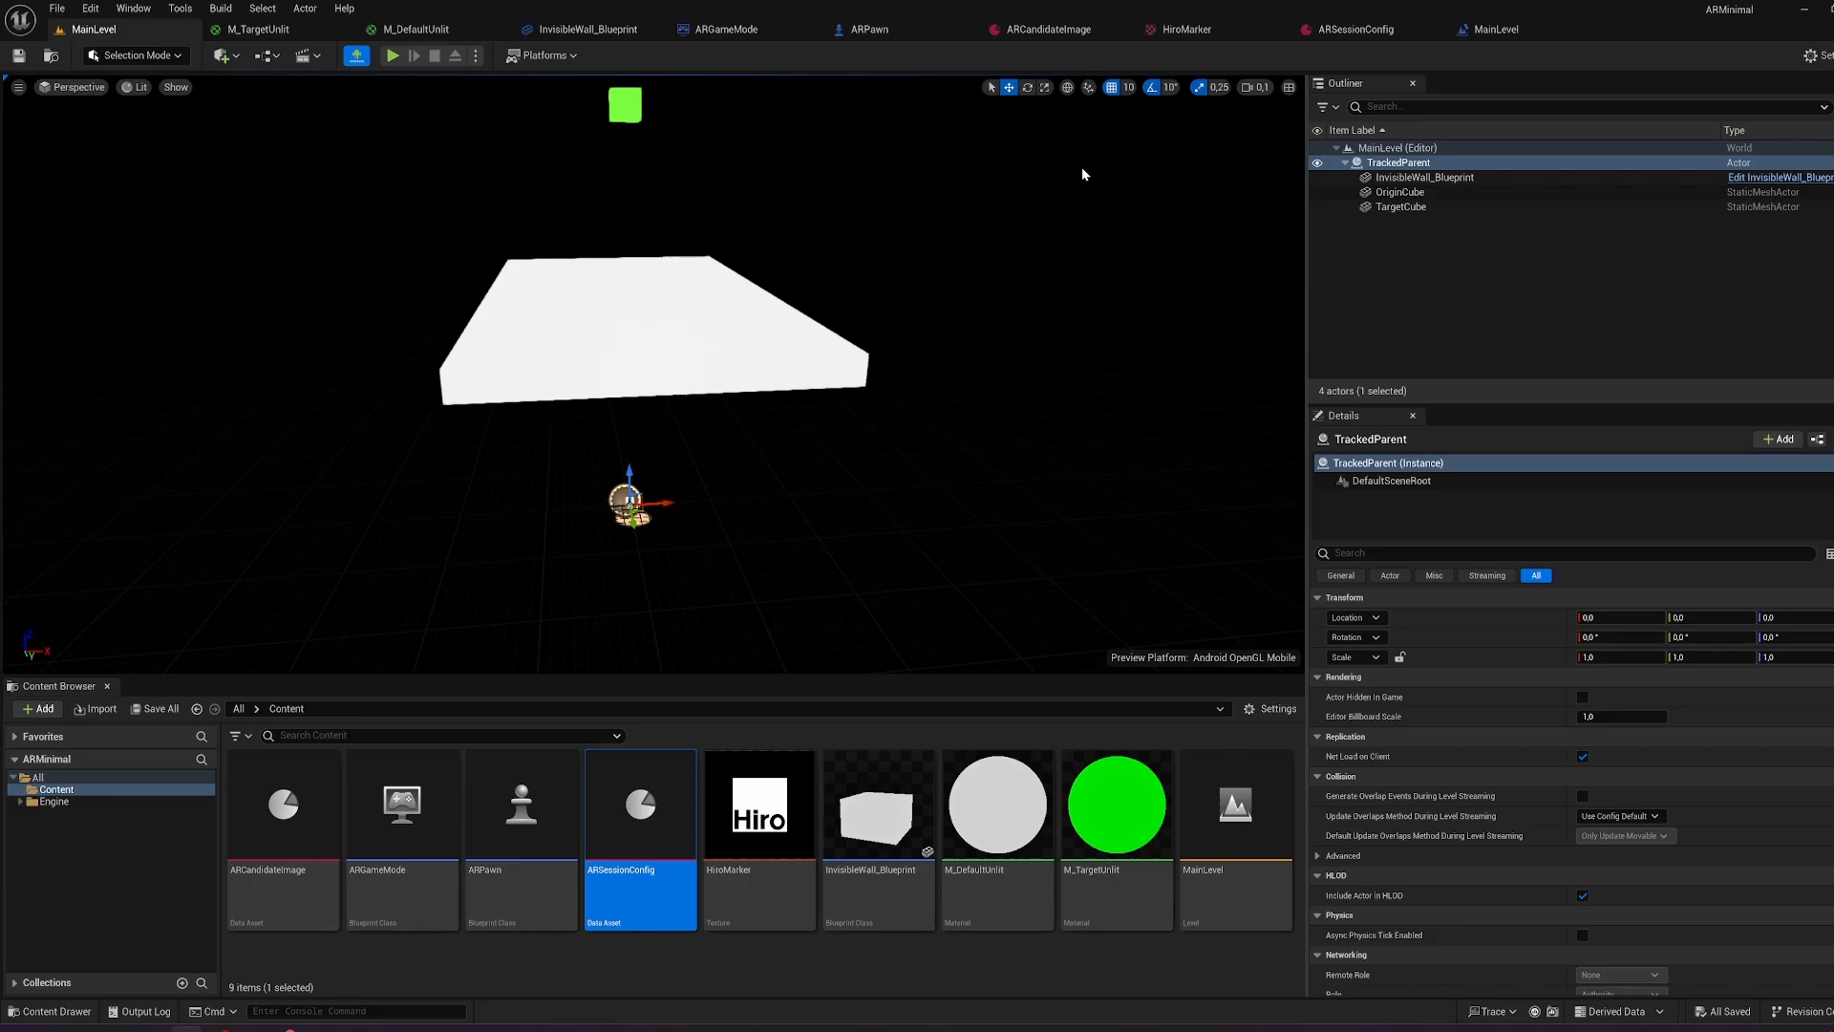
Select the invisible wall, search components for 'pas', and open its event graph.
{"action": "left_click", "coordinate": [1423, 176]}
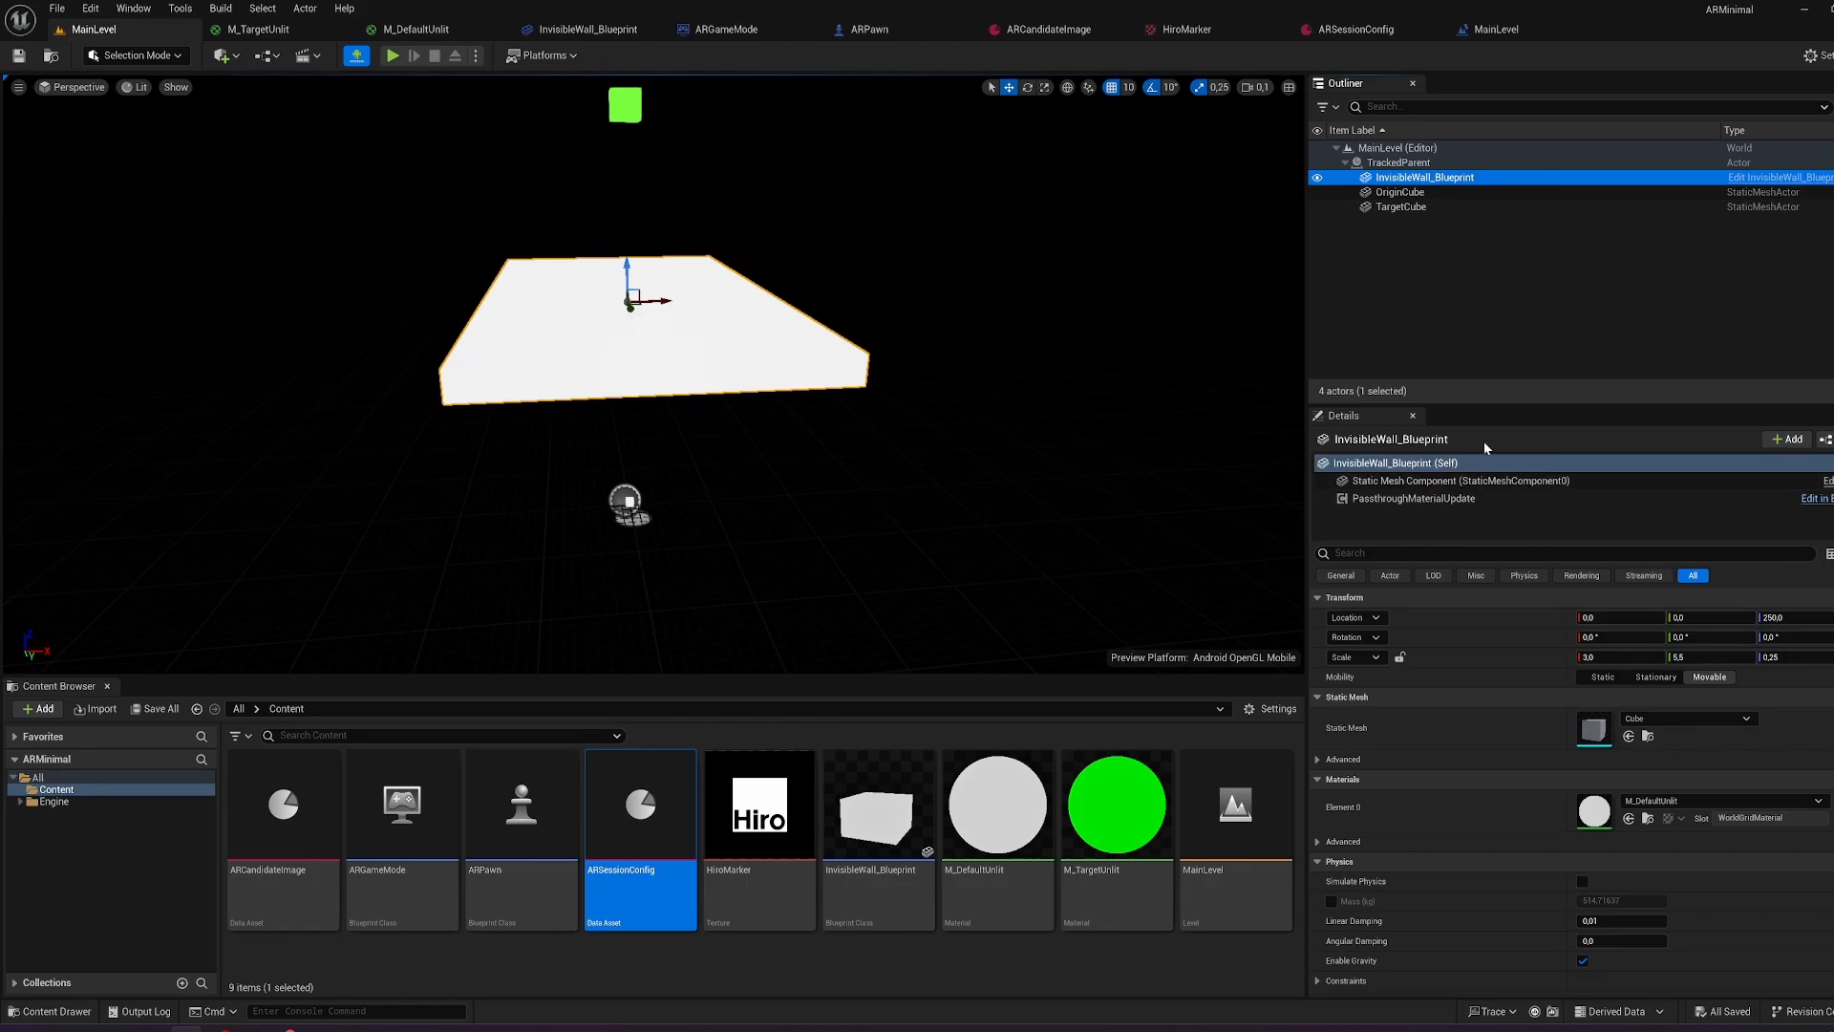
{"action": "mouse_move", "coordinate": [1421, 524]}
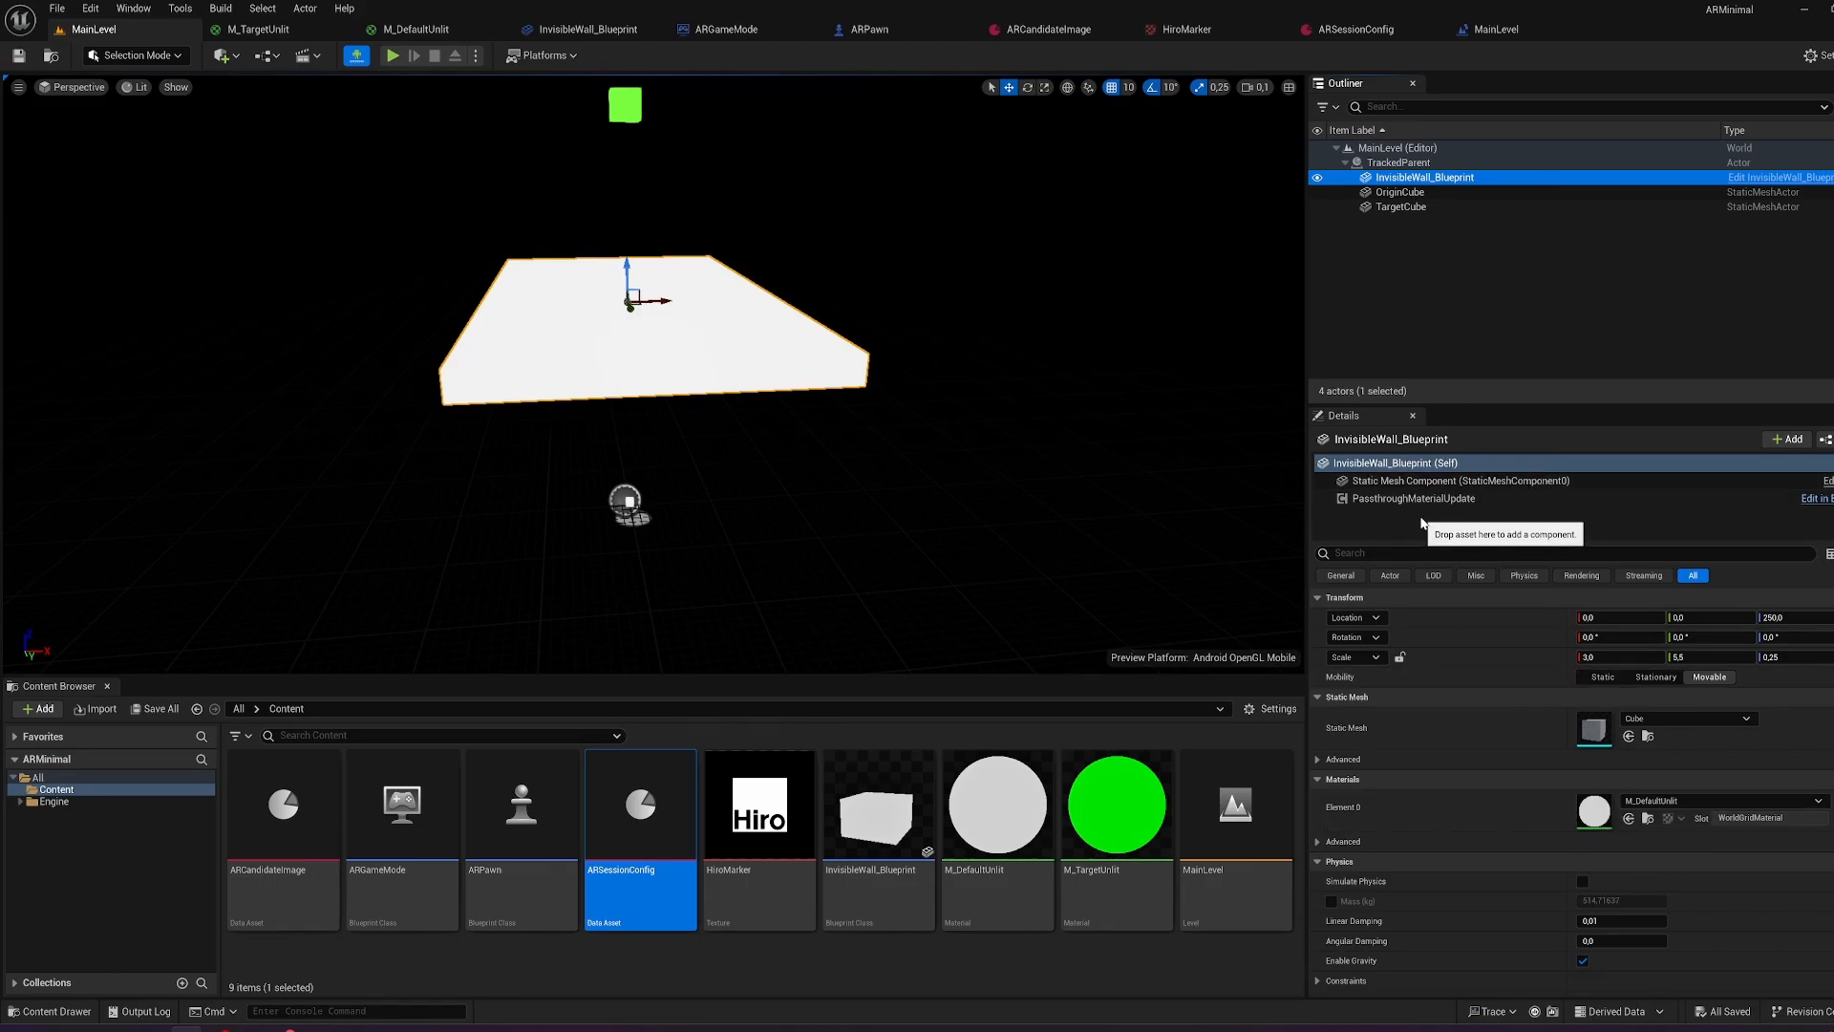
{"action": "left_click", "coordinate": [1786, 438]}
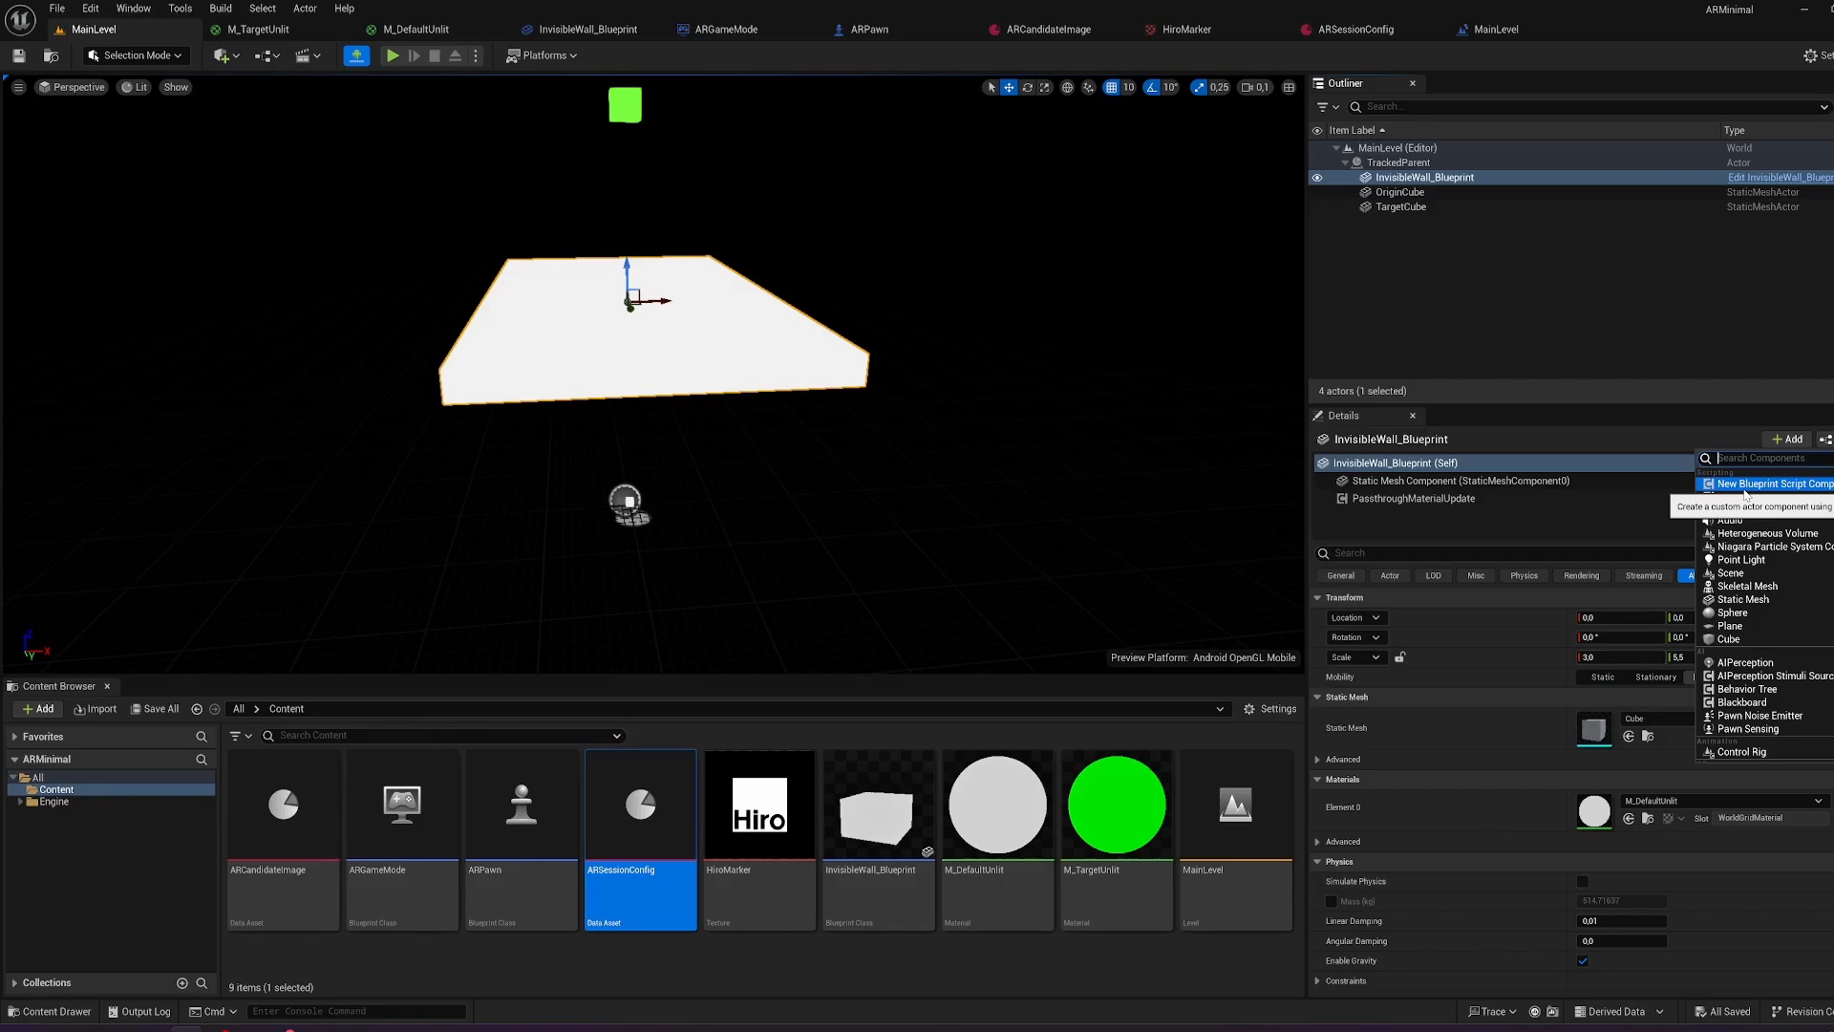
{"action": "type", "text": "passthrou"}
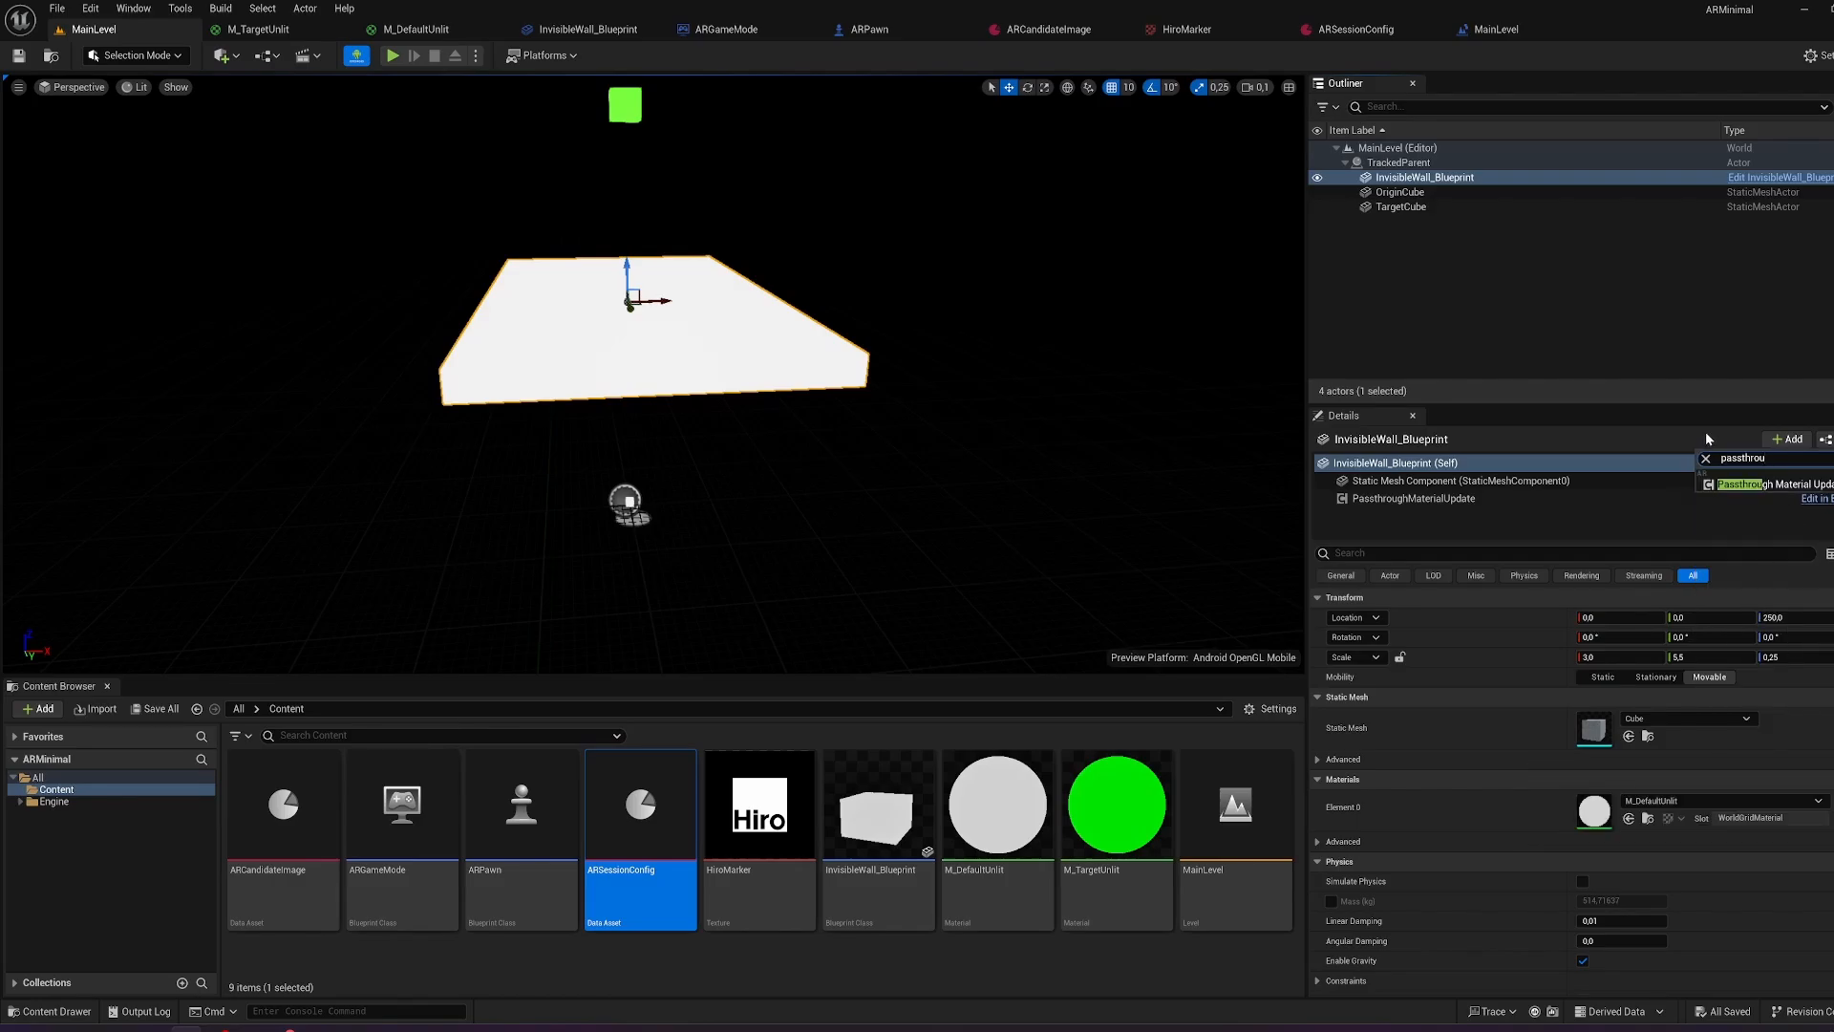
{"action": "mouse_move", "coordinate": [1503, 550]}
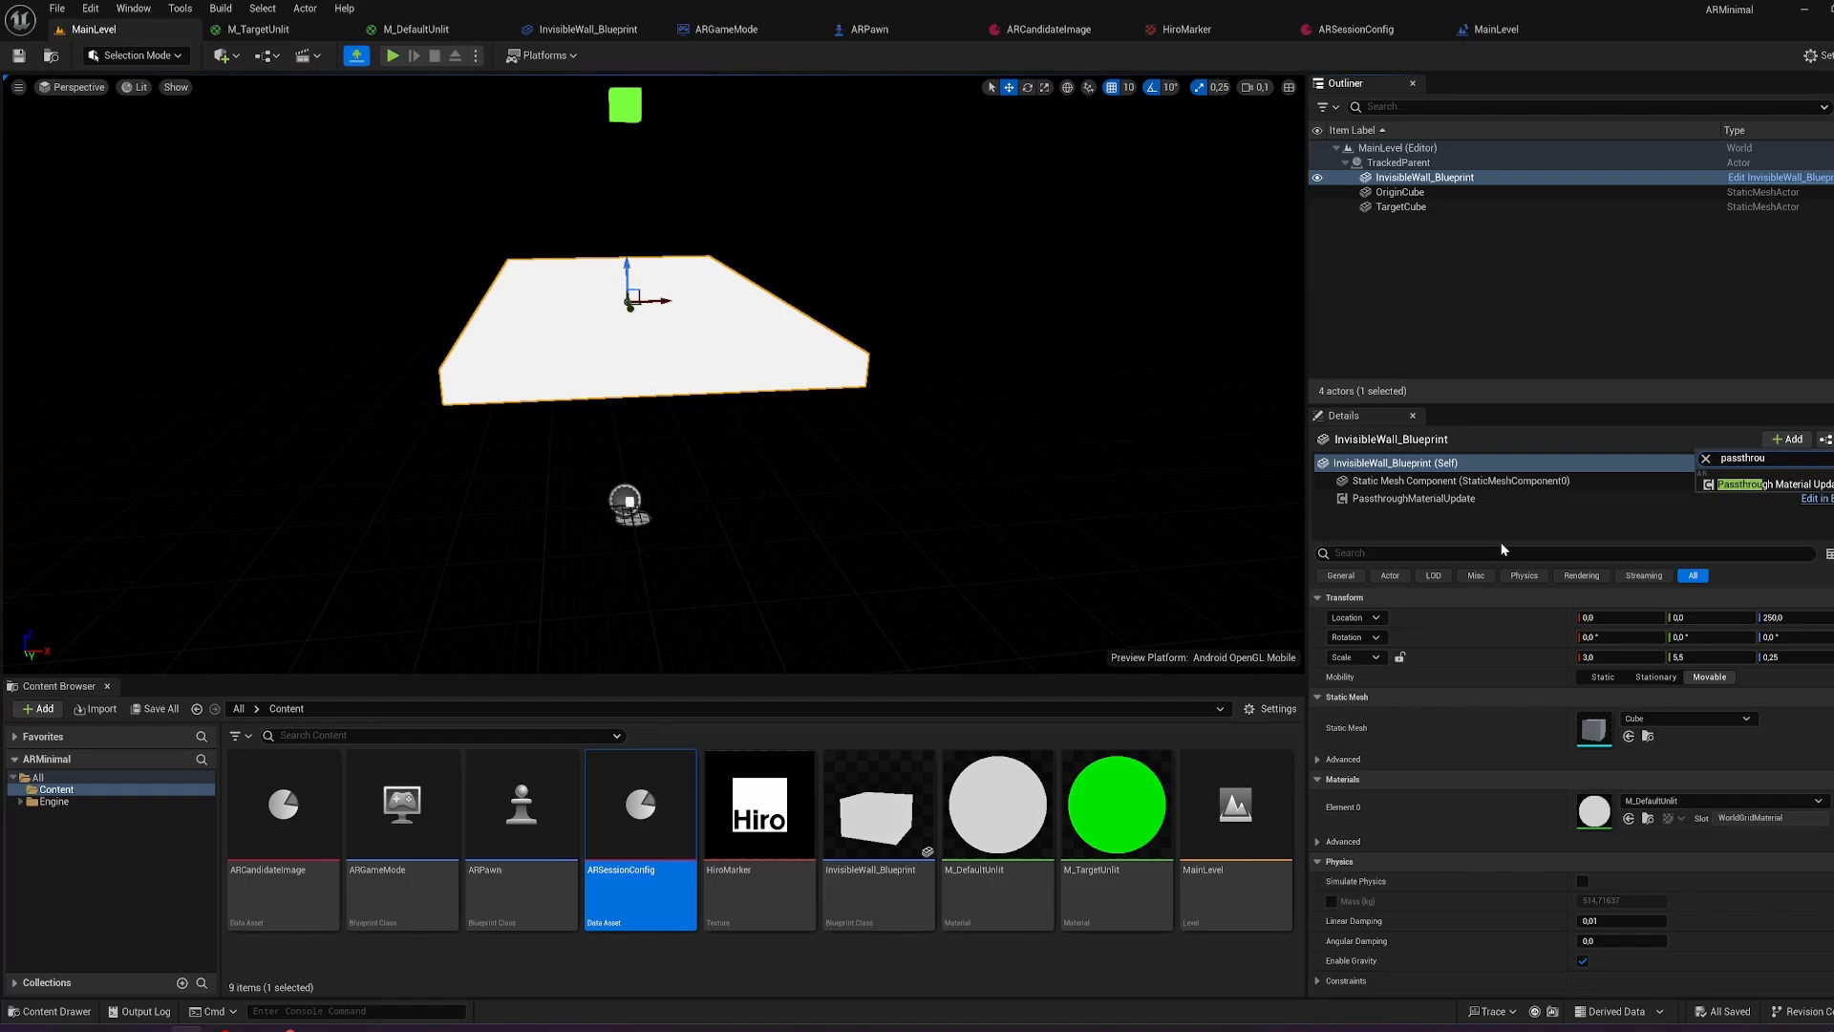
{"action": "left_click", "coordinate": [1410, 497]}
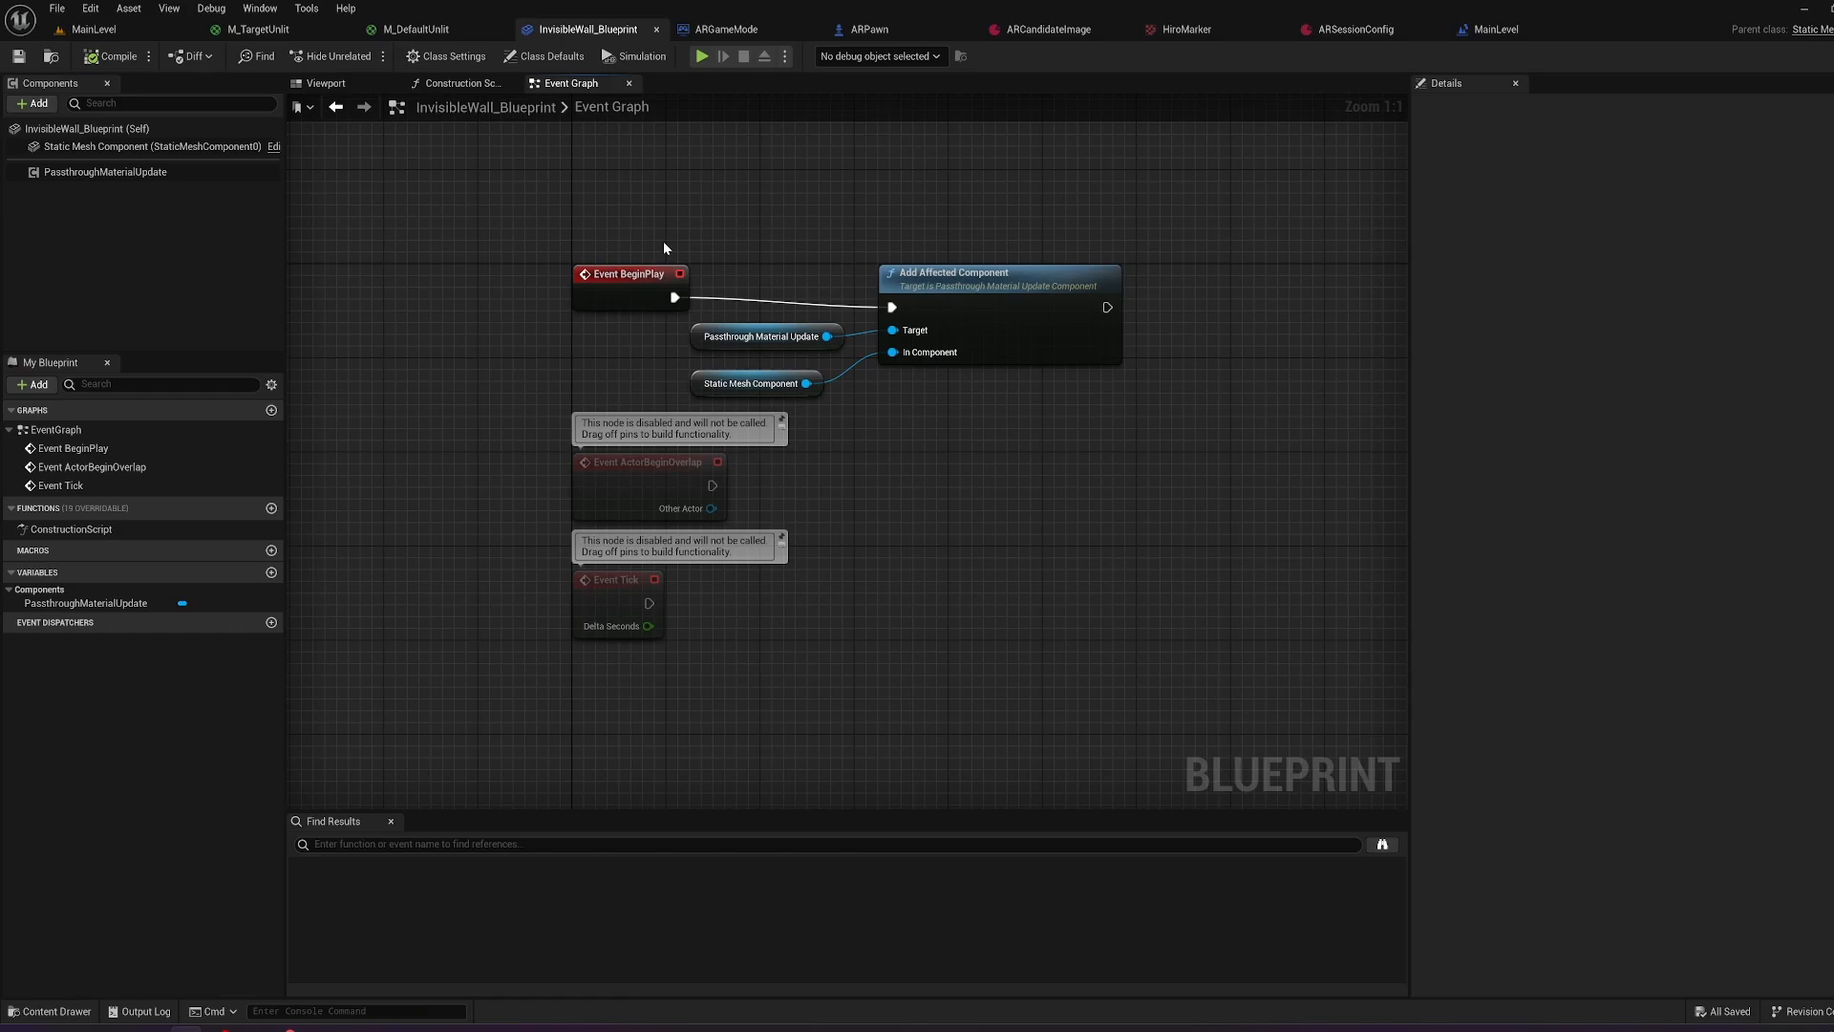
Inspect the BeginPlay and Add Affected Component nodes and the passthrough component variable.
{"action": "left_click", "coordinate": [630, 274]}
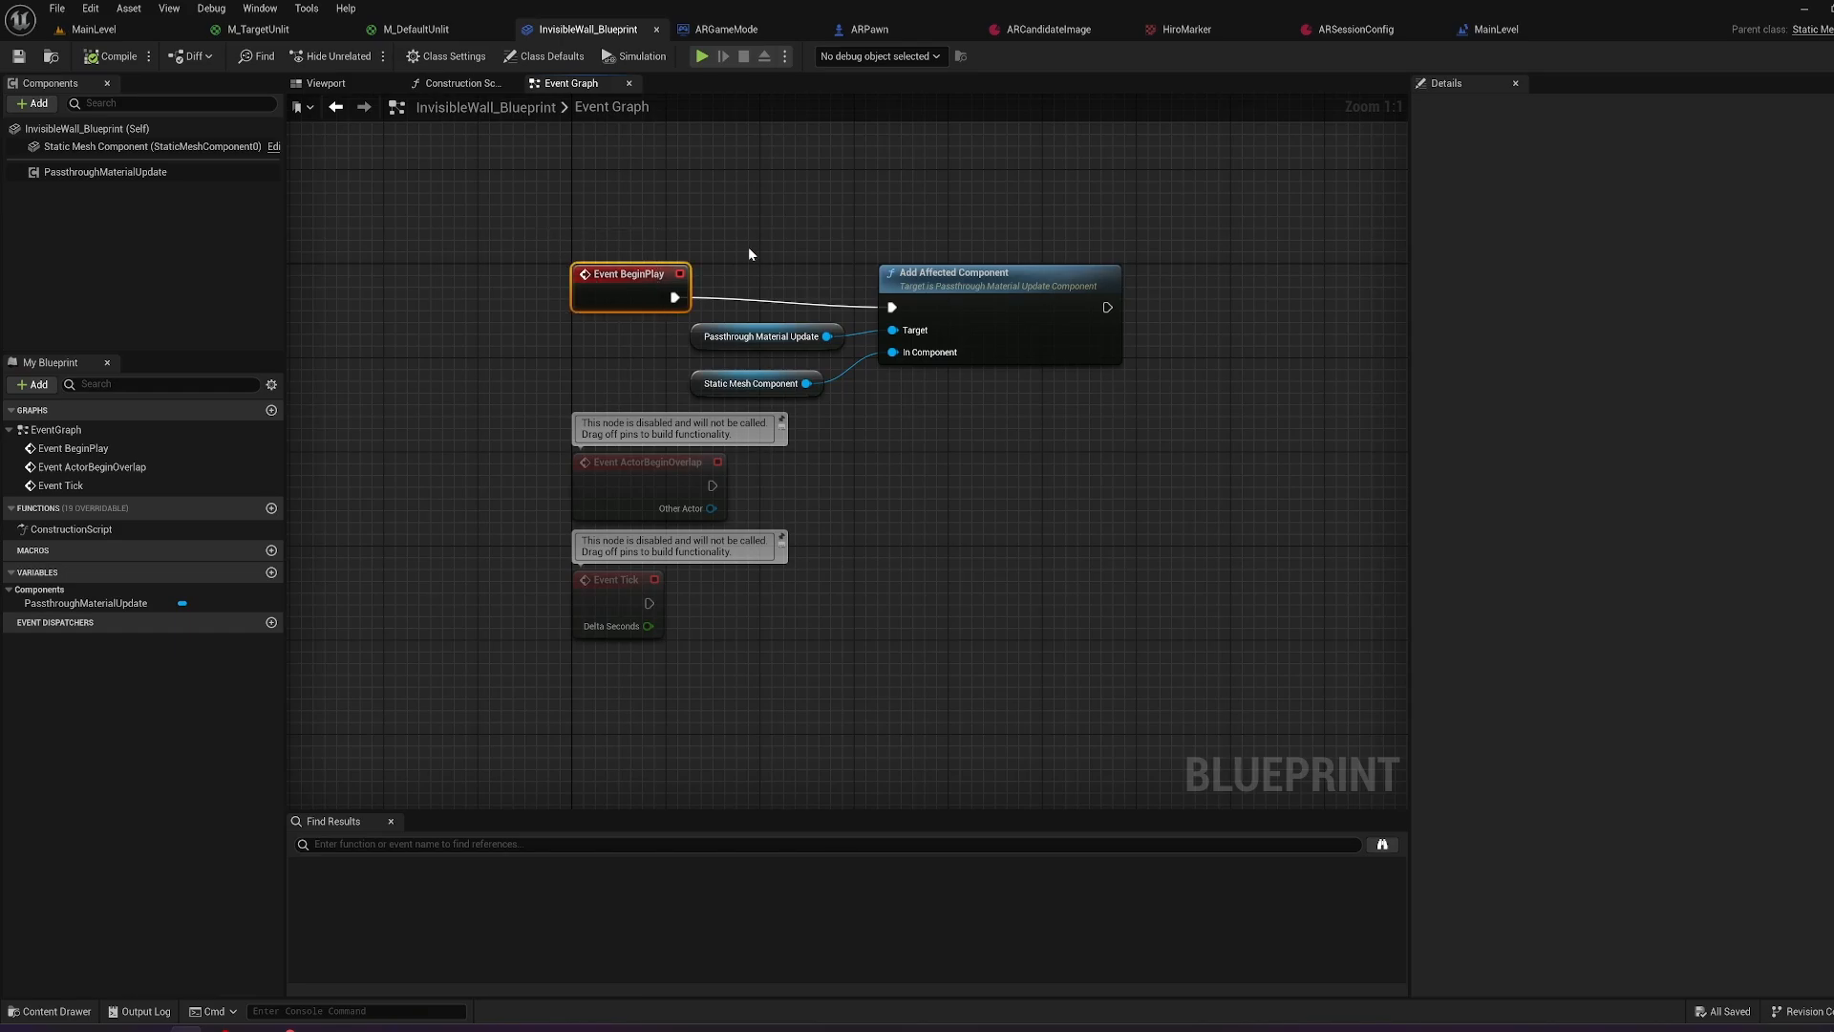
{"action": "left_click", "coordinate": [1000, 272]}
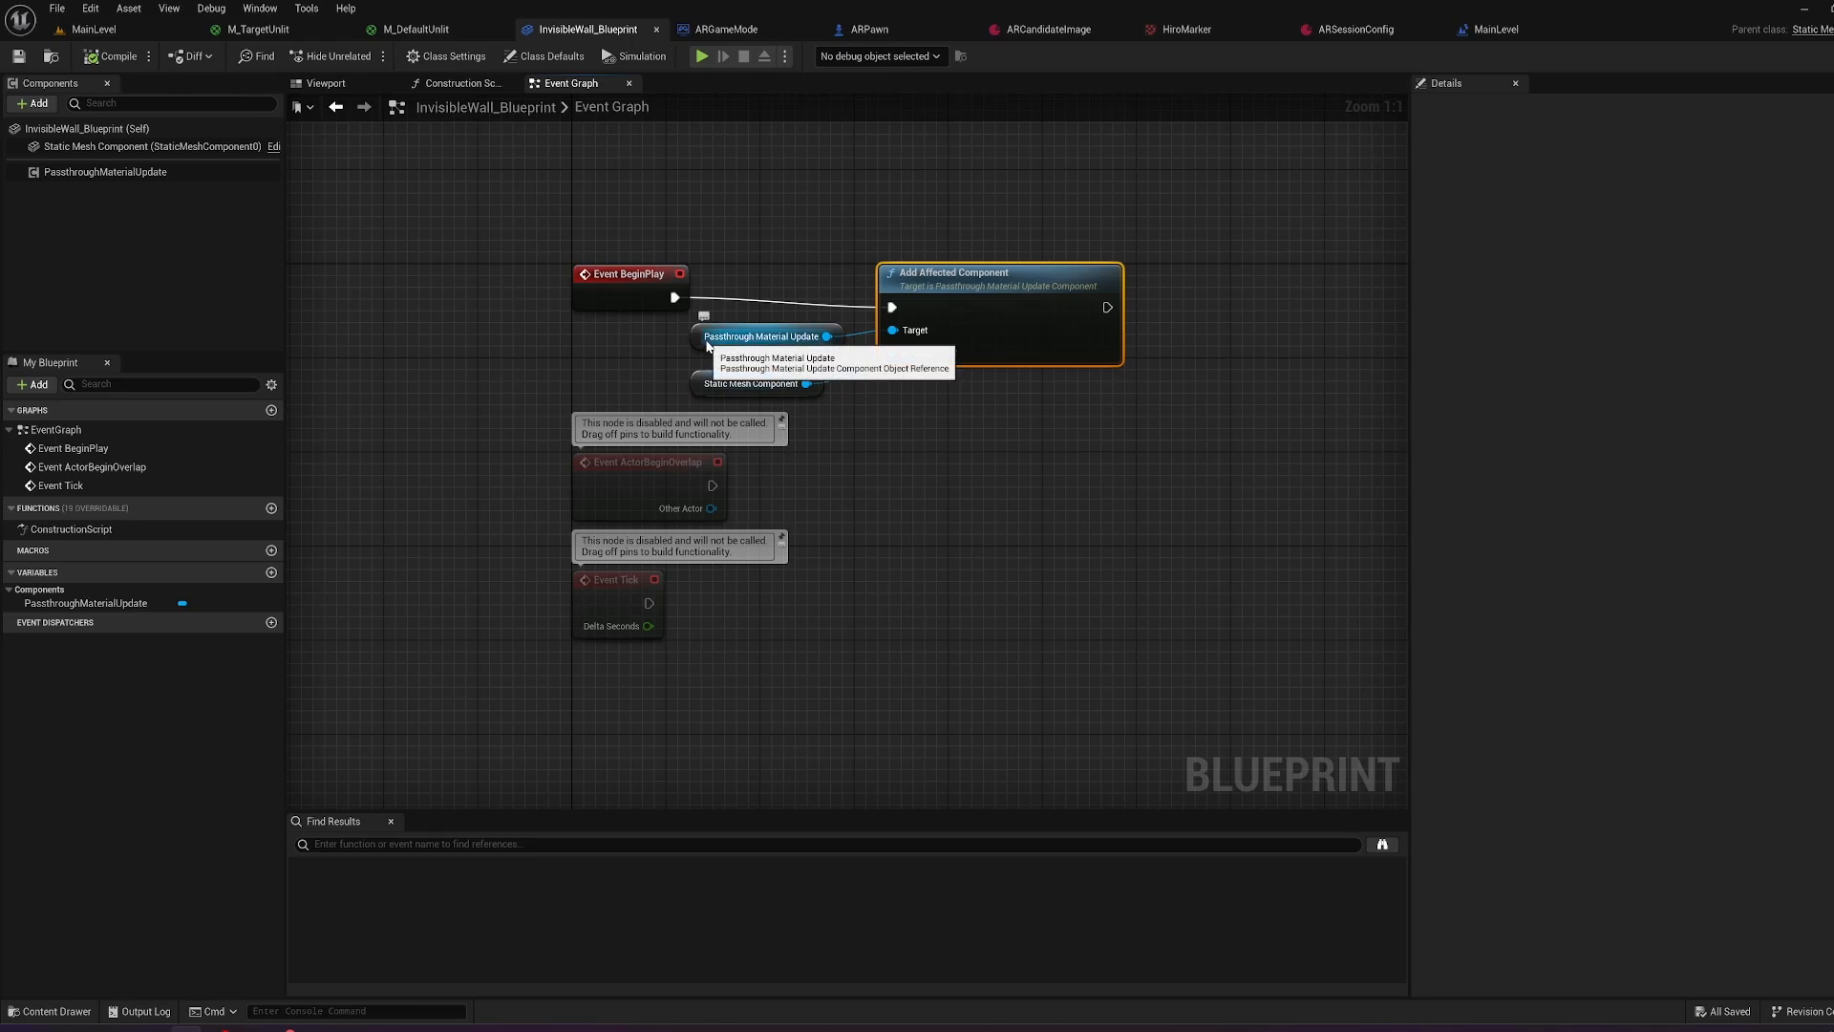
{"action": "left_click", "coordinate": [84, 603]}
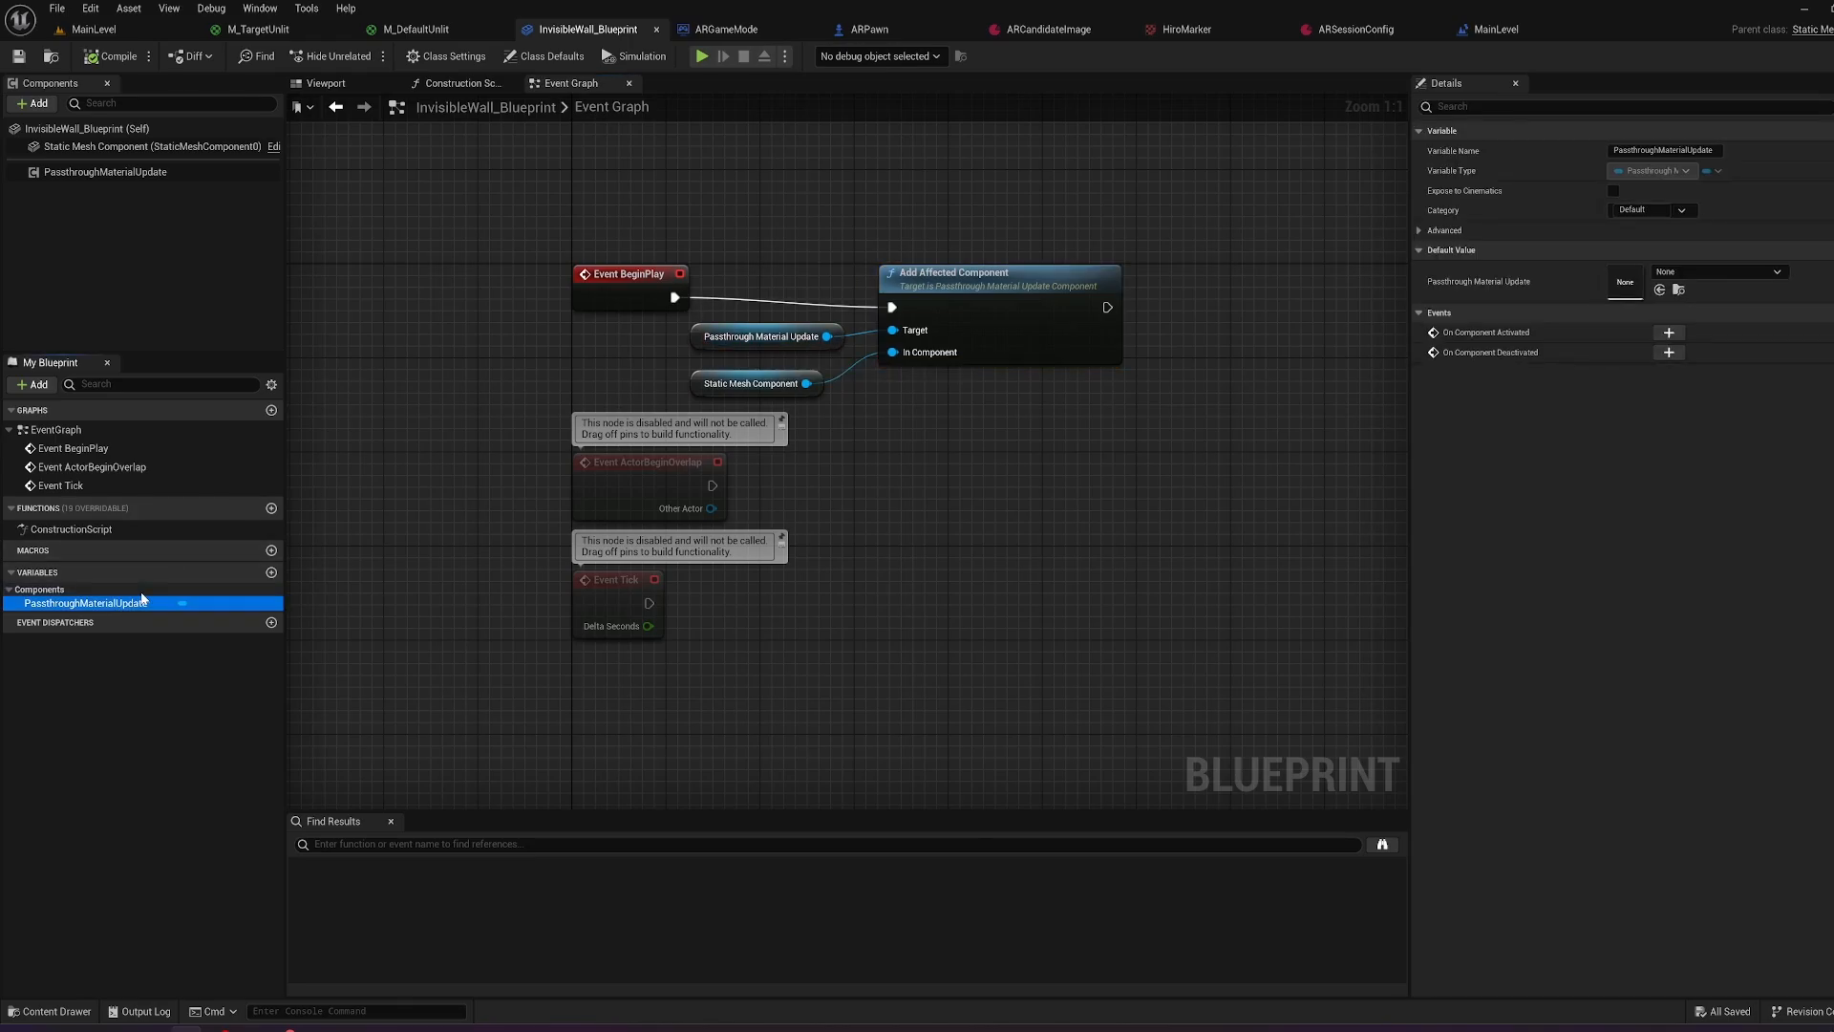
{"action": "mouse_move", "coordinate": [766, 335]}
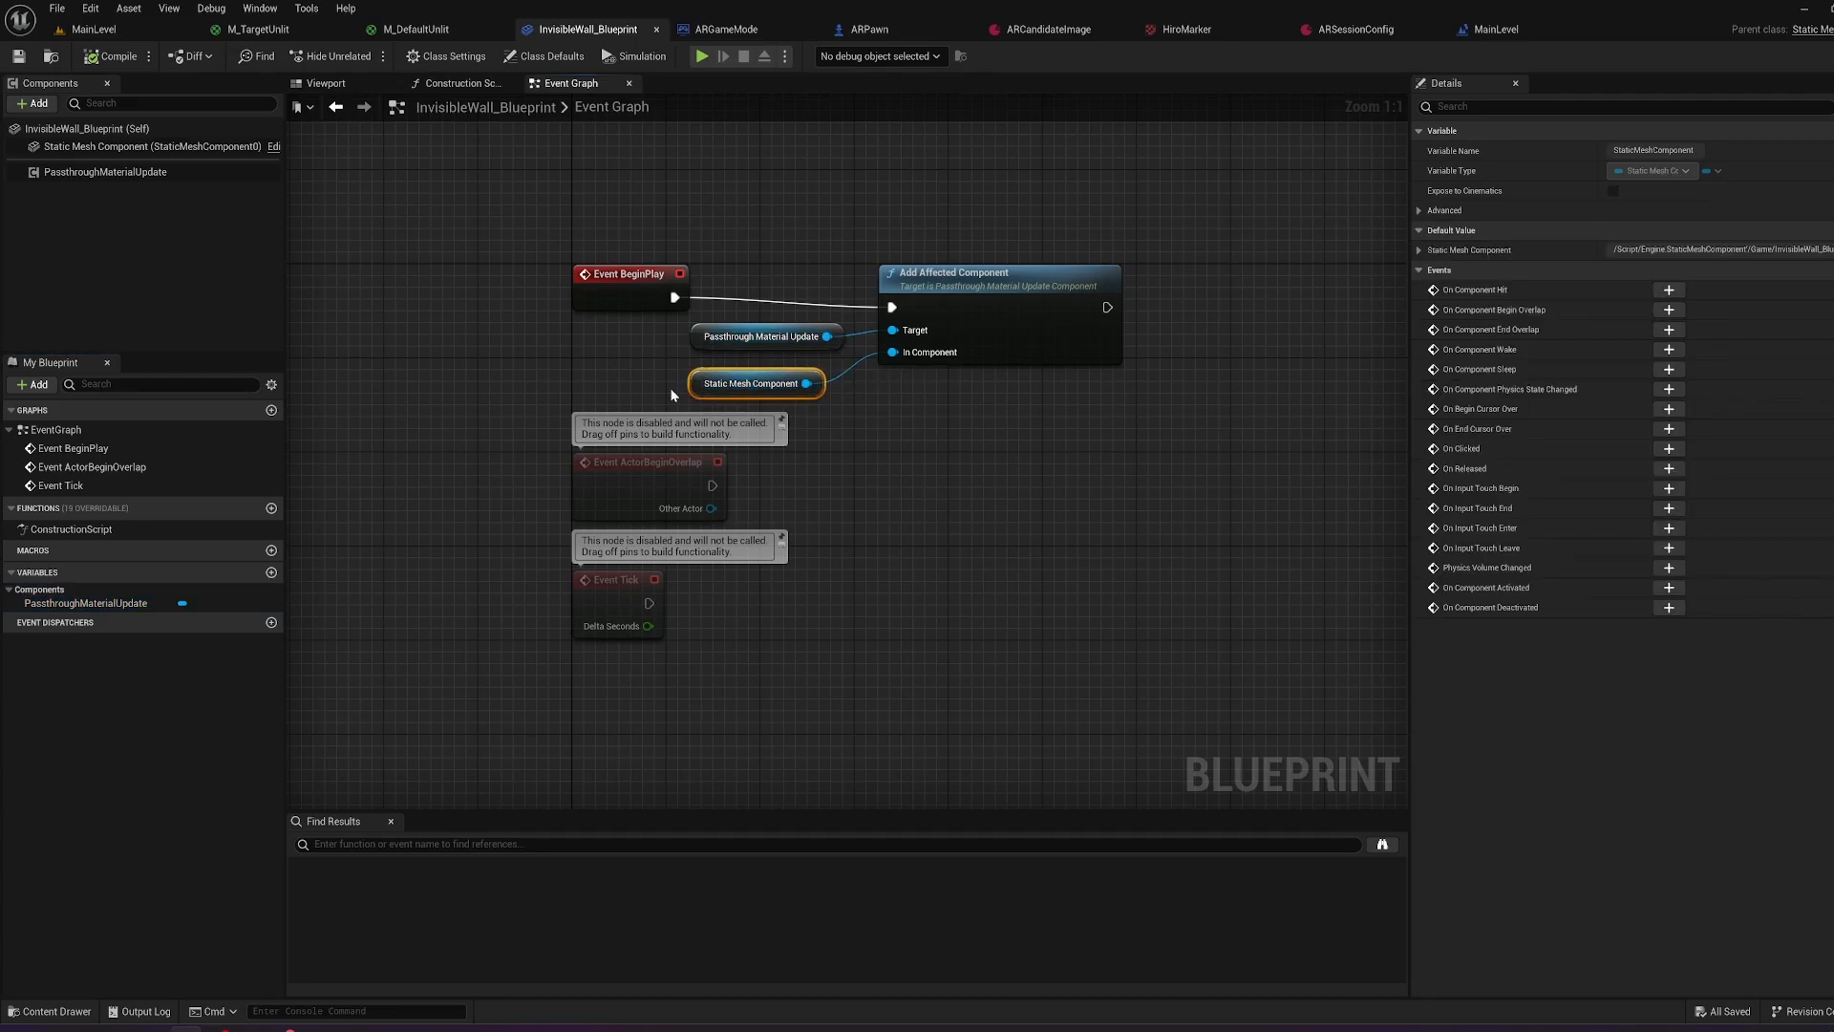
{"action": "left_click", "coordinate": [9, 590]}
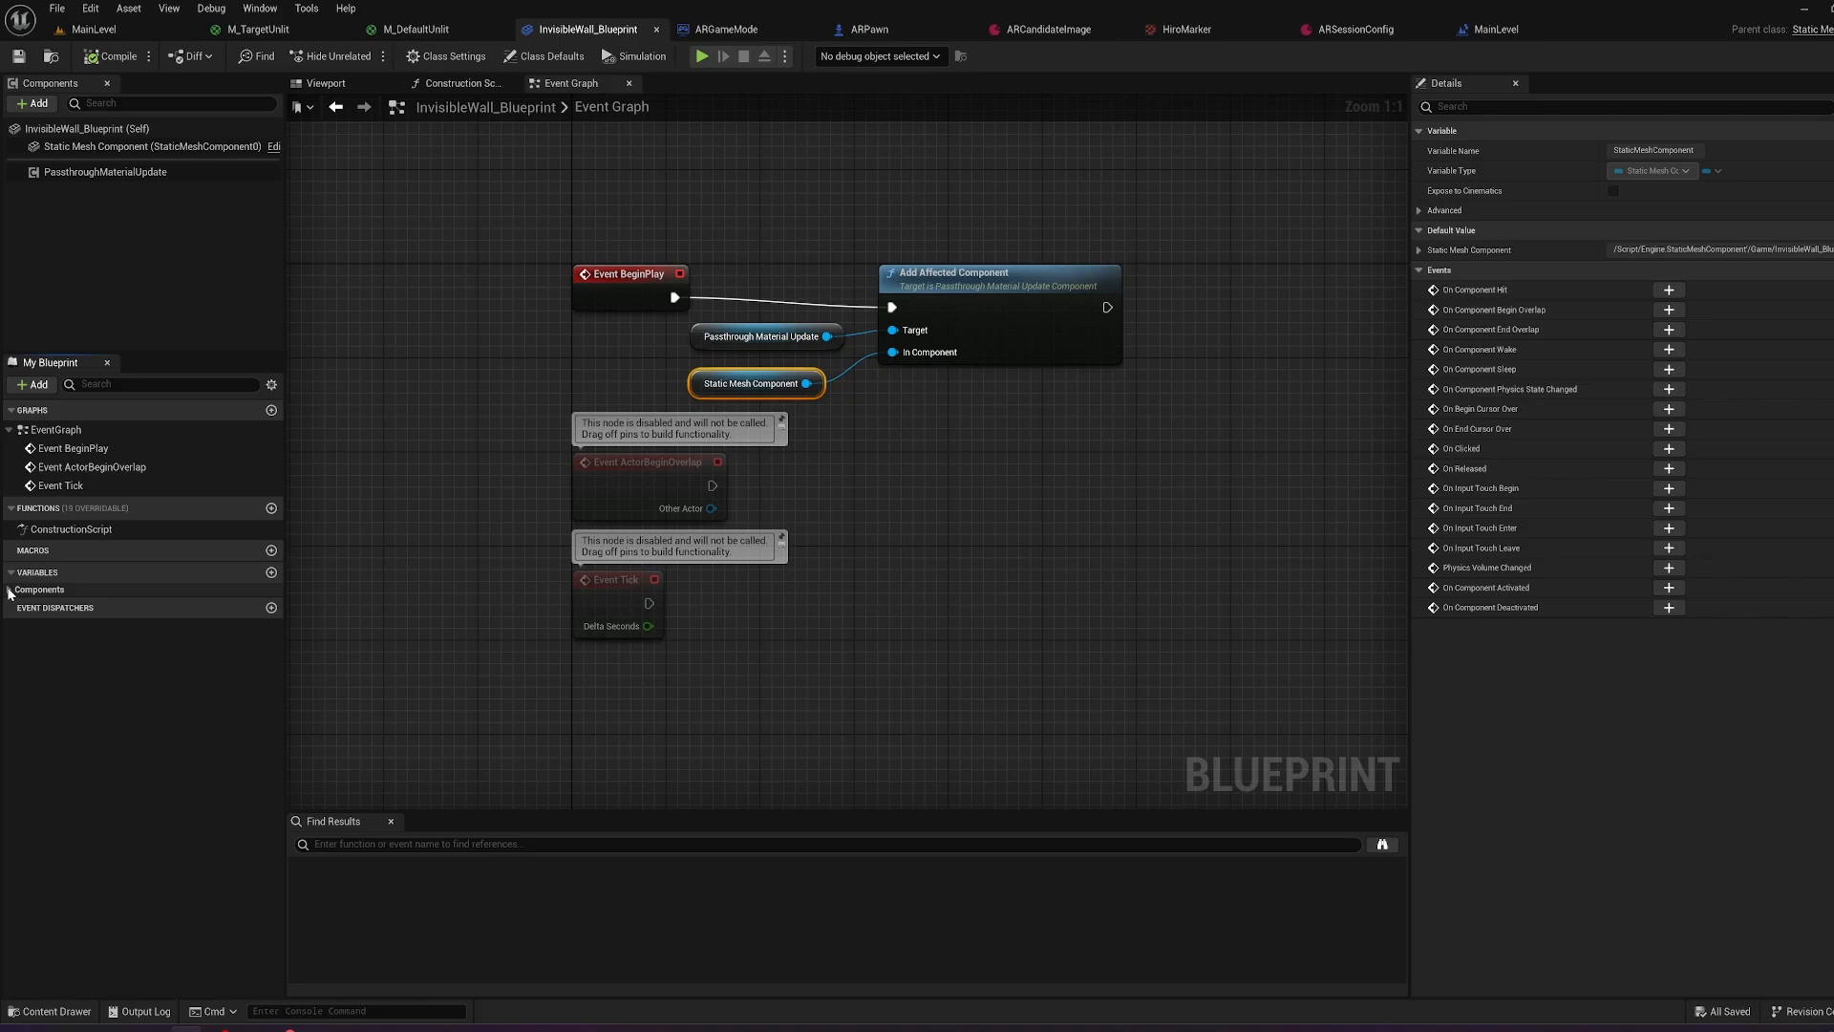
{"action": "left_click", "coordinate": [85, 602]}
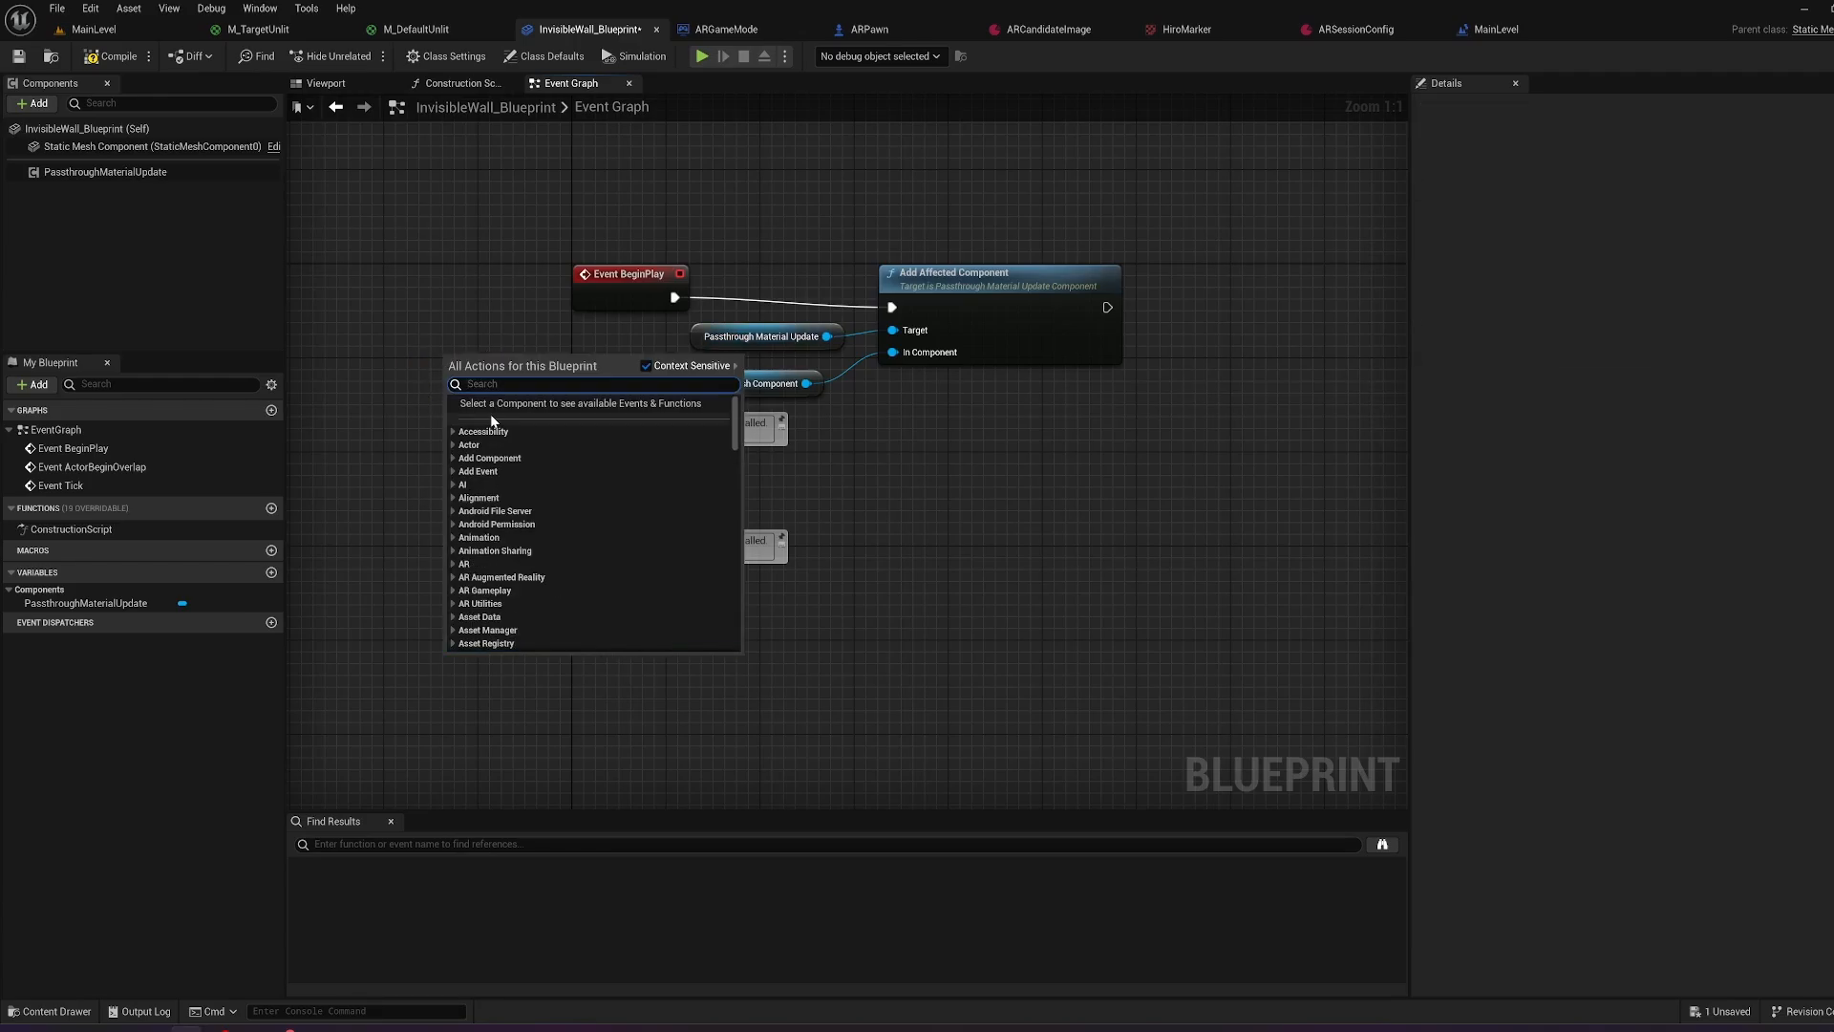
{"action": "type", "text": "getsta"}
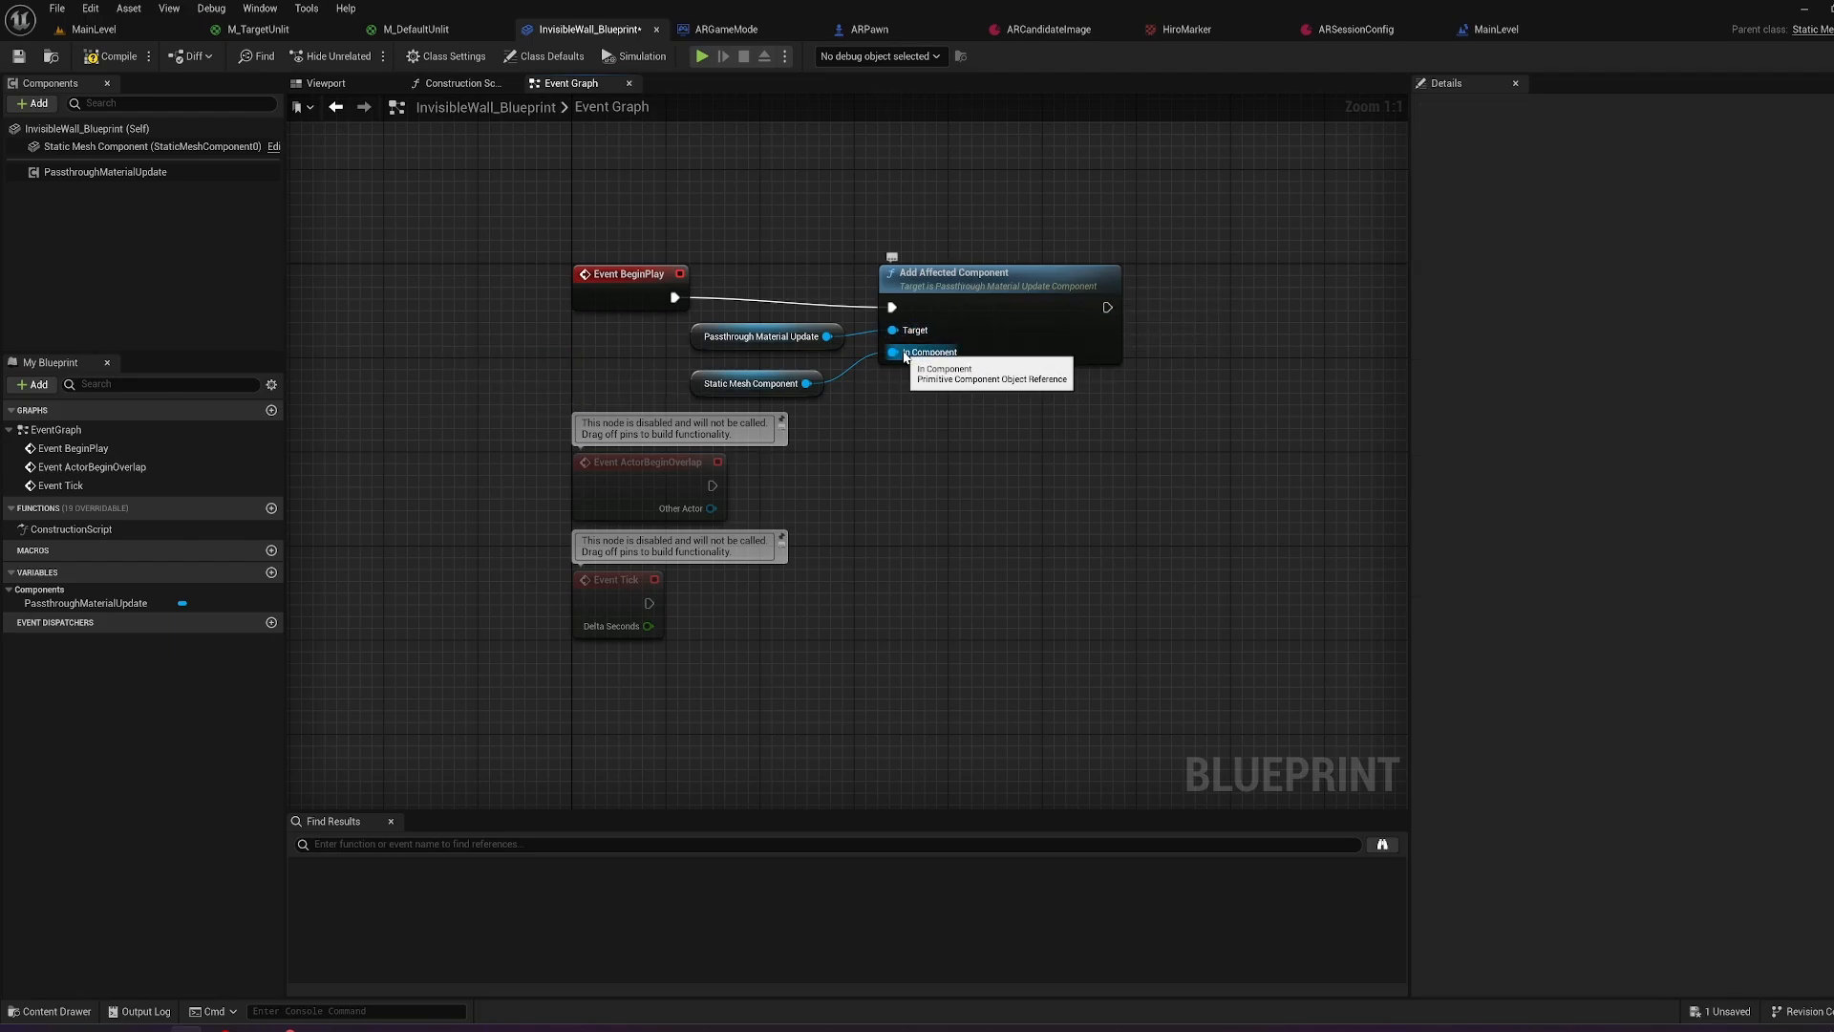
{"action": "mouse_move", "coordinate": [73, 43]}
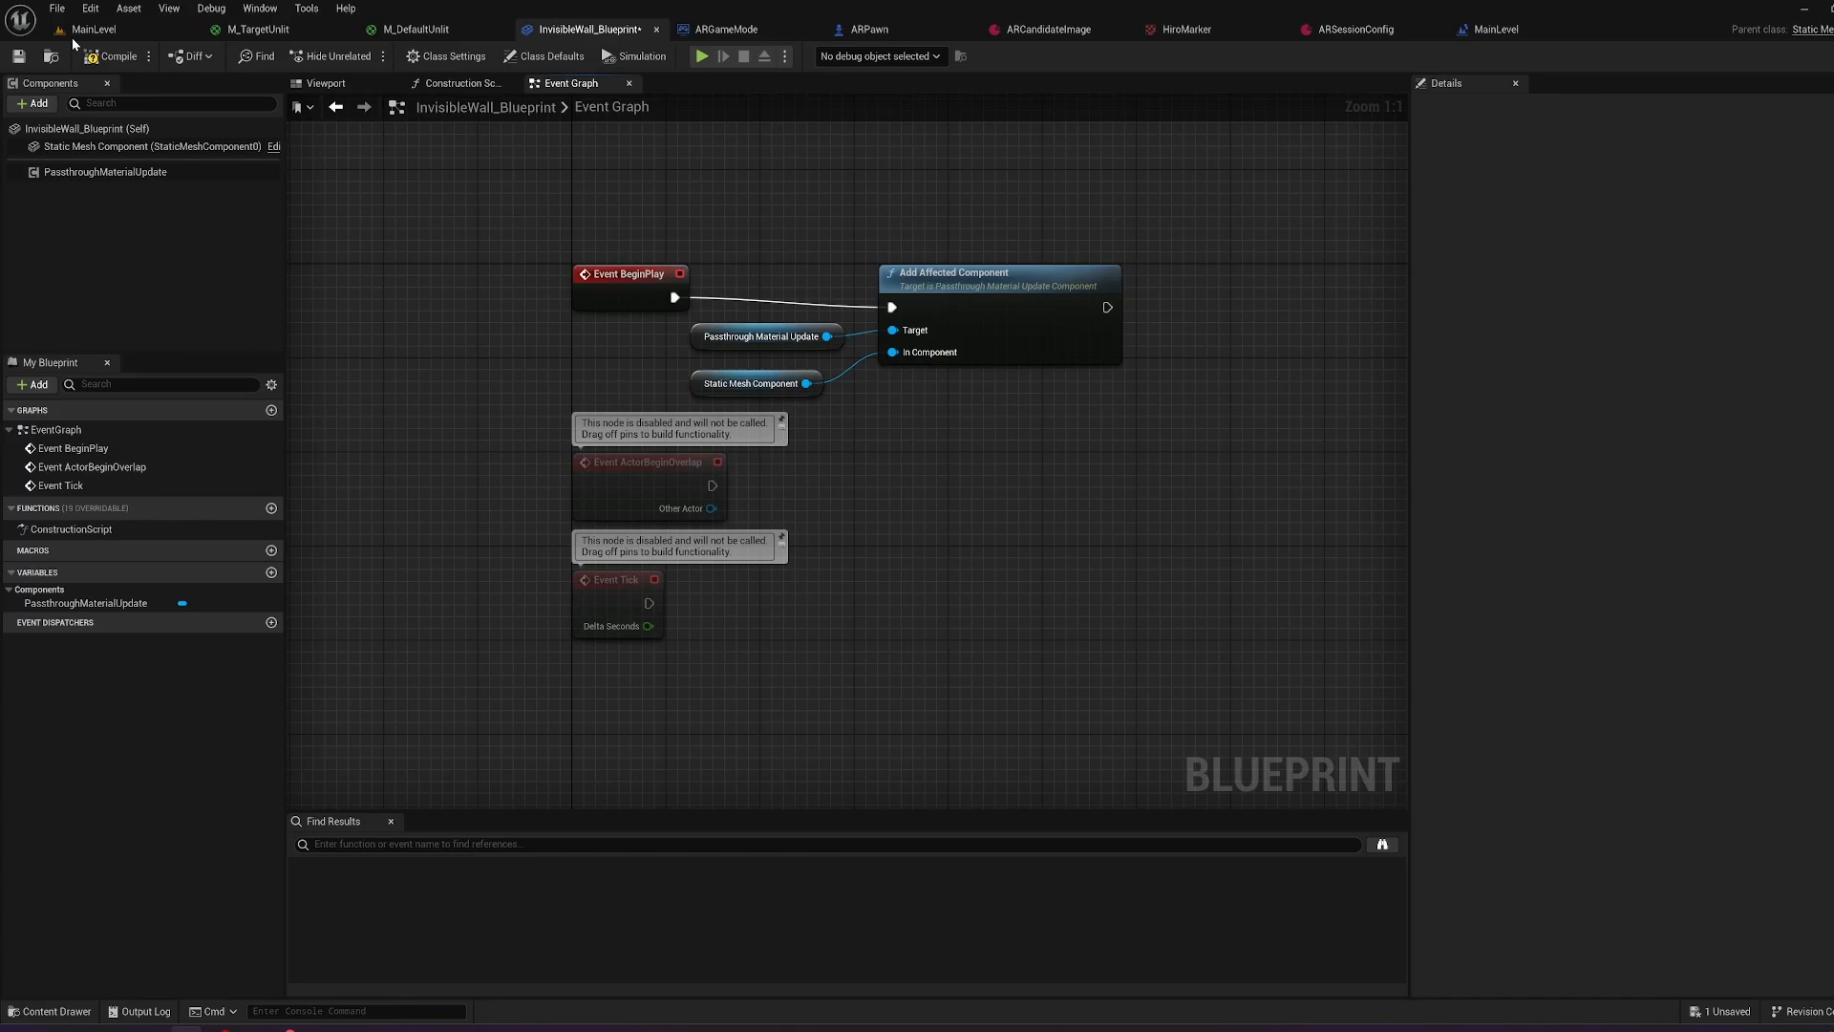
{"action": "mouse_move", "coordinate": [19, 56]}
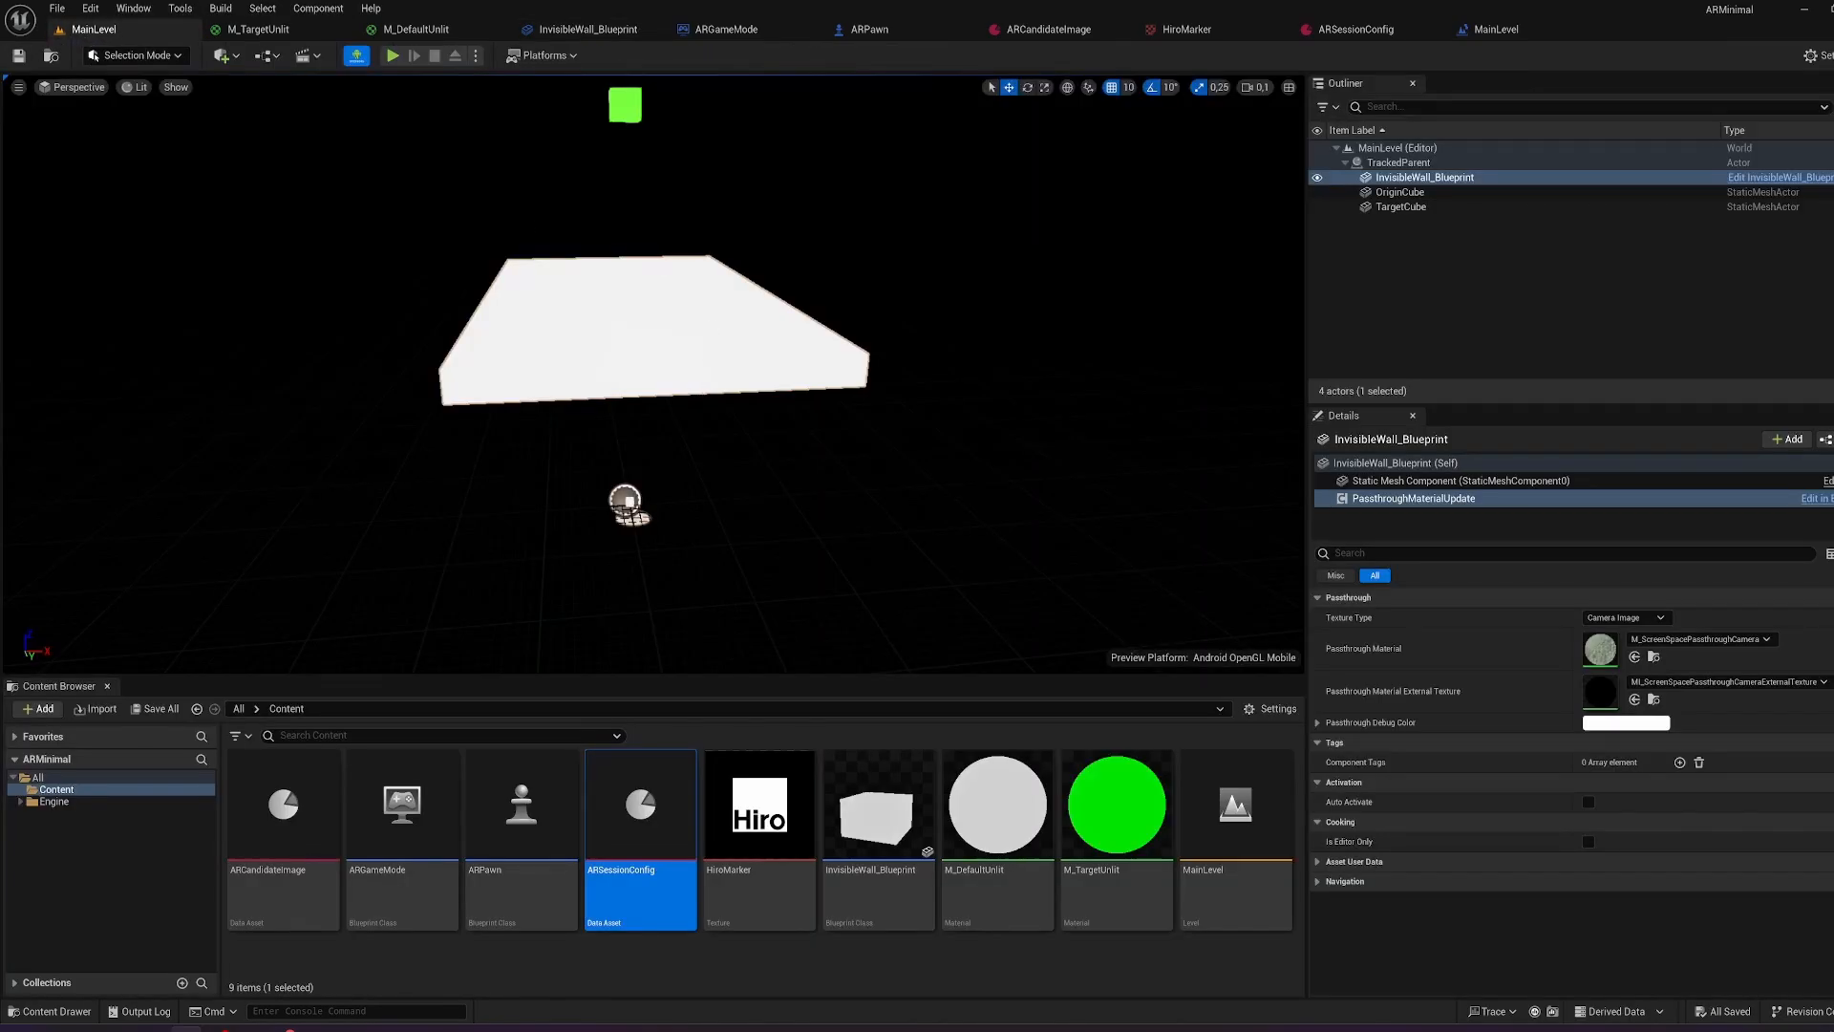
Check the wall's passthrough and mesh settings and the green TargetCube, then reopen the wall graph.
{"action": "left_click", "coordinate": [1458, 480]}
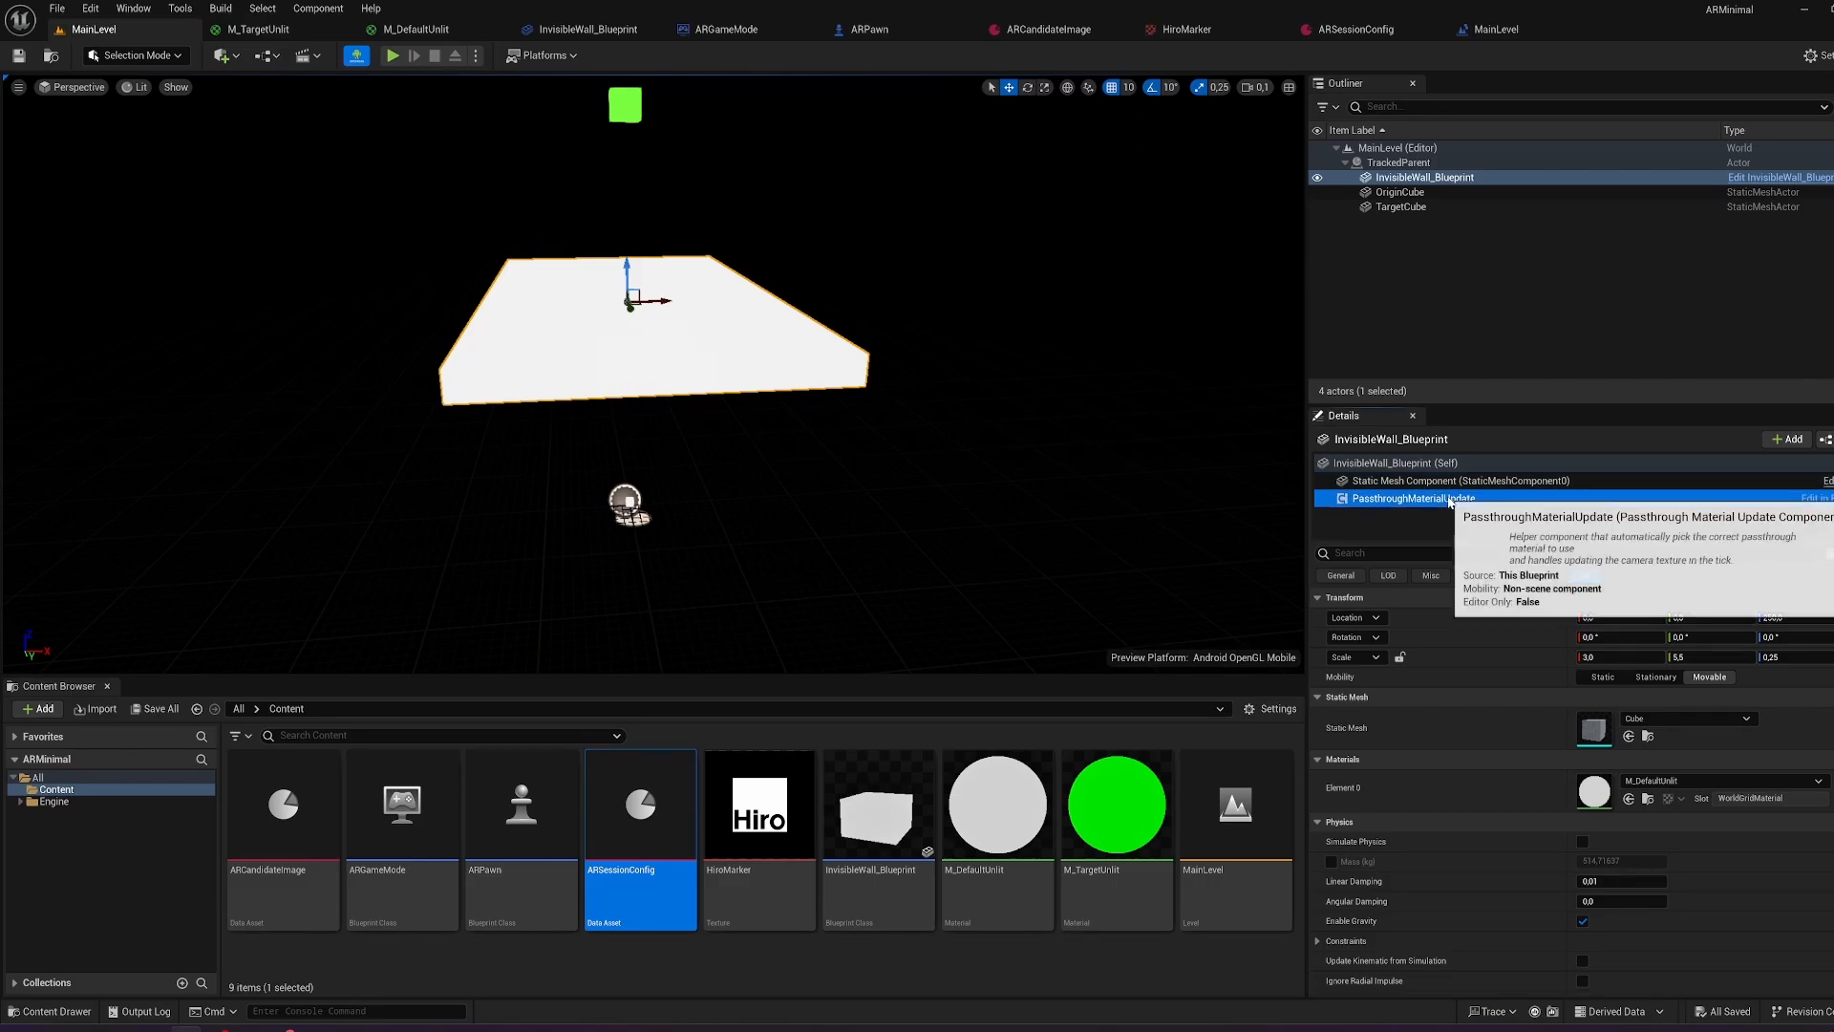
{"action": "left_click", "coordinate": [1411, 497]}
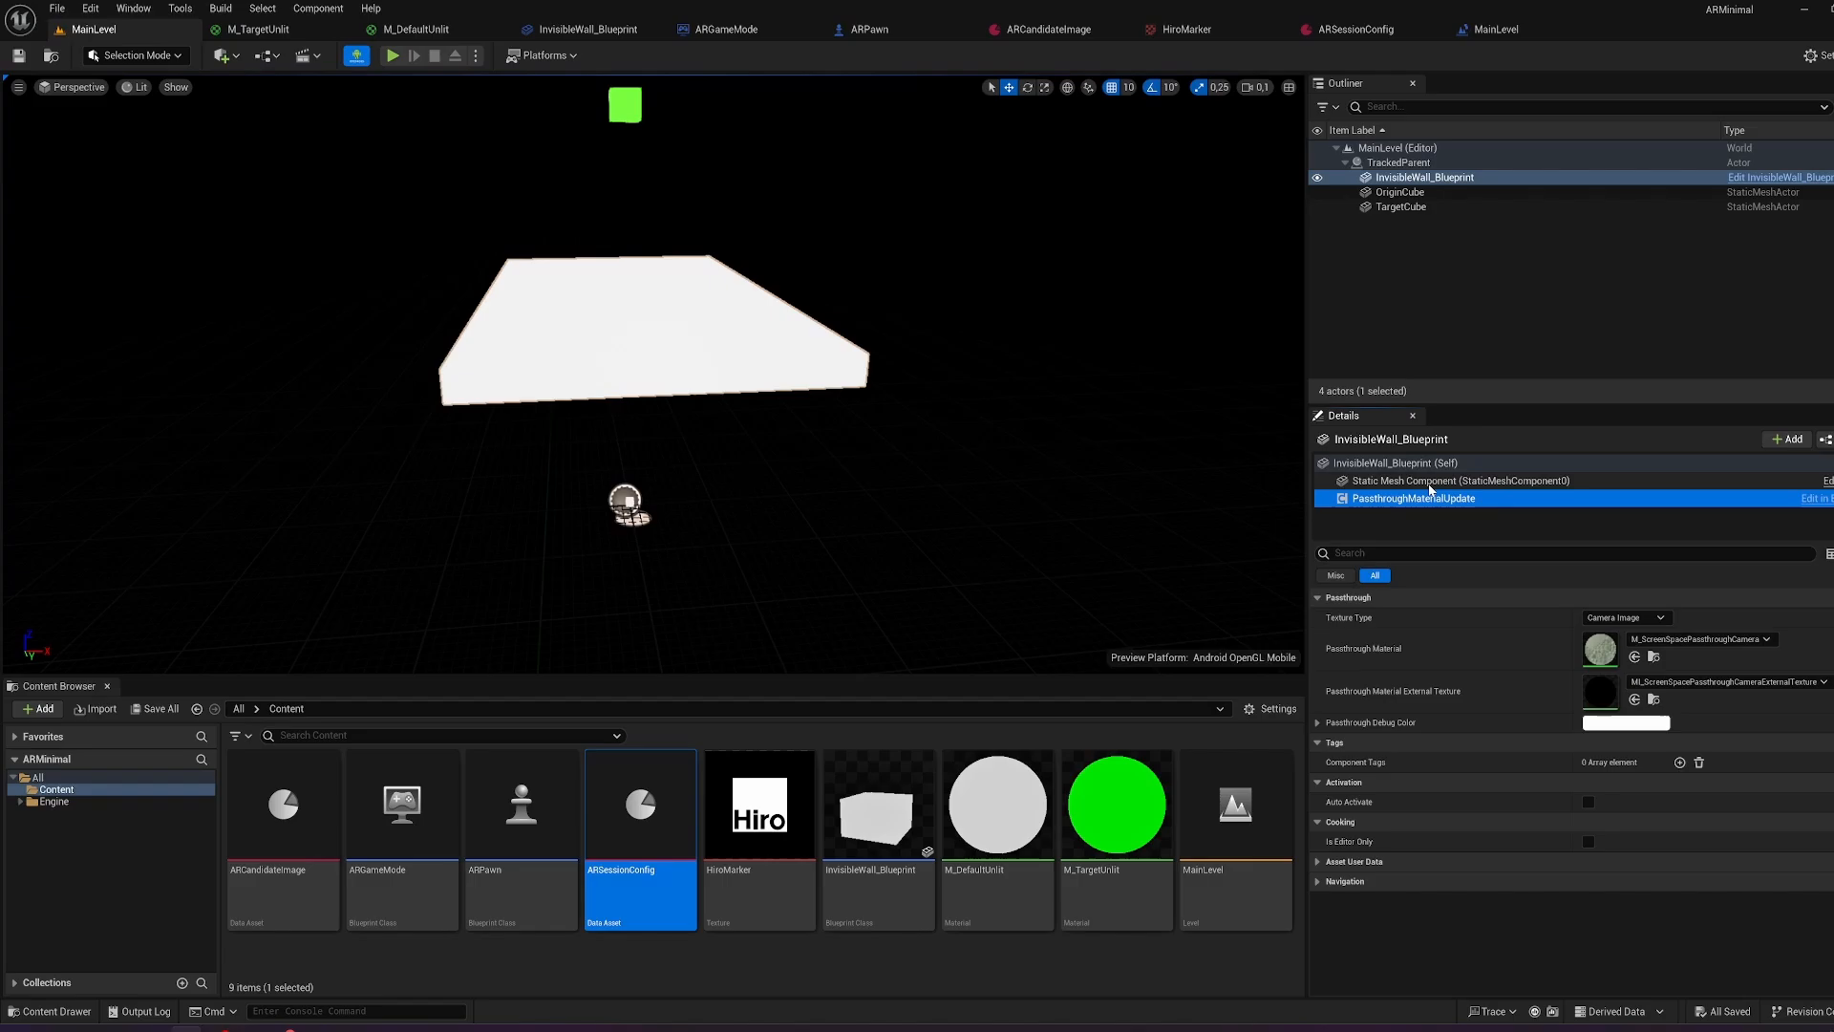
{"action": "left_click", "coordinate": [1459, 480]}
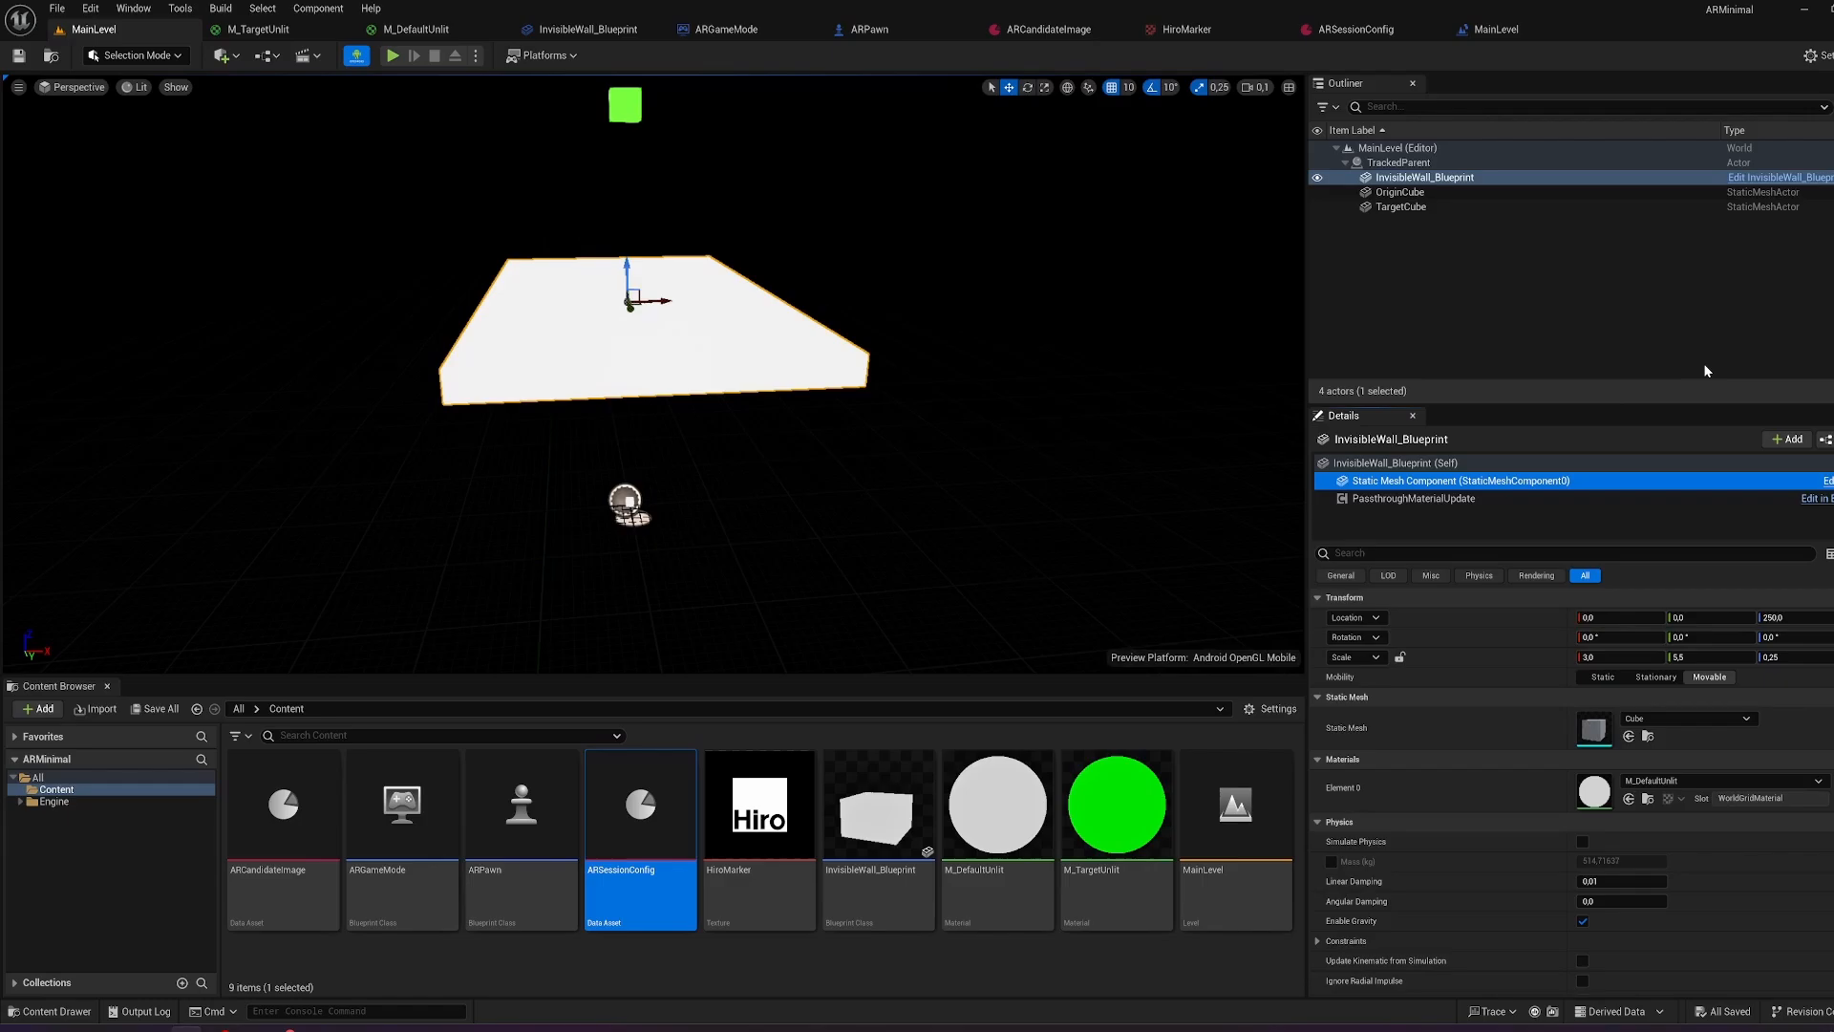
{"action": "left_click", "coordinate": [1400, 207]}
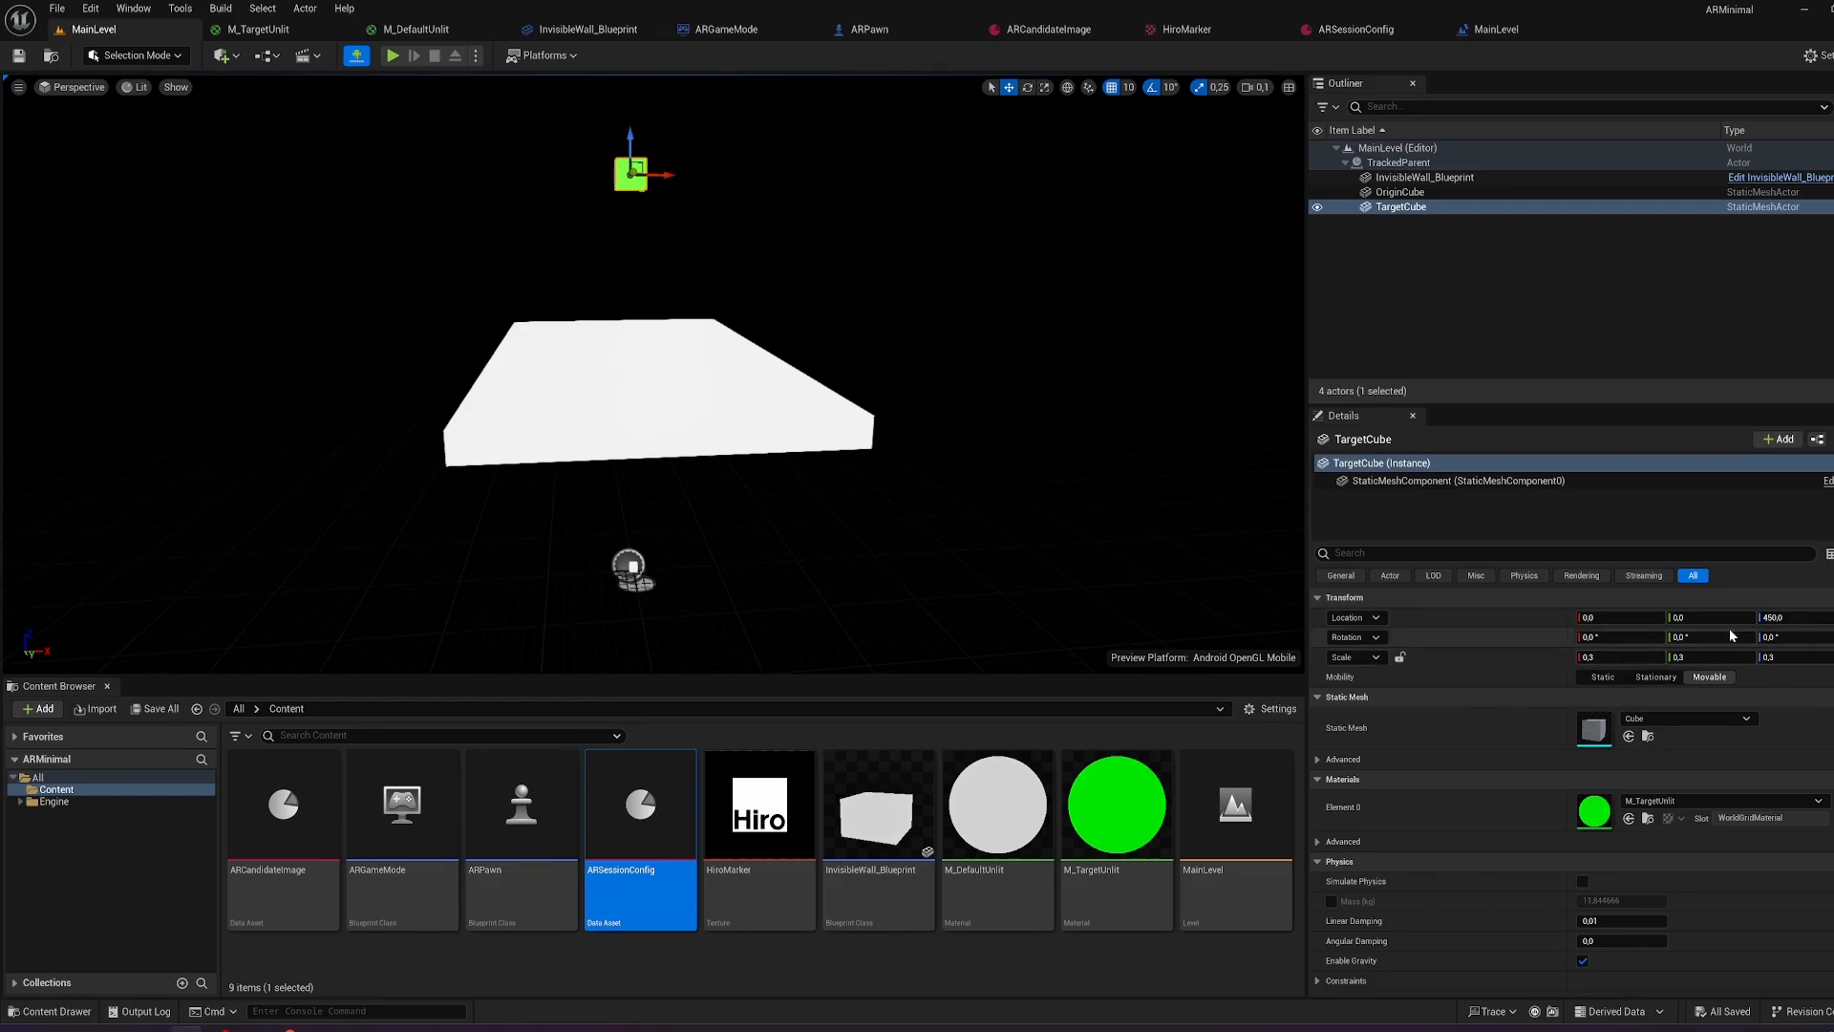
{"action": "left_click", "coordinate": [1398, 192]}
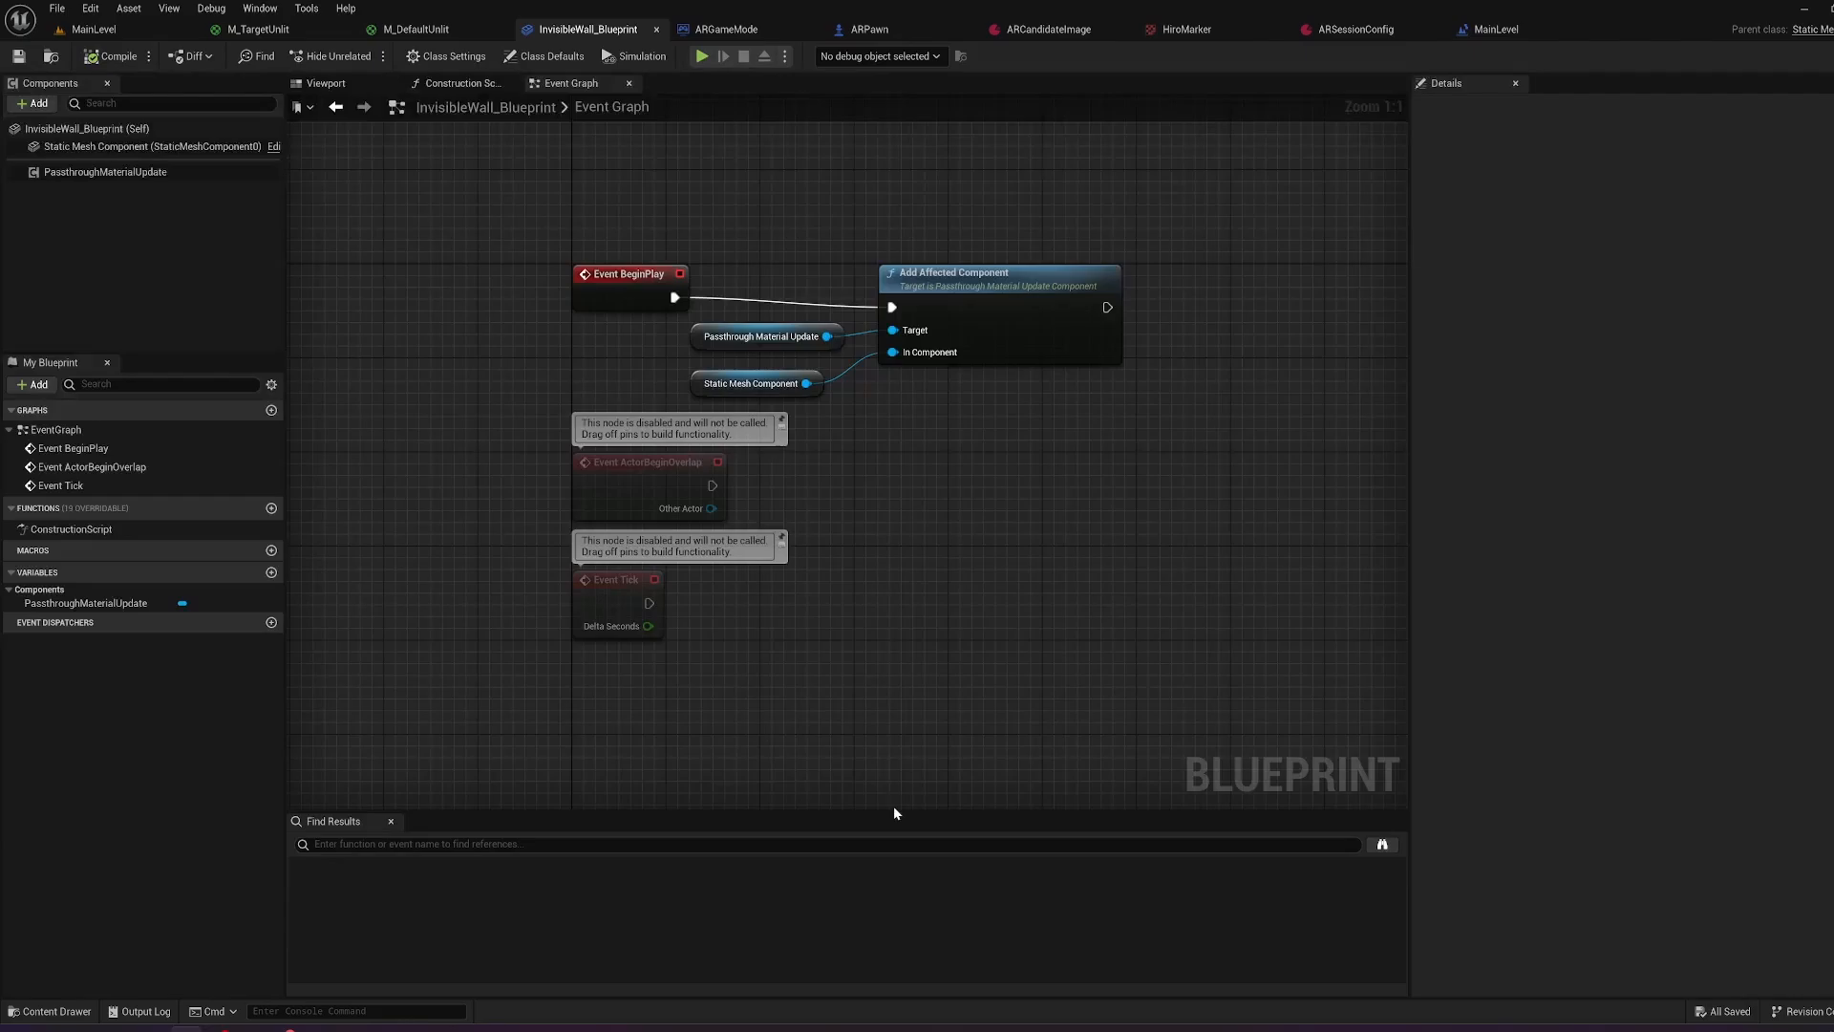
{"action": "mouse_move", "coordinate": [647, 32]}
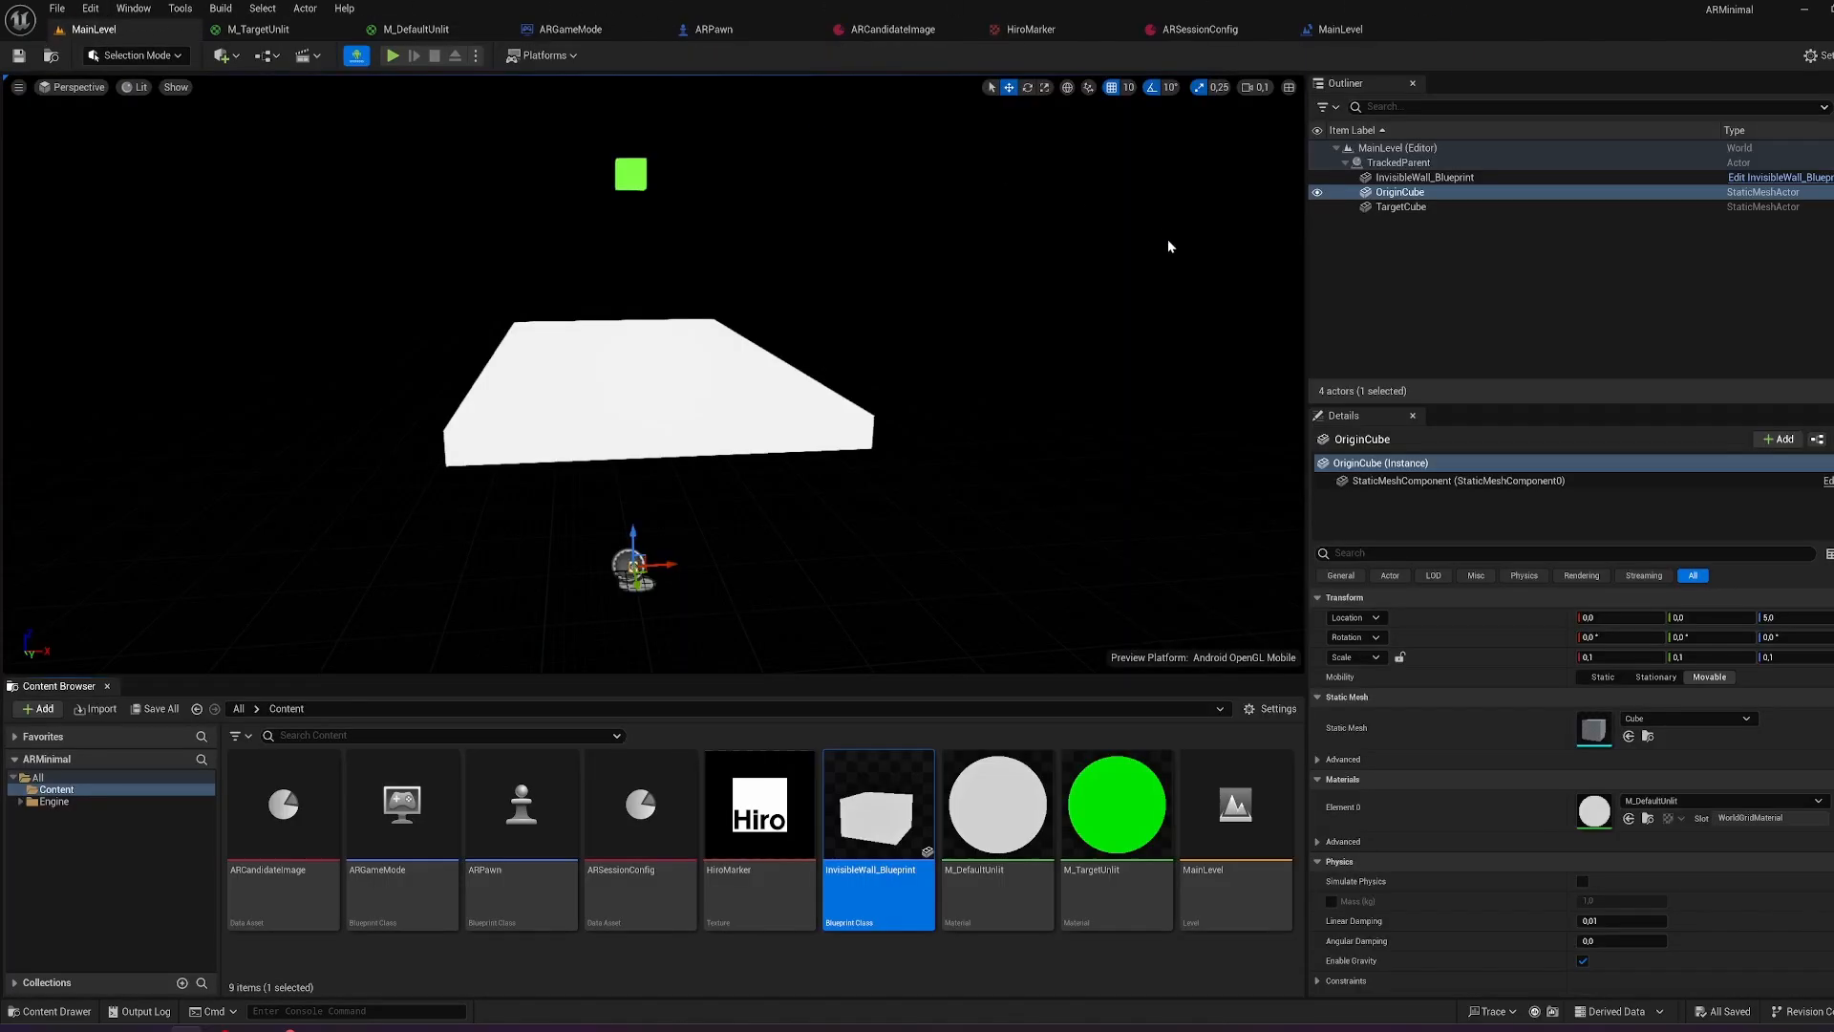
Re-check the wall's passthrough component, mesh transform and material, and the green TargetCube.
{"action": "left_click", "coordinate": [1423, 177]}
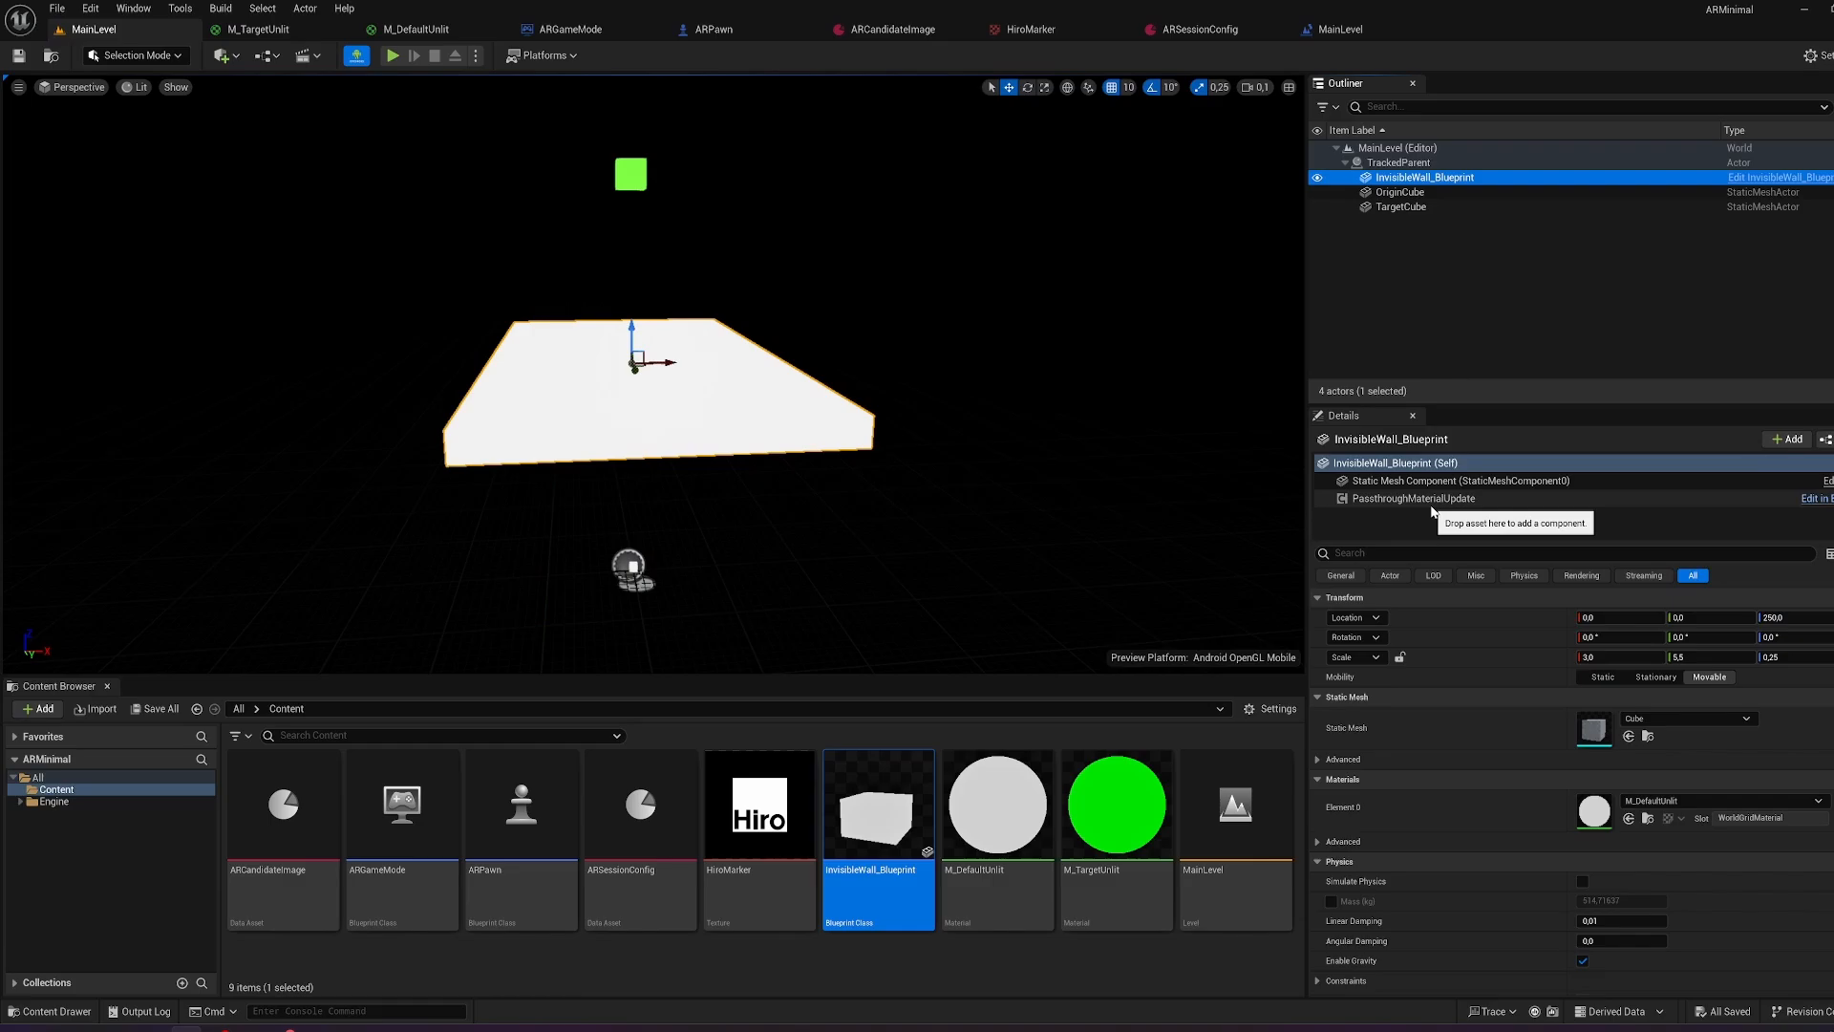
{"action": "left_click", "coordinate": [1411, 497]}
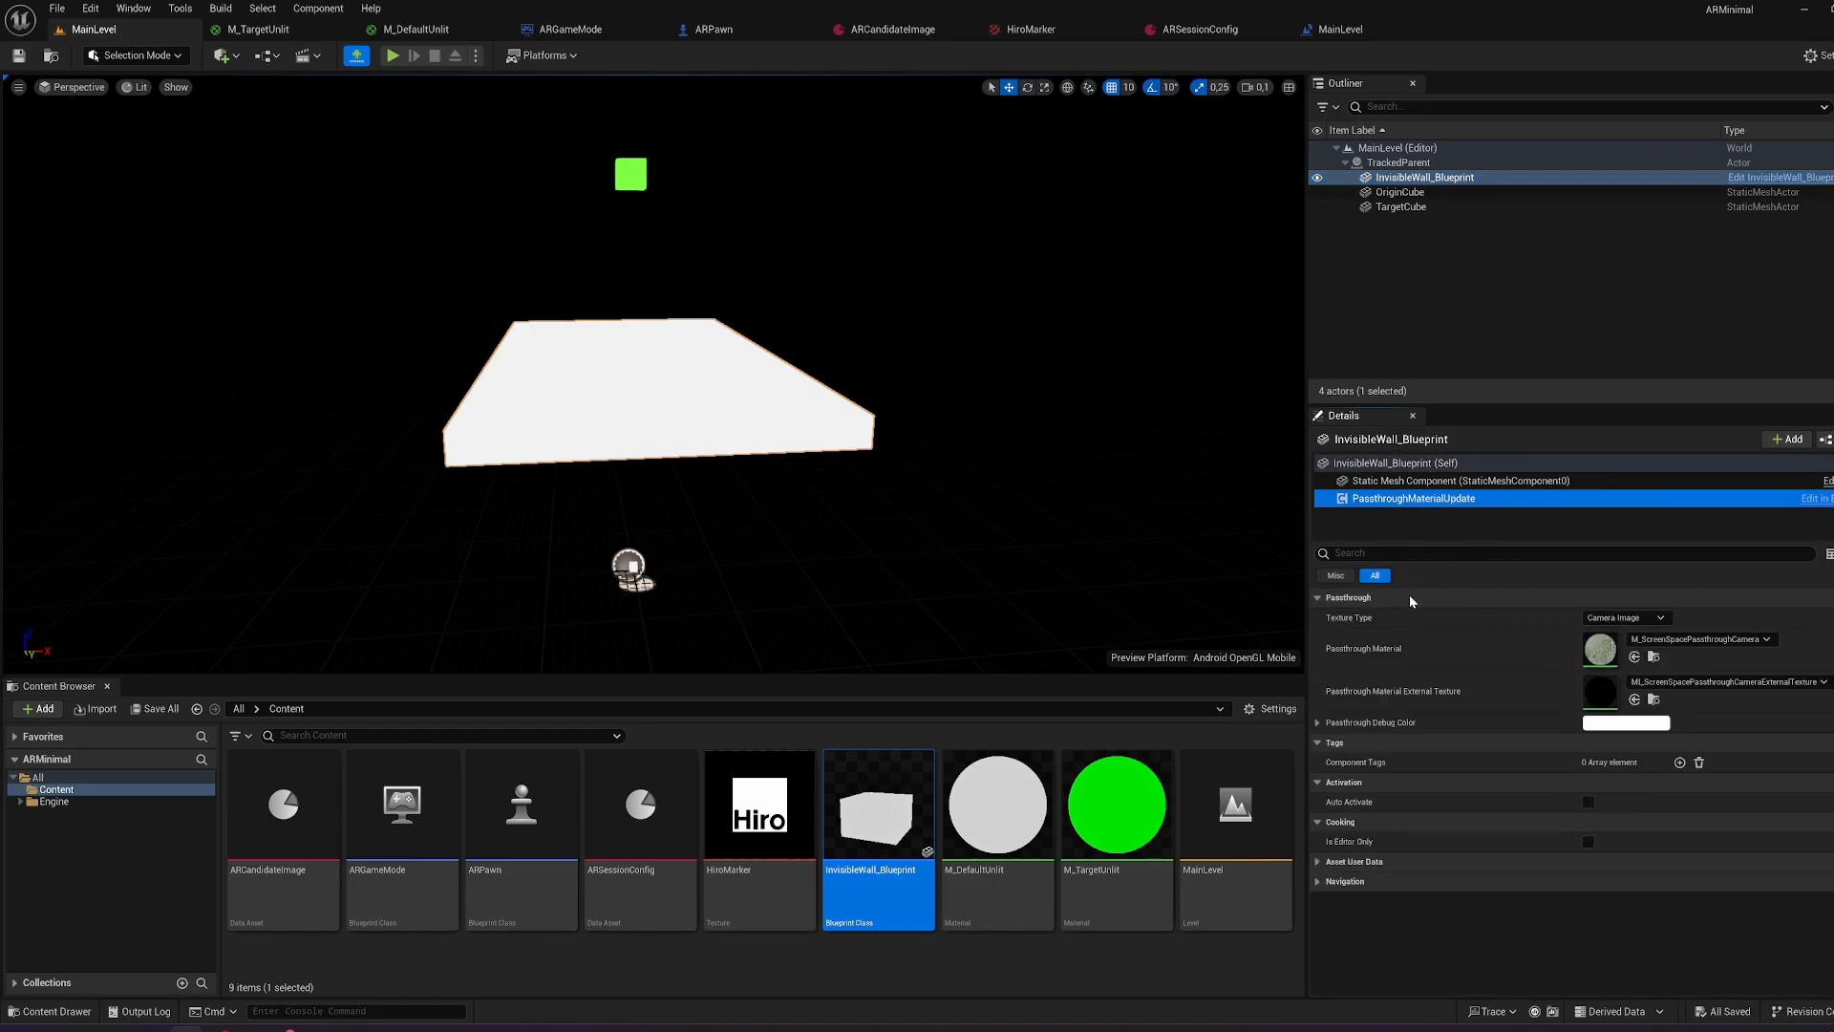
{"action": "left_click", "coordinate": [1459, 479]}
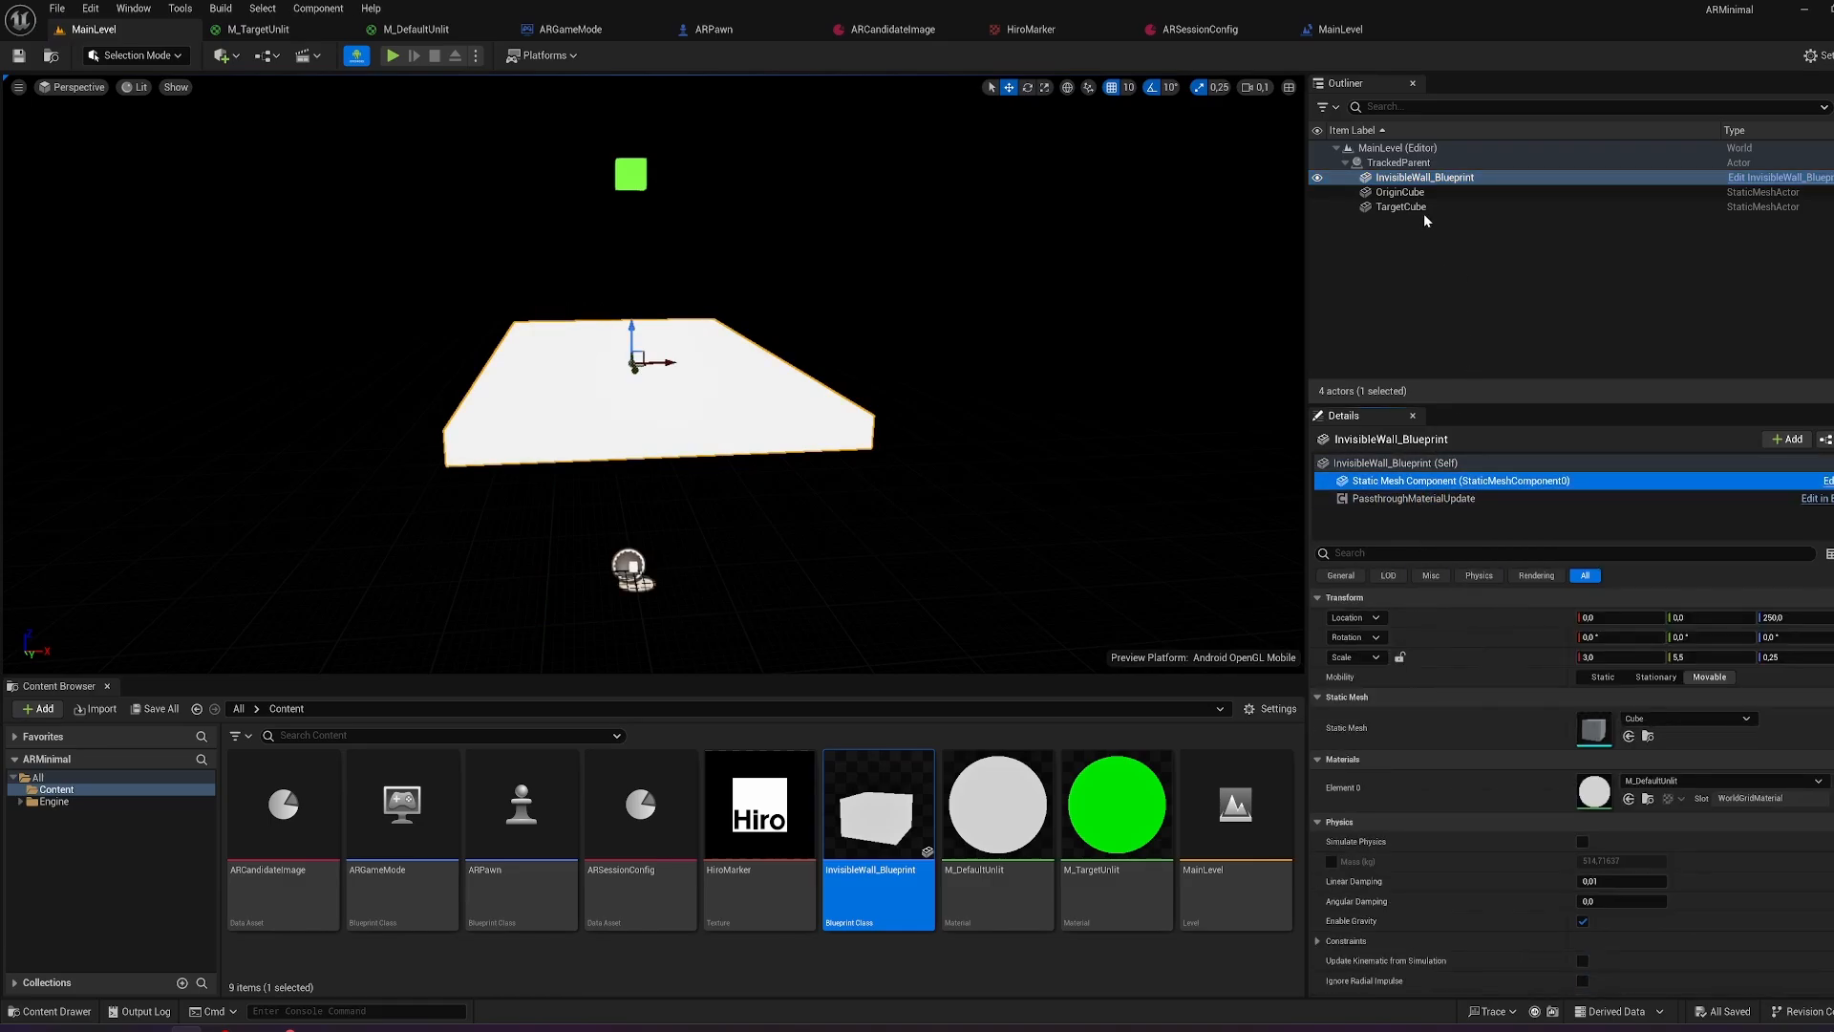
{"action": "left_click", "coordinate": [1400, 207]}
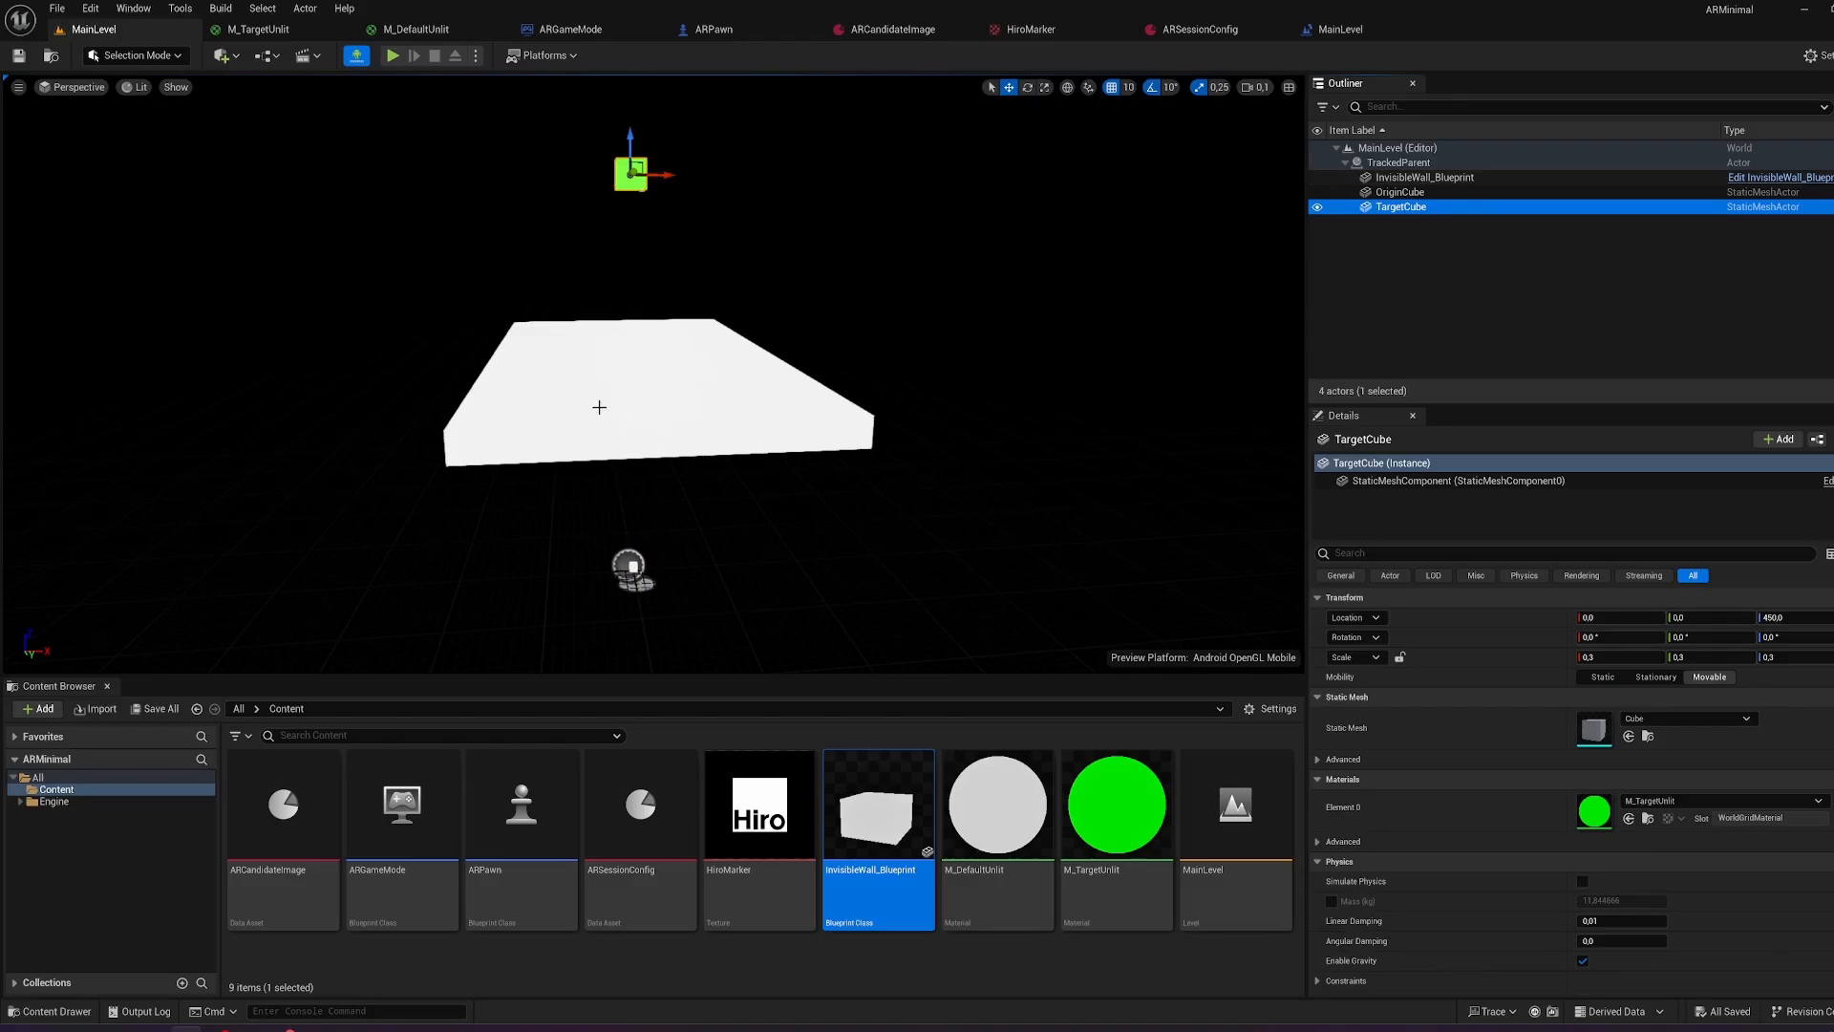
{"action": "mouse_move", "coordinate": [1016, 16]}
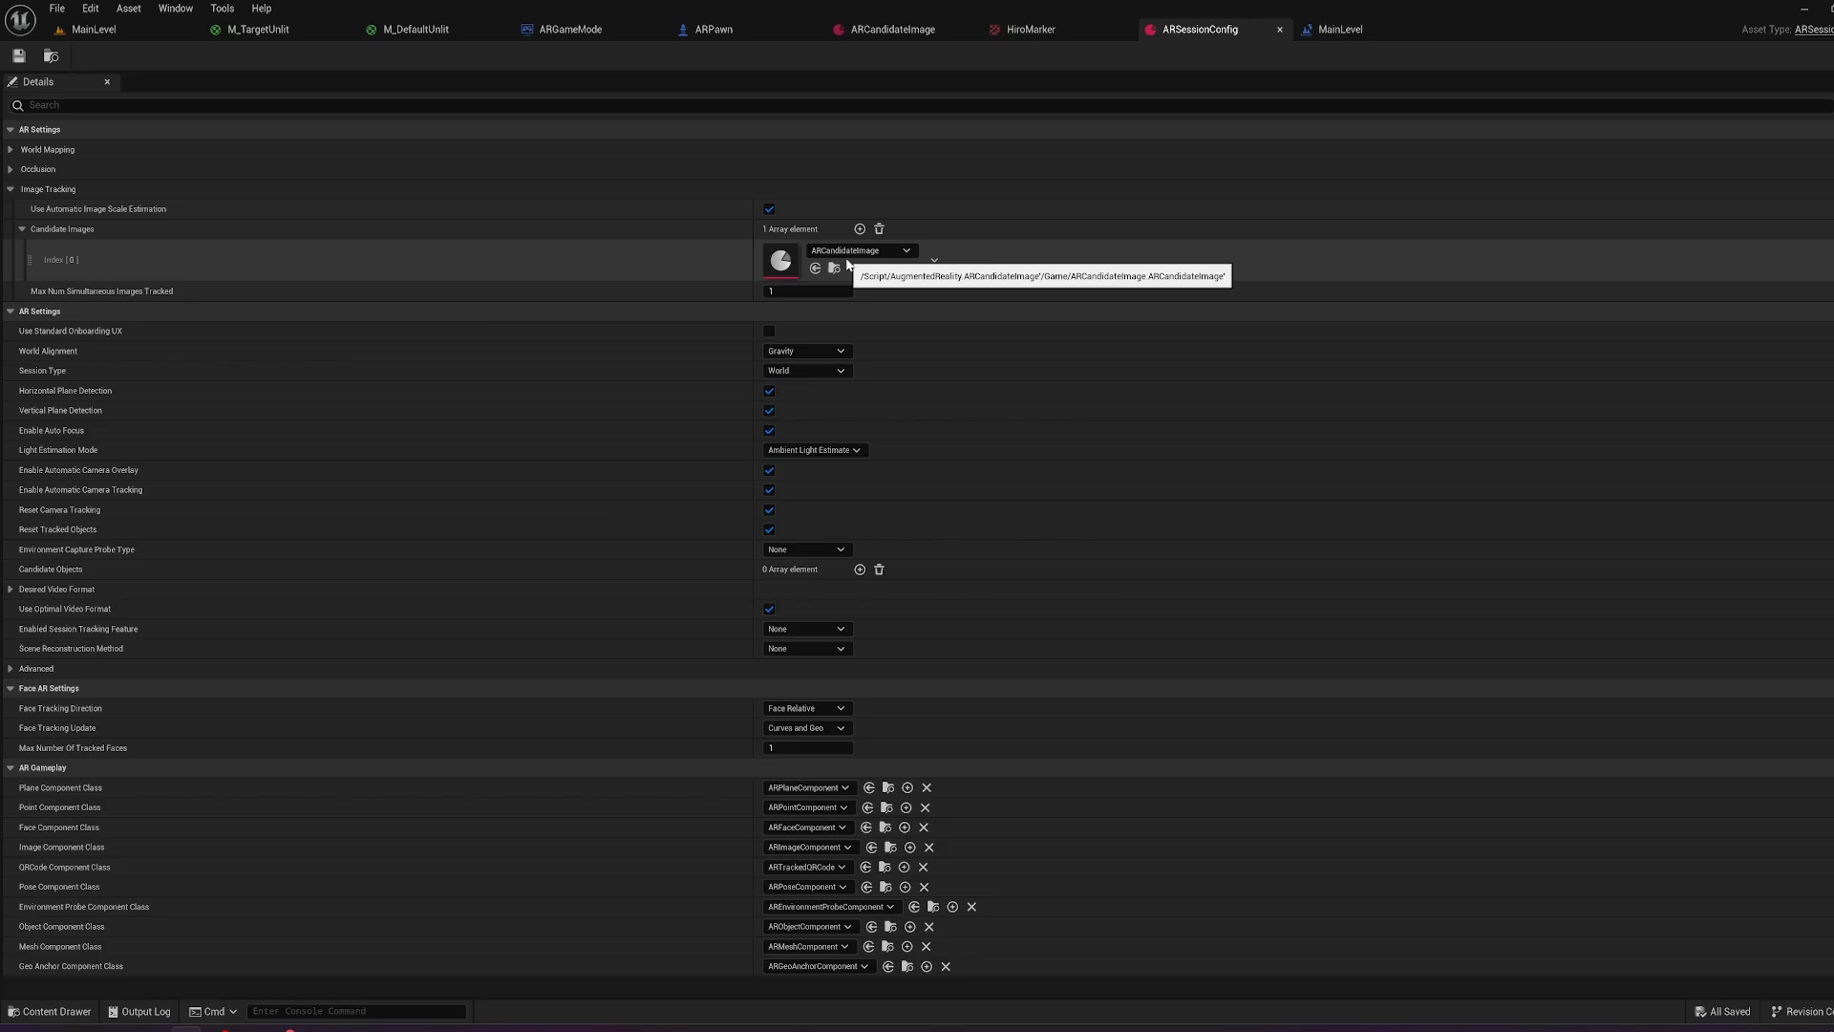
View the Hiro-textured ARCandidateImage and the ARSessionConfig, then go back to MainLevel.
{"action": "left_click", "coordinate": [891, 28]}
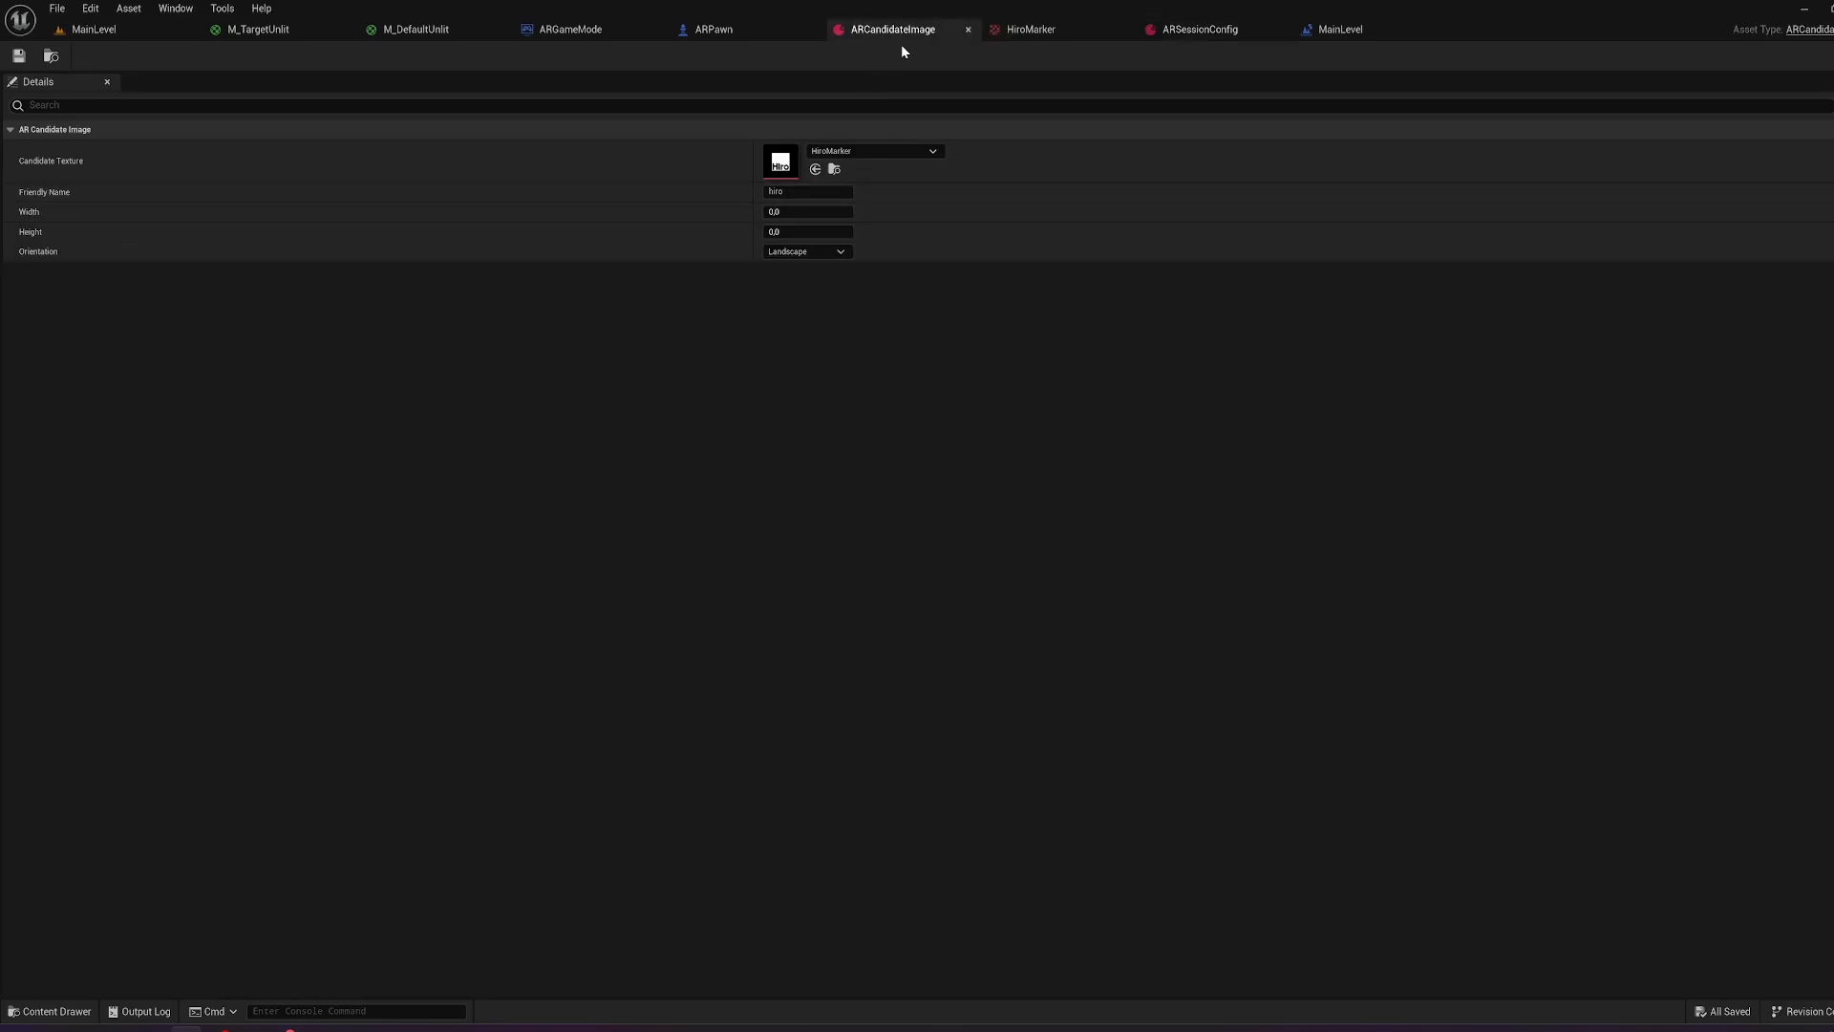
{"action": "left_click", "coordinate": [1030, 30]}
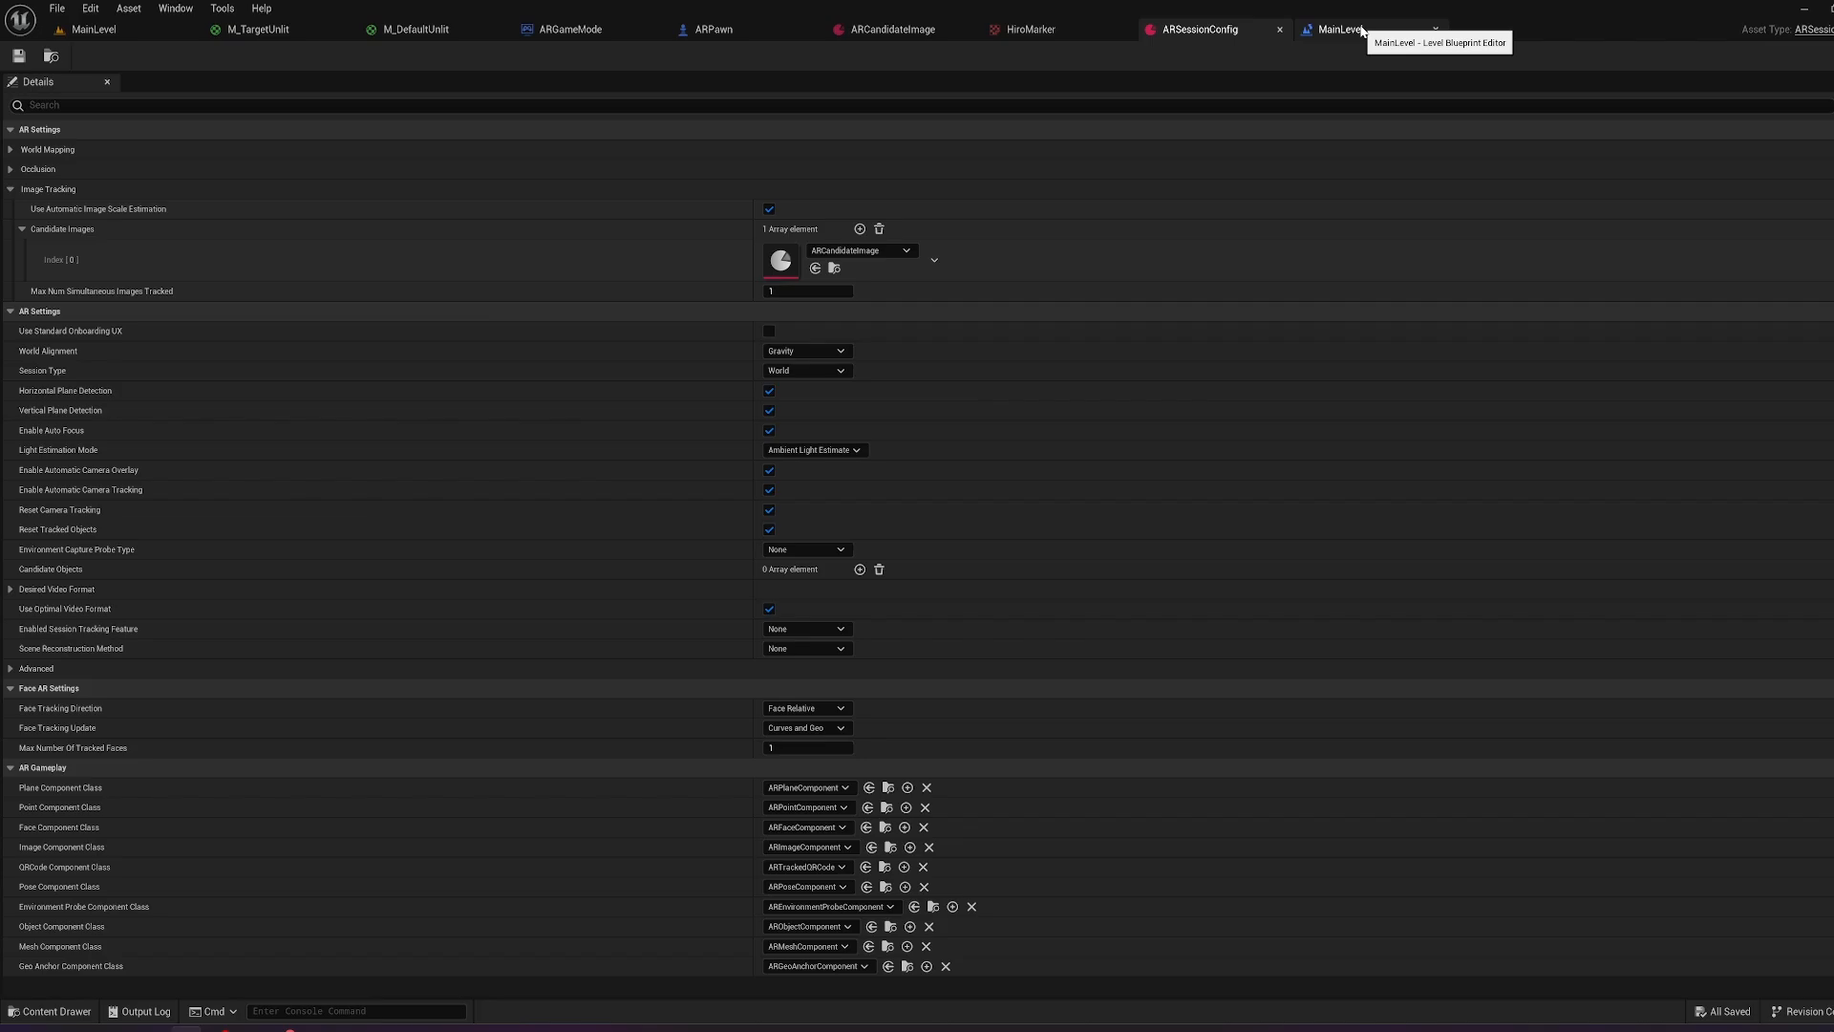
{"action": "left_click", "coordinate": [1339, 28]}
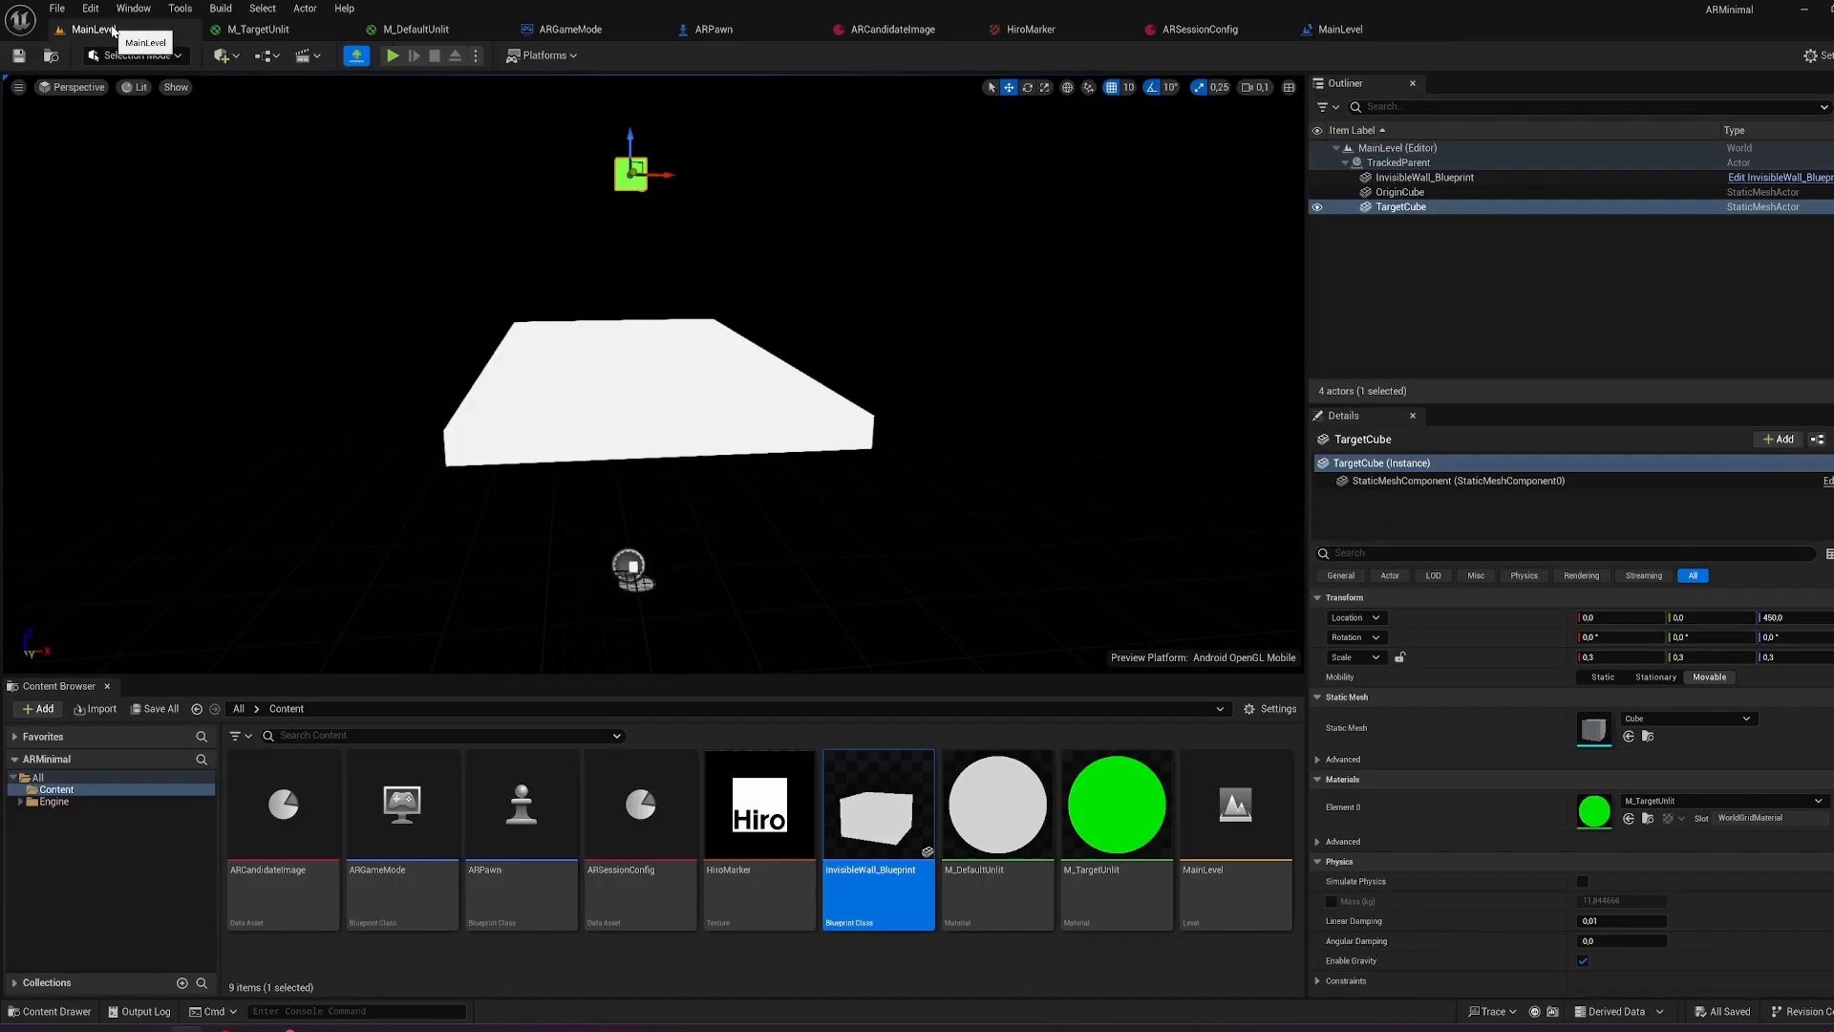
{"action": "mouse_move", "coordinate": [596, 72]}
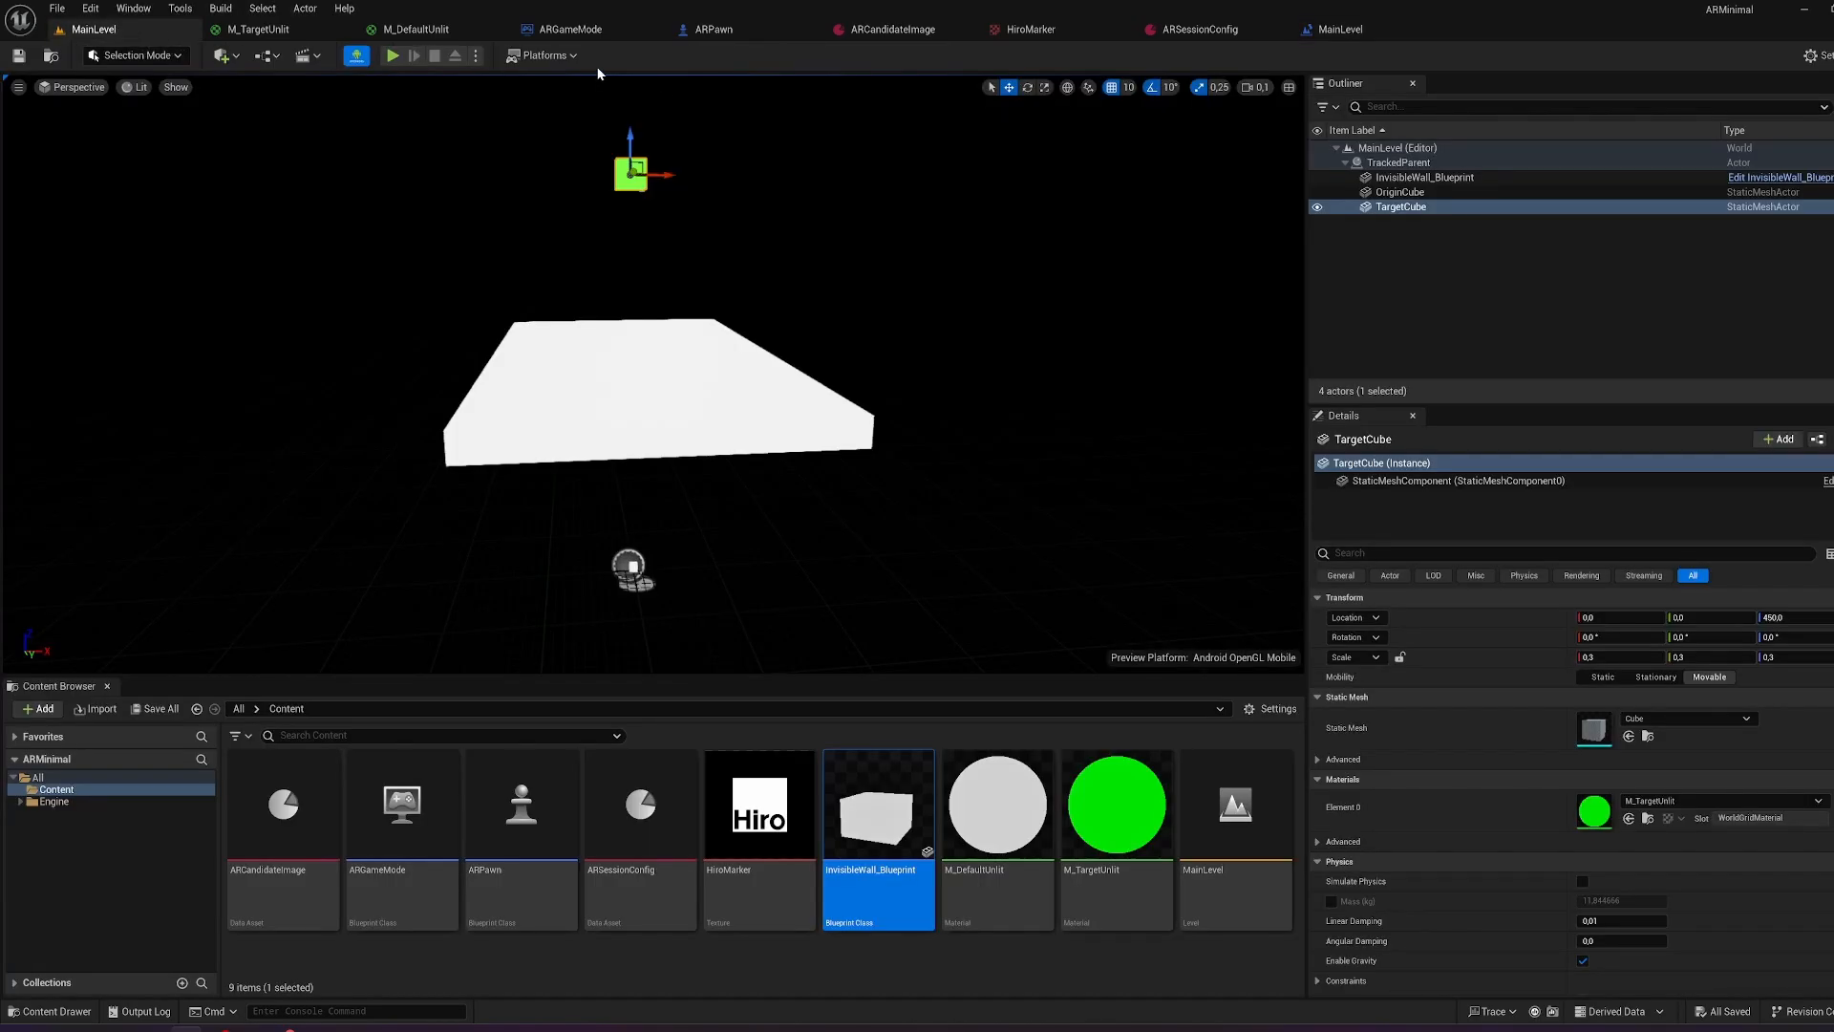
{"action": "left_click", "coordinate": [541, 55]}
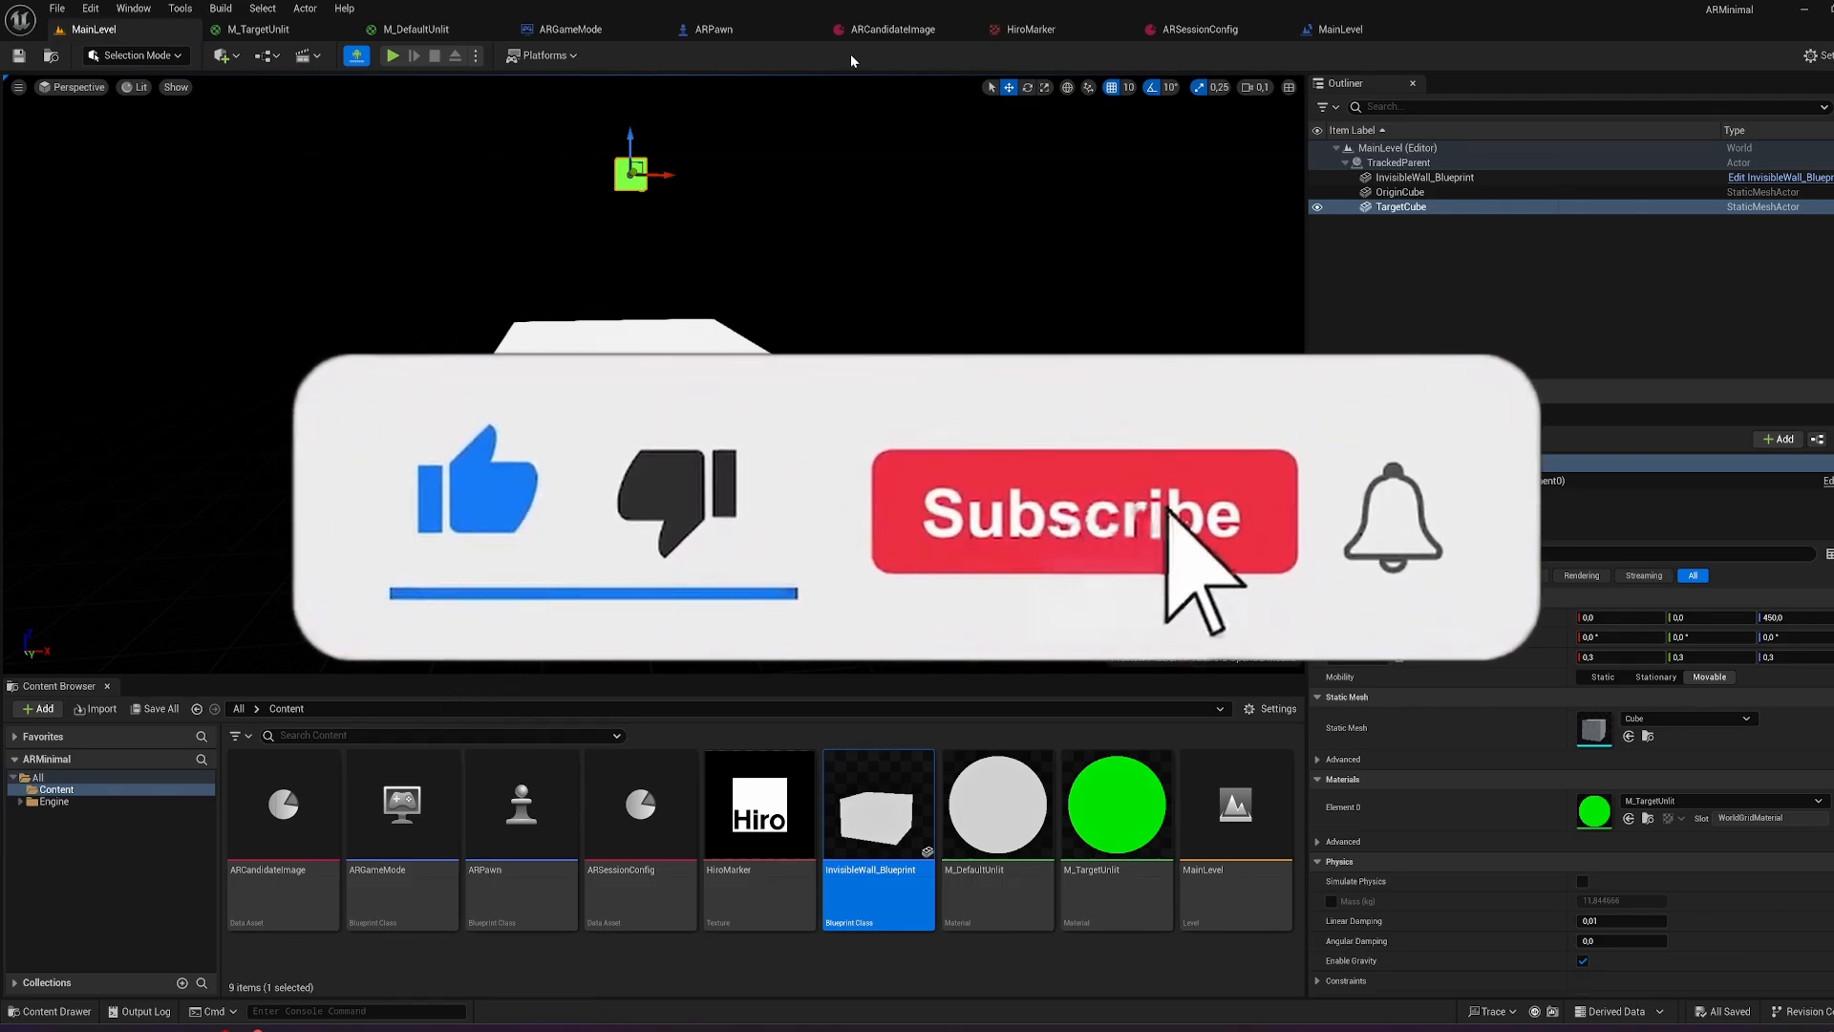
{"action": "left_click", "coordinate": [1082, 511]}
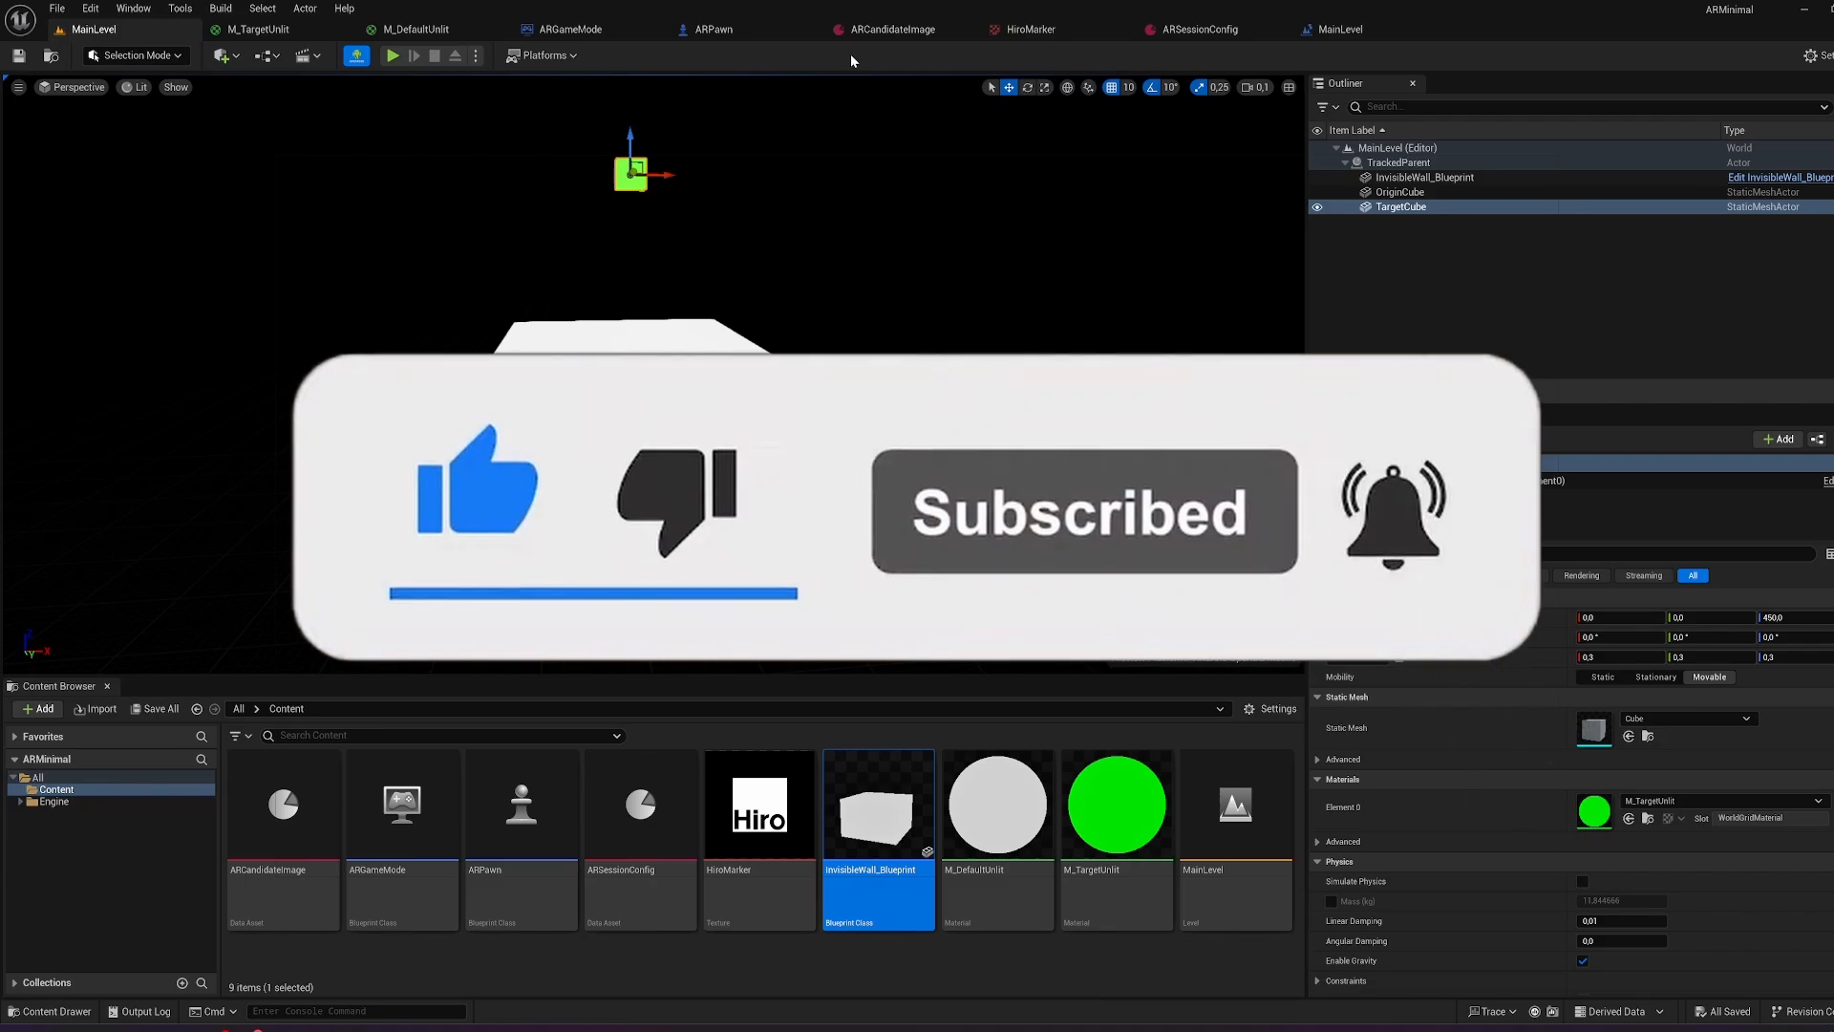